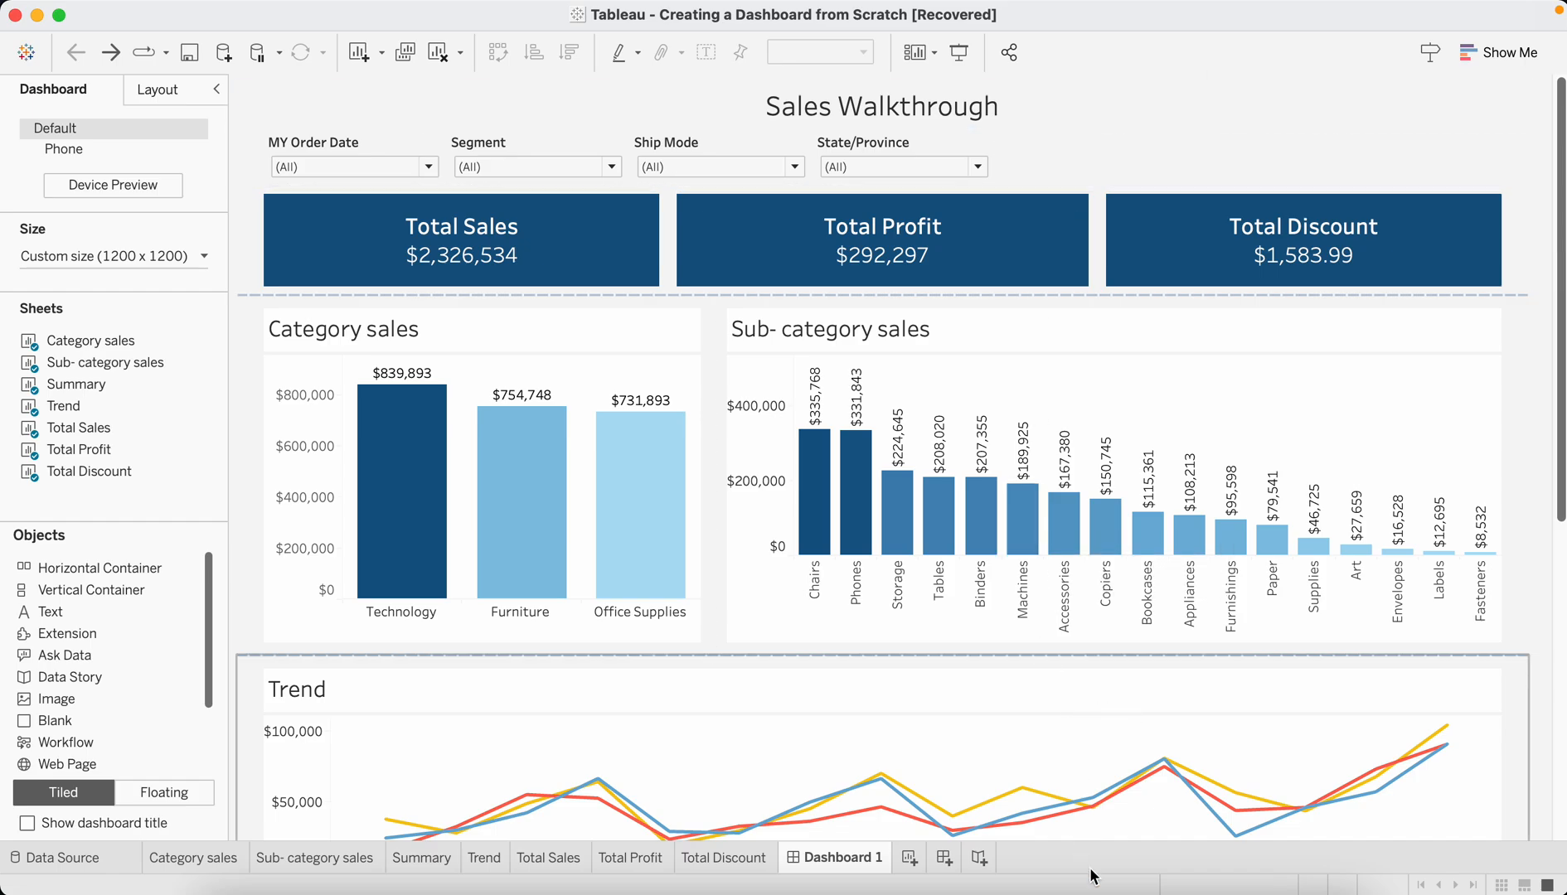
Switch to the Book2 dashboard, turn off its title, and review the Total Discount sheet
left_click(940, 856)
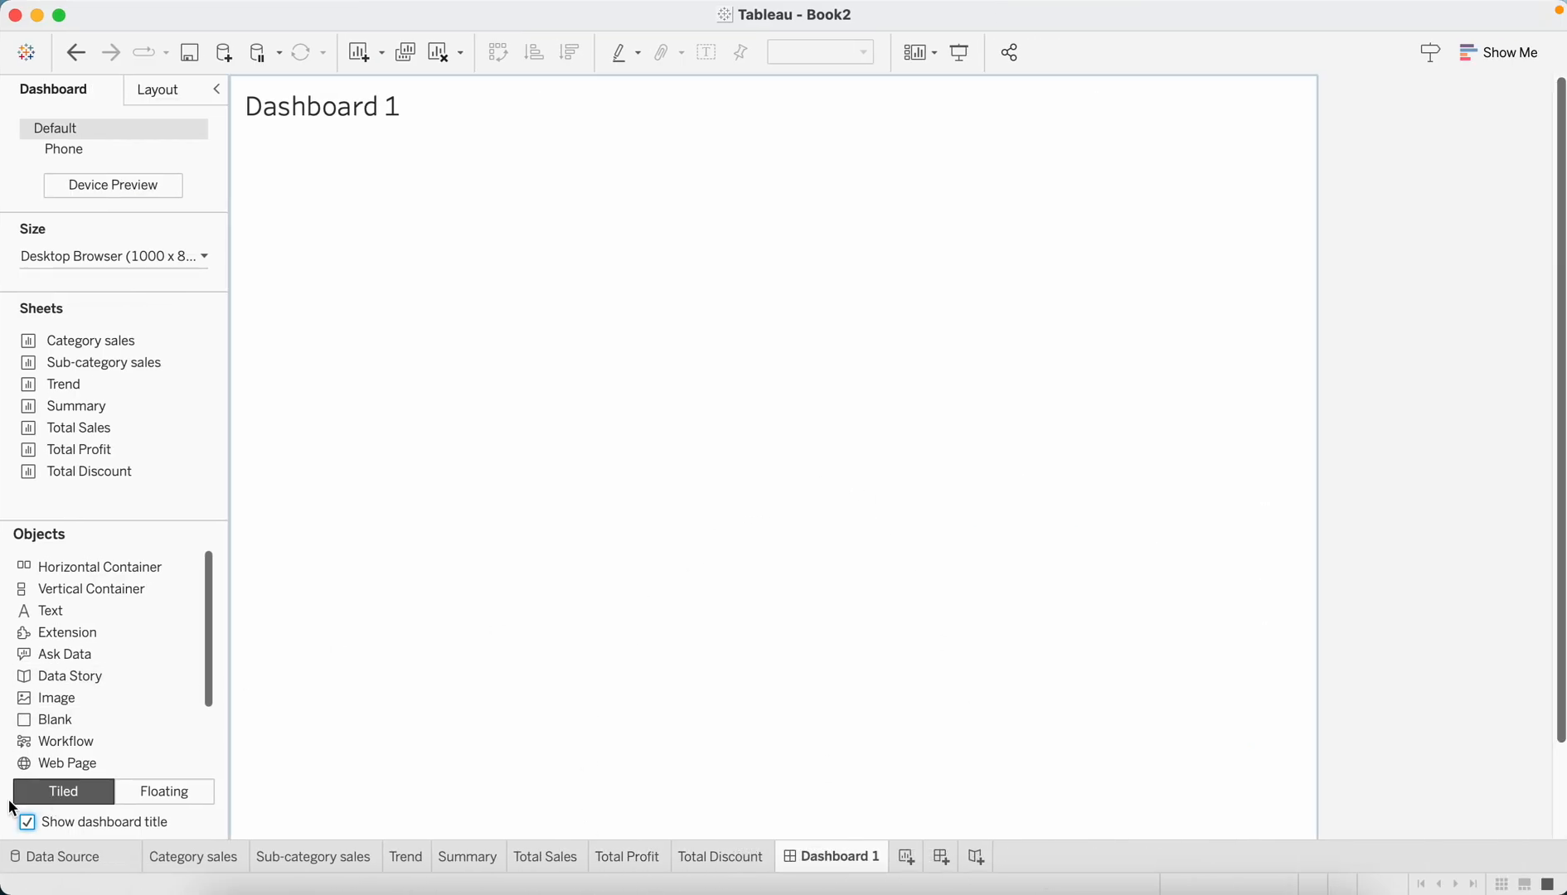
left_click(26, 821)
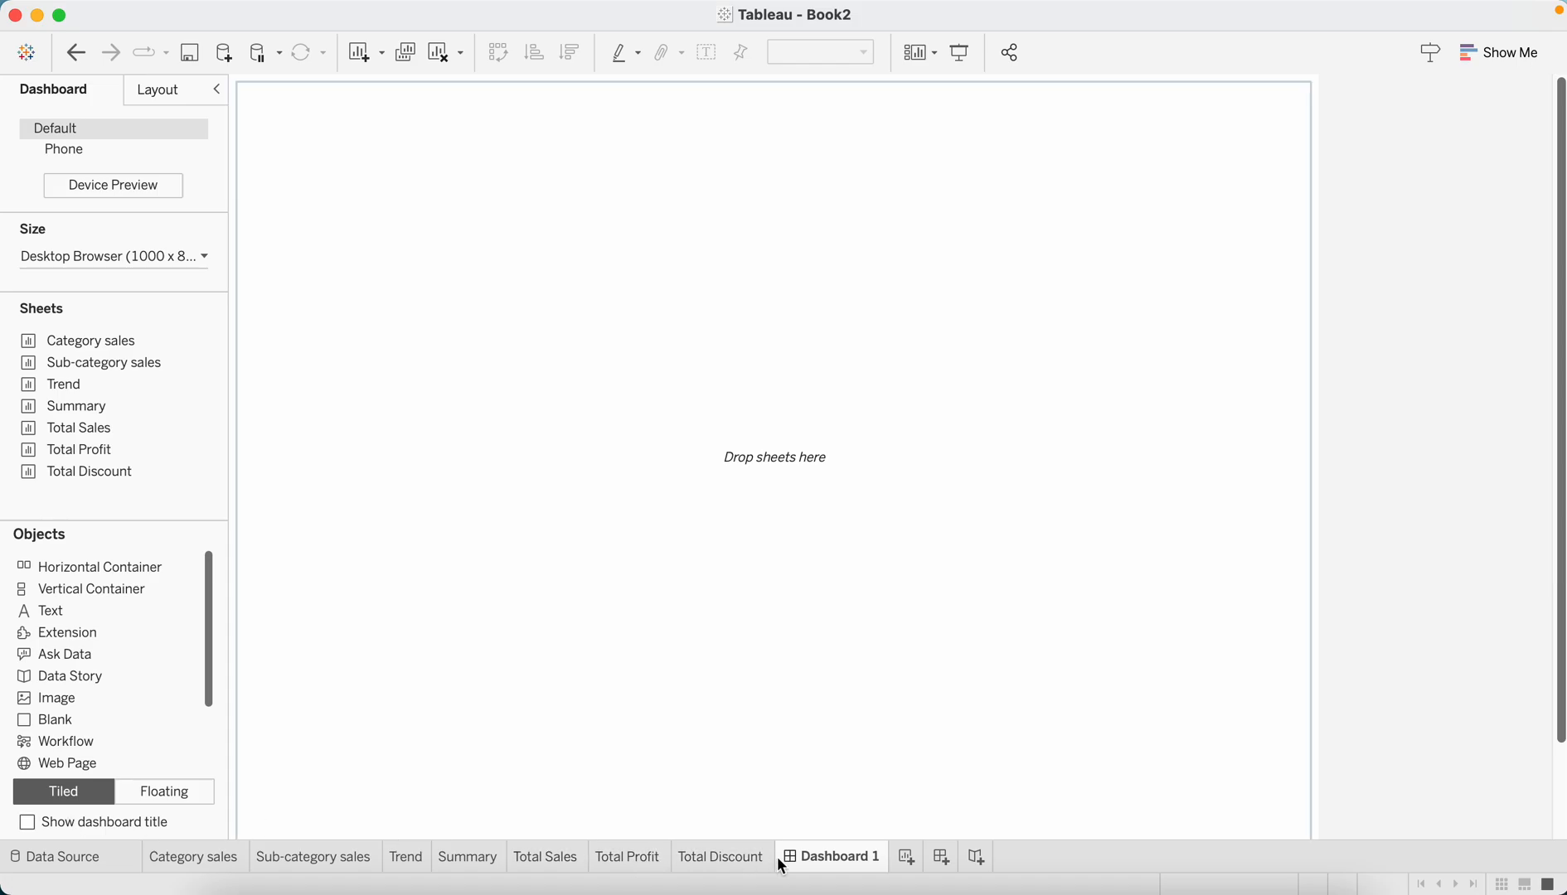
left_click(718, 855)
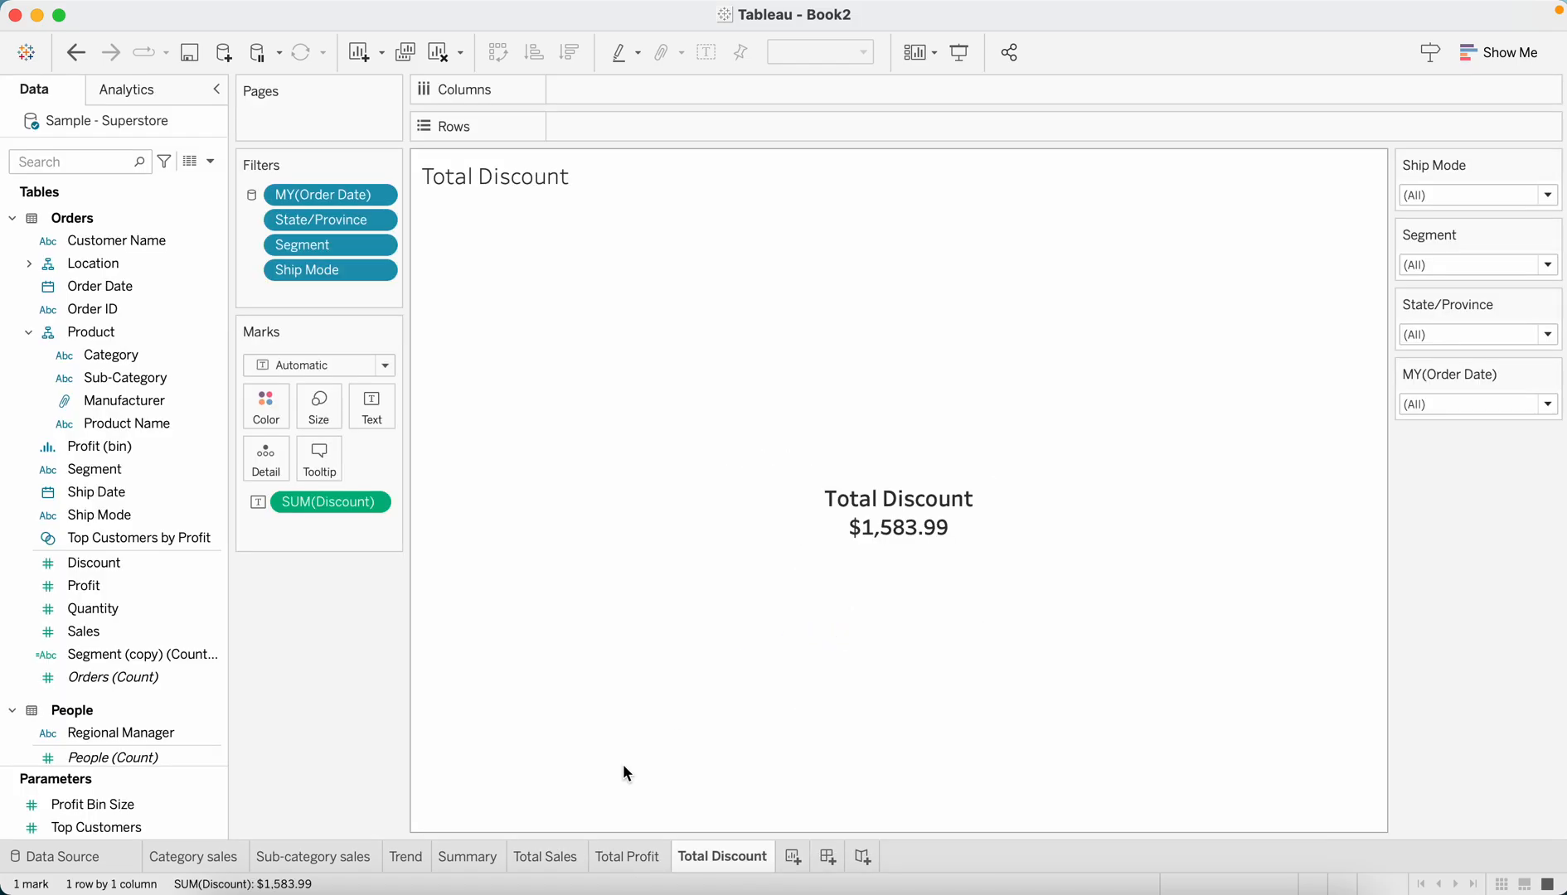
left_click(809, 52)
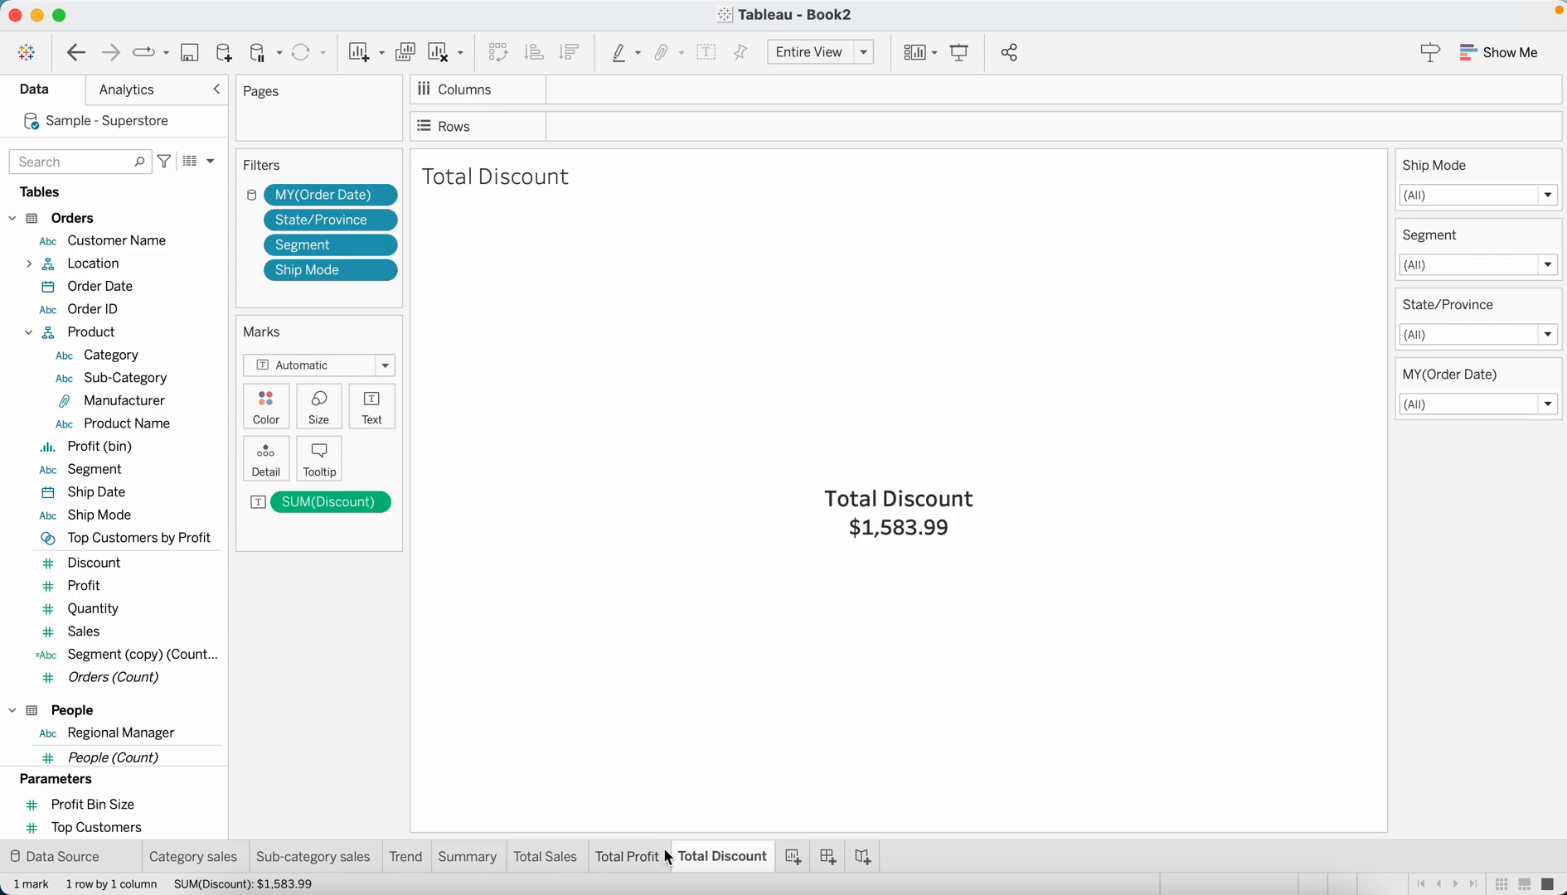
left_click(975, 756)
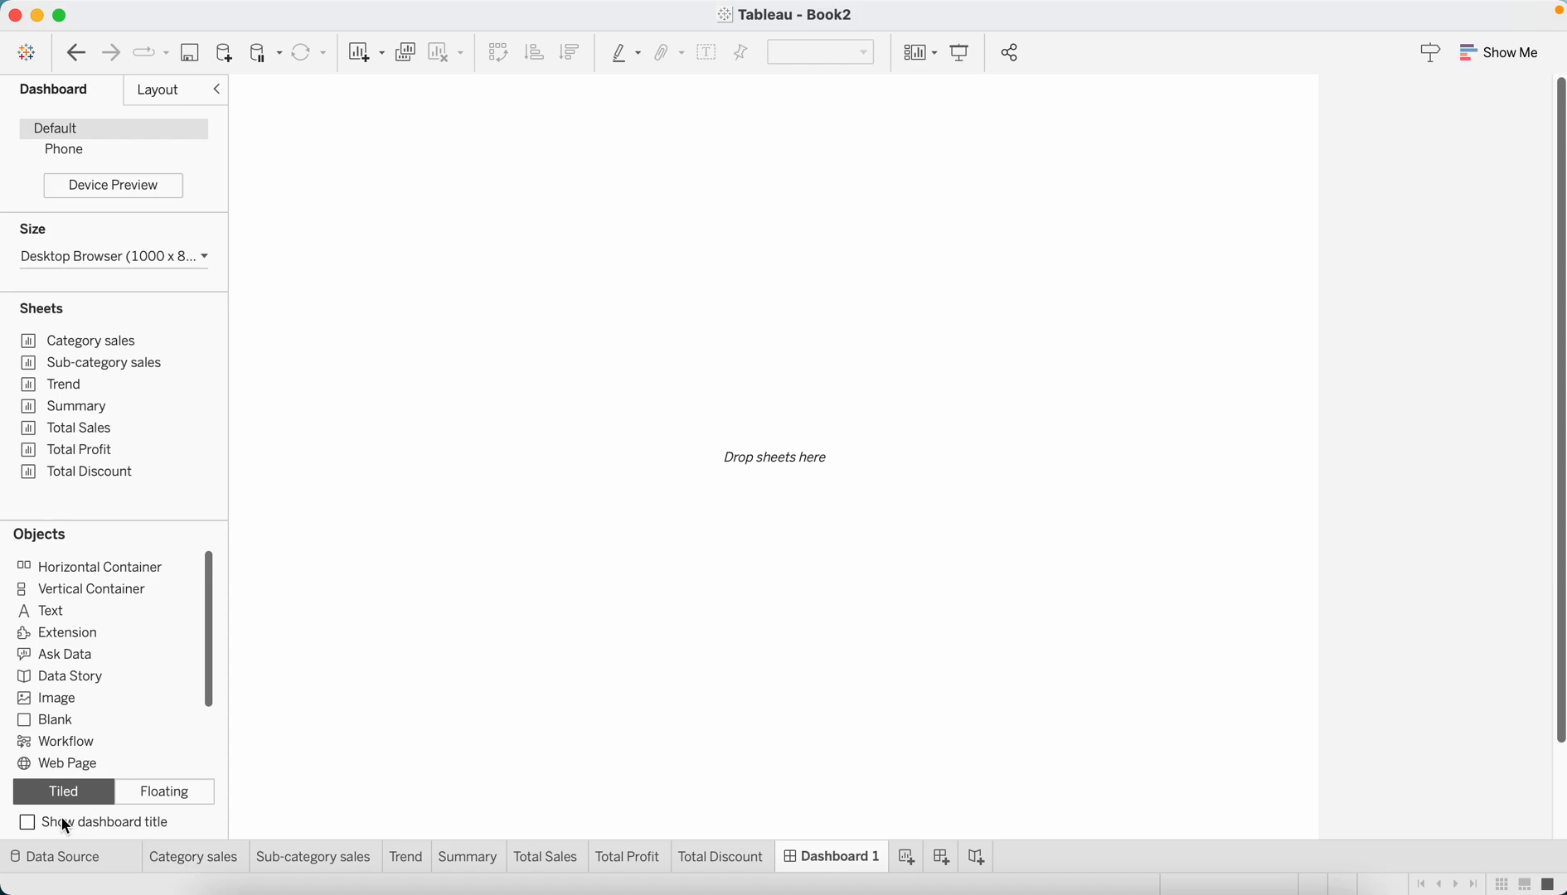
mouse_move(40, 831)
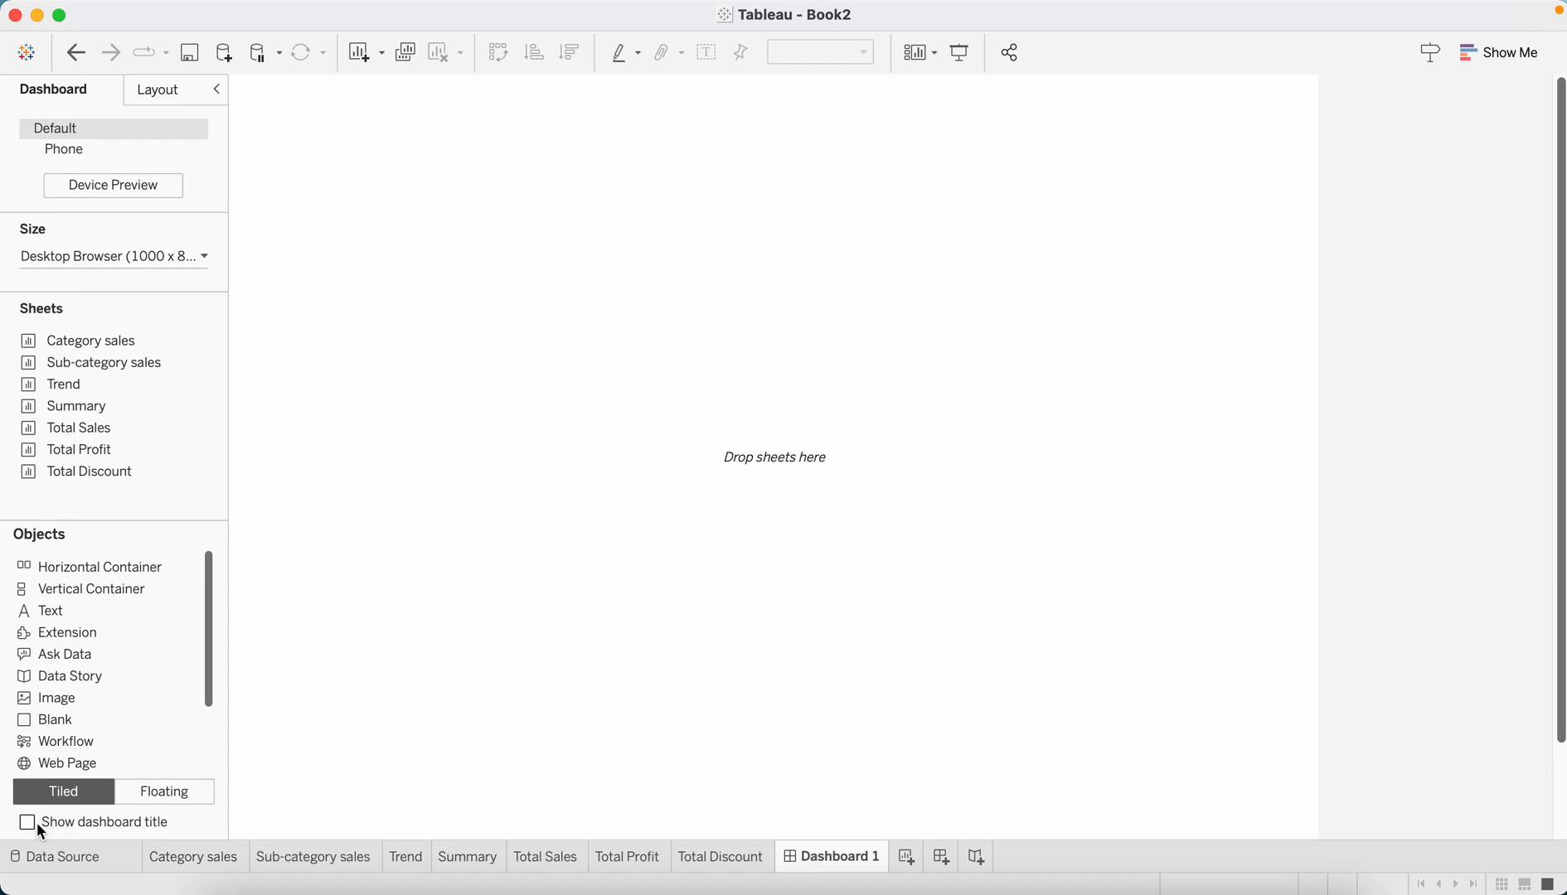
Turn the 'Dashboard 1' title back on above the empty canvas
left_click(26, 821)
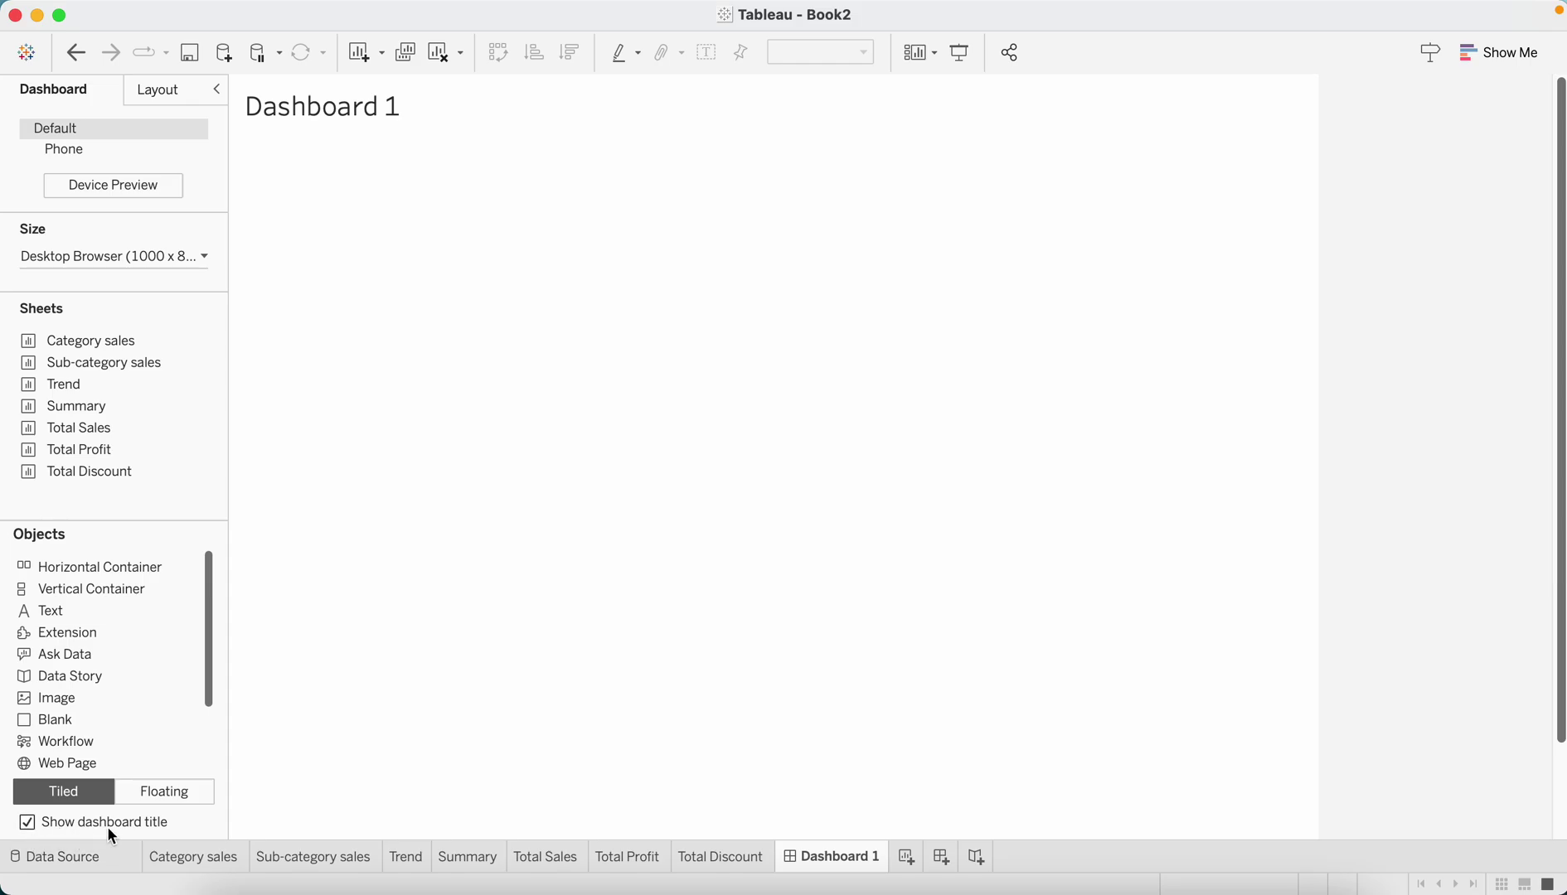
left_click(322, 106)
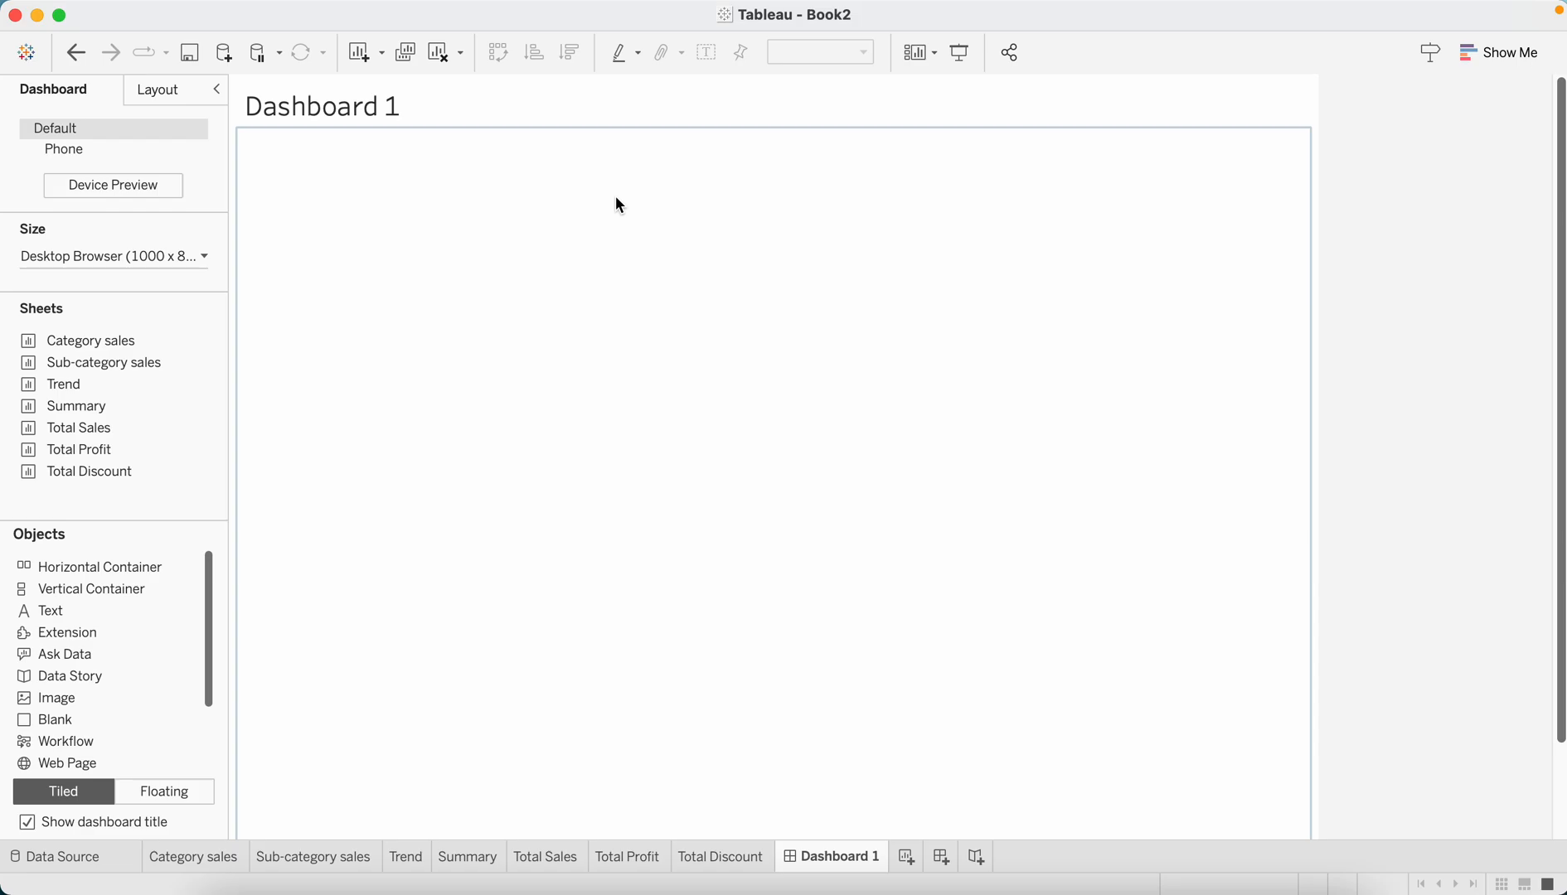
left_click(320, 106)
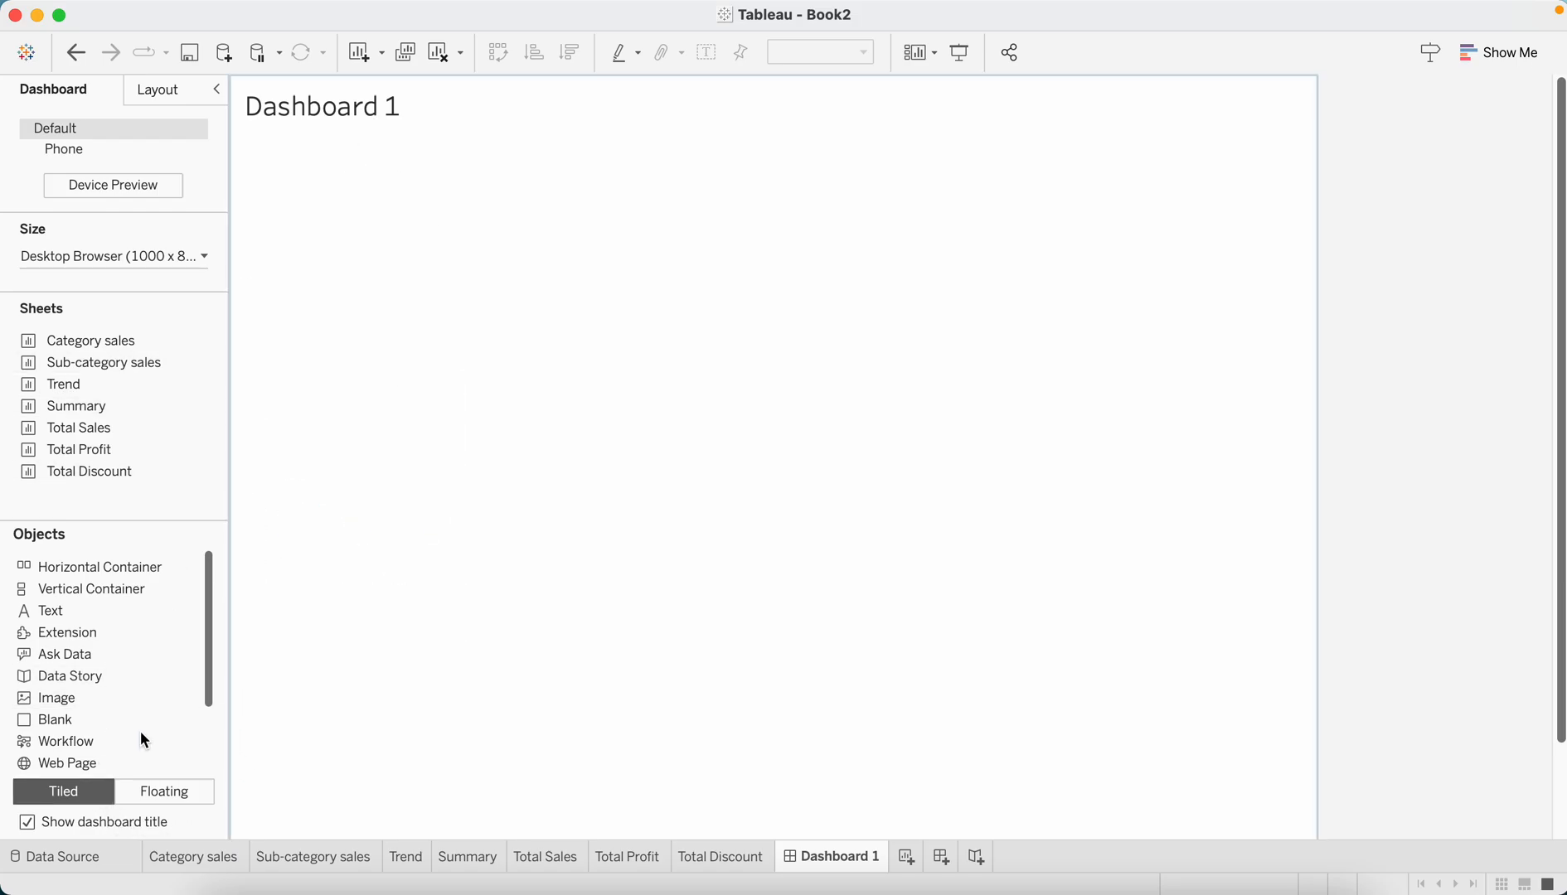
mouse_move(172, 842)
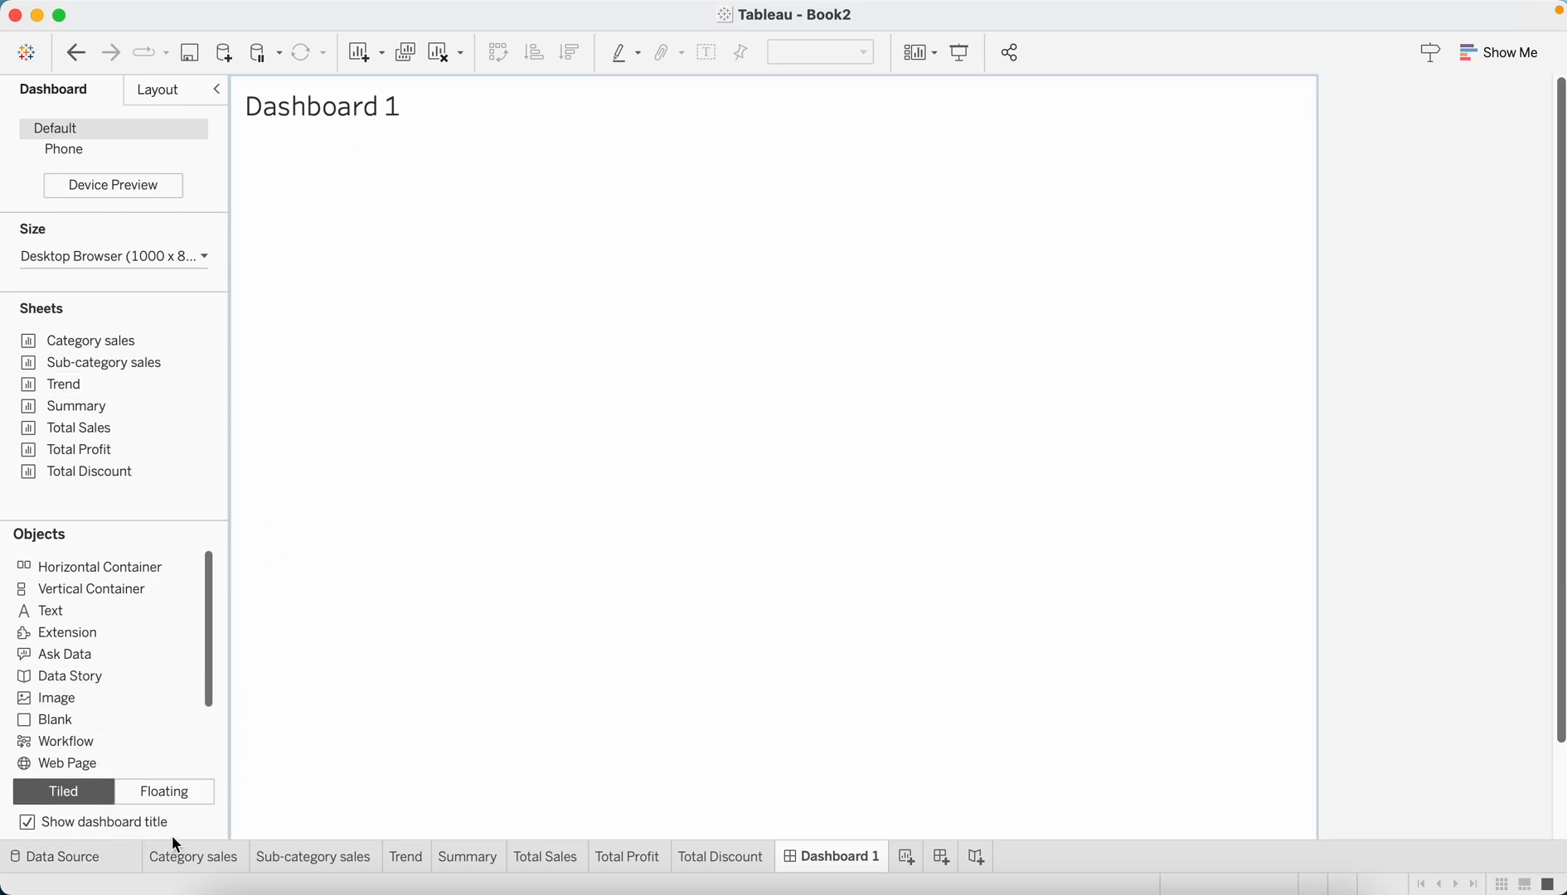
mouse_move(164, 274)
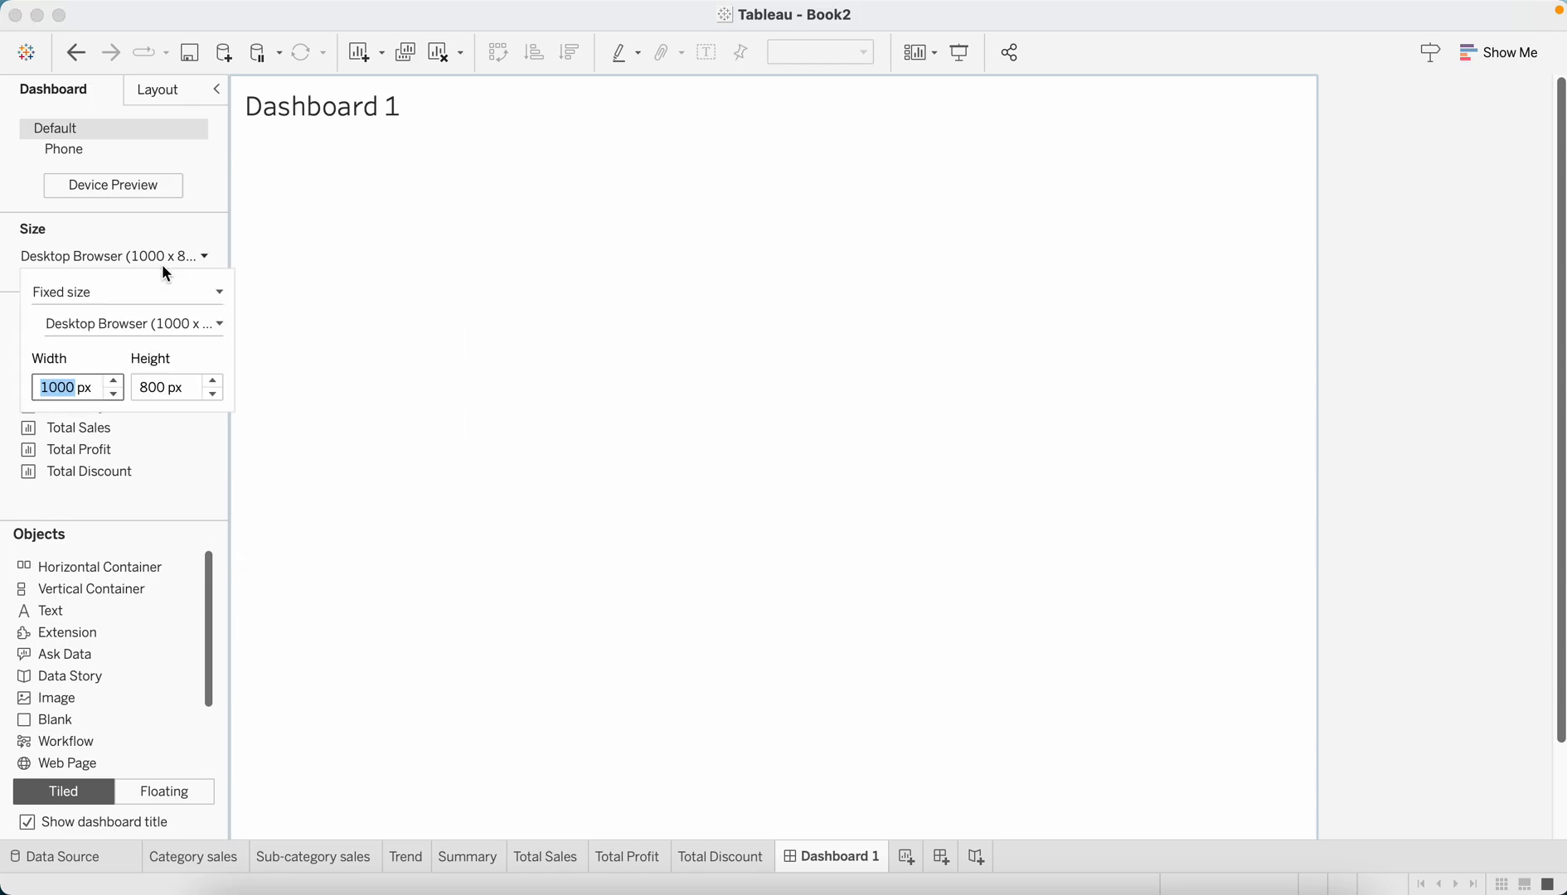
mouse_move(93, 357)
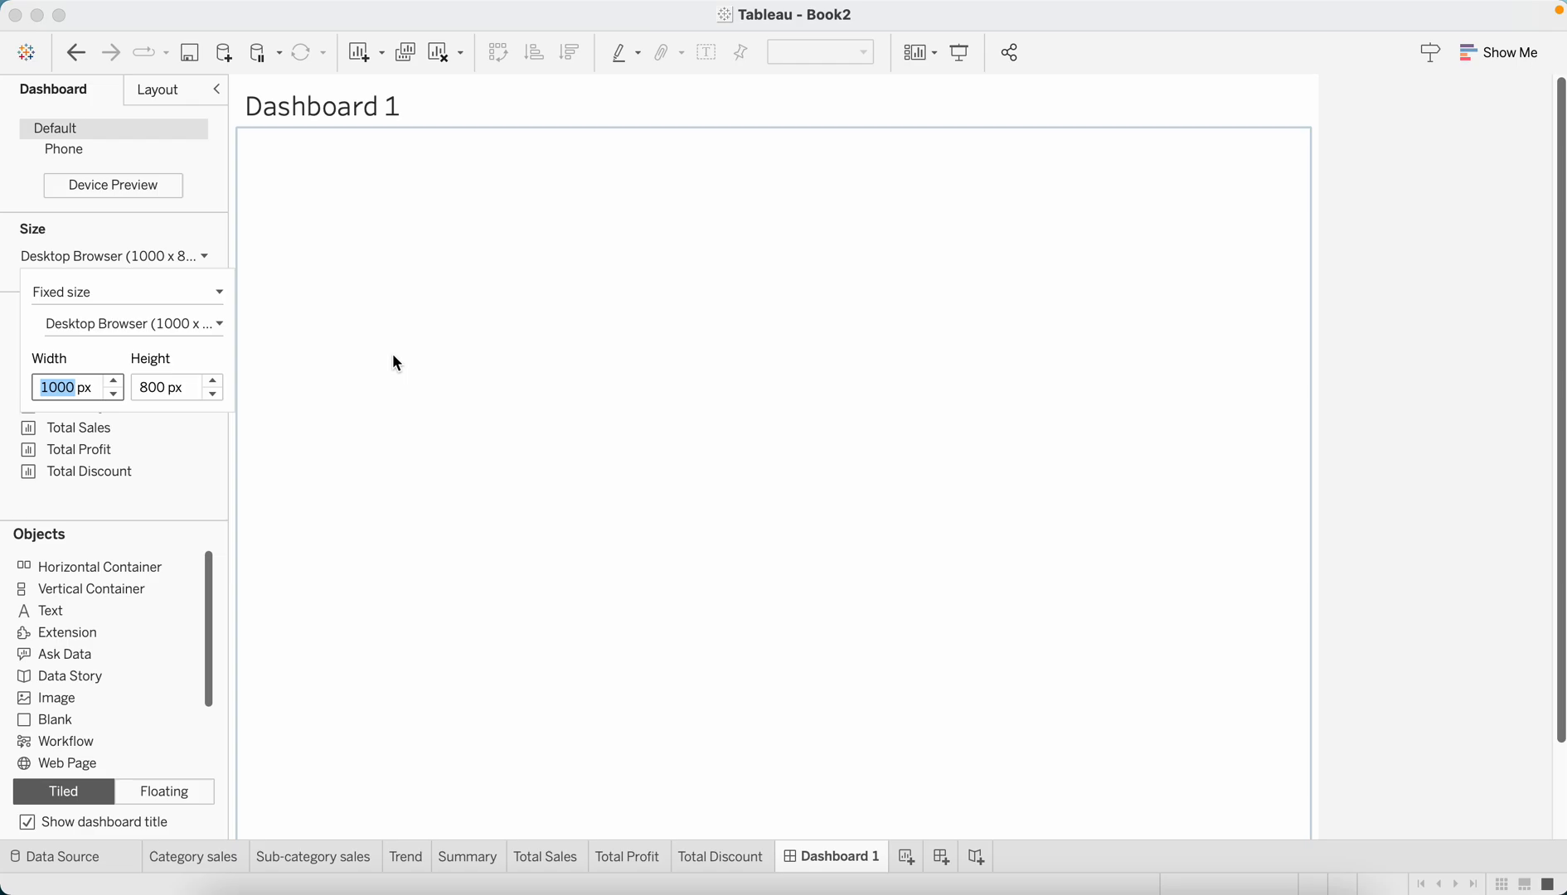
mouse_move(333, 347)
type("1100")
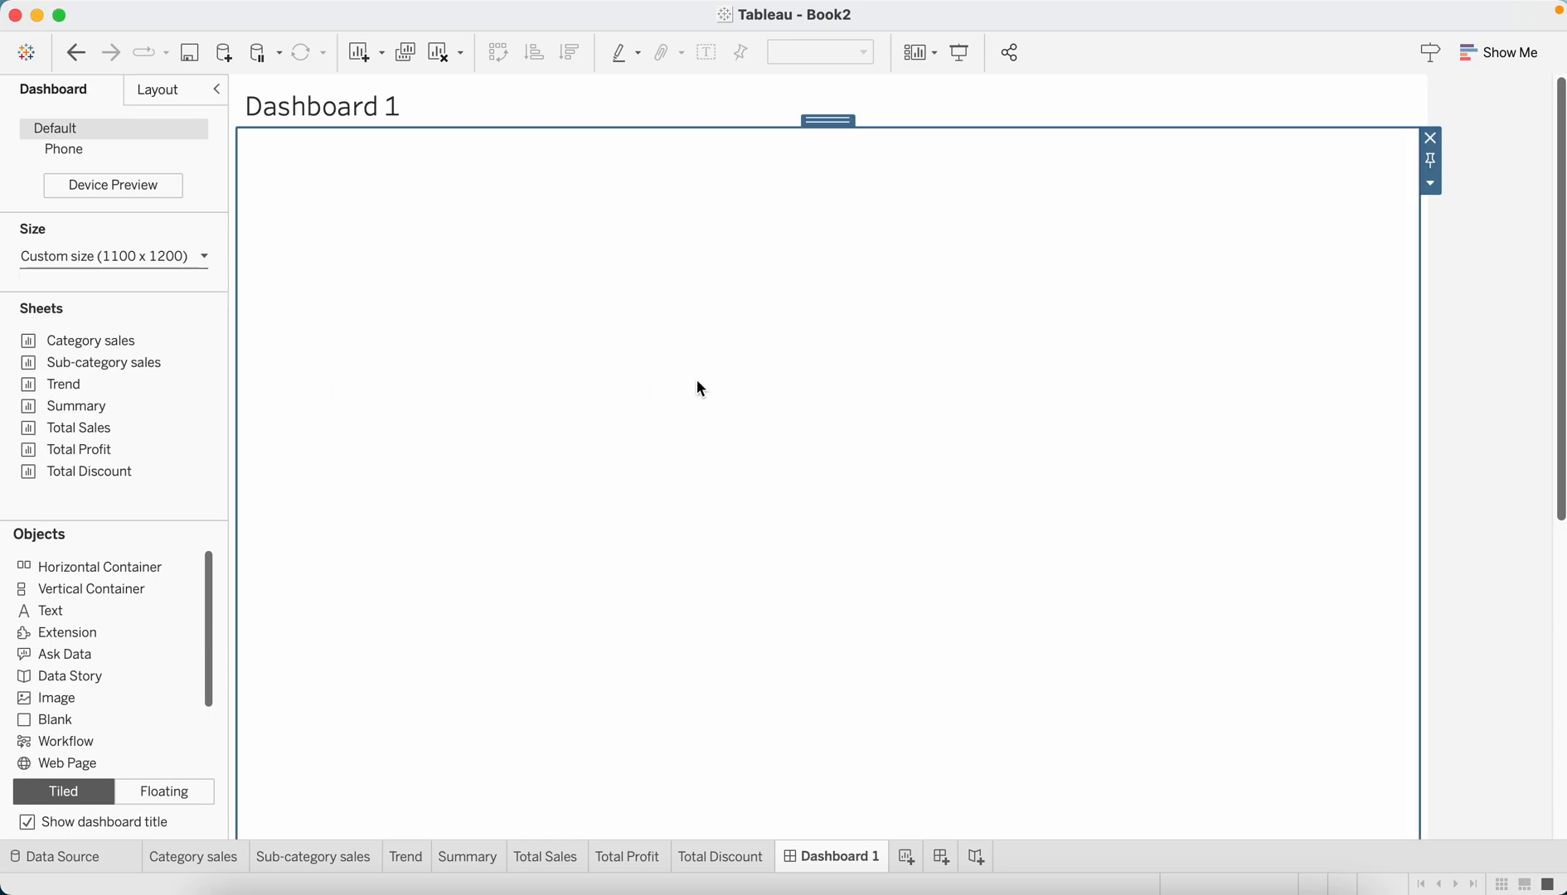
mouse_move(197, 268)
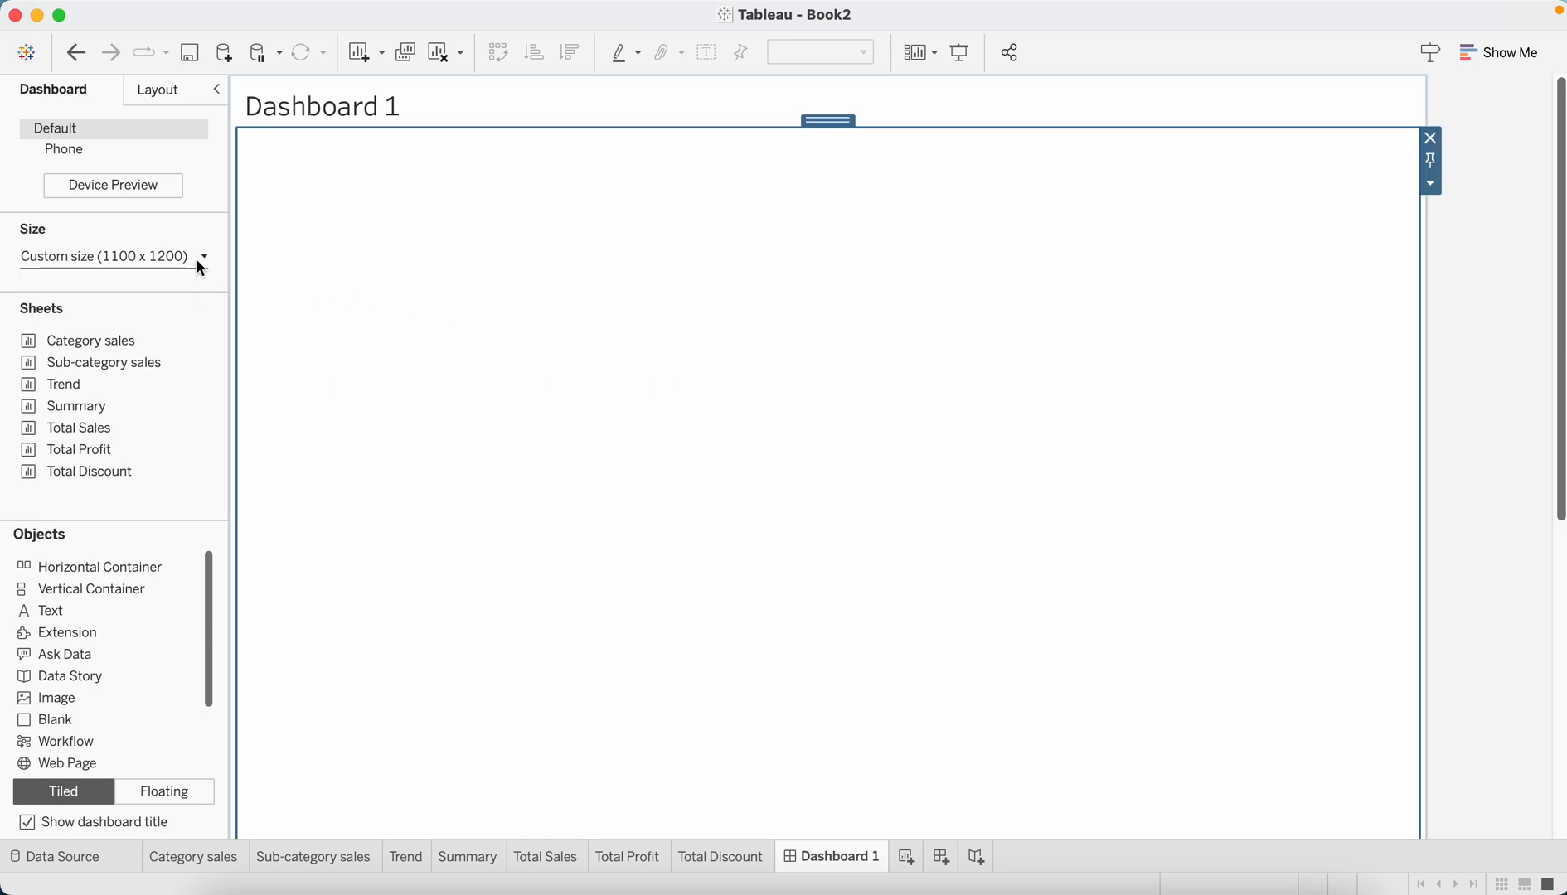
mouse_move(491, 481)
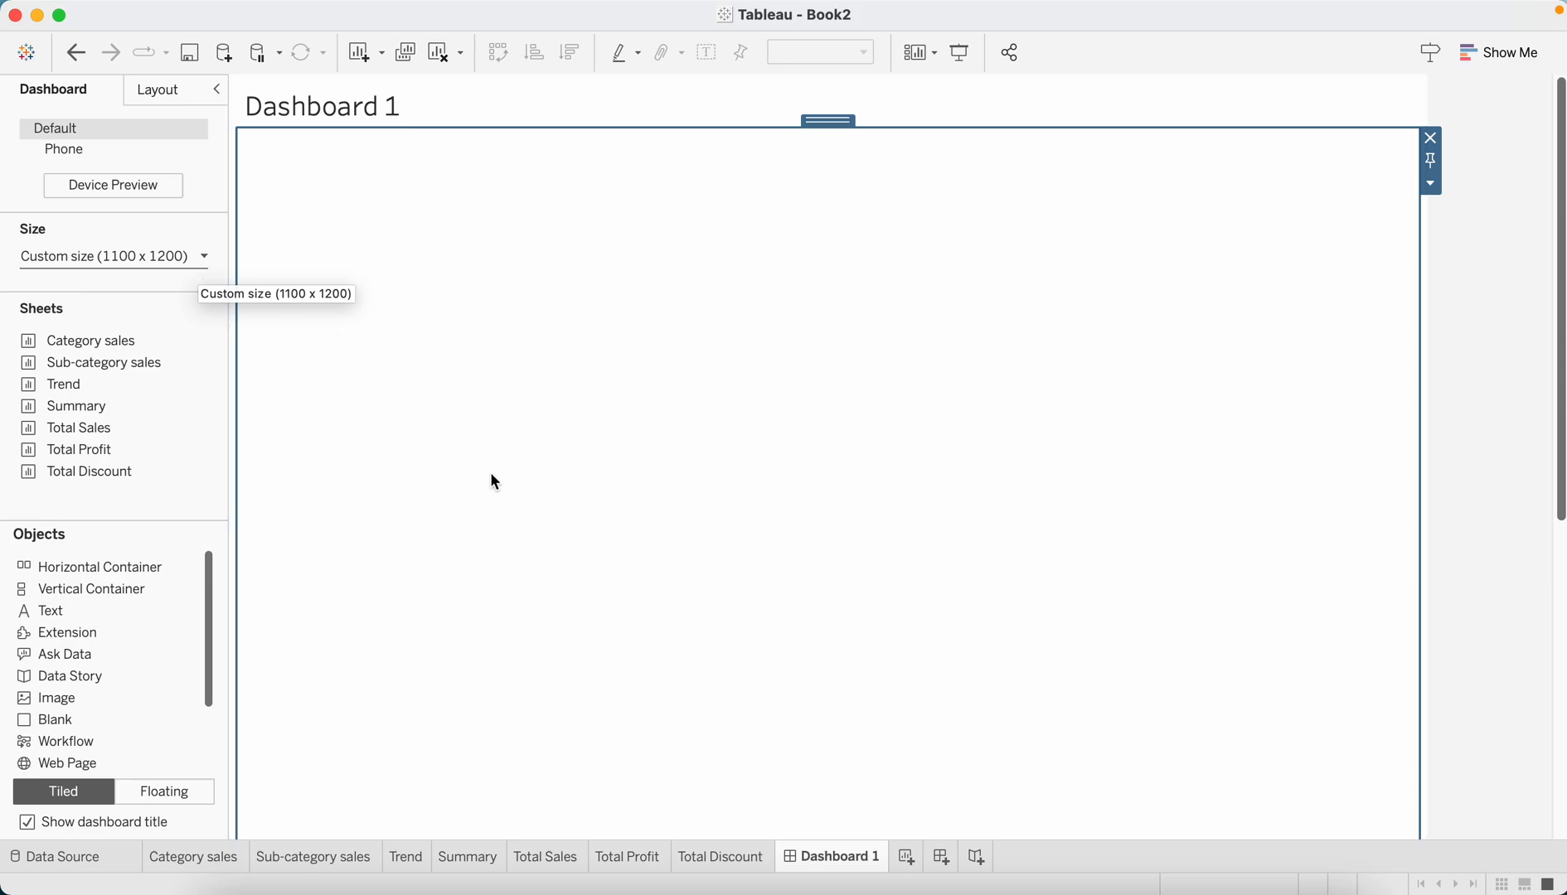
mouse_move(491, 480)
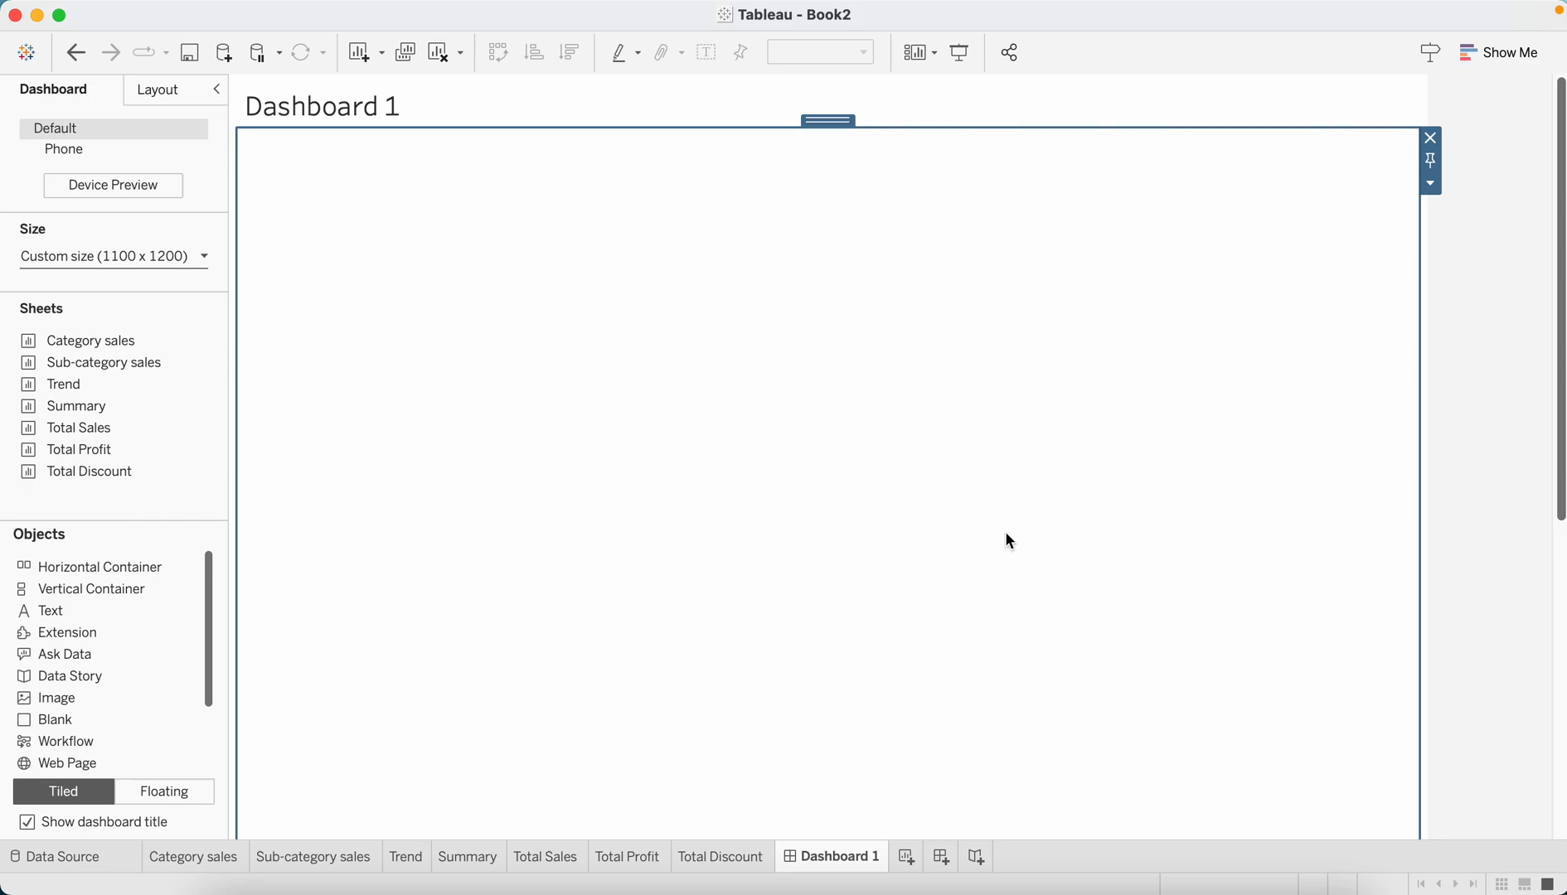
mouse_move(1429, 185)
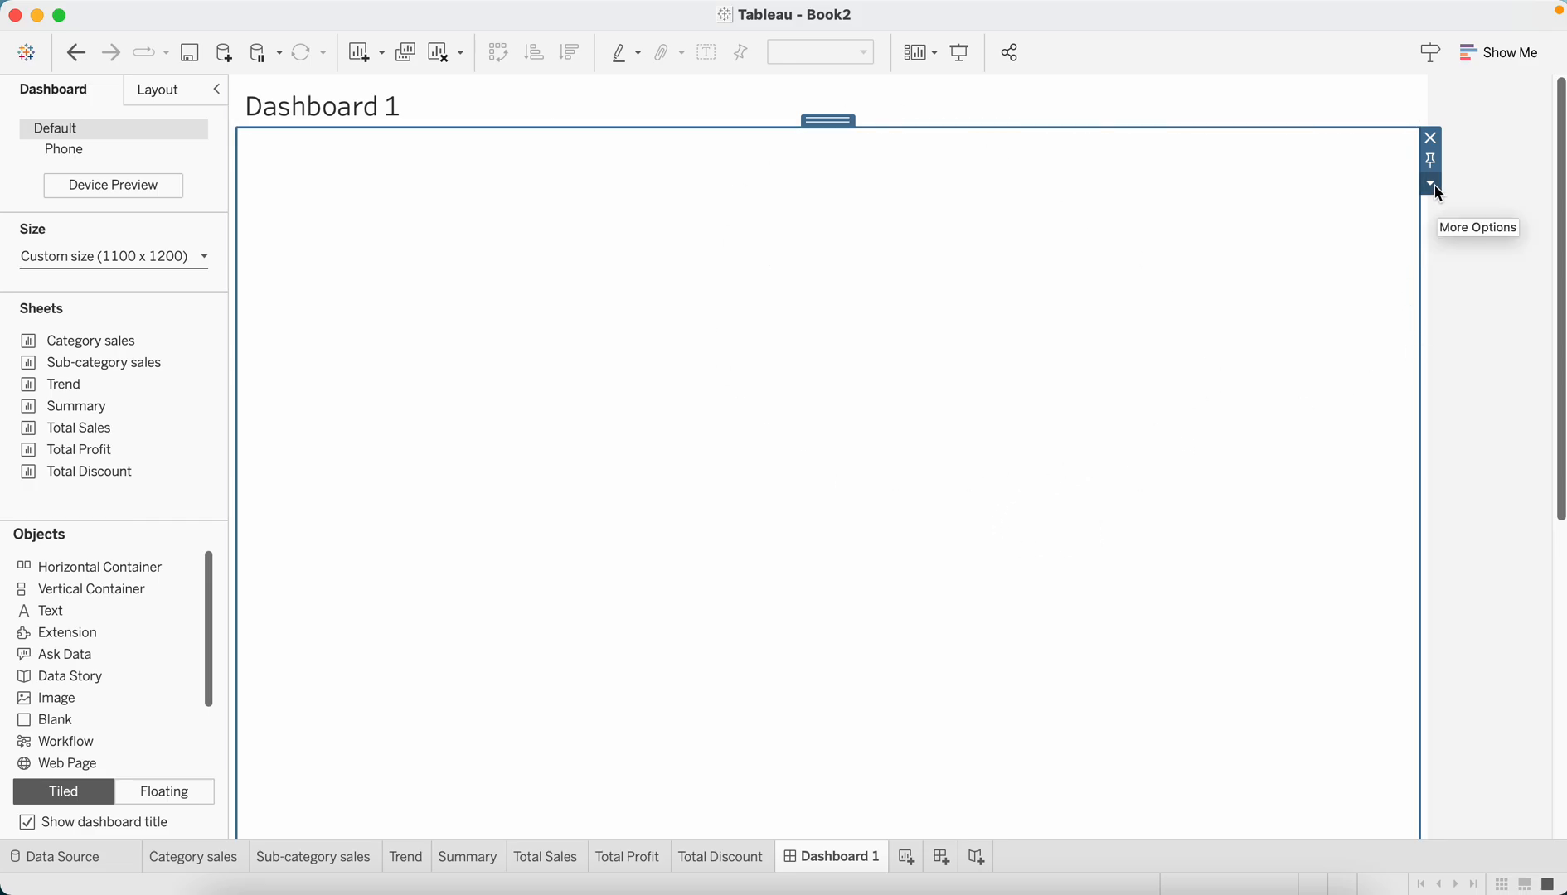
Select the dashboard's whole Tiled layout container via the item's More Options menu
left_click(1429, 182)
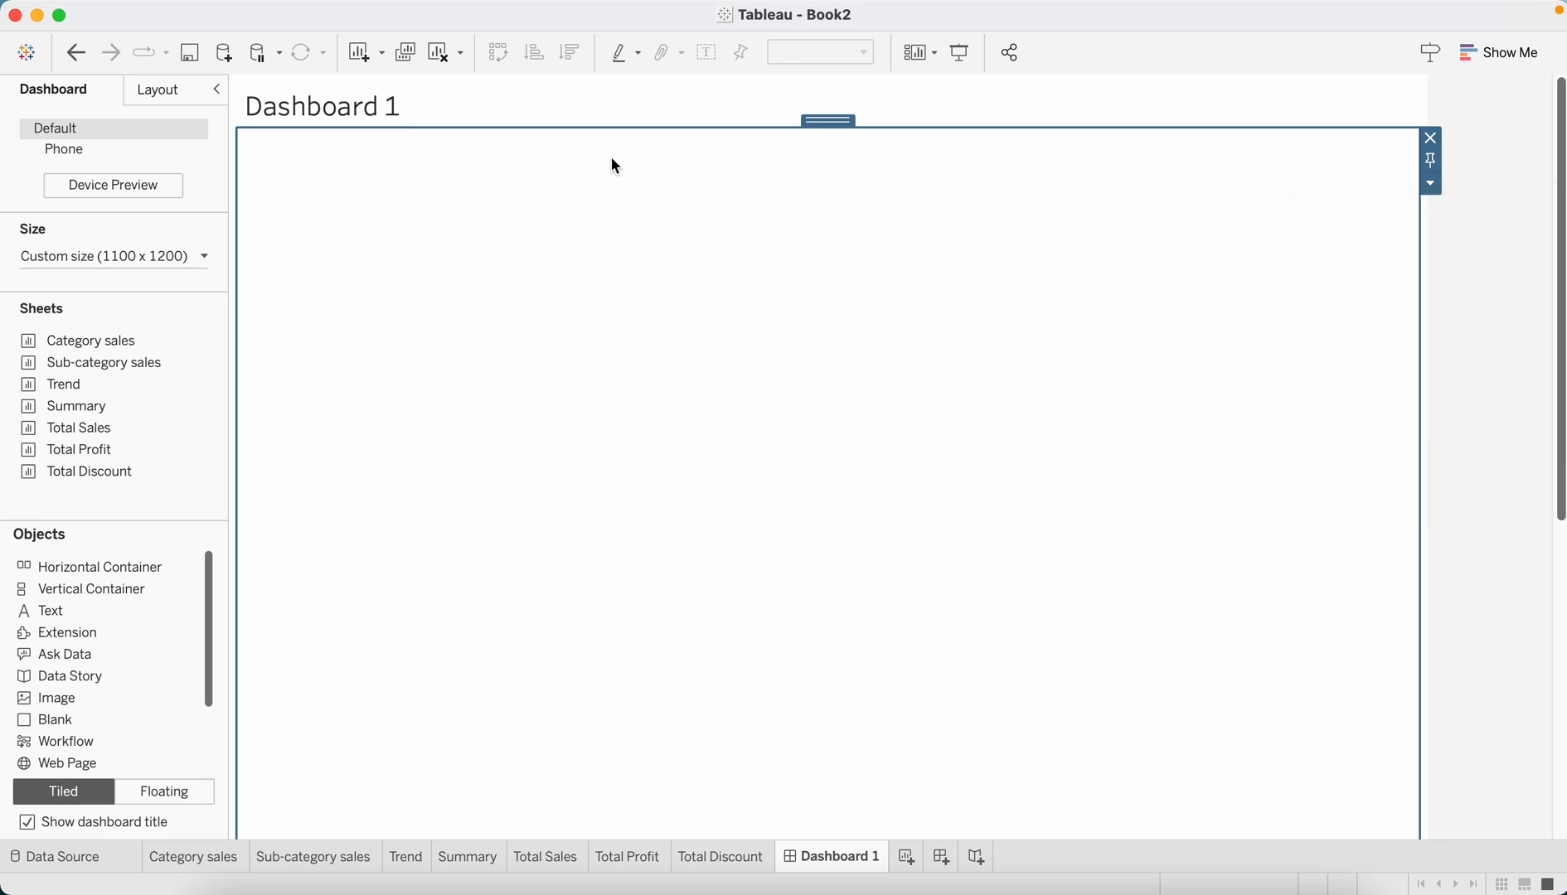
mouse_move(545, 383)
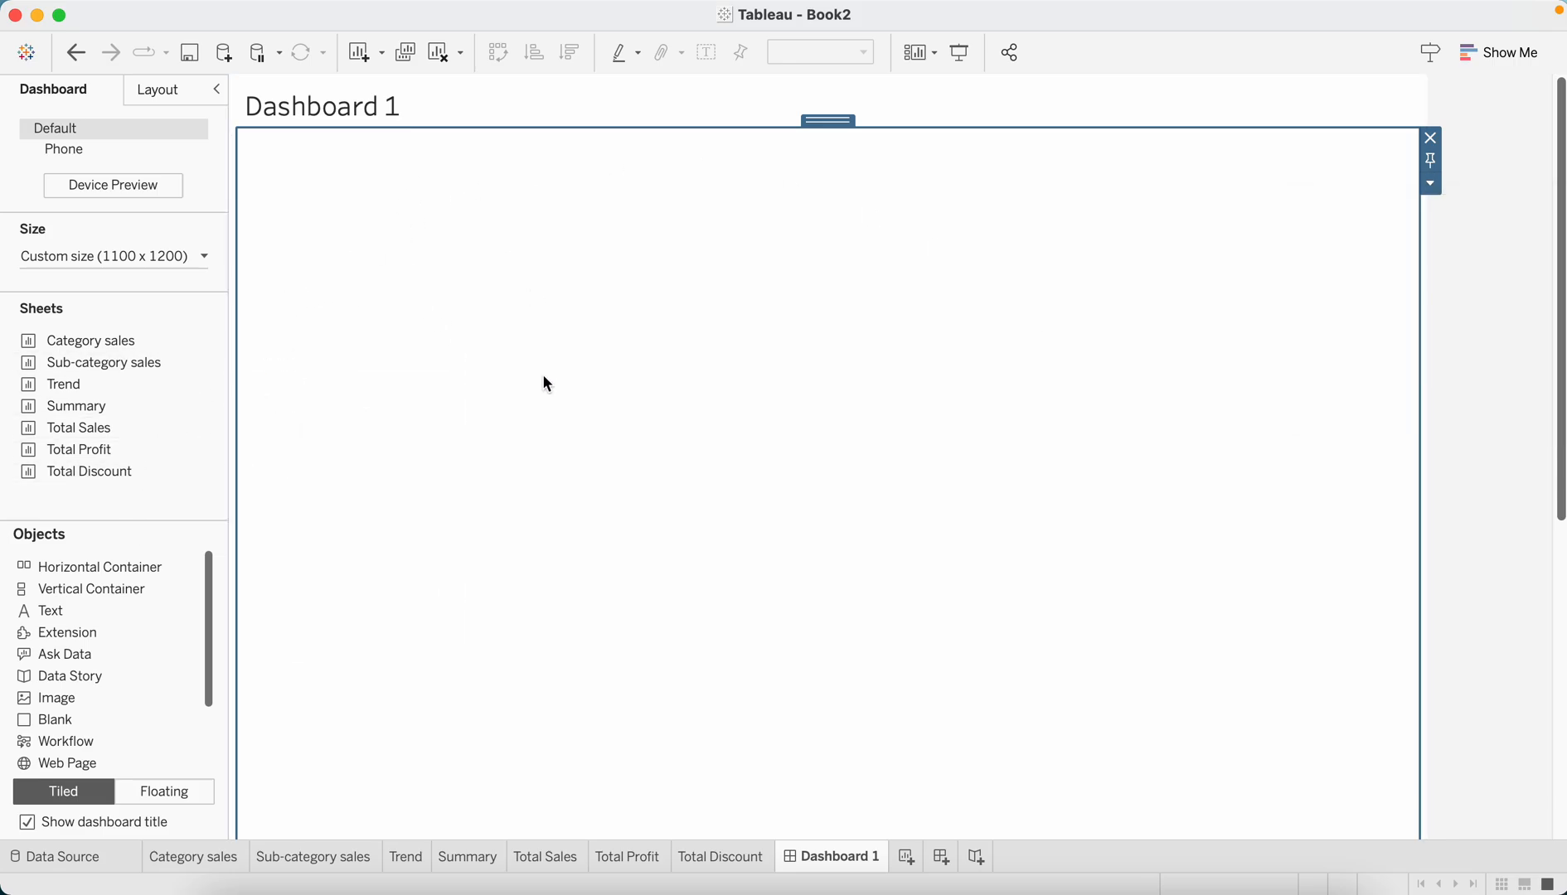
mouse_move(325, 287)
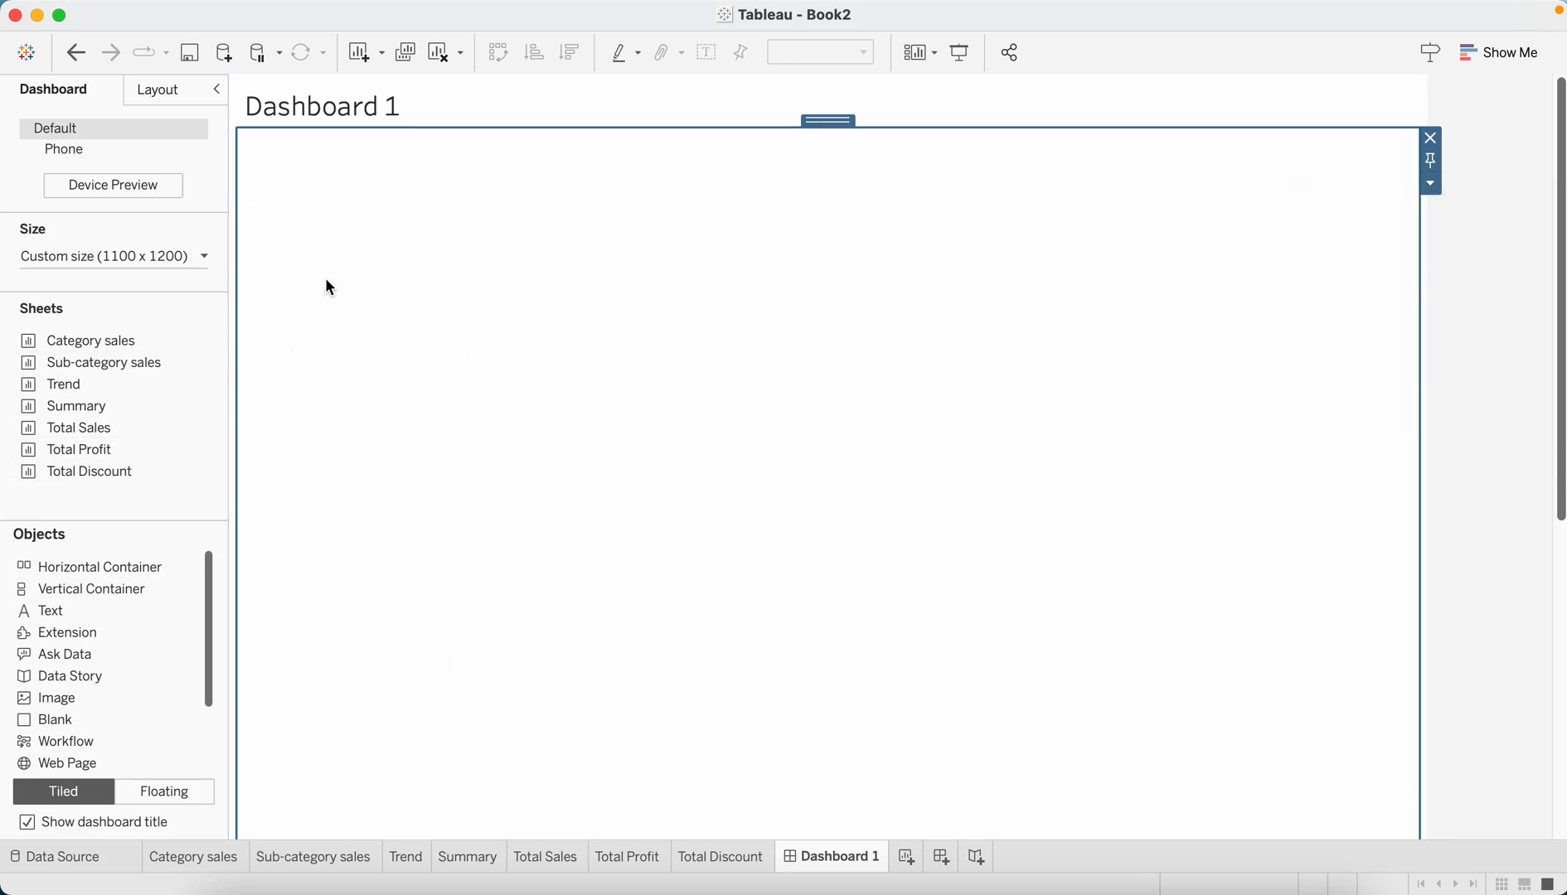
mouse_move(1429, 138)
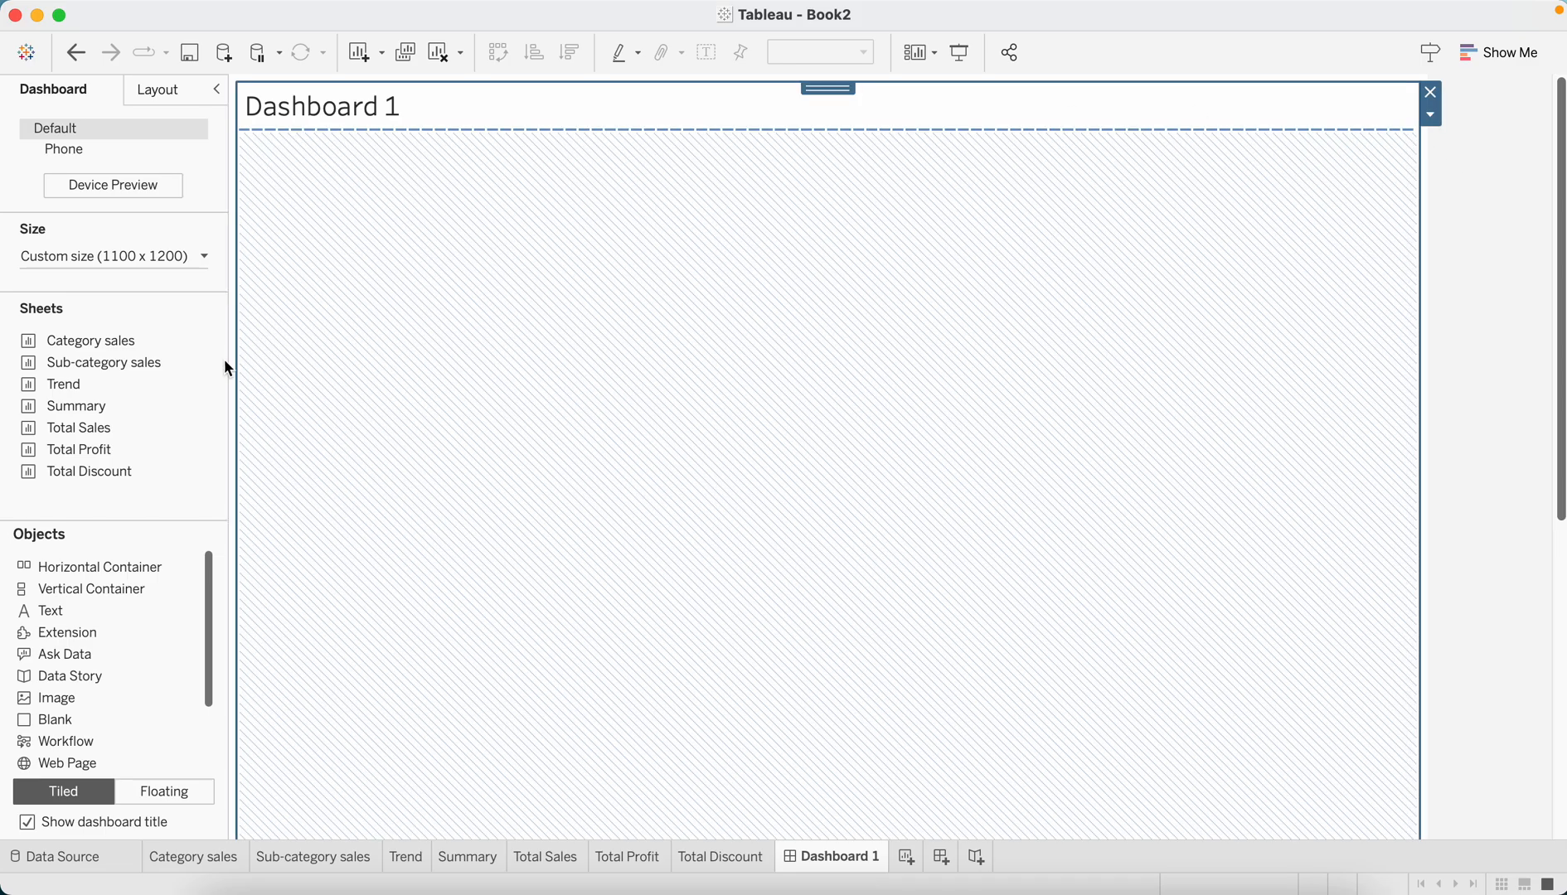
mouse_move(844, 416)
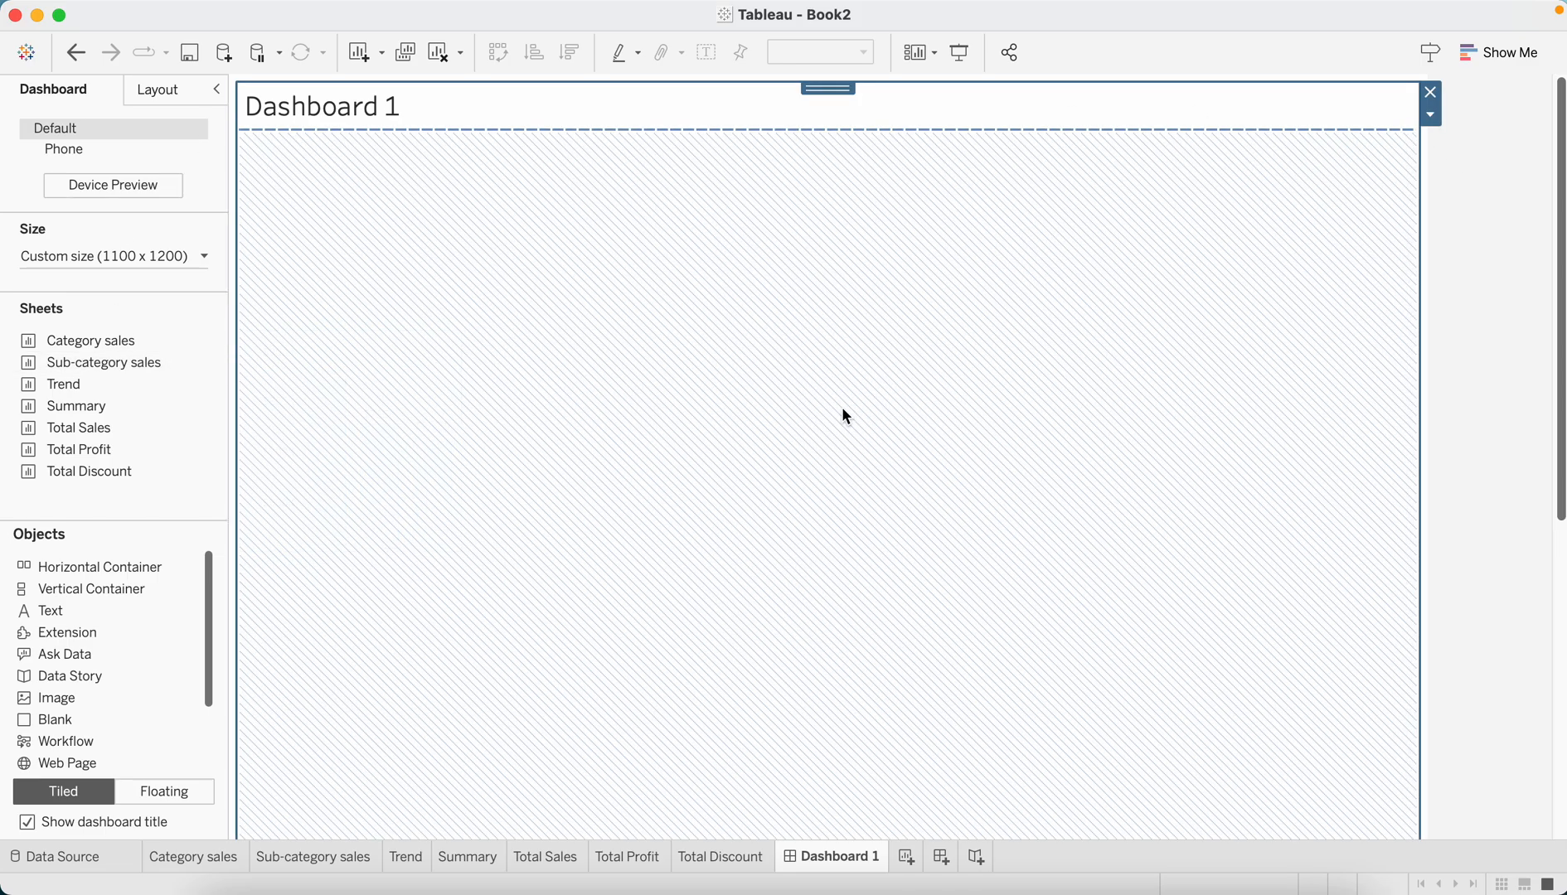
mouse_move(725, 380)
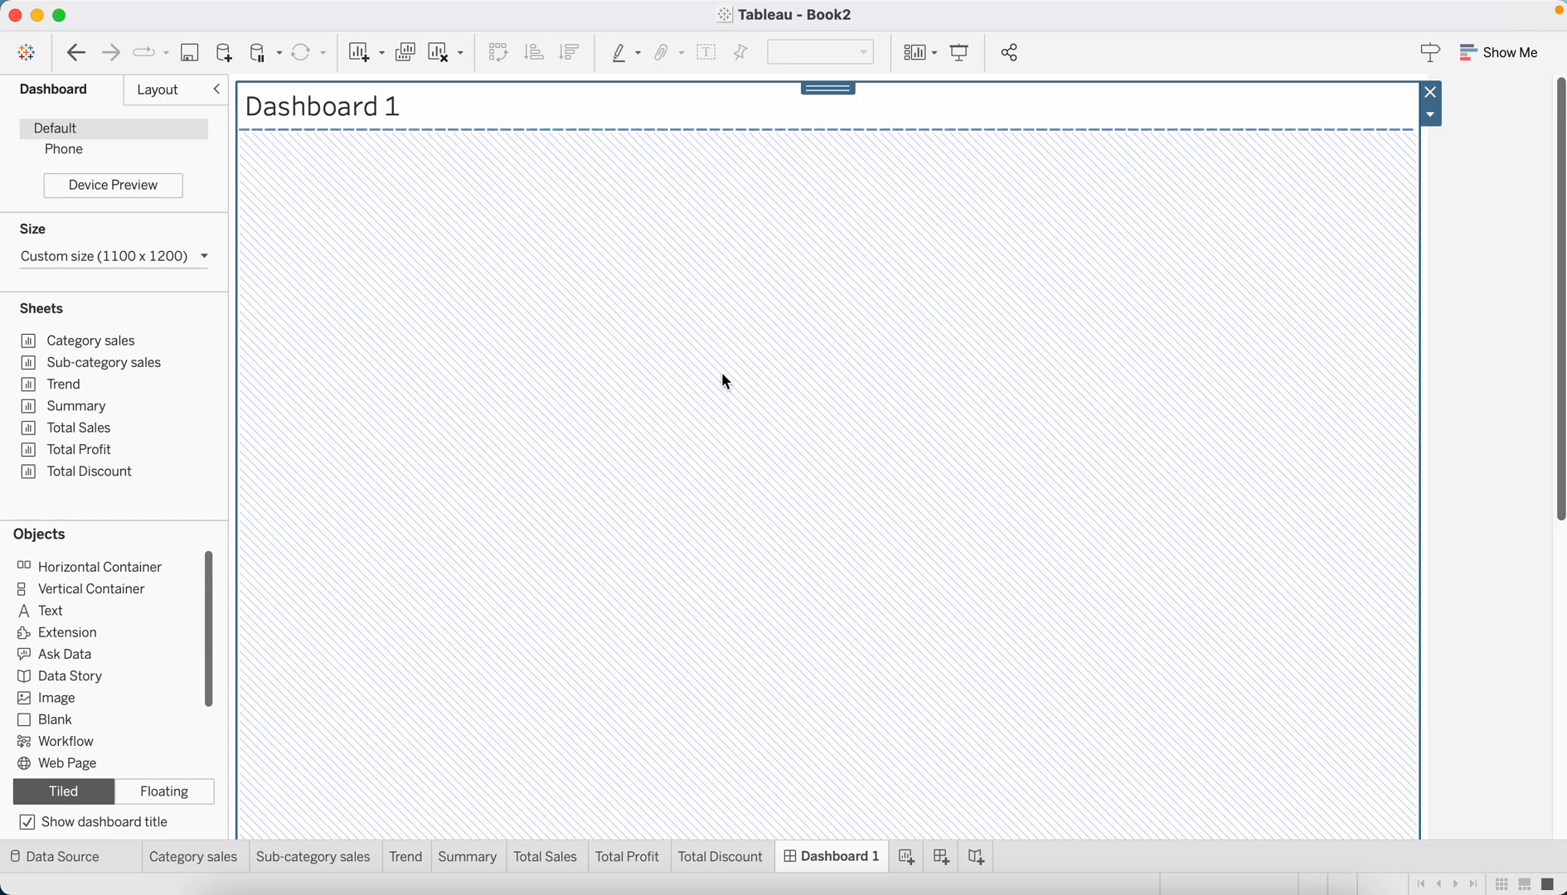
left_click(1429, 115)
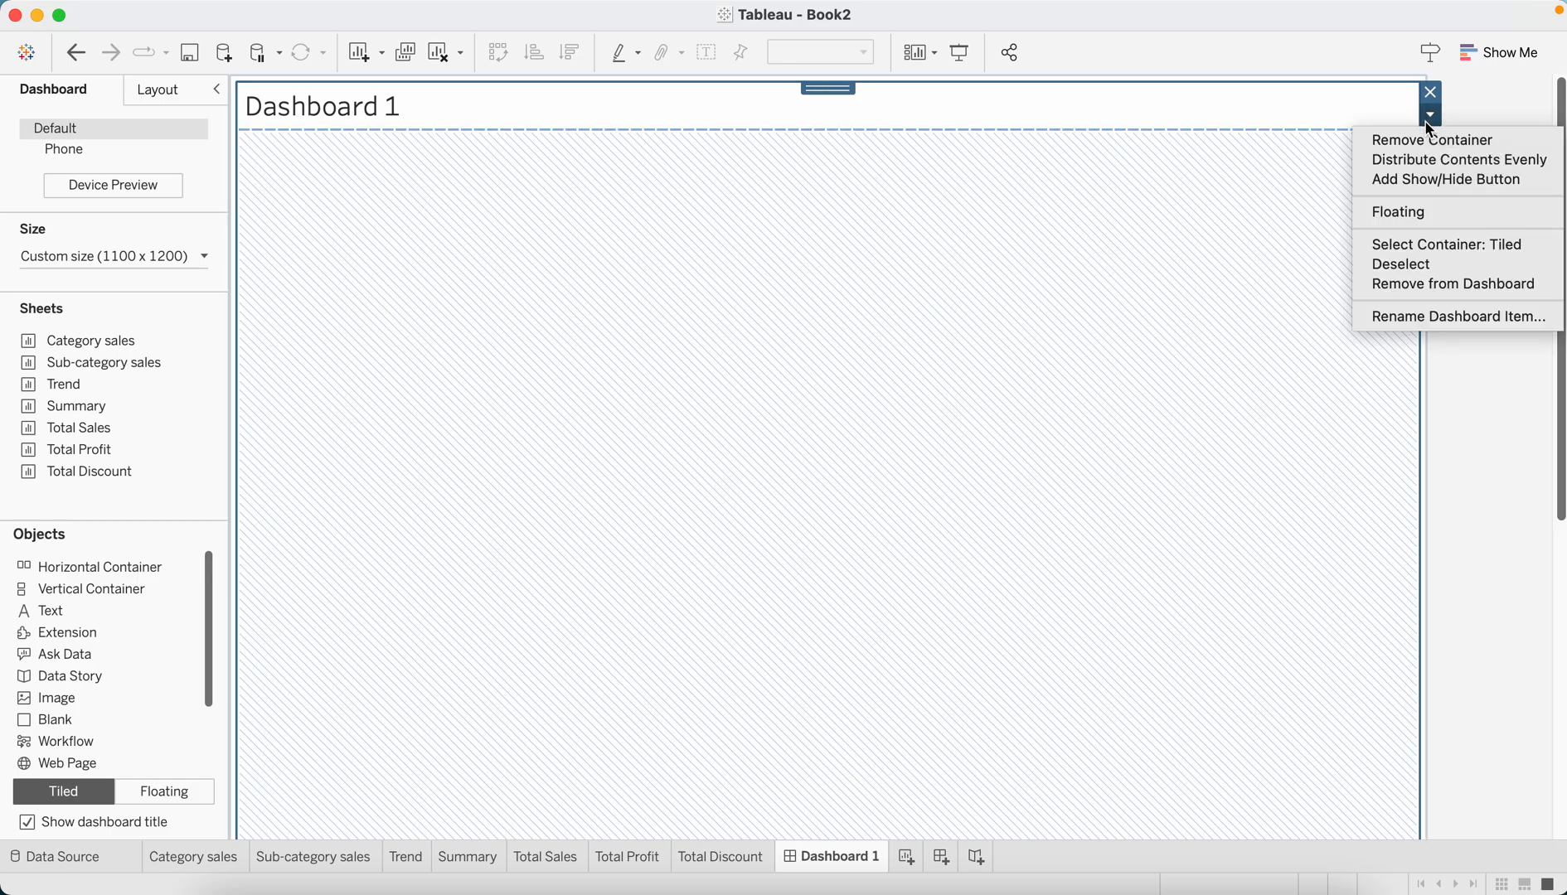
mouse_move(1465, 246)
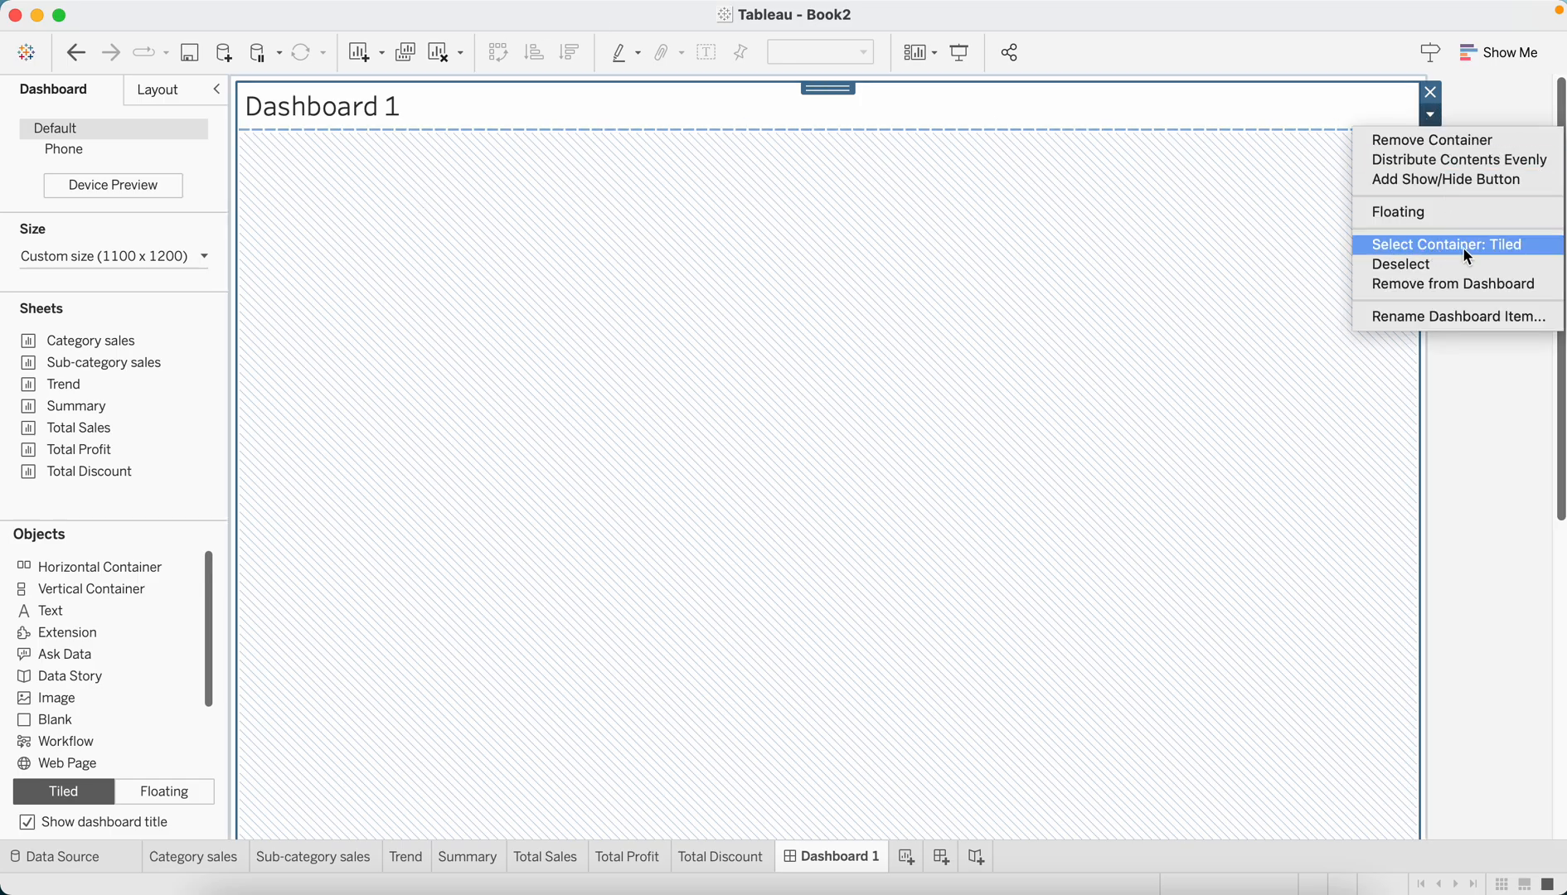
mouse_move(1487, 257)
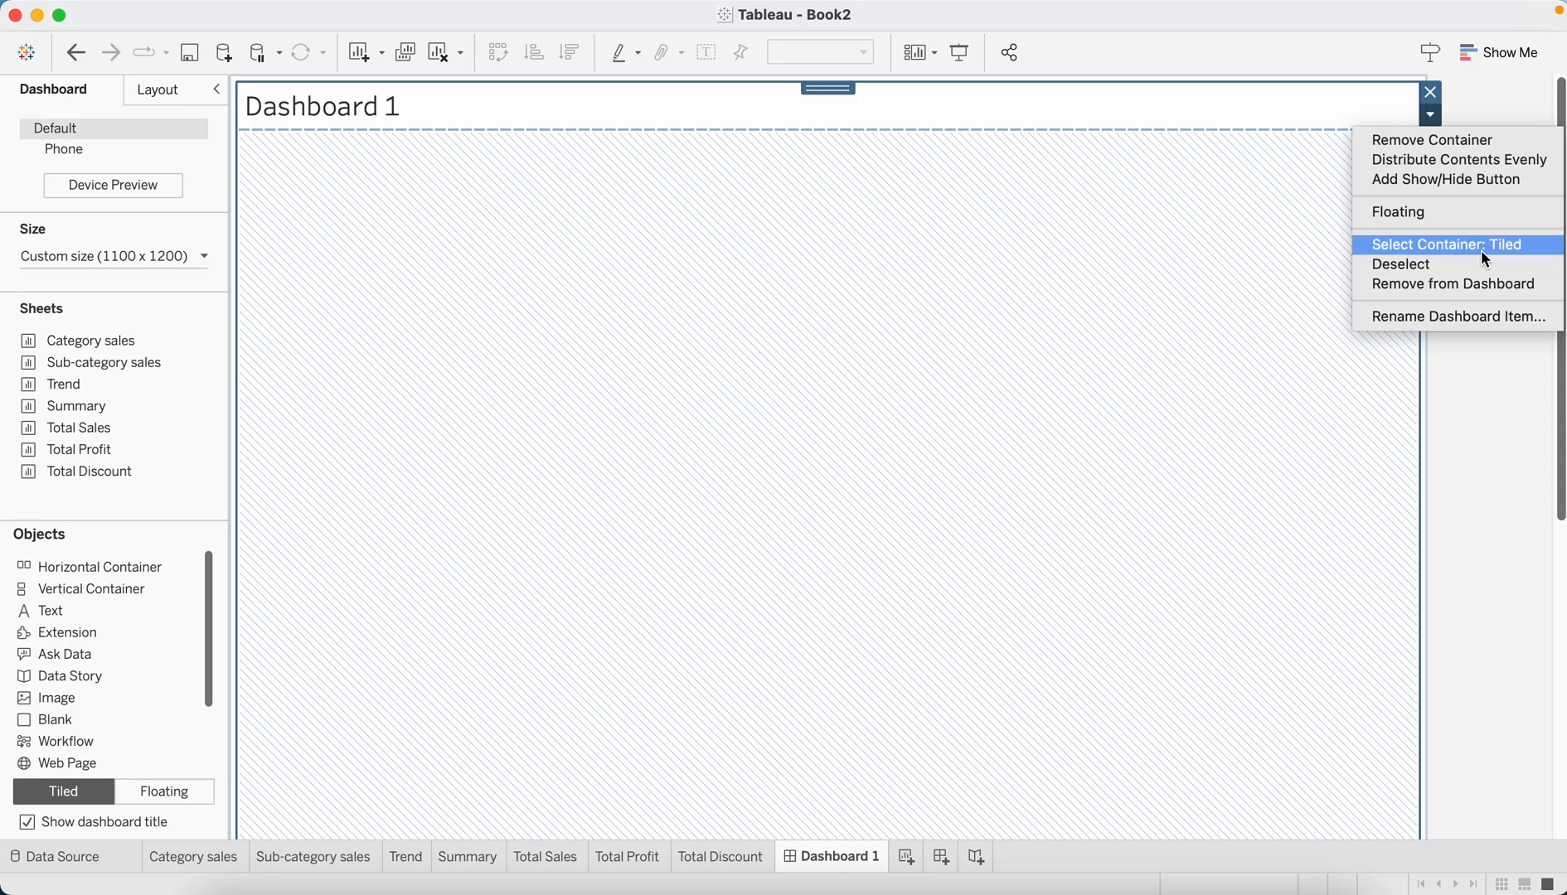
mouse_move(1058, 327)
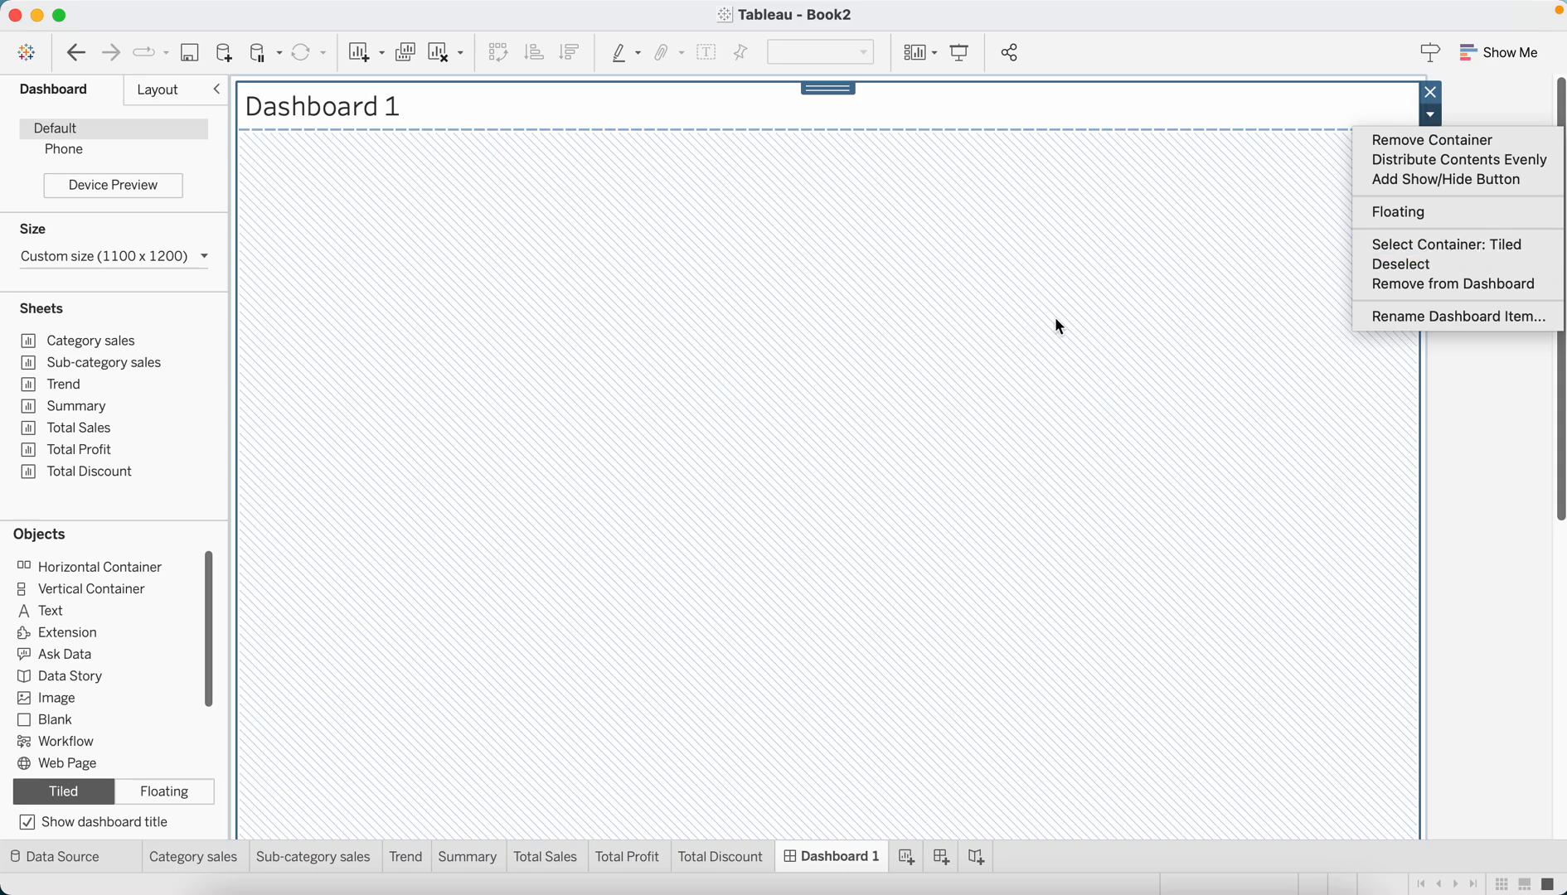
mouse_move(1049, 347)
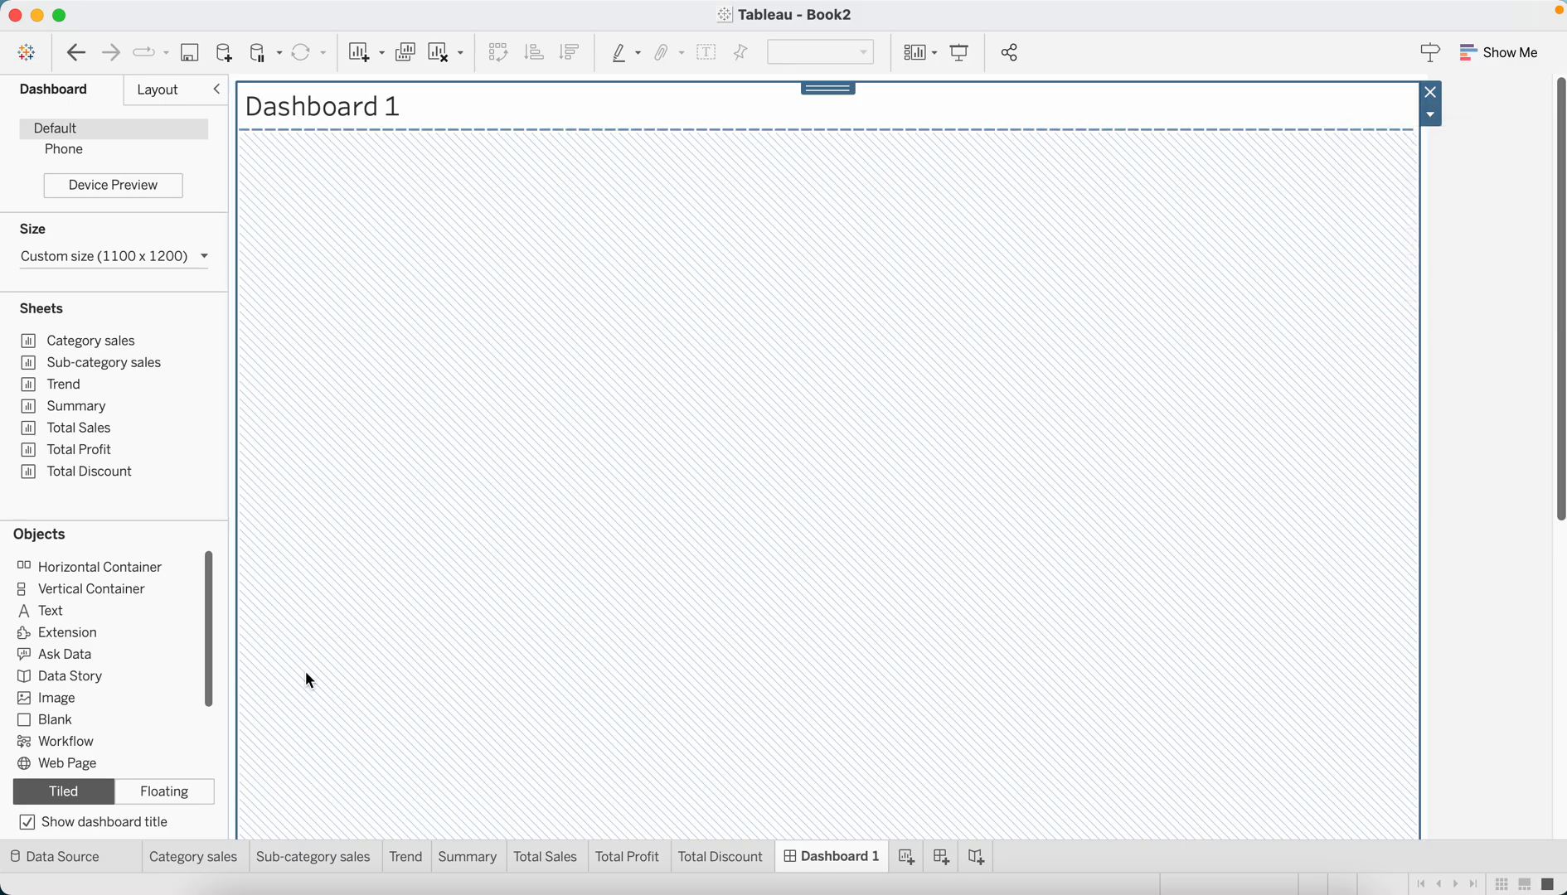
mouse_move(393, 643)
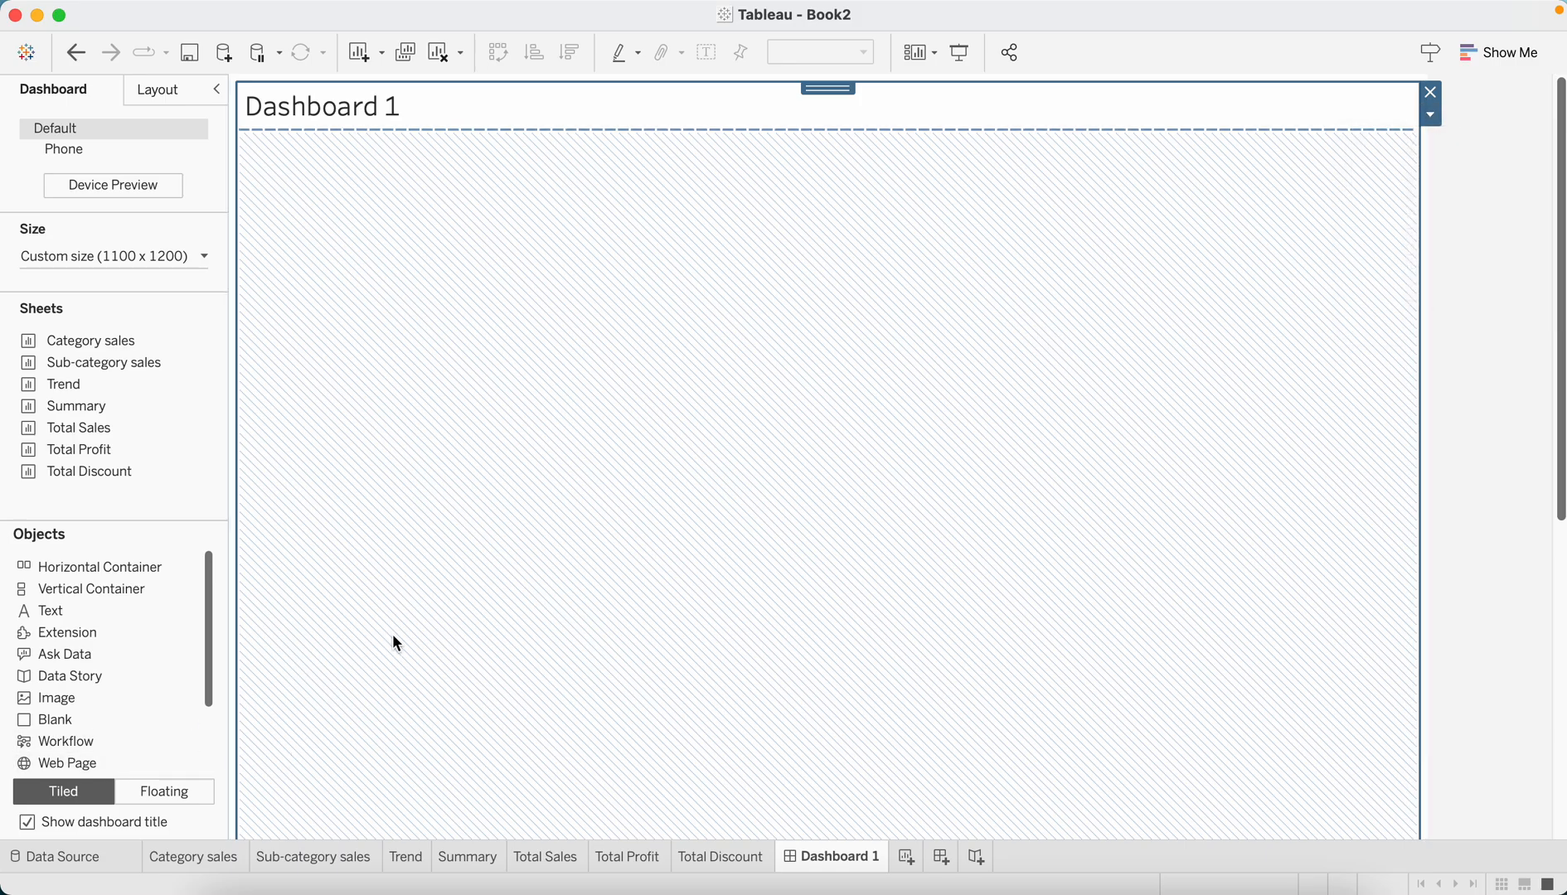
mouse_move(63, 791)
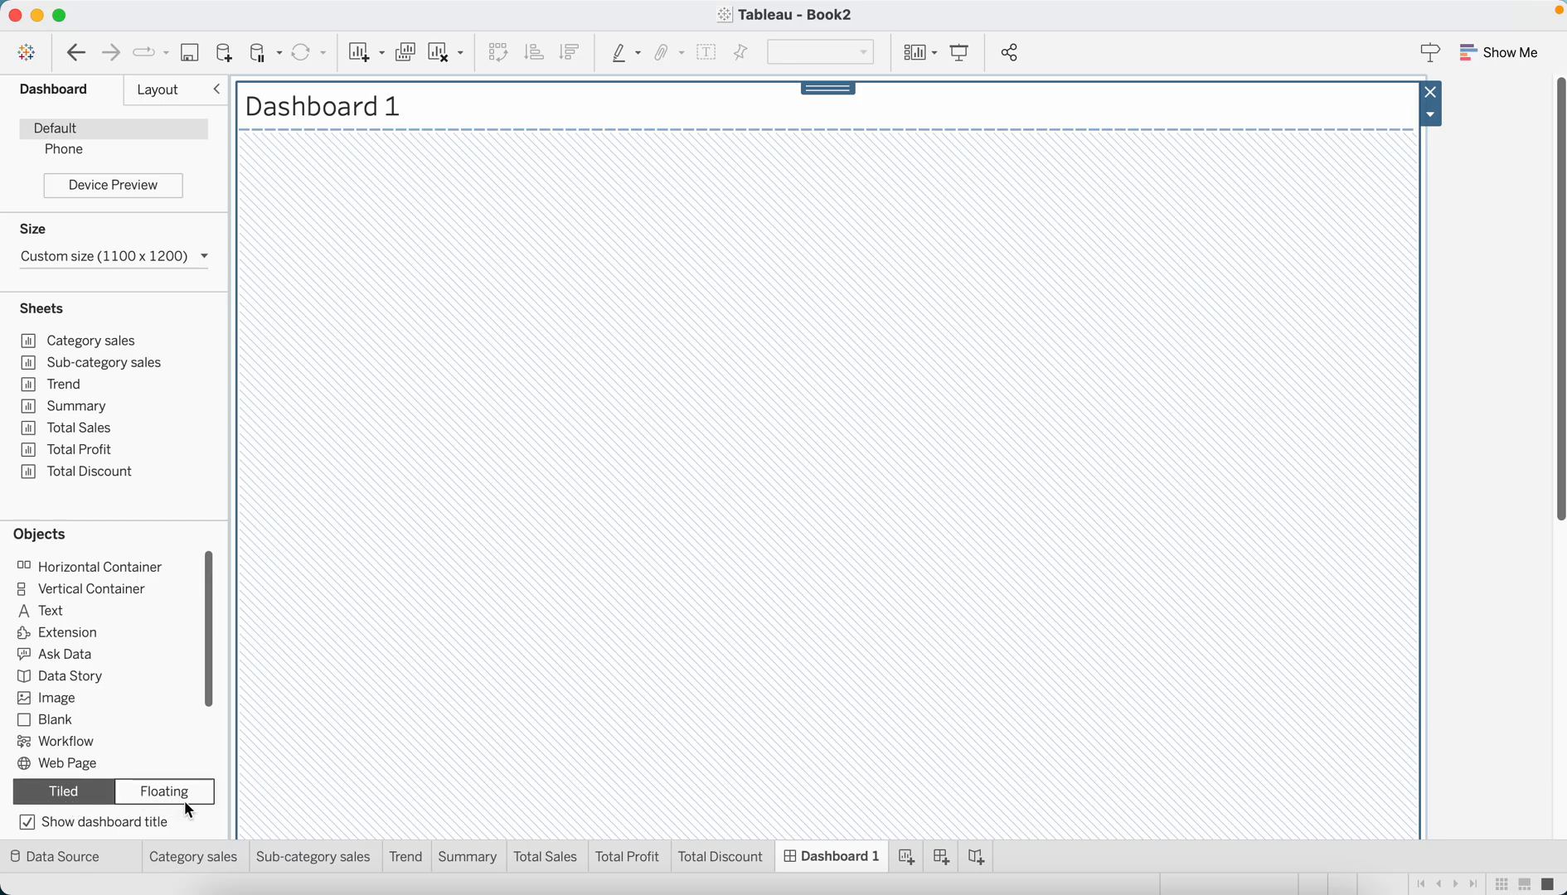
Place the Summary table tiled, then set new objects to Floating for the Total Profit tile
left_click(63, 791)
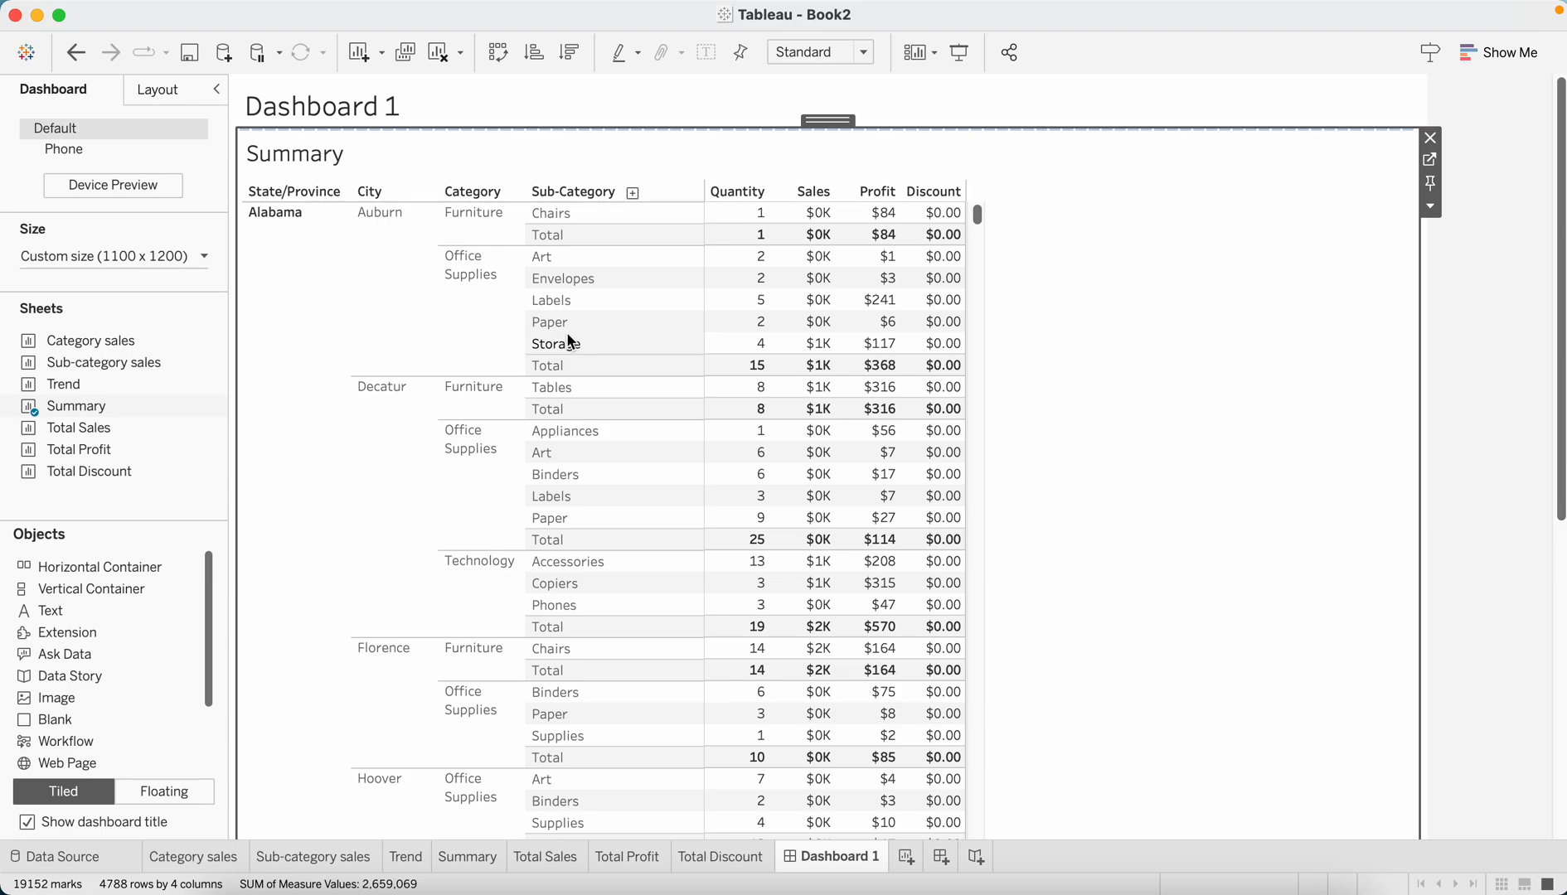
left_click(164, 791)
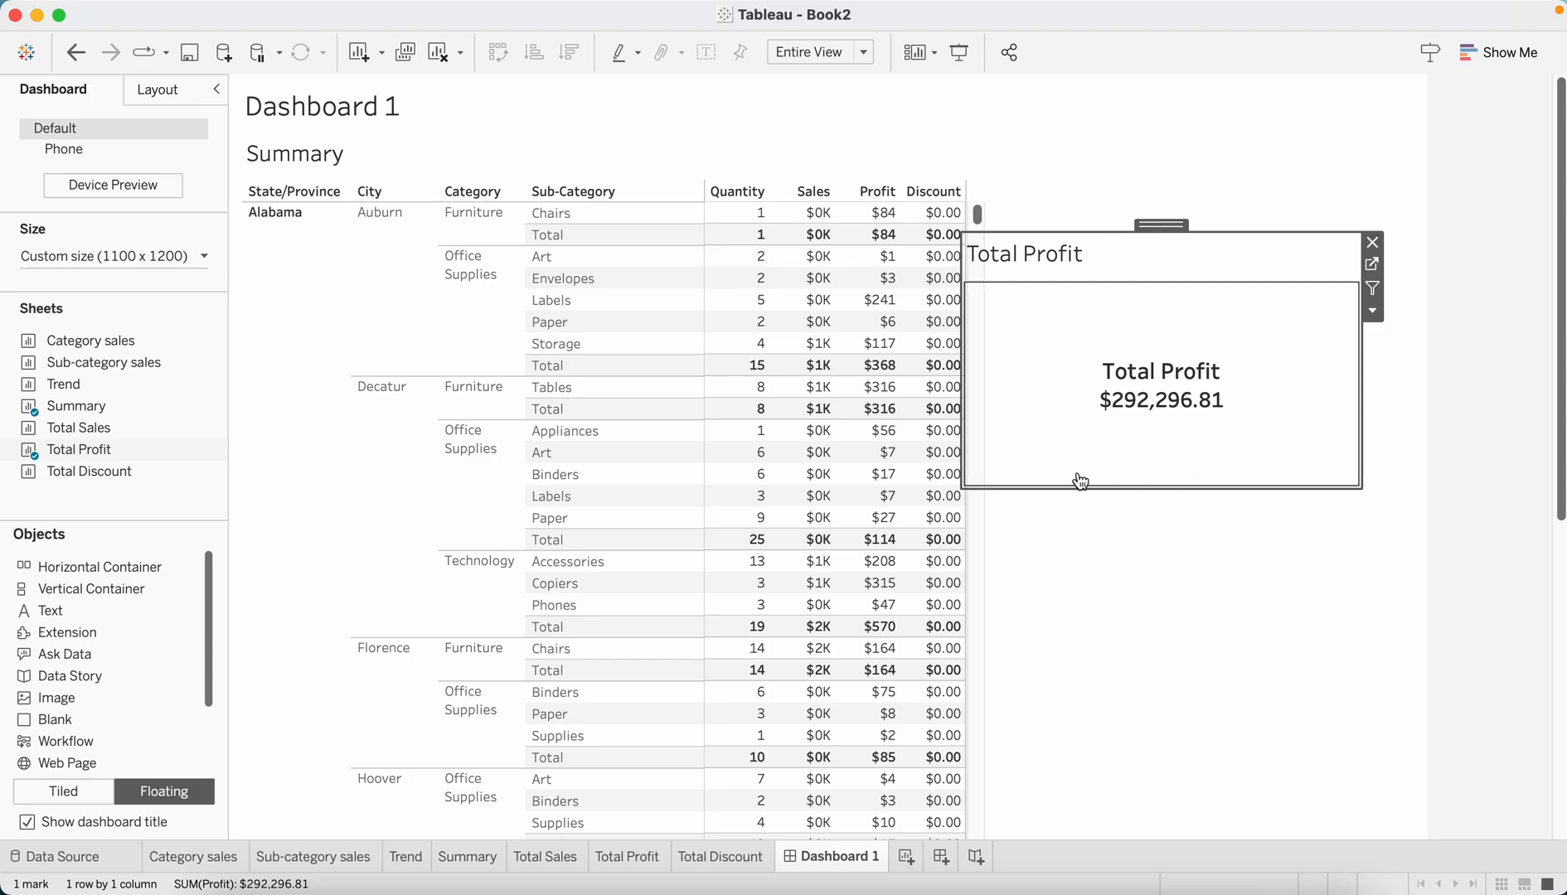
mouse_move(1239, 370)
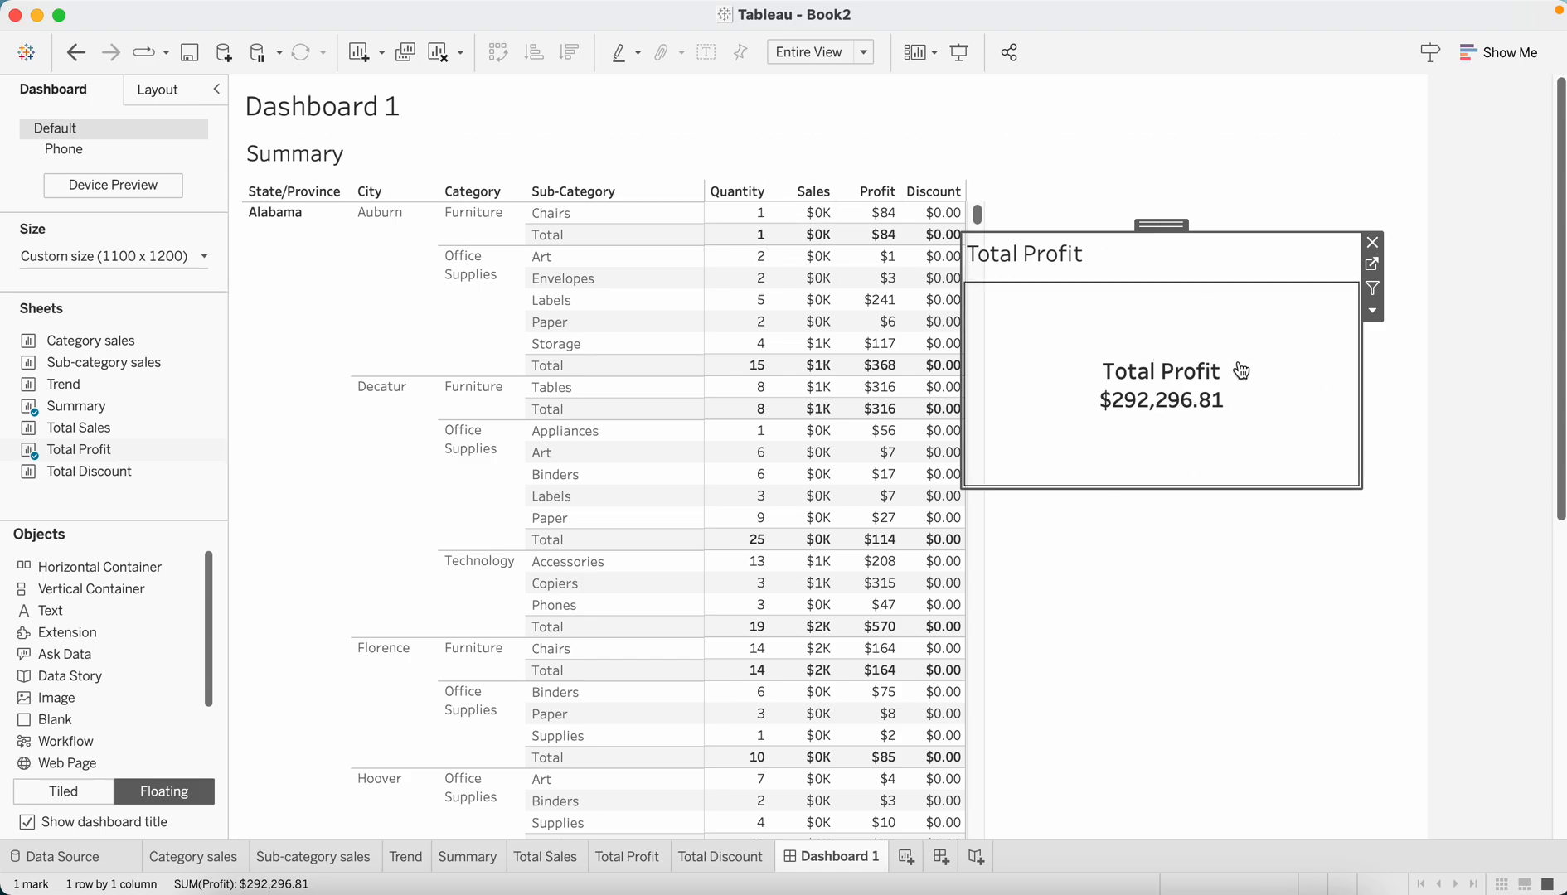
mouse_move(1090, 373)
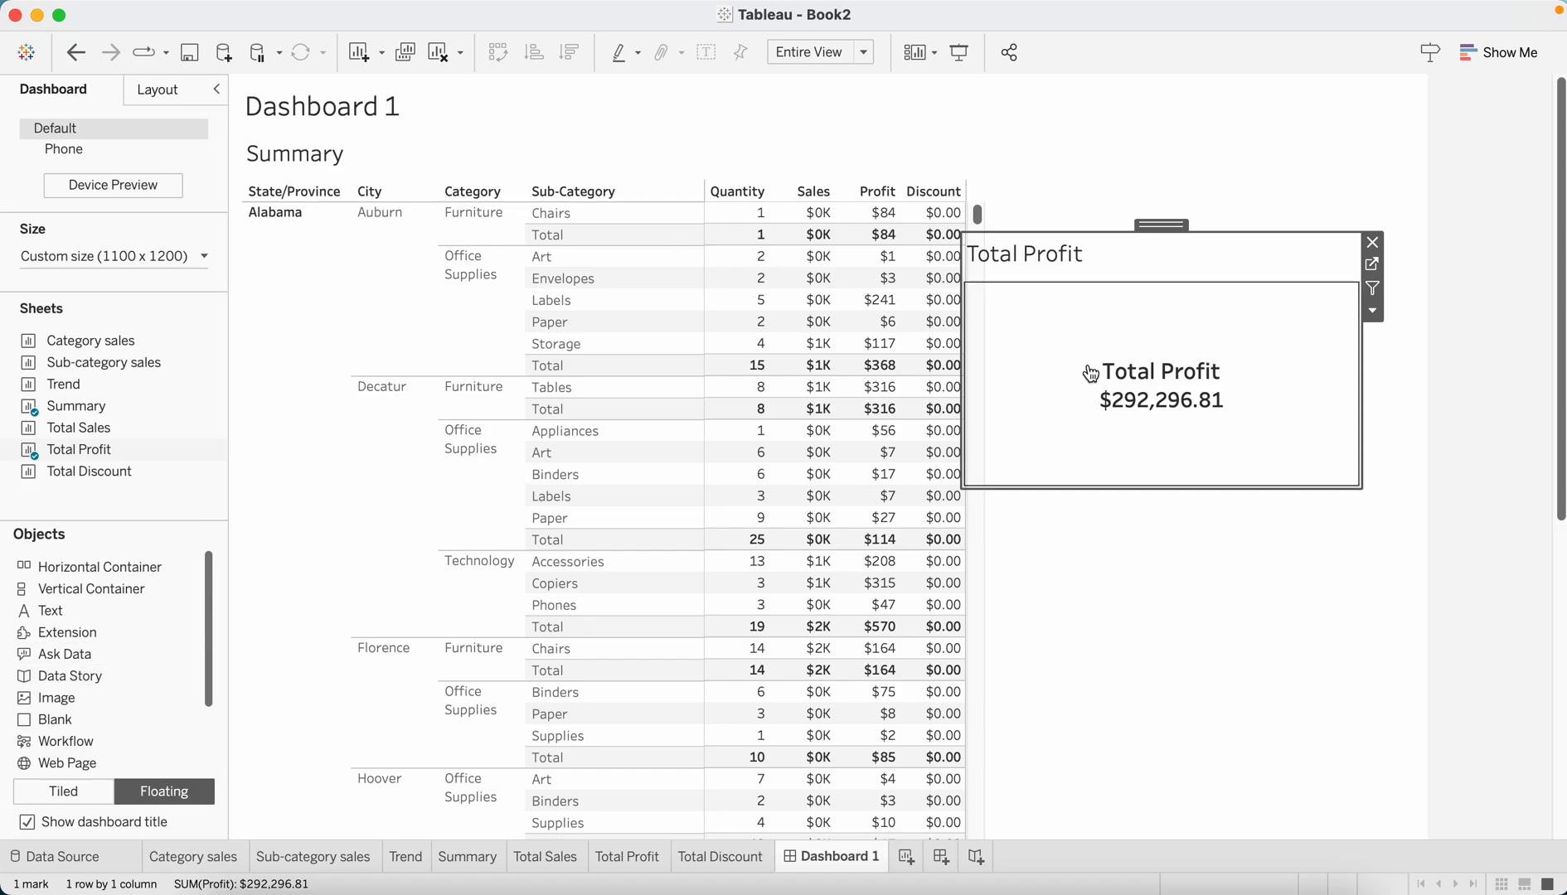
mouse_move(1385, 572)
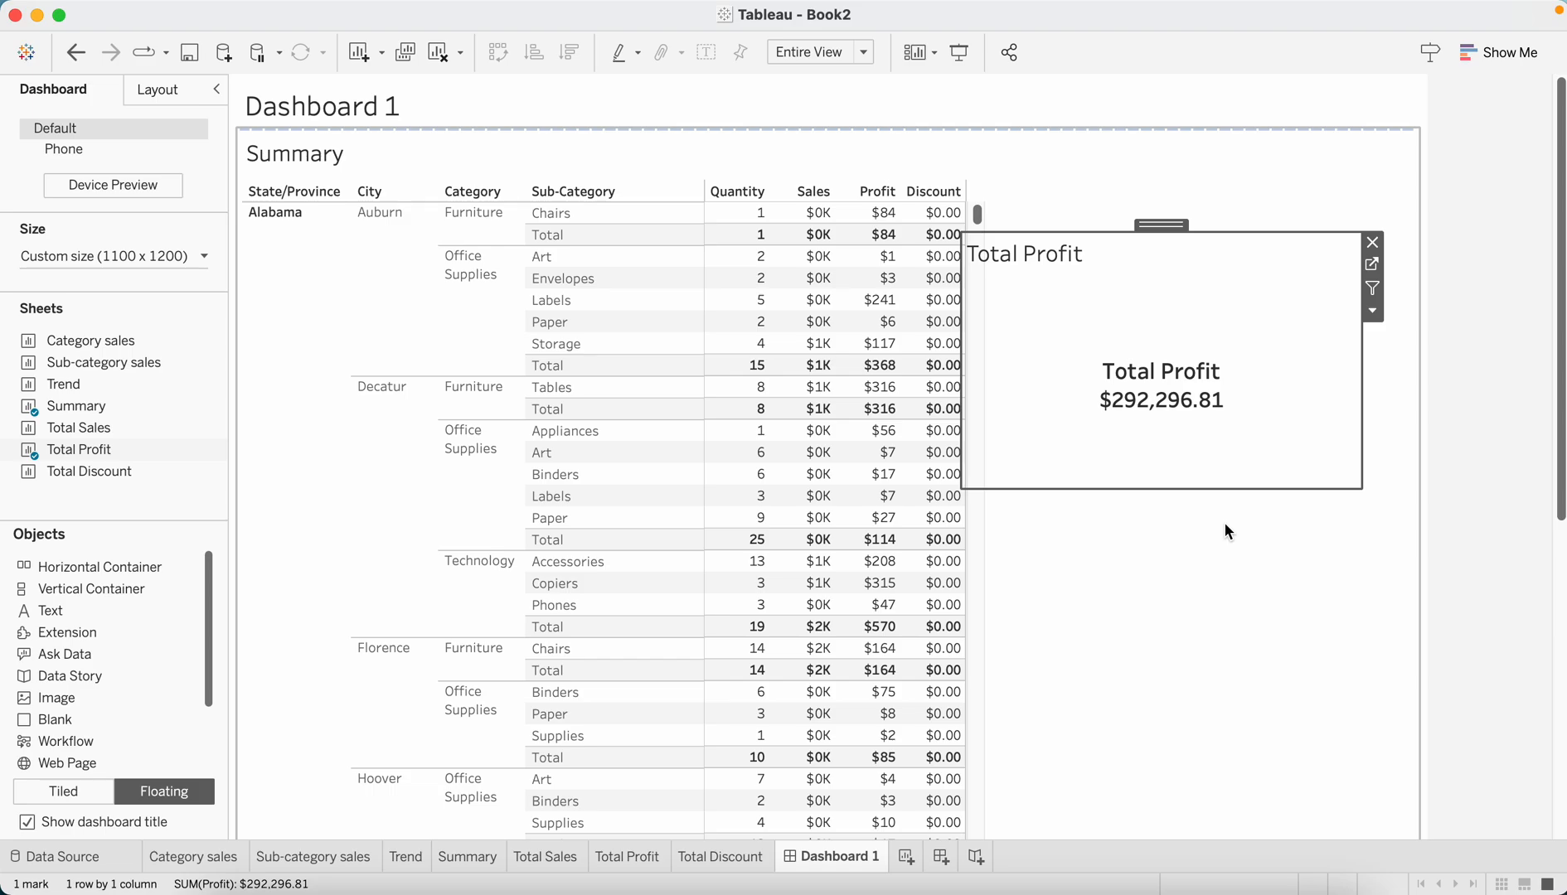
mouse_move(1228, 474)
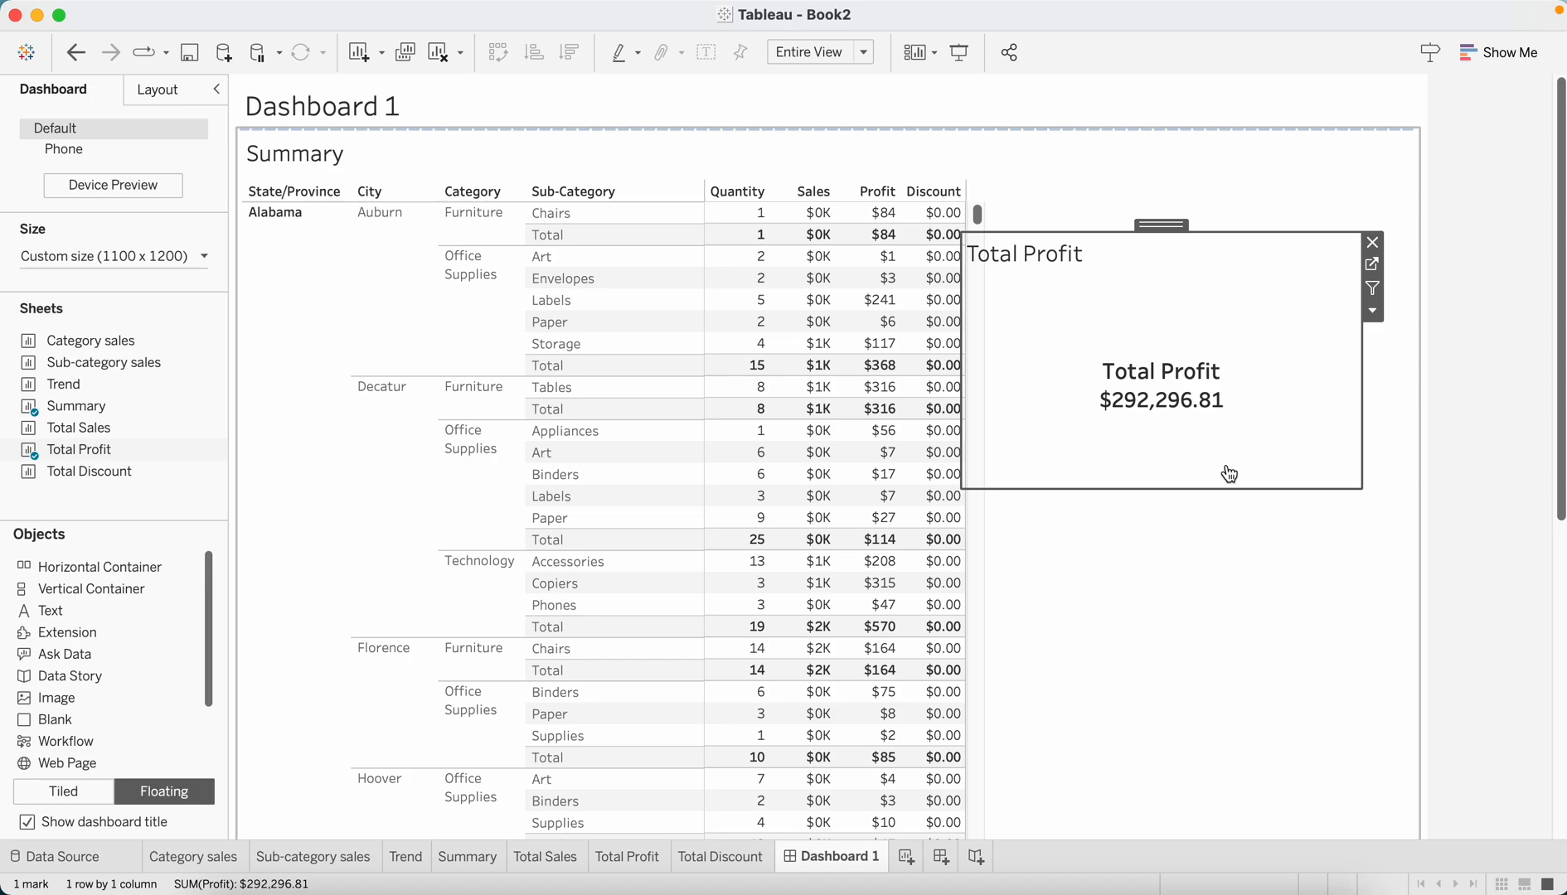
mouse_move(1128, 230)
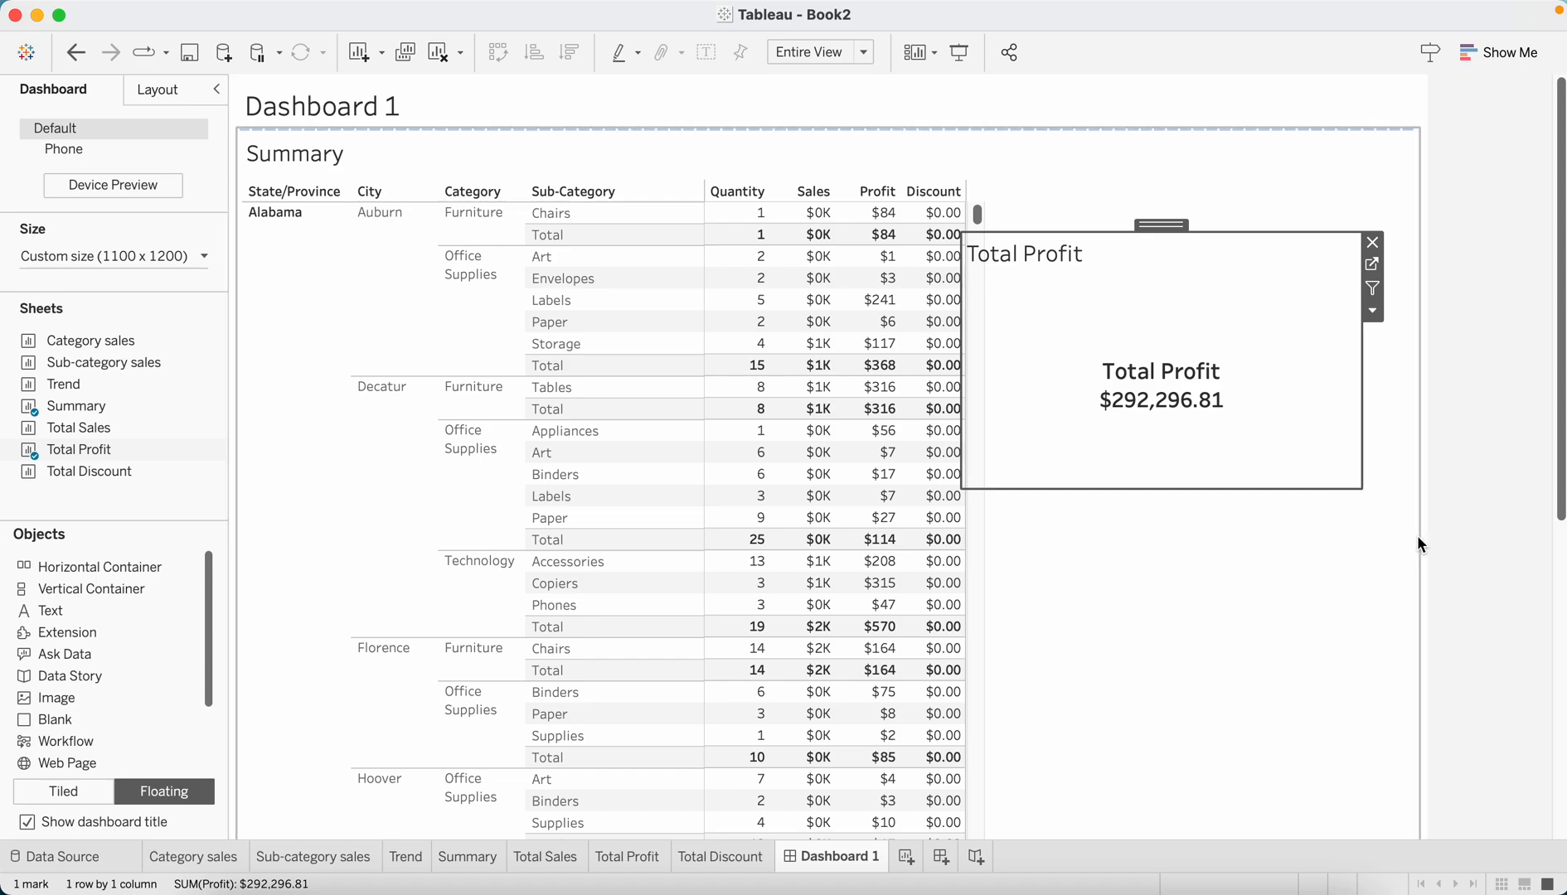
mouse_move(1202, 225)
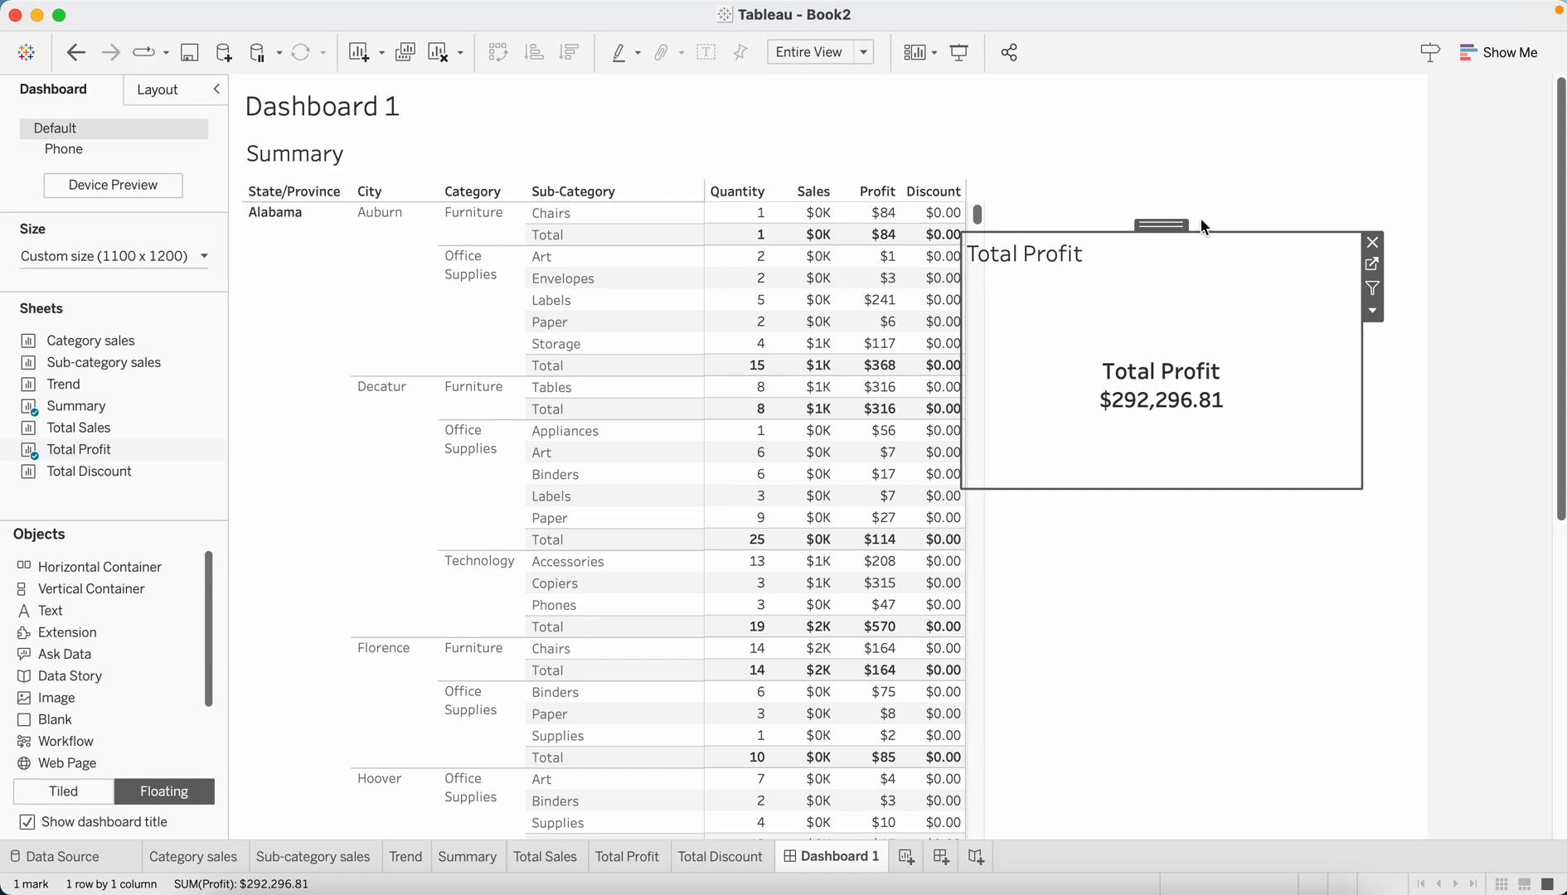
mouse_move(1287, 222)
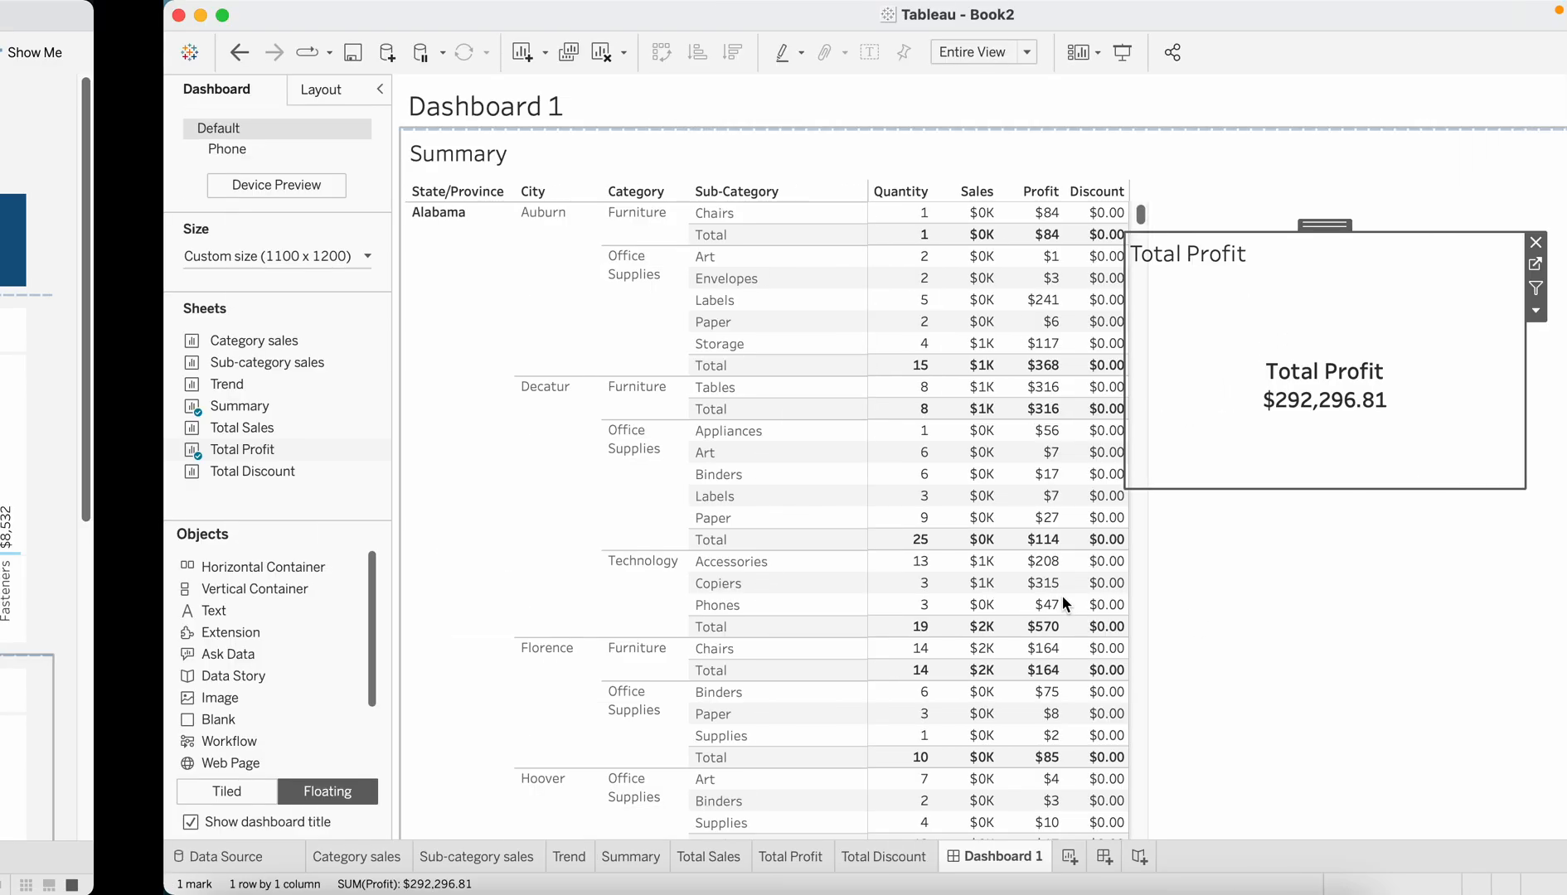
mouse_move(1371, 243)
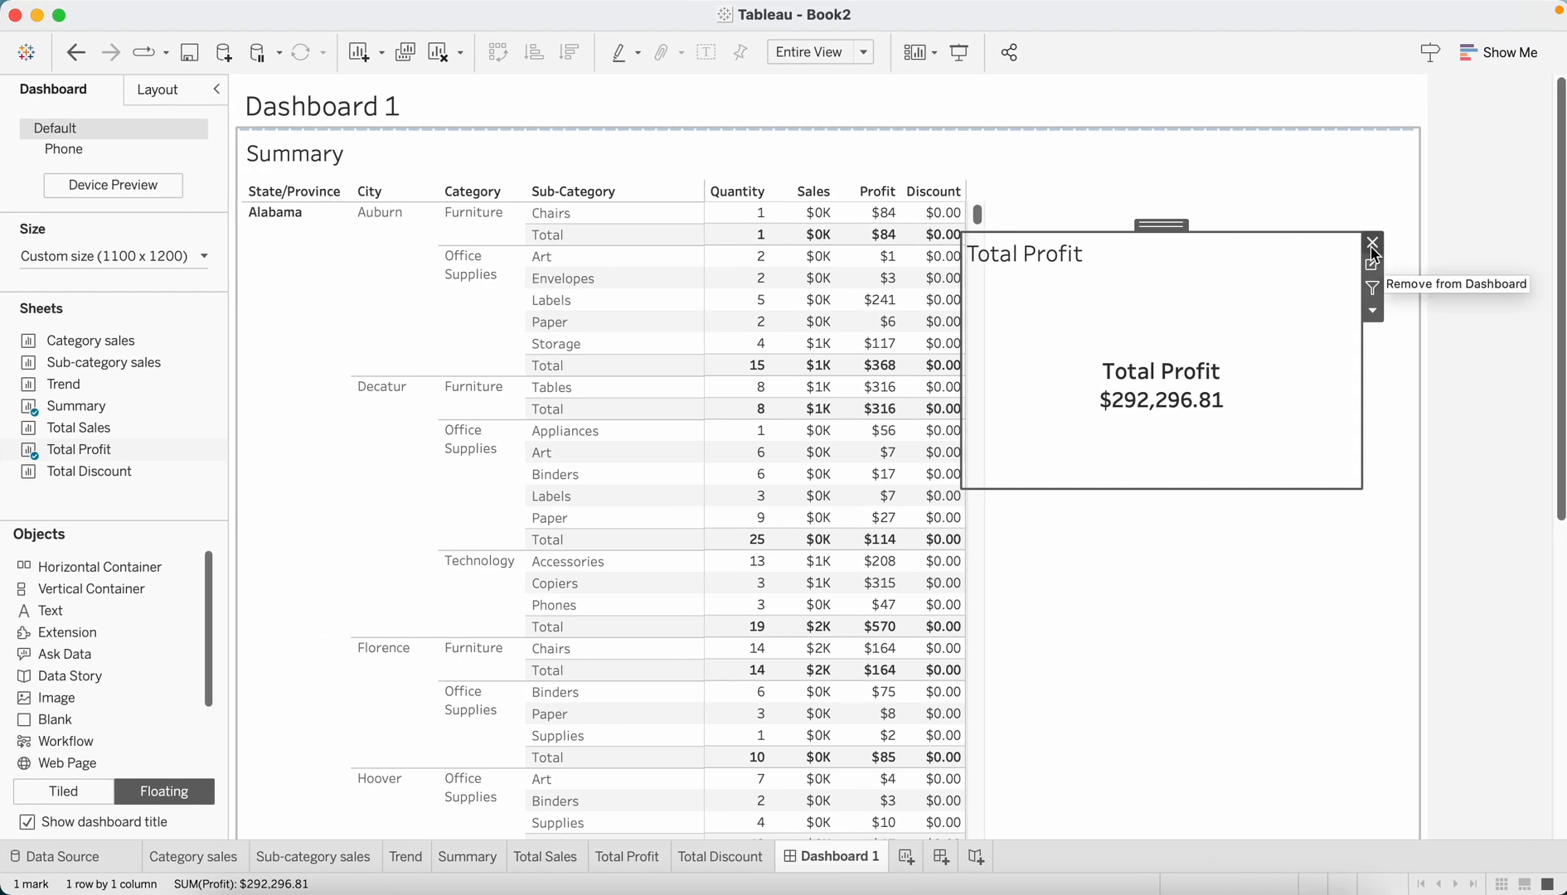
mouse_move(162, 791)
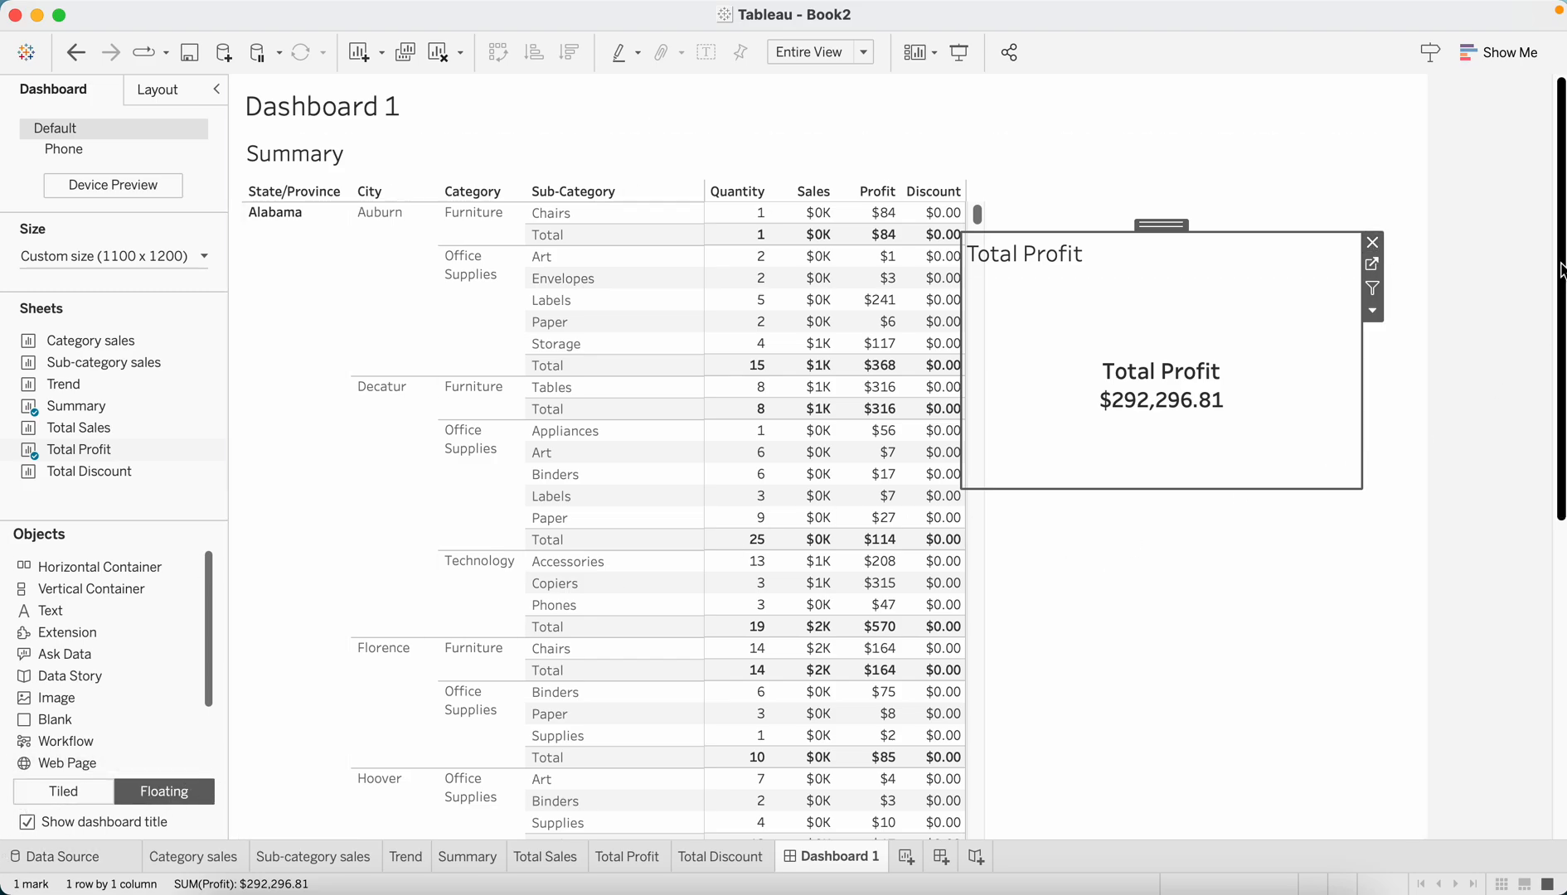
mouse_move(1371, 242)
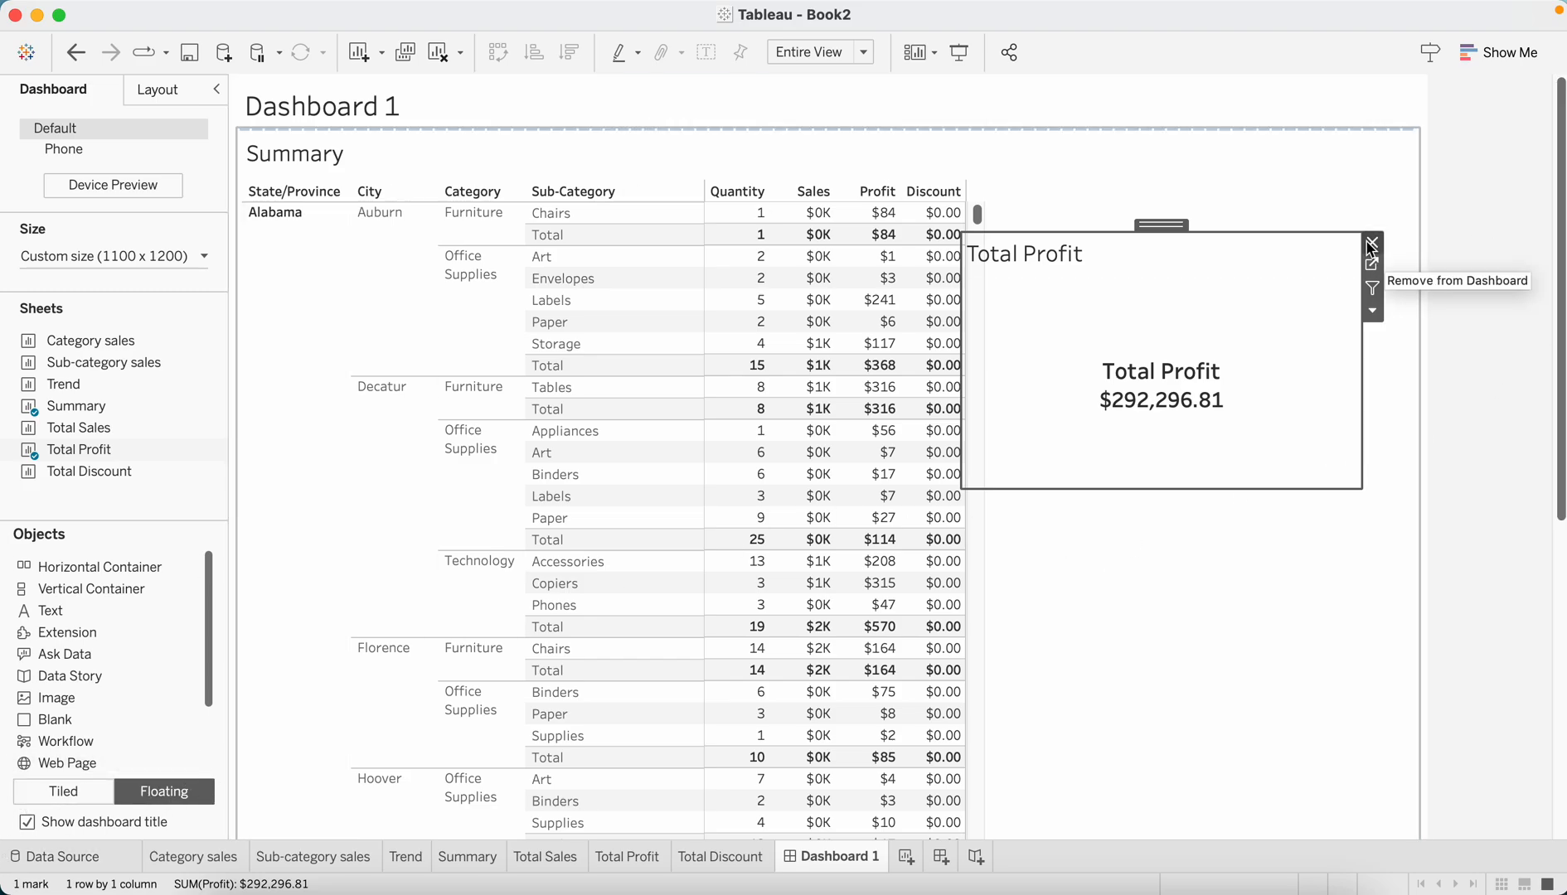
mouse_move(622, 84)
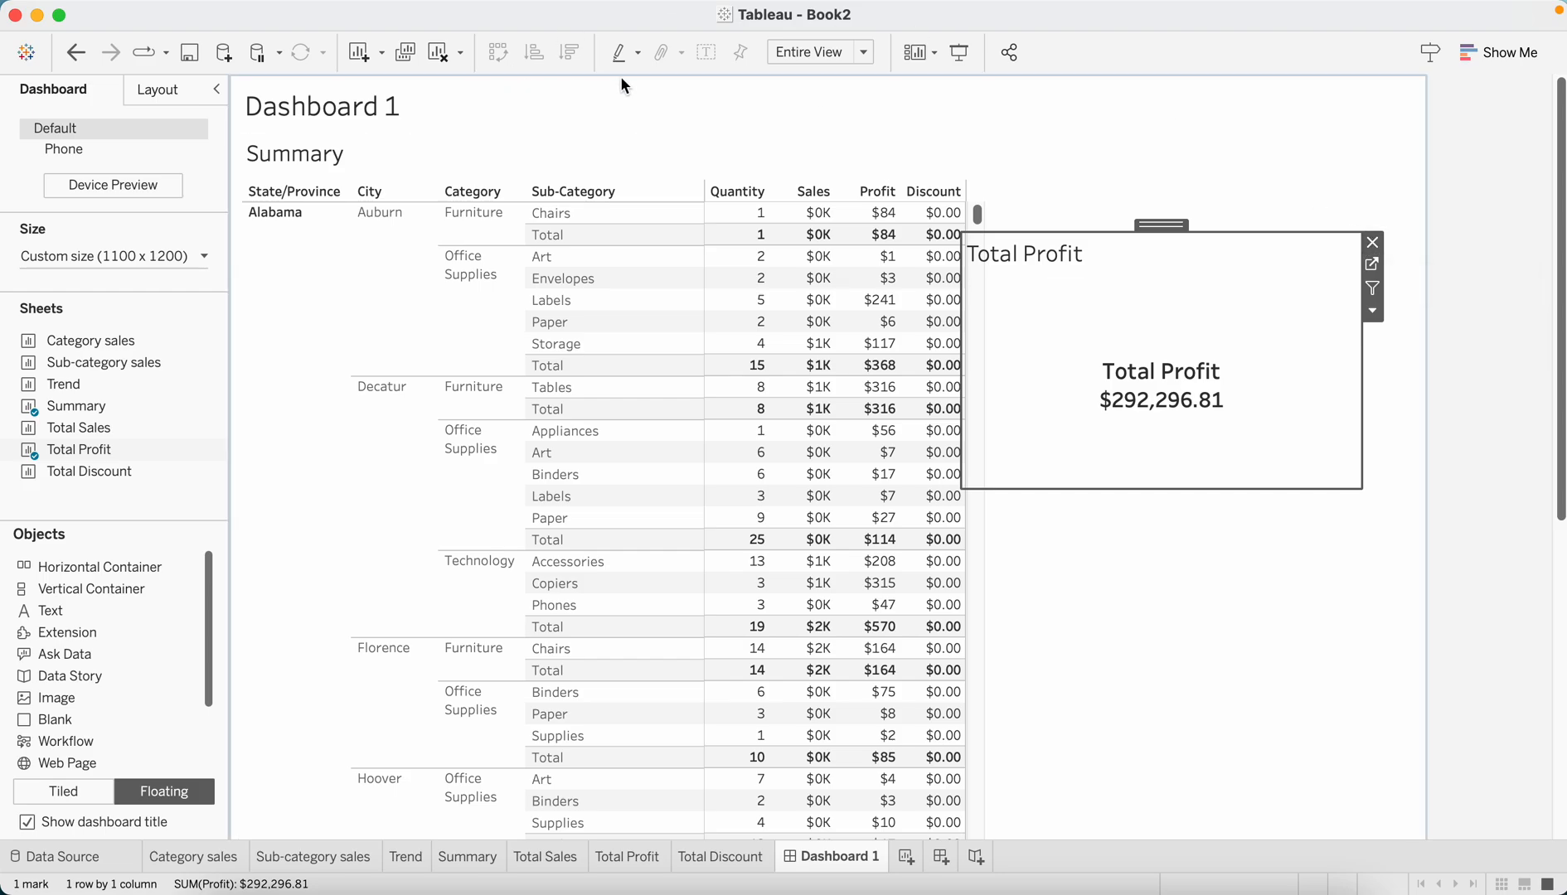
Clear the existing sheets and return to Tiled placement for the Total Sales, Profit and Discount cards
left_click(1371, 242)
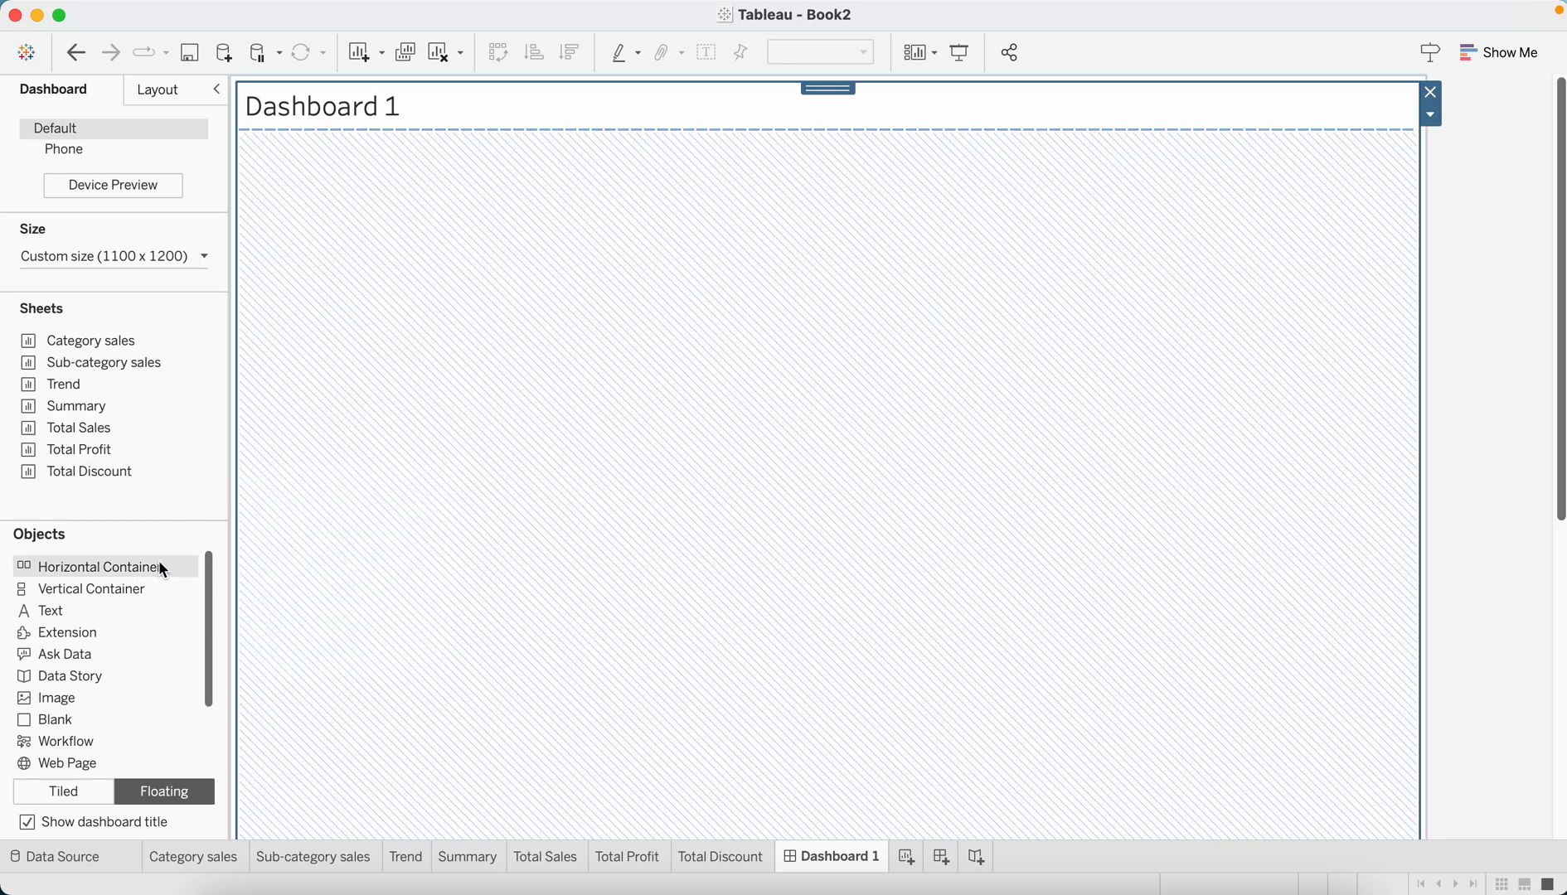
mouse_move(144, 567)
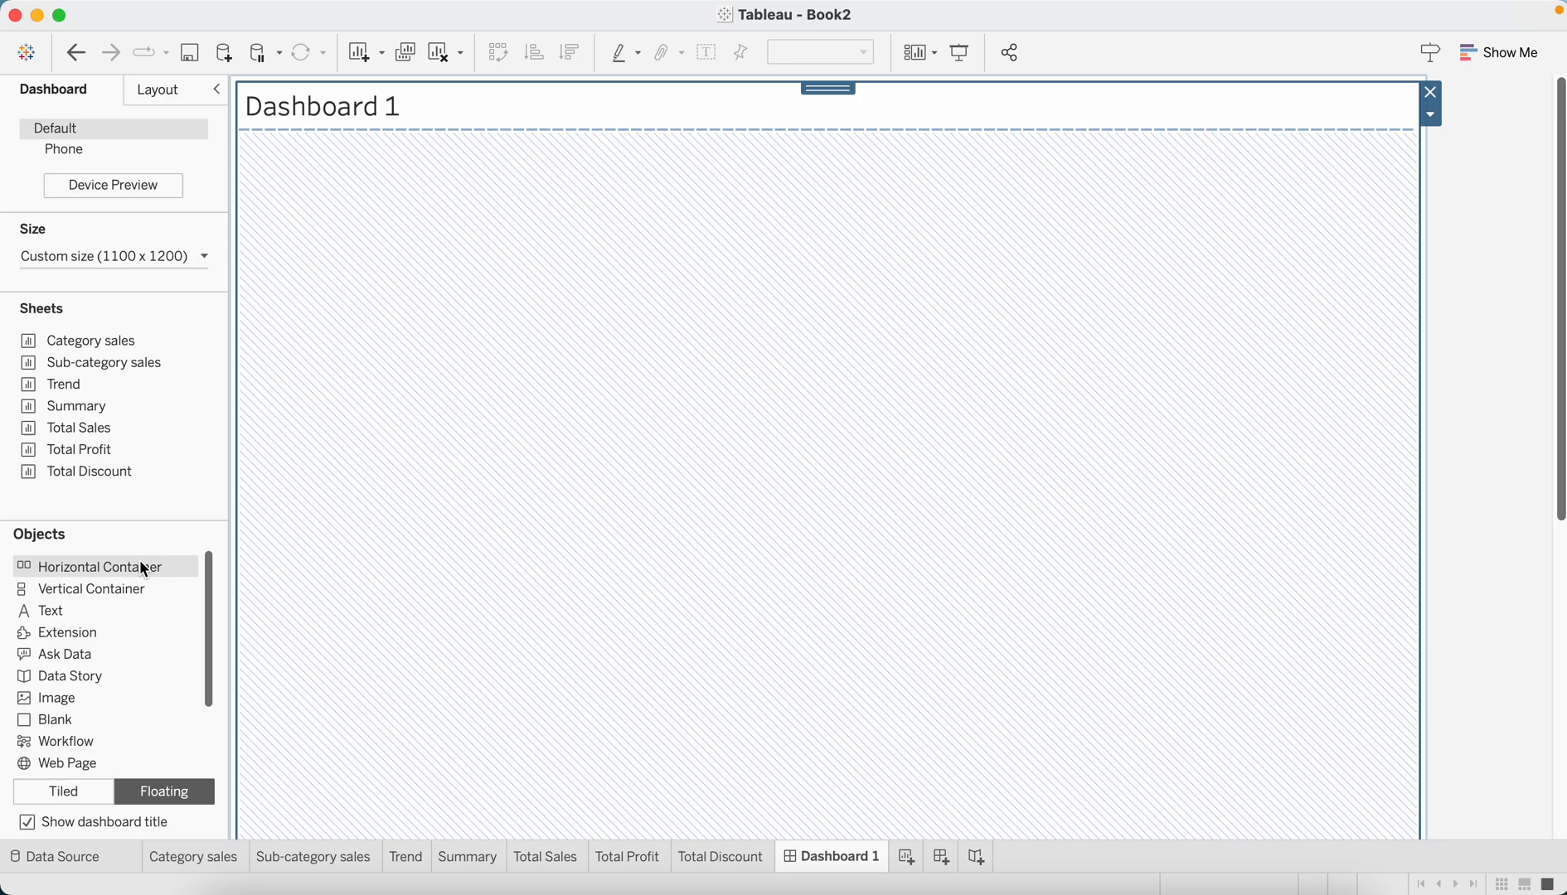
mouse_move(89, 570)
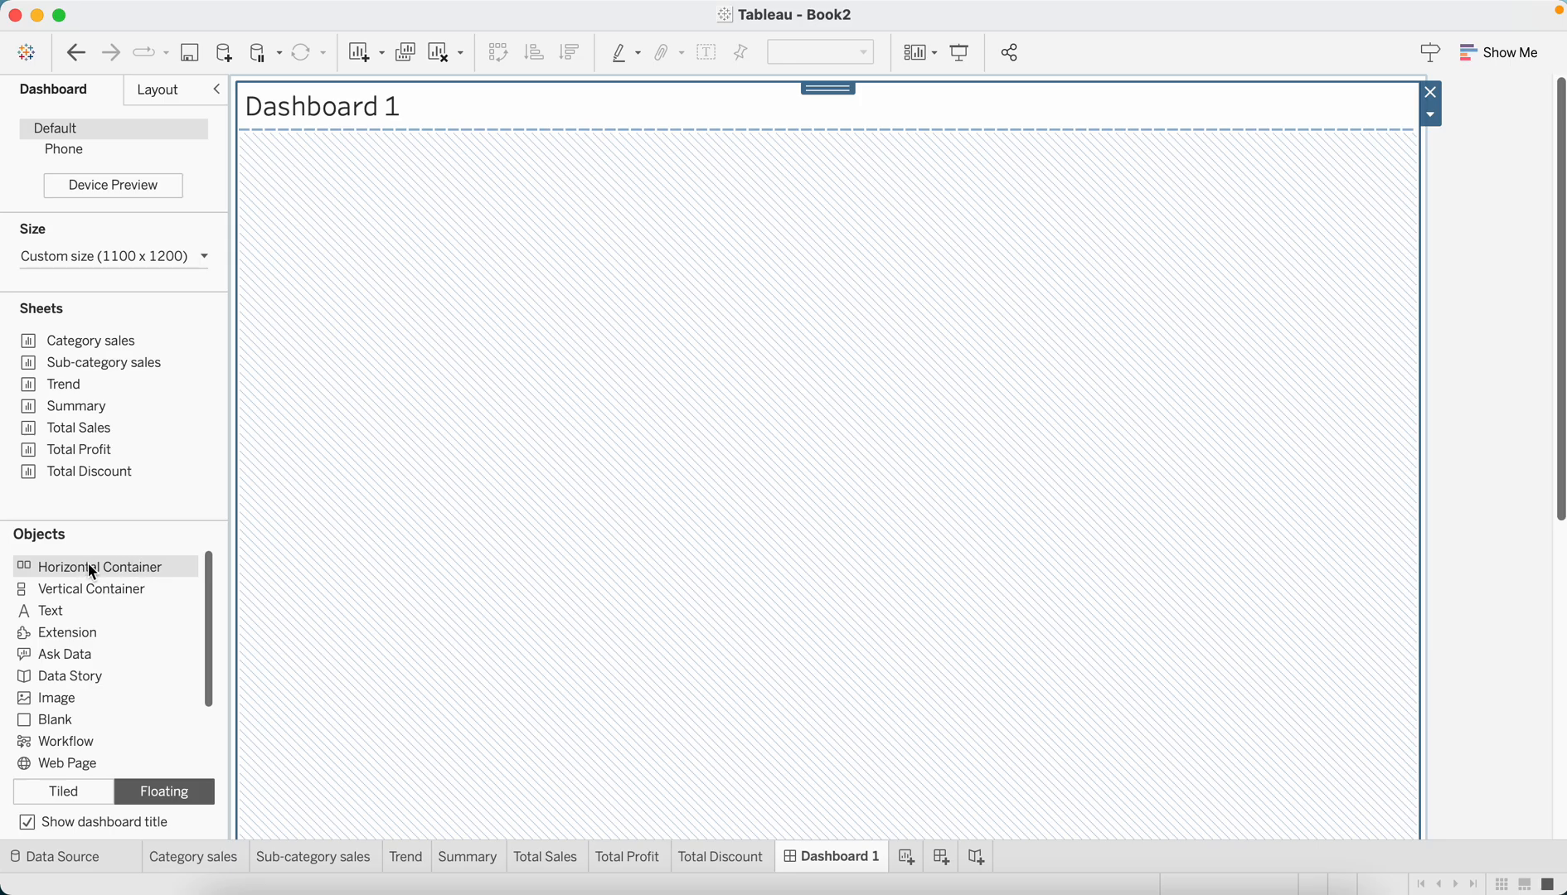
mouse_move(108, 567)
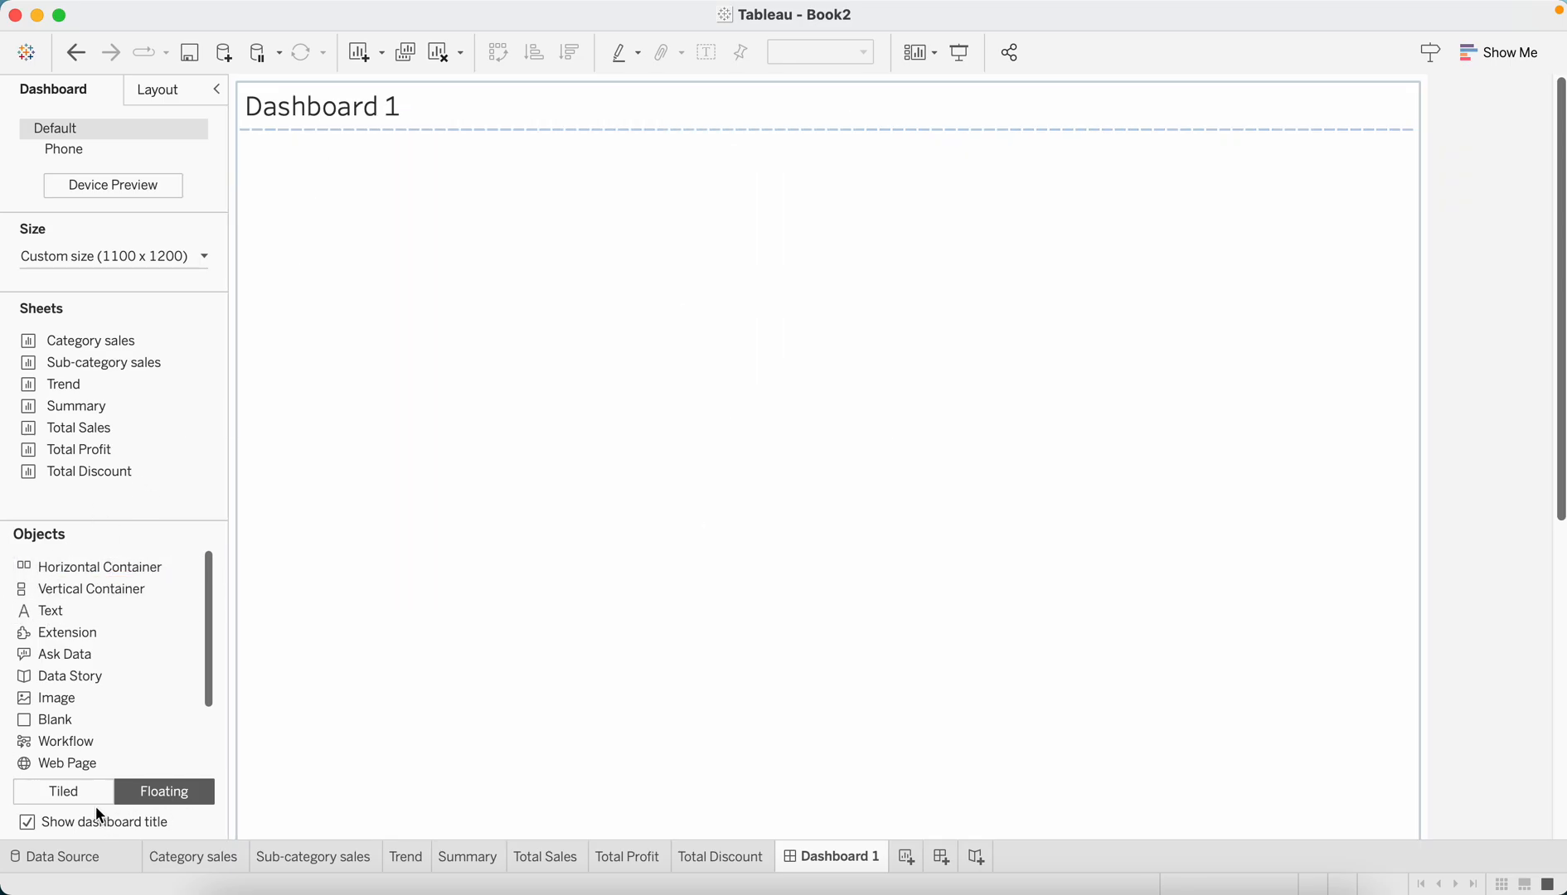
left_click(61, 791)
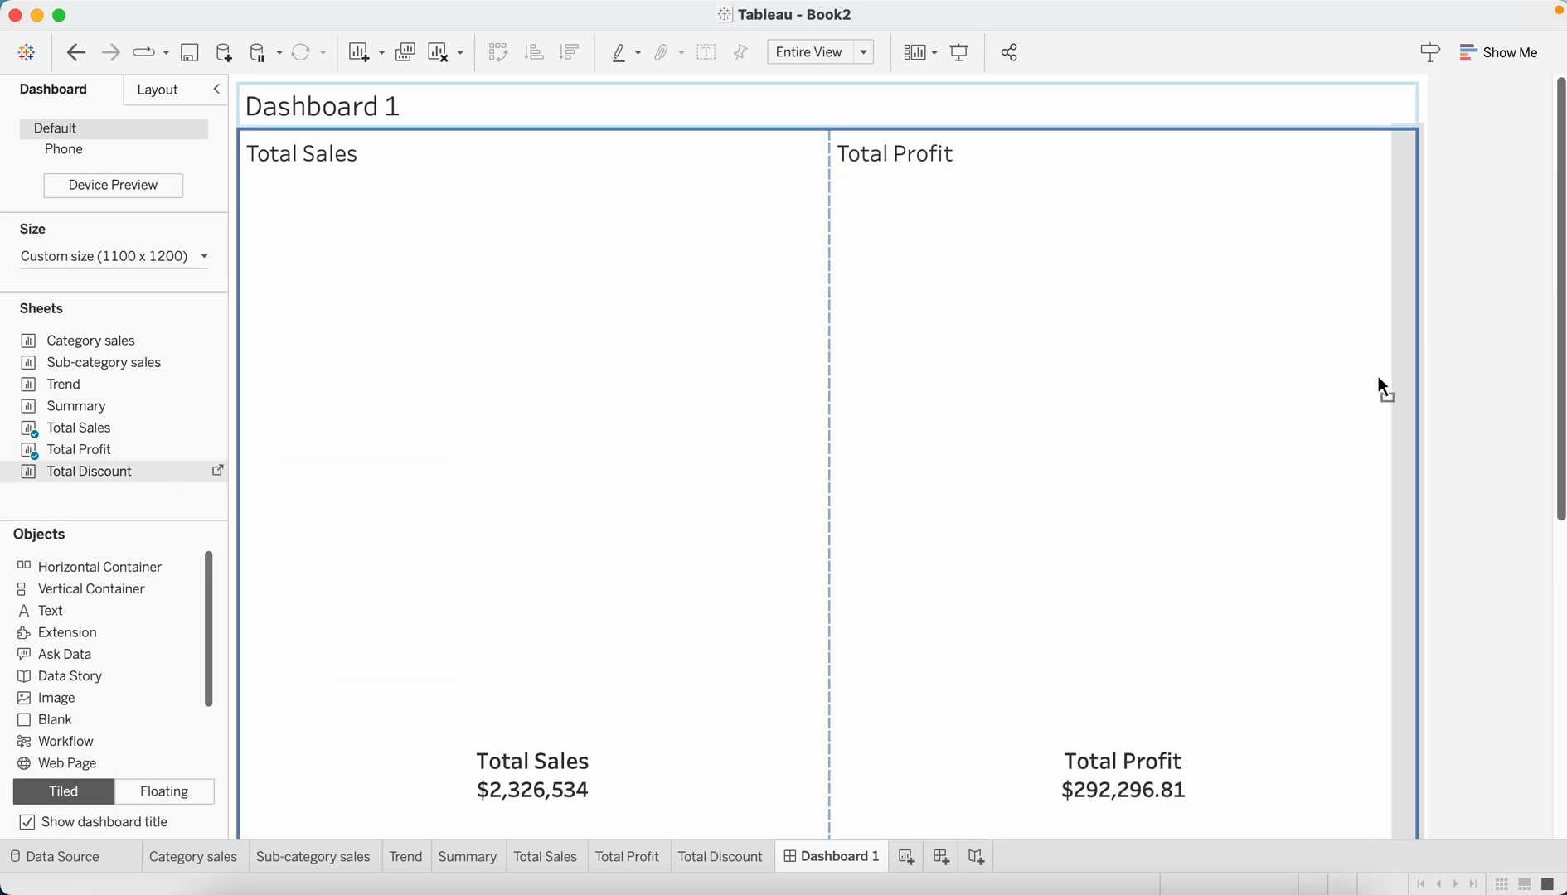
mouse_move(1389, 360)
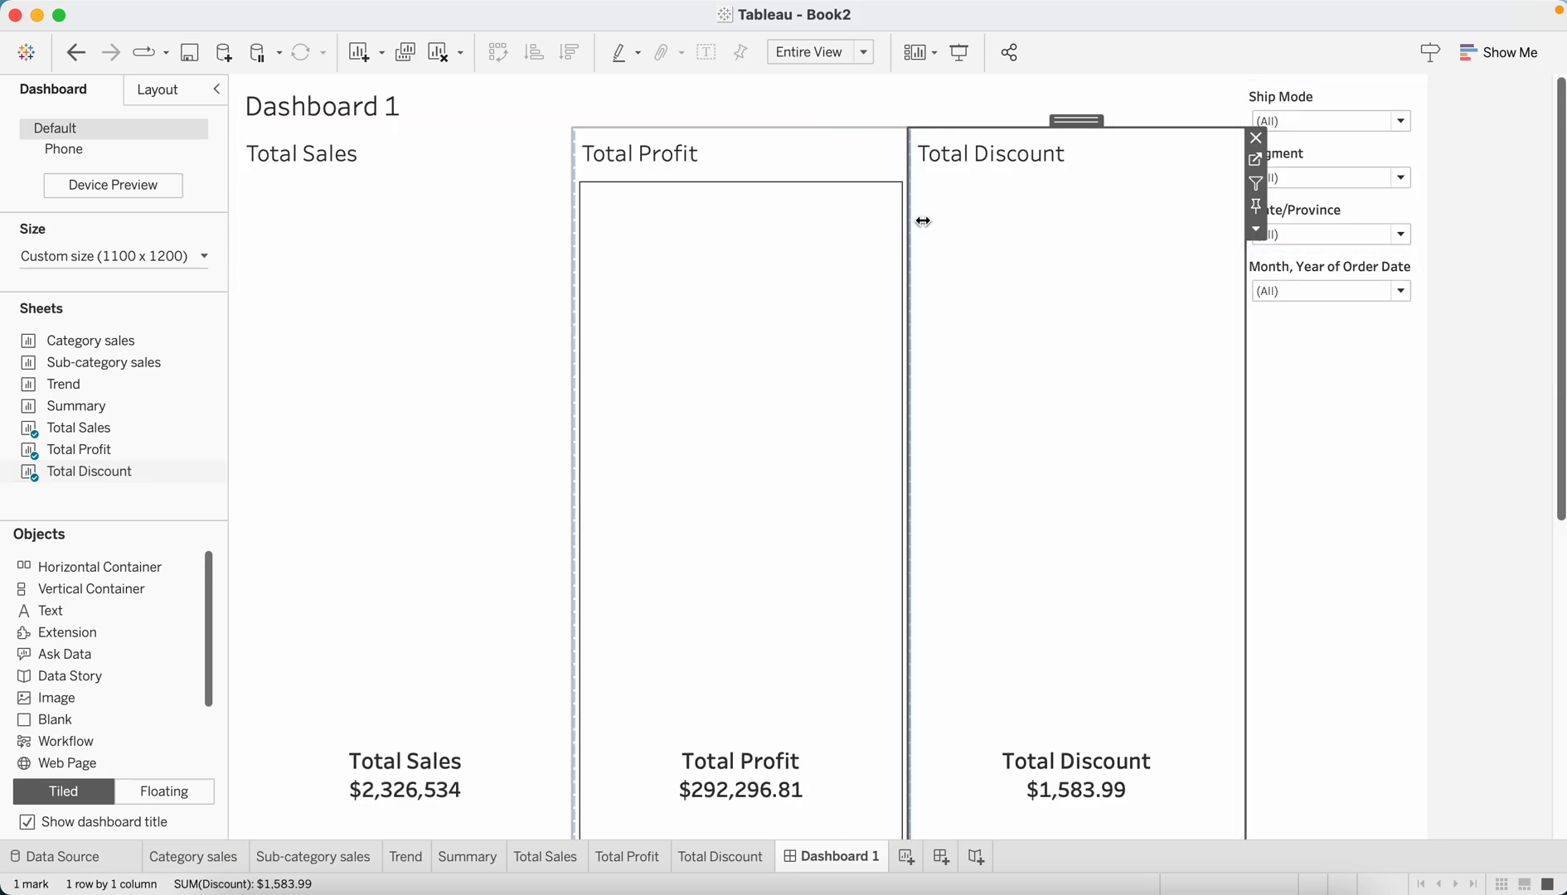
mouse_move(887, 292)
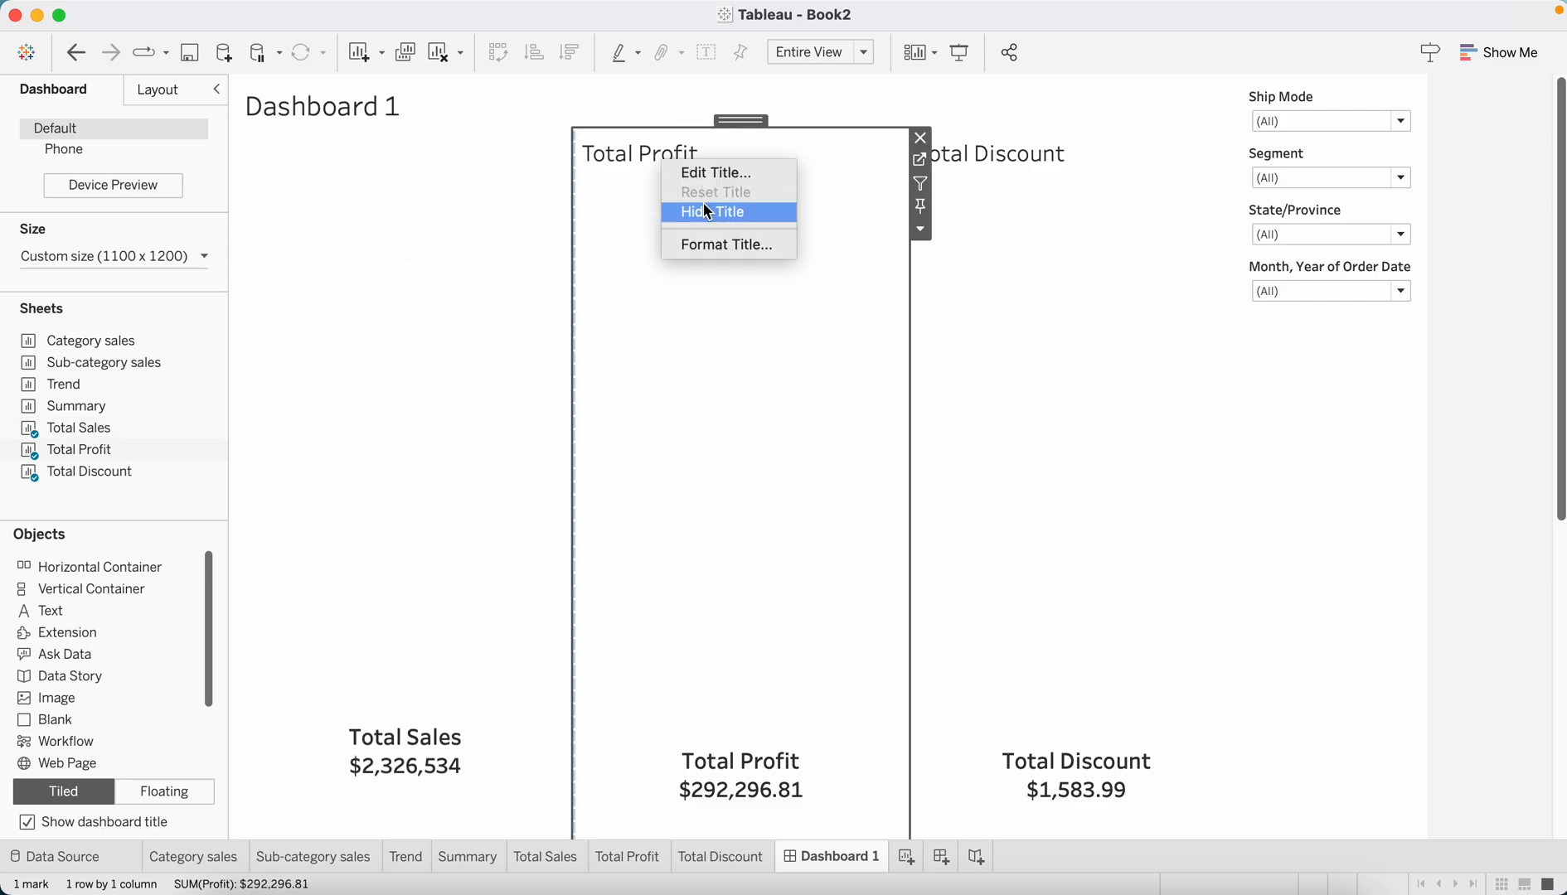
Hide the sheet titles on the Total Profit and Total Discount tiles
left_click(712, 210)
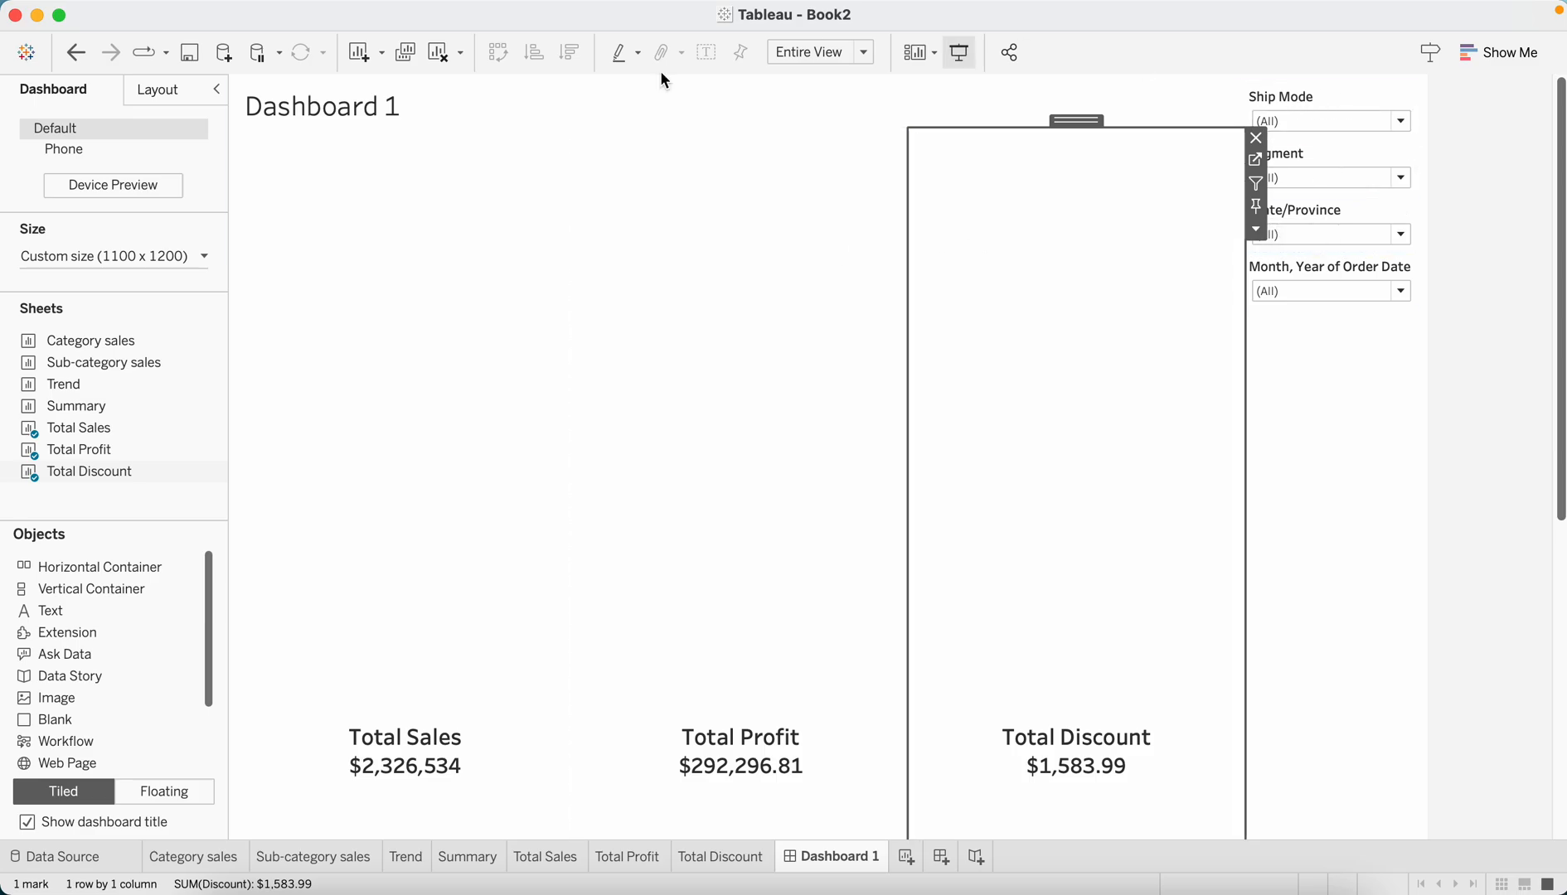
Add a Horizontal Container under the title to hold the four filters in a row
left_click(100, 566)
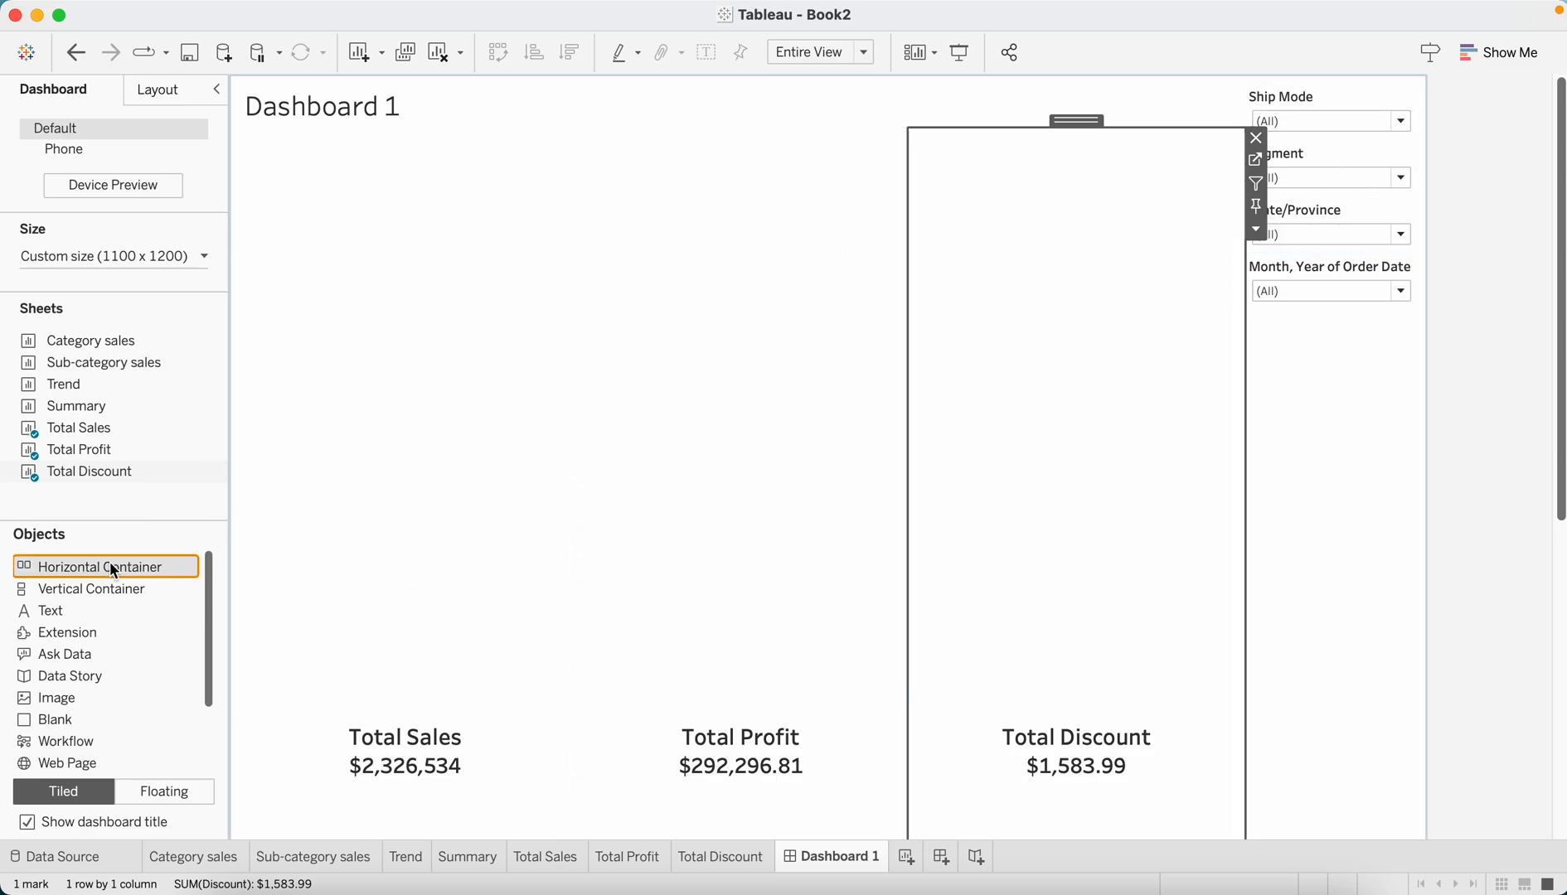
mouse_move(34, 596)
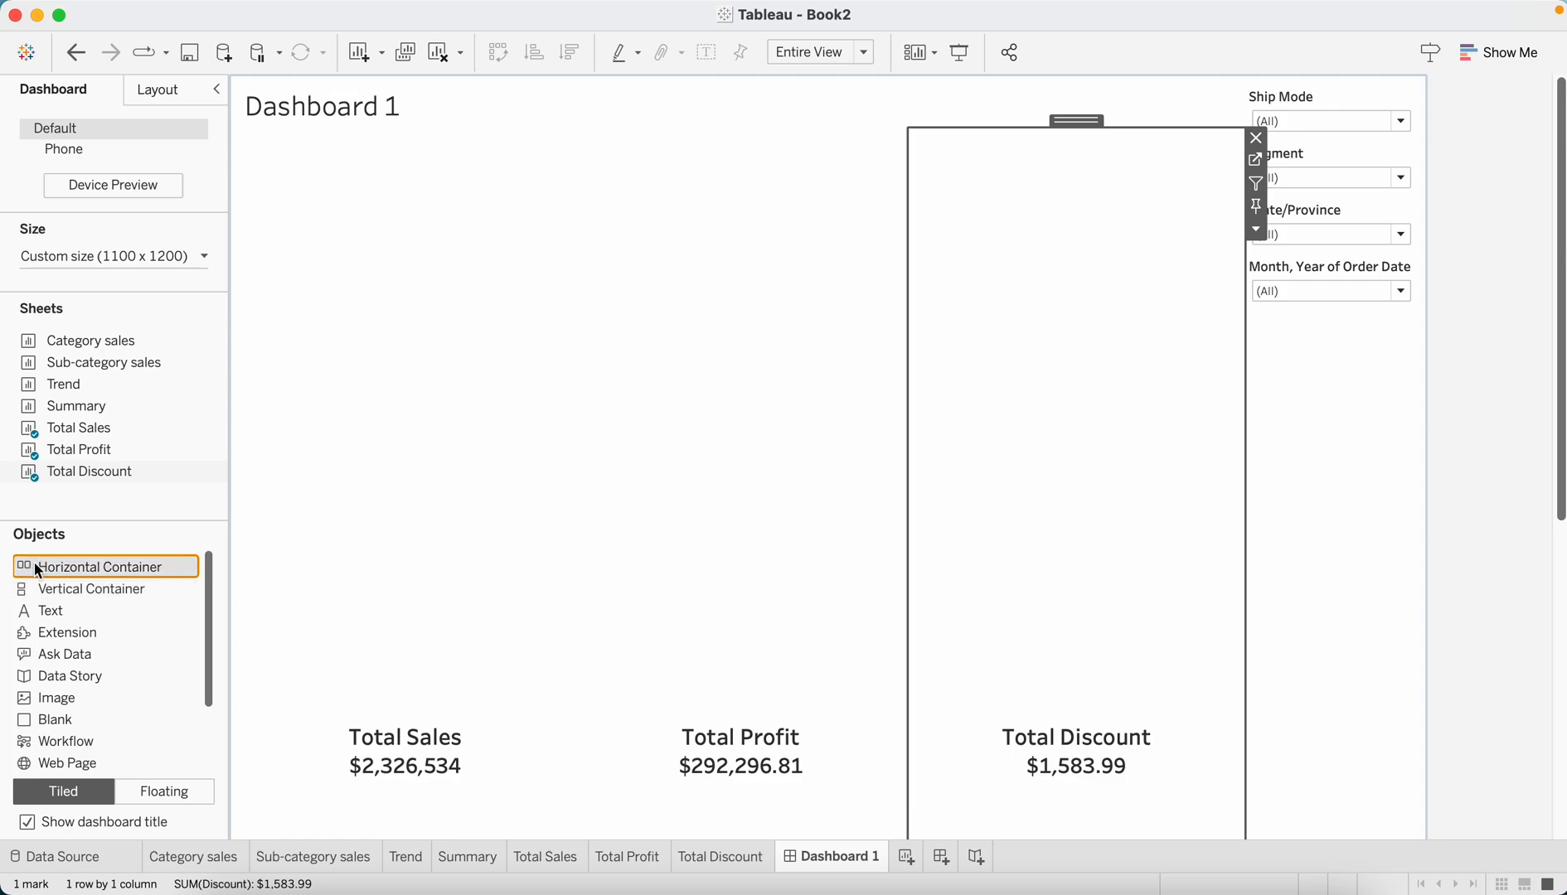
mouse_move(57, 580)
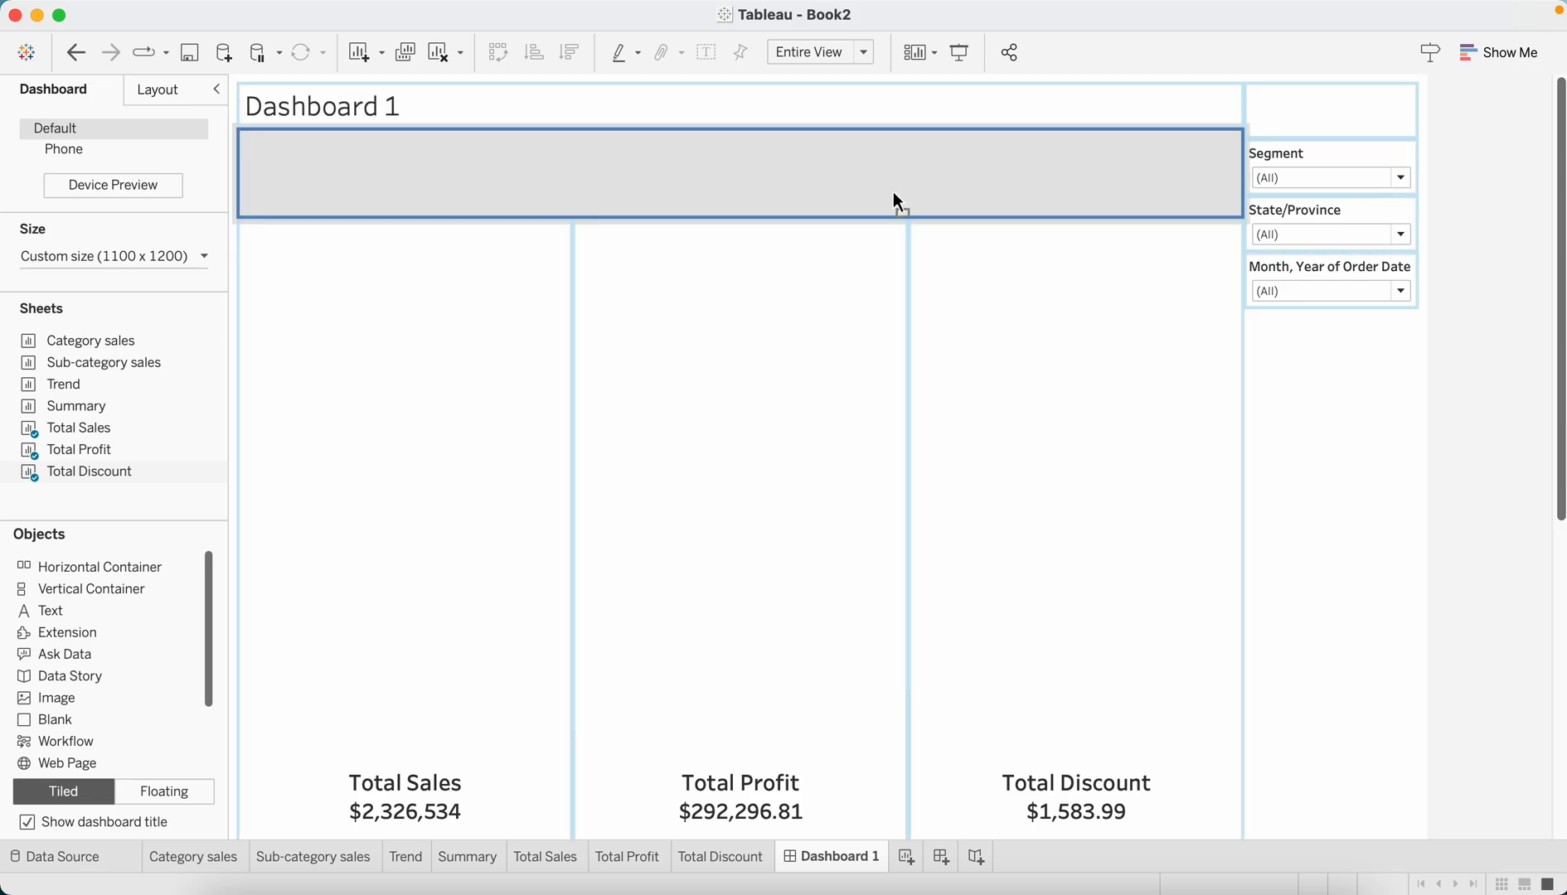
mouse_move(902, 196)
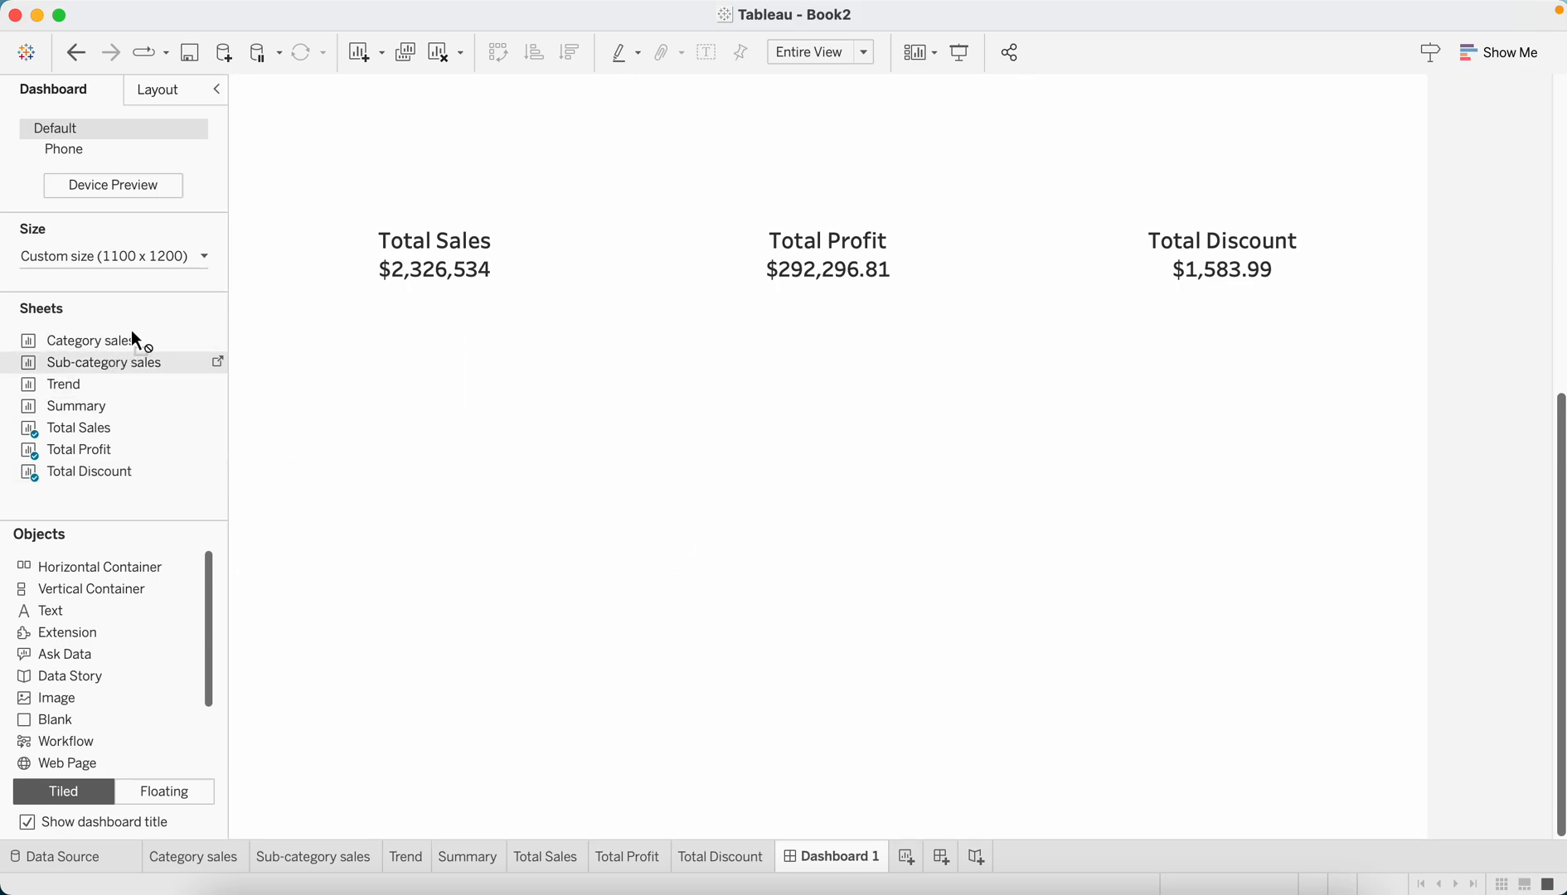
mouse_move(100, 567)
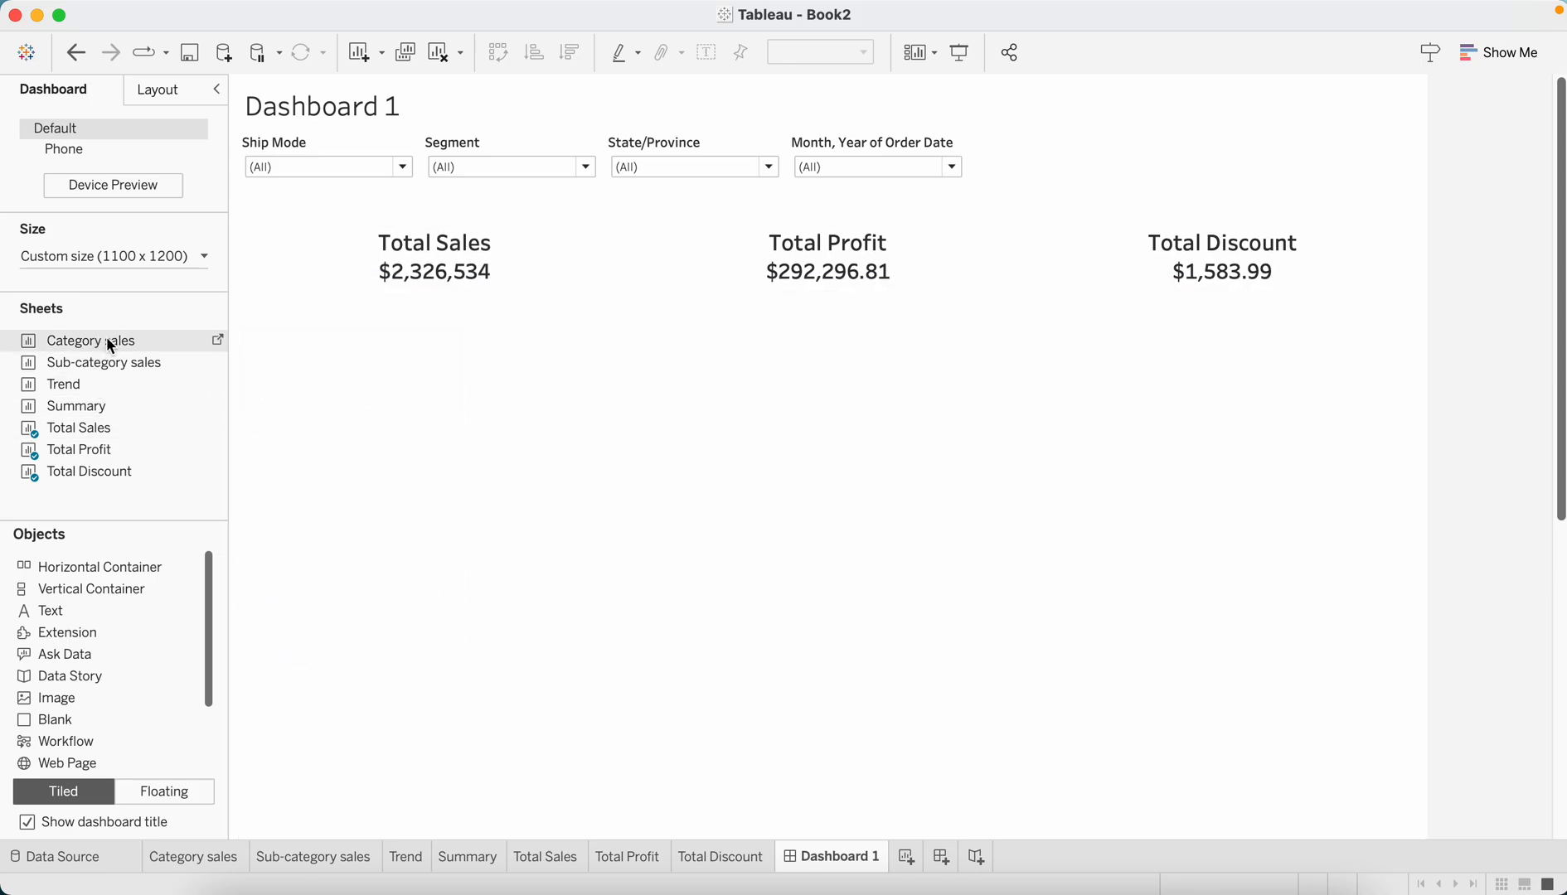
left_click(89, 340)
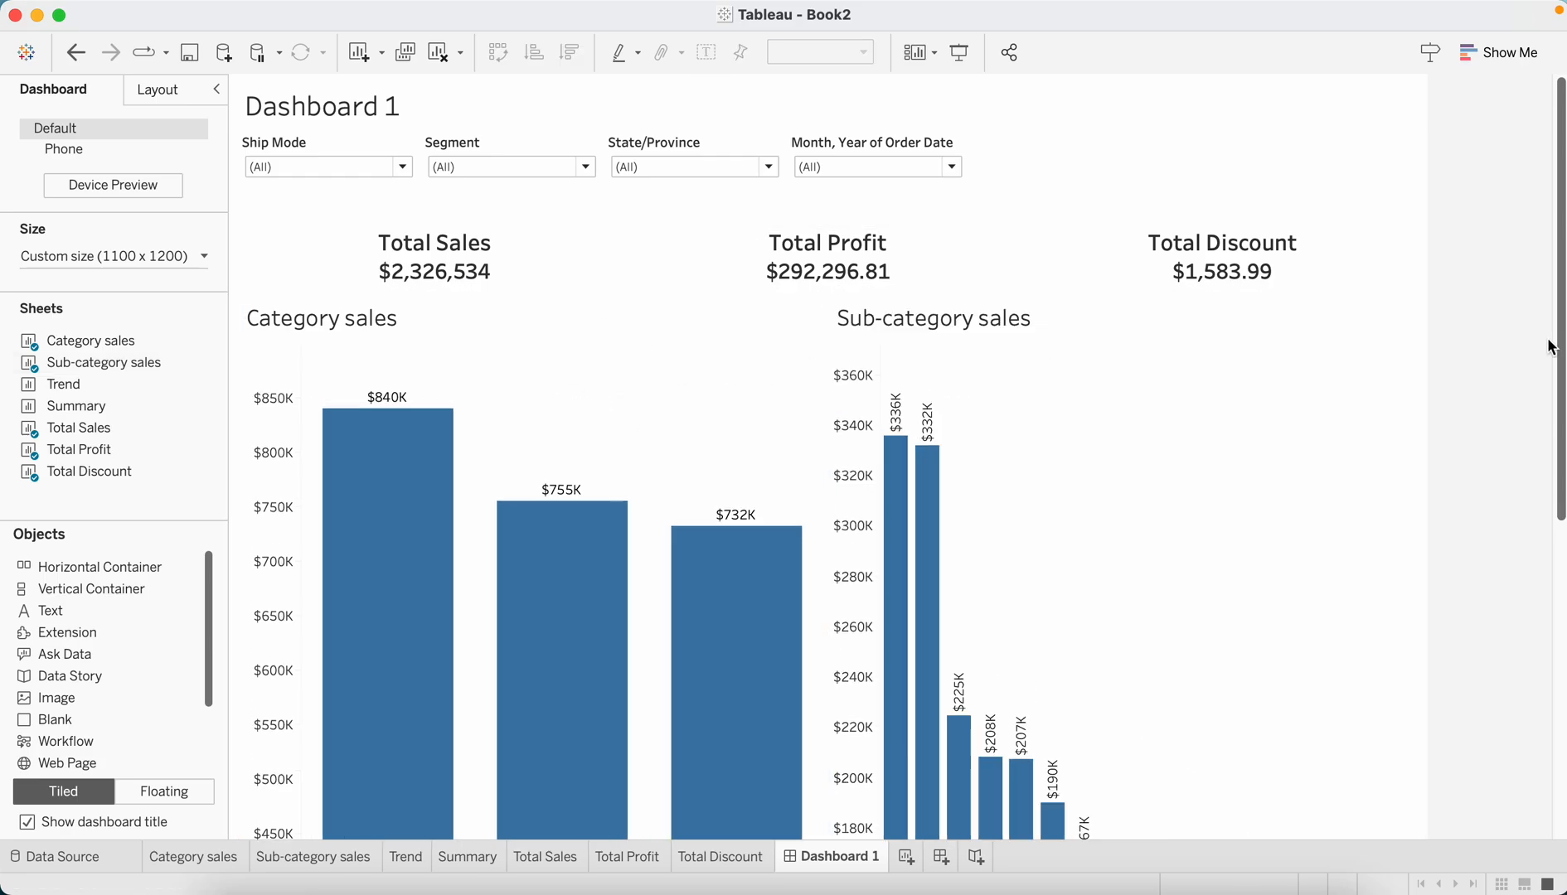
scroll("down", 3)
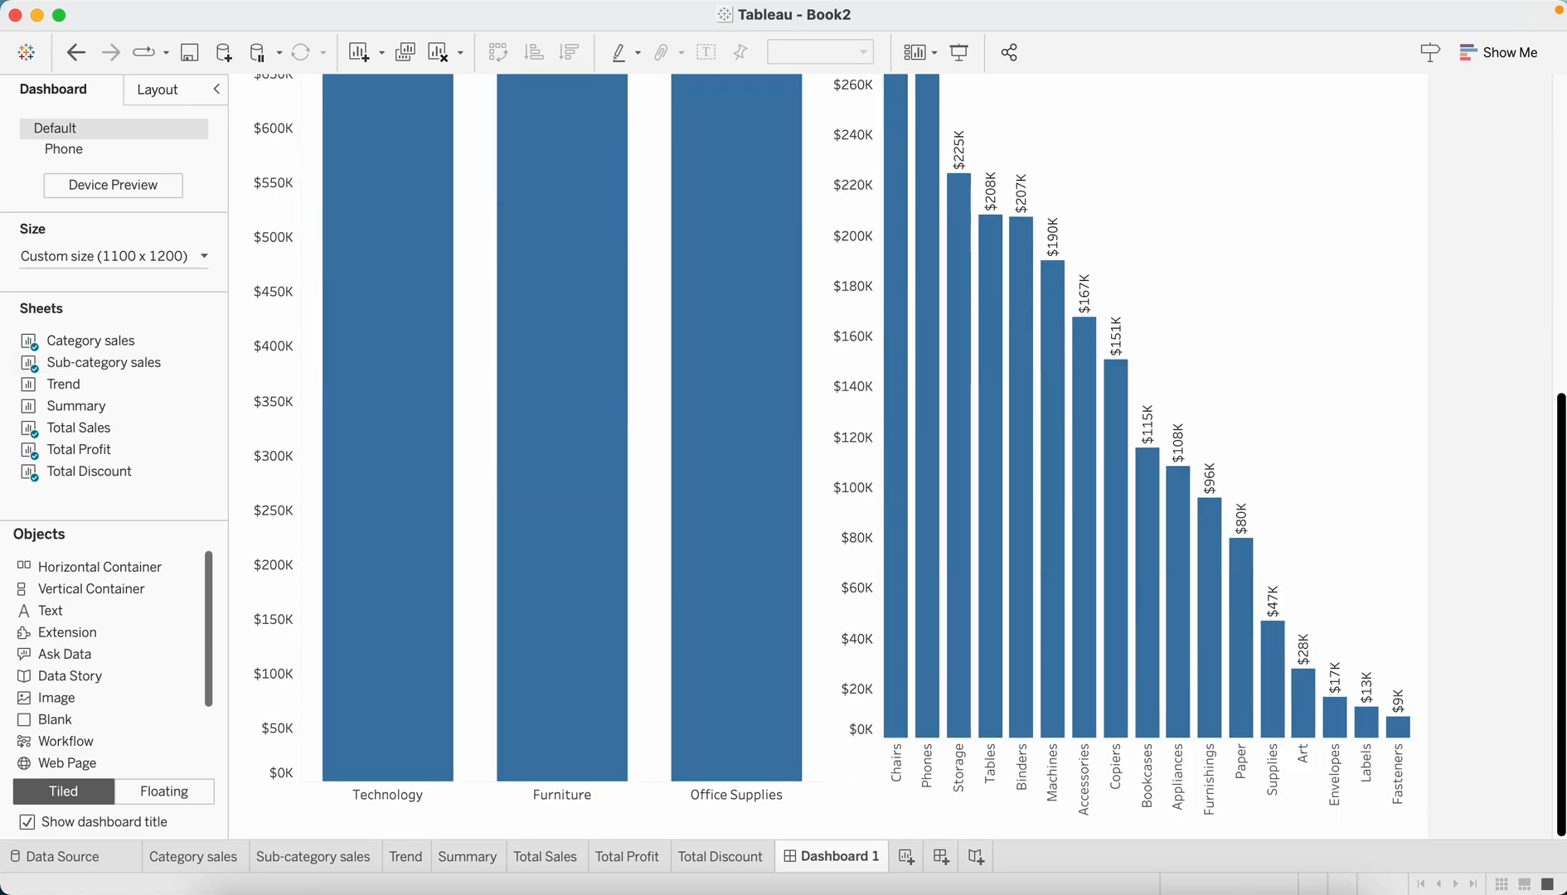
mouse_move(100, 567)
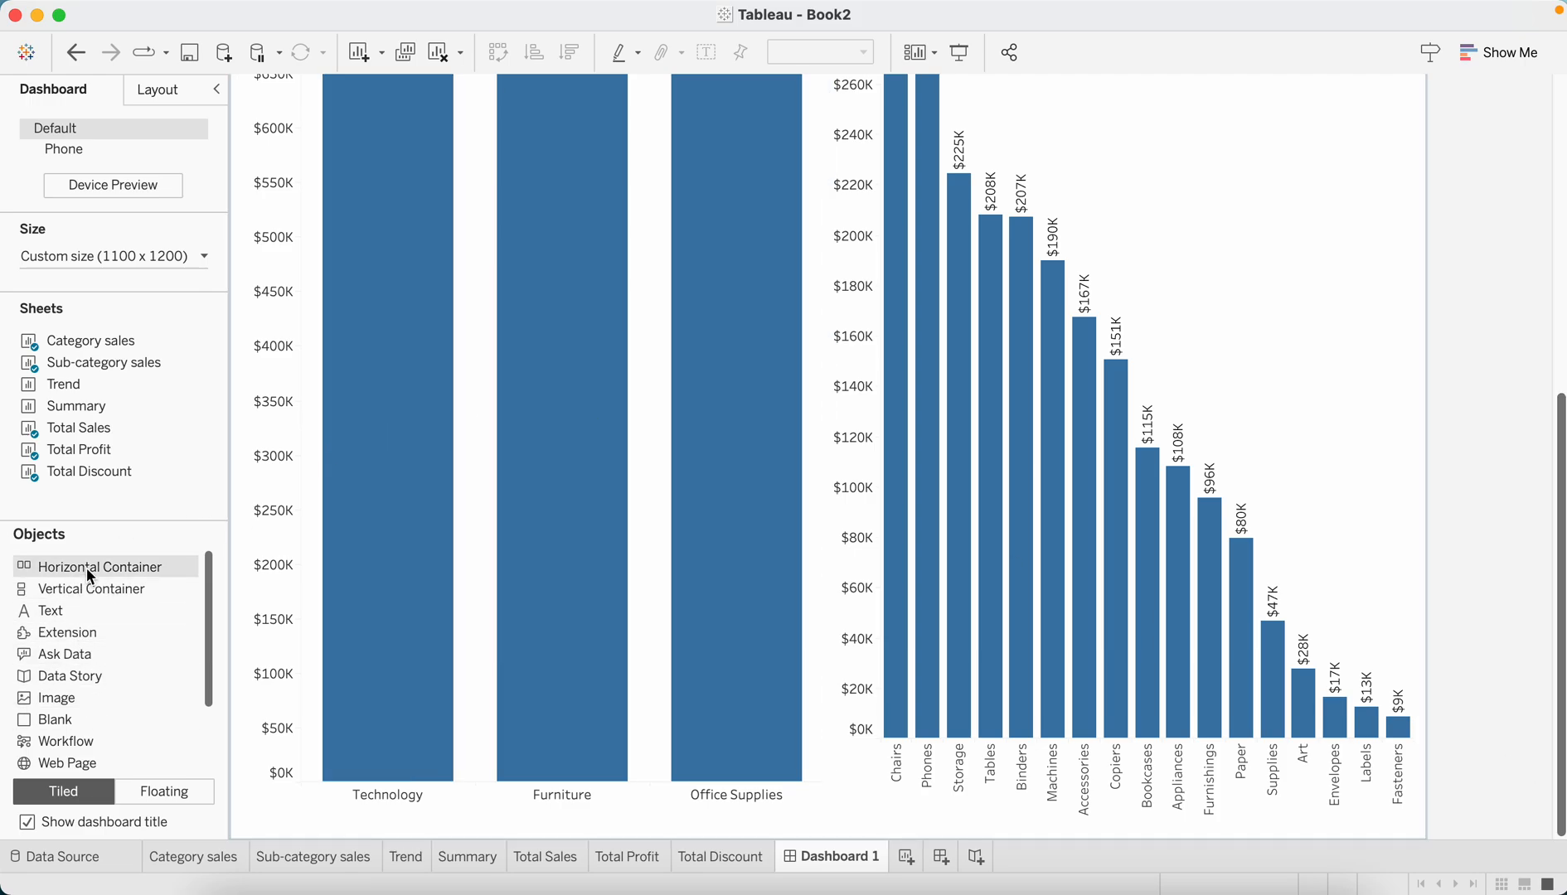
mouse_move(63, 383)
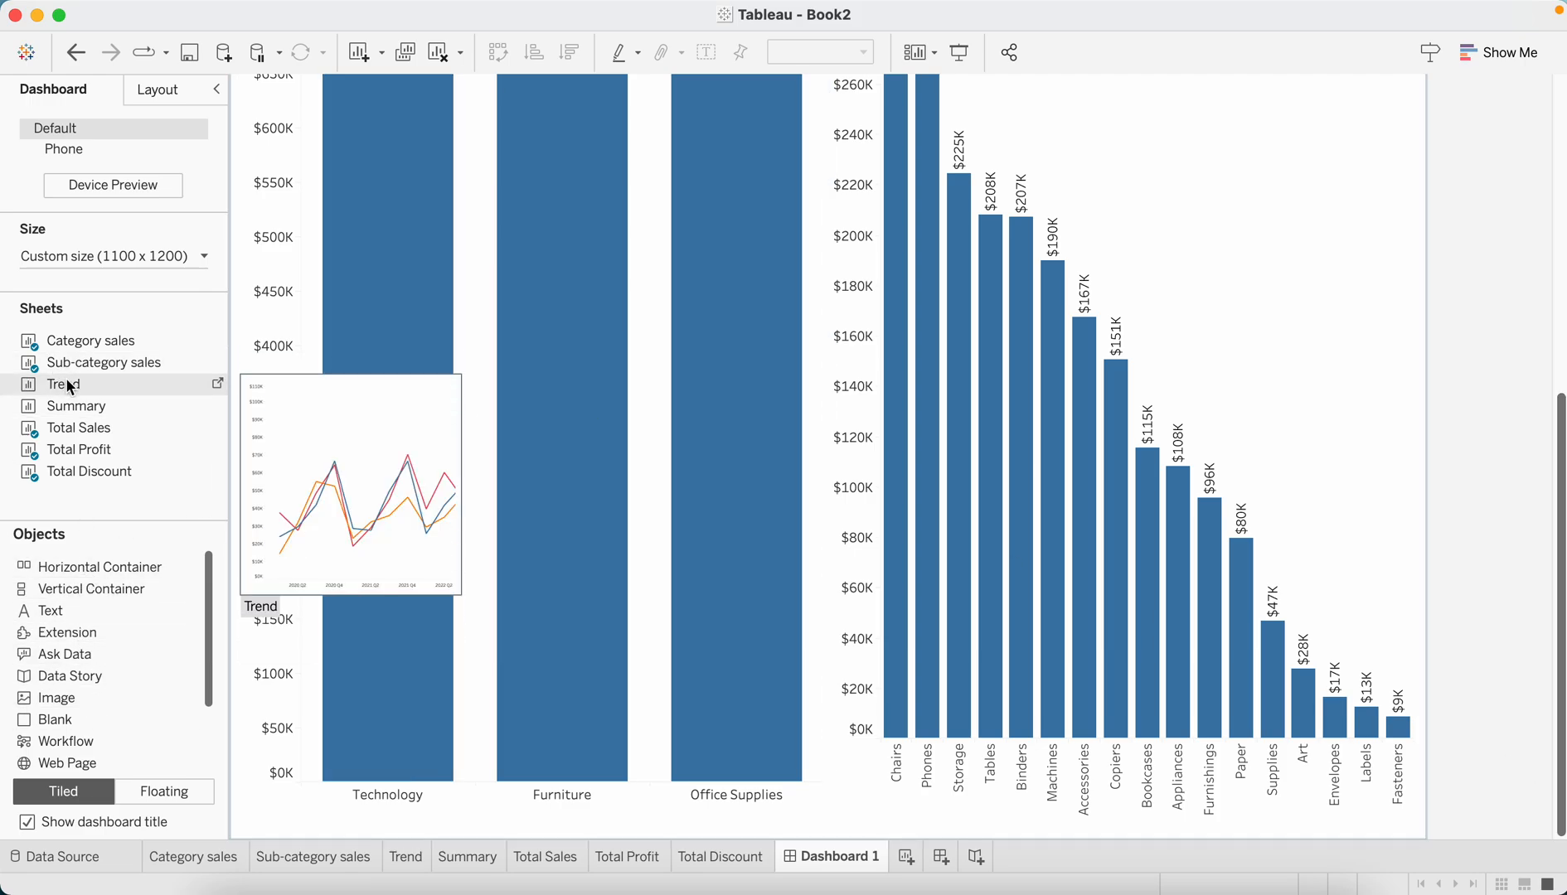
mouse_move(75, 407)
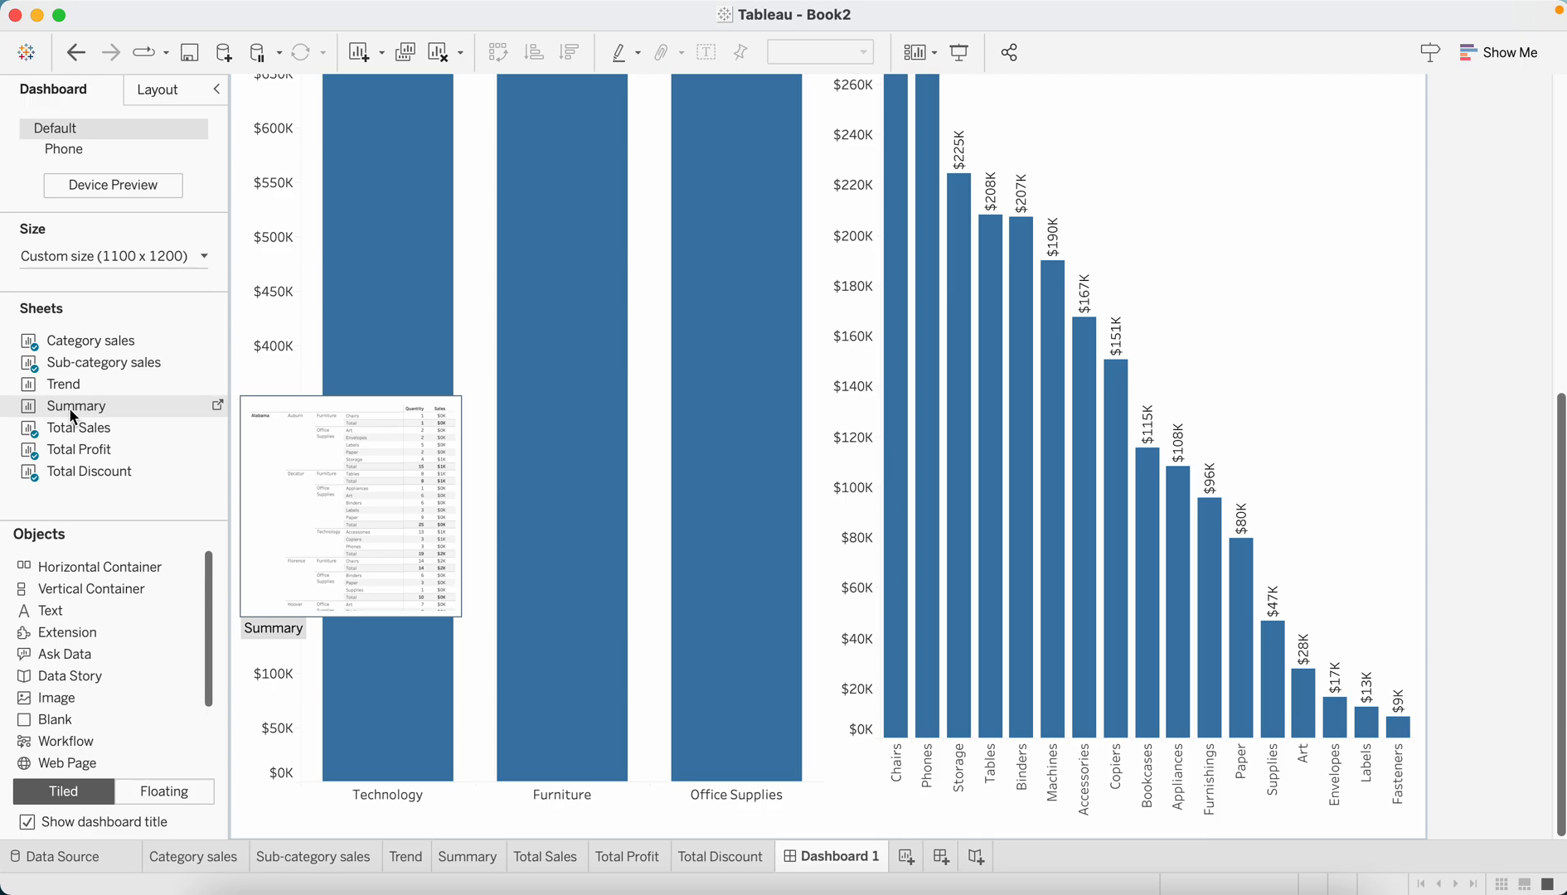
mouse_move(388, 512)
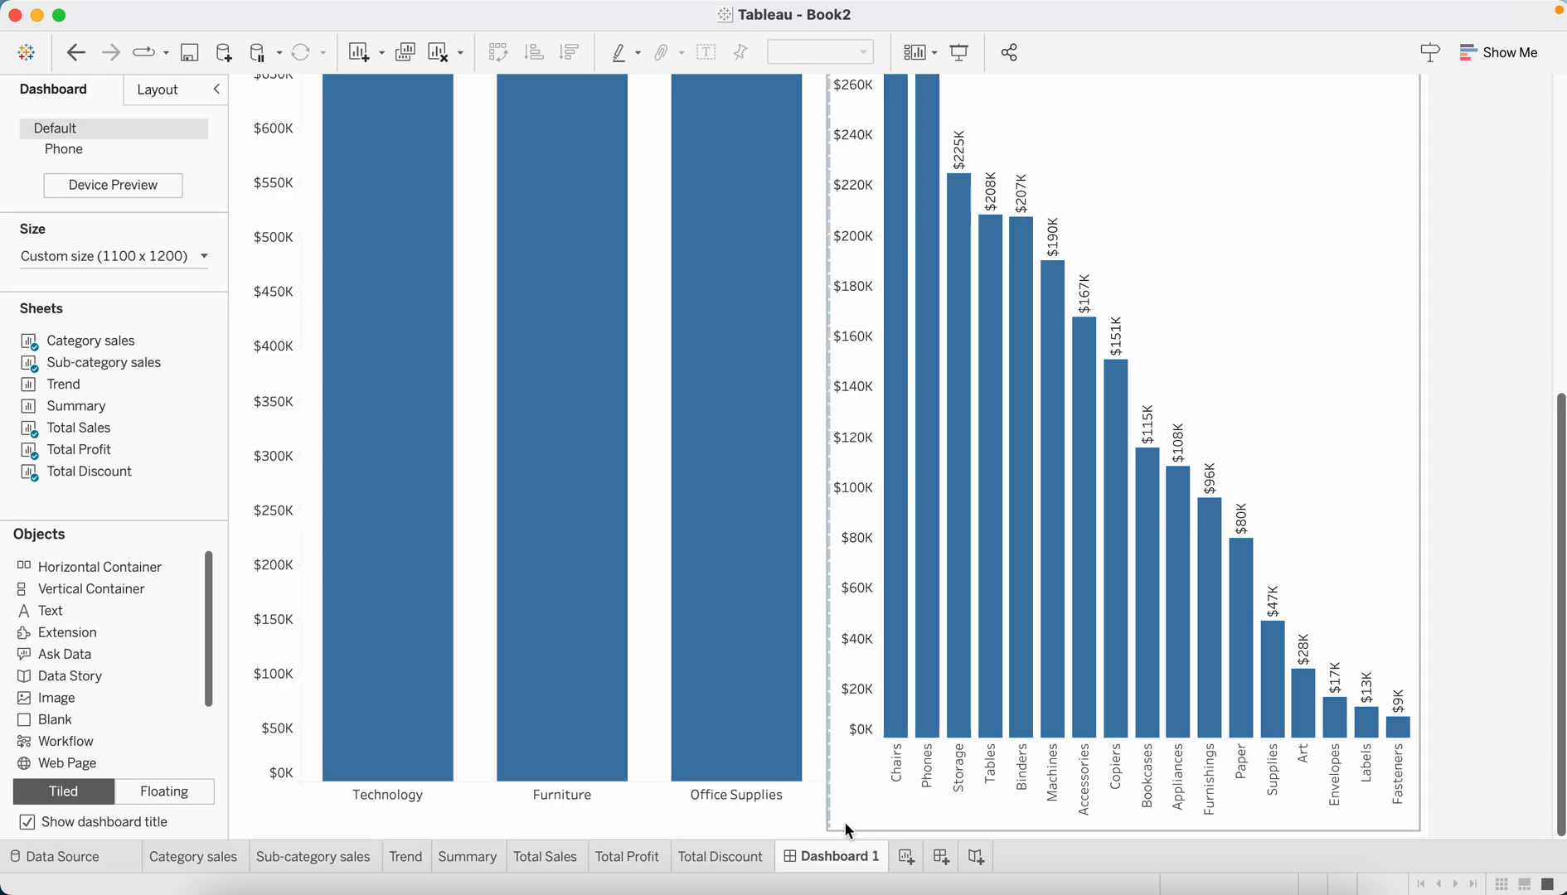
mouse_move(63, 383)
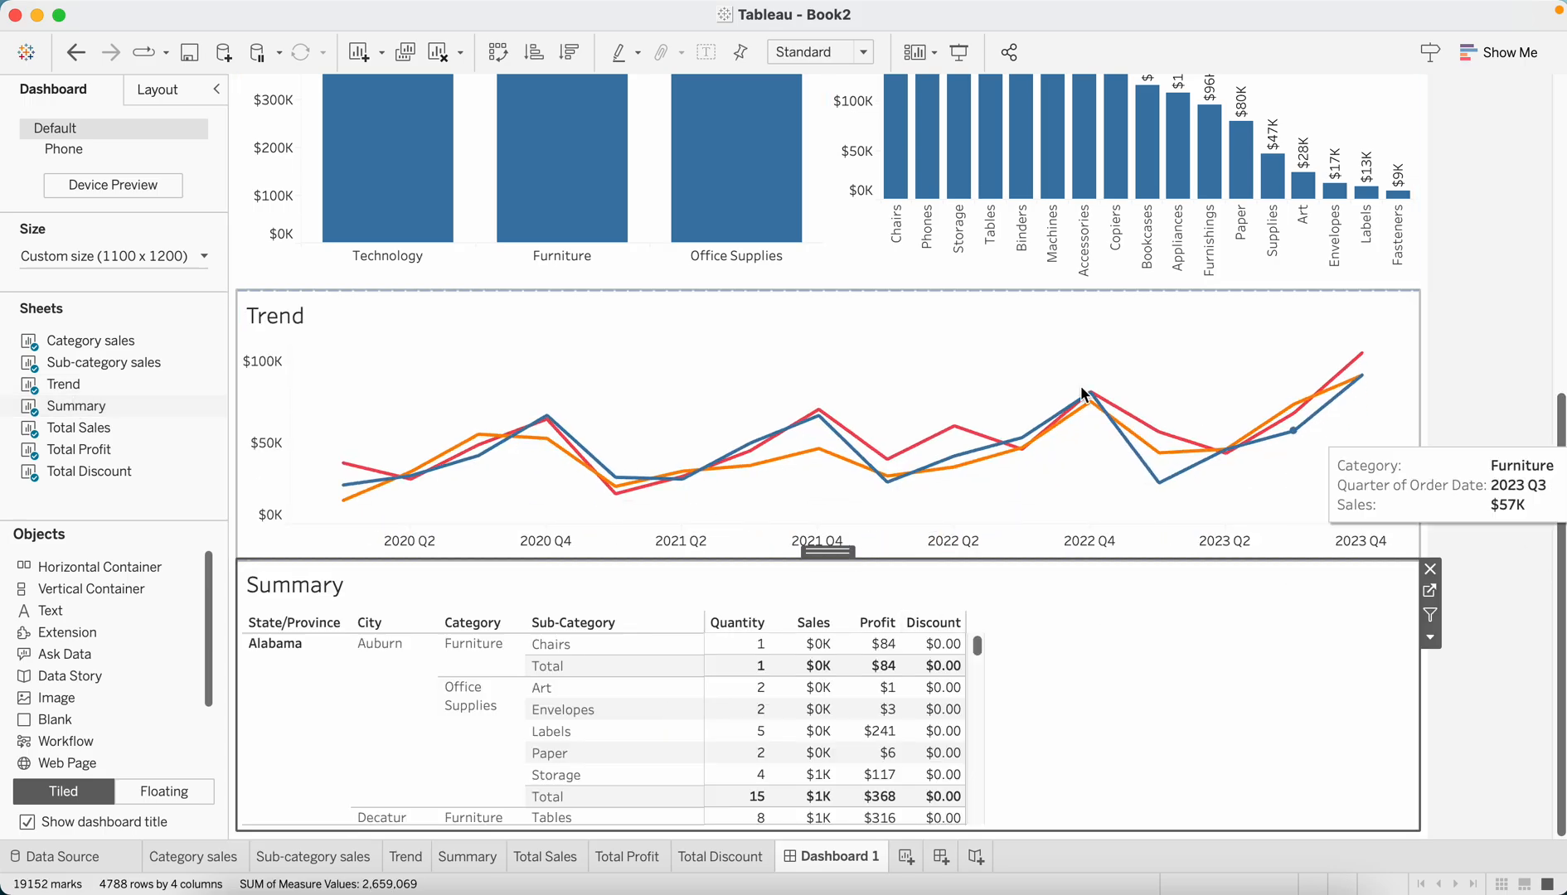
mouse_move(1534, 471)
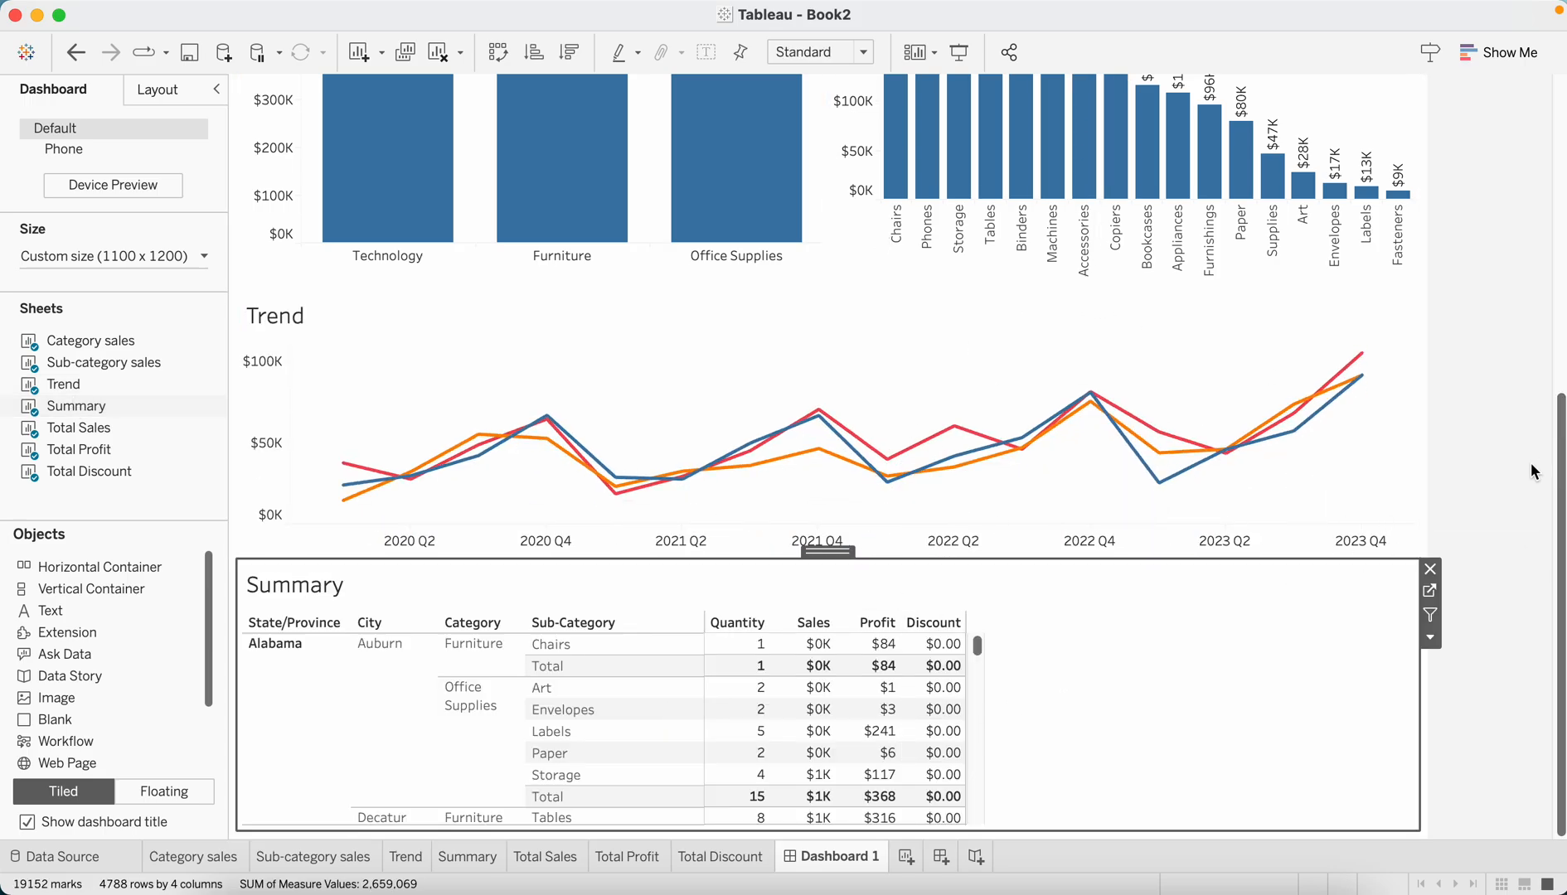
mouse_move(478, 622)
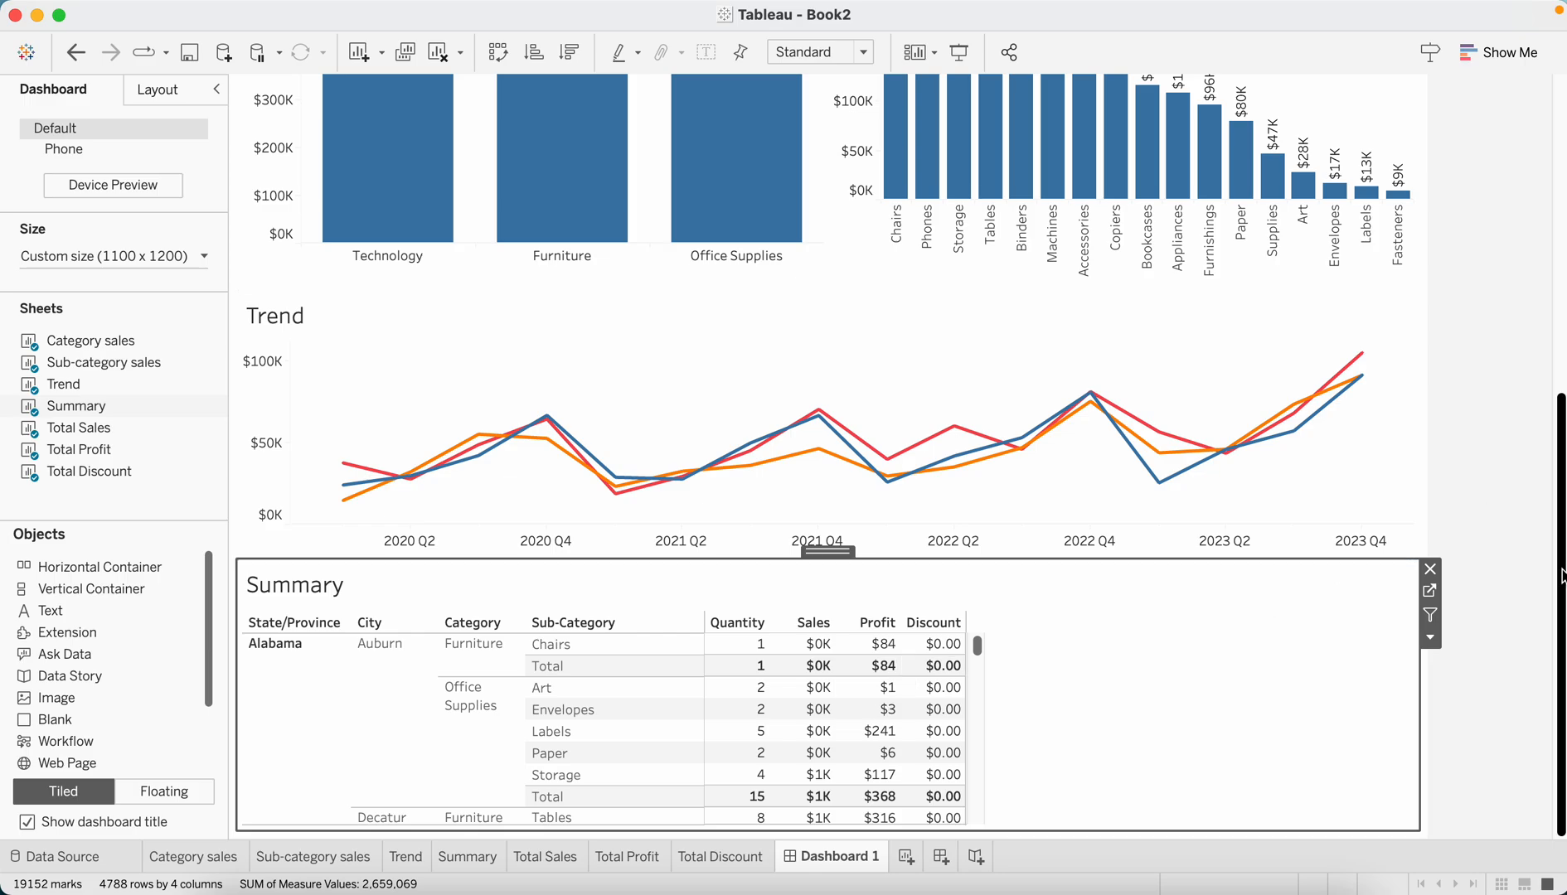
Scroll back to the top after stacking the Trend chart and Summary table below the bars
scroll("up", 3)
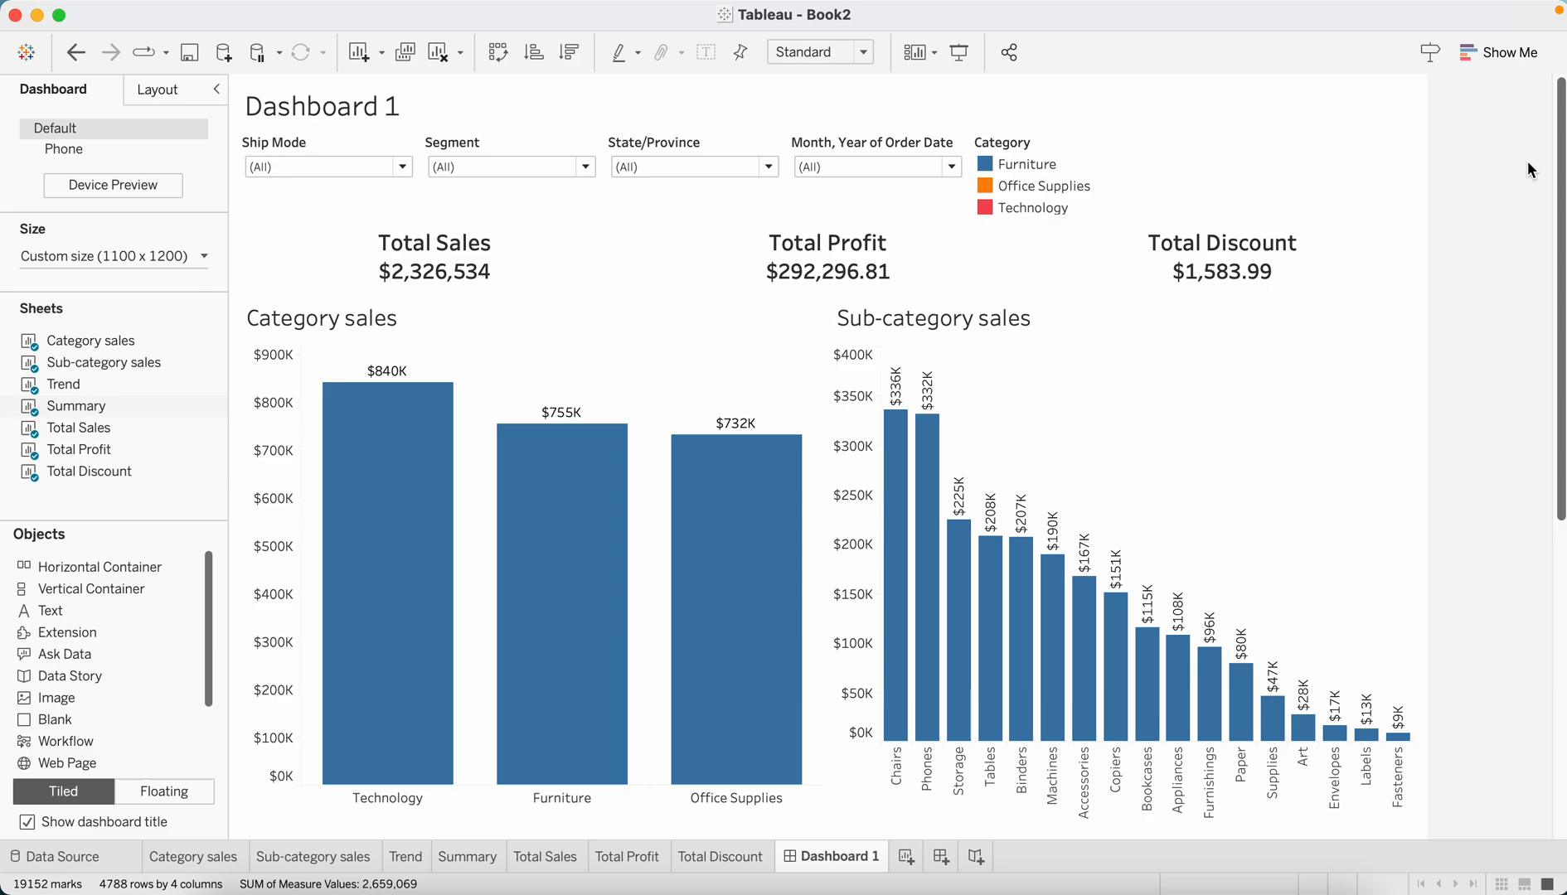
Make the Category colour legend Floating so it can sit at the top right
left_click(1060, 174)
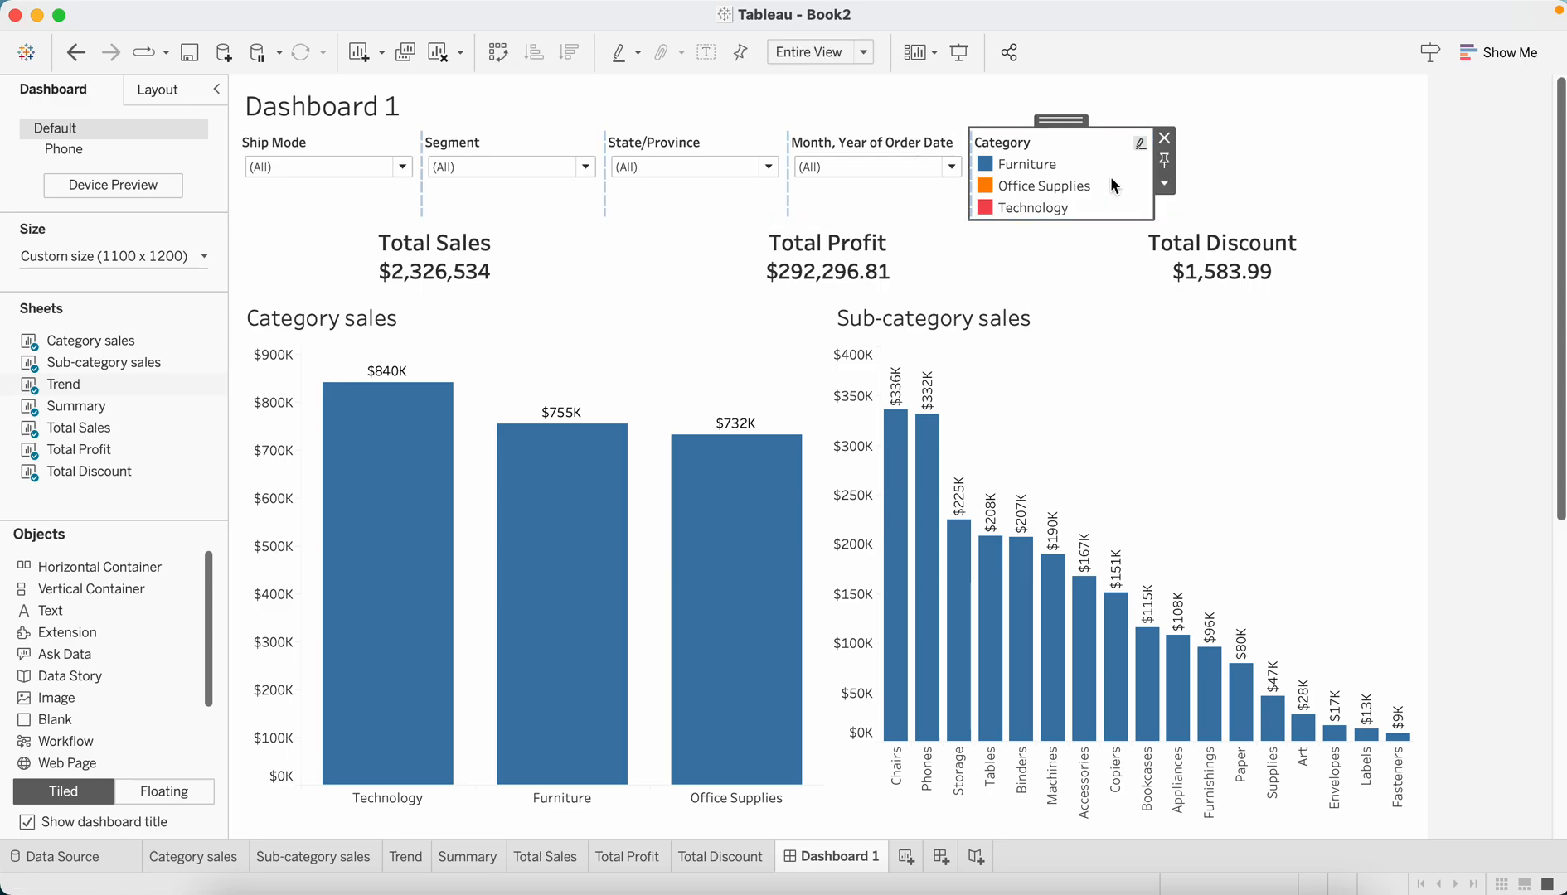
left_click(1163, 183)
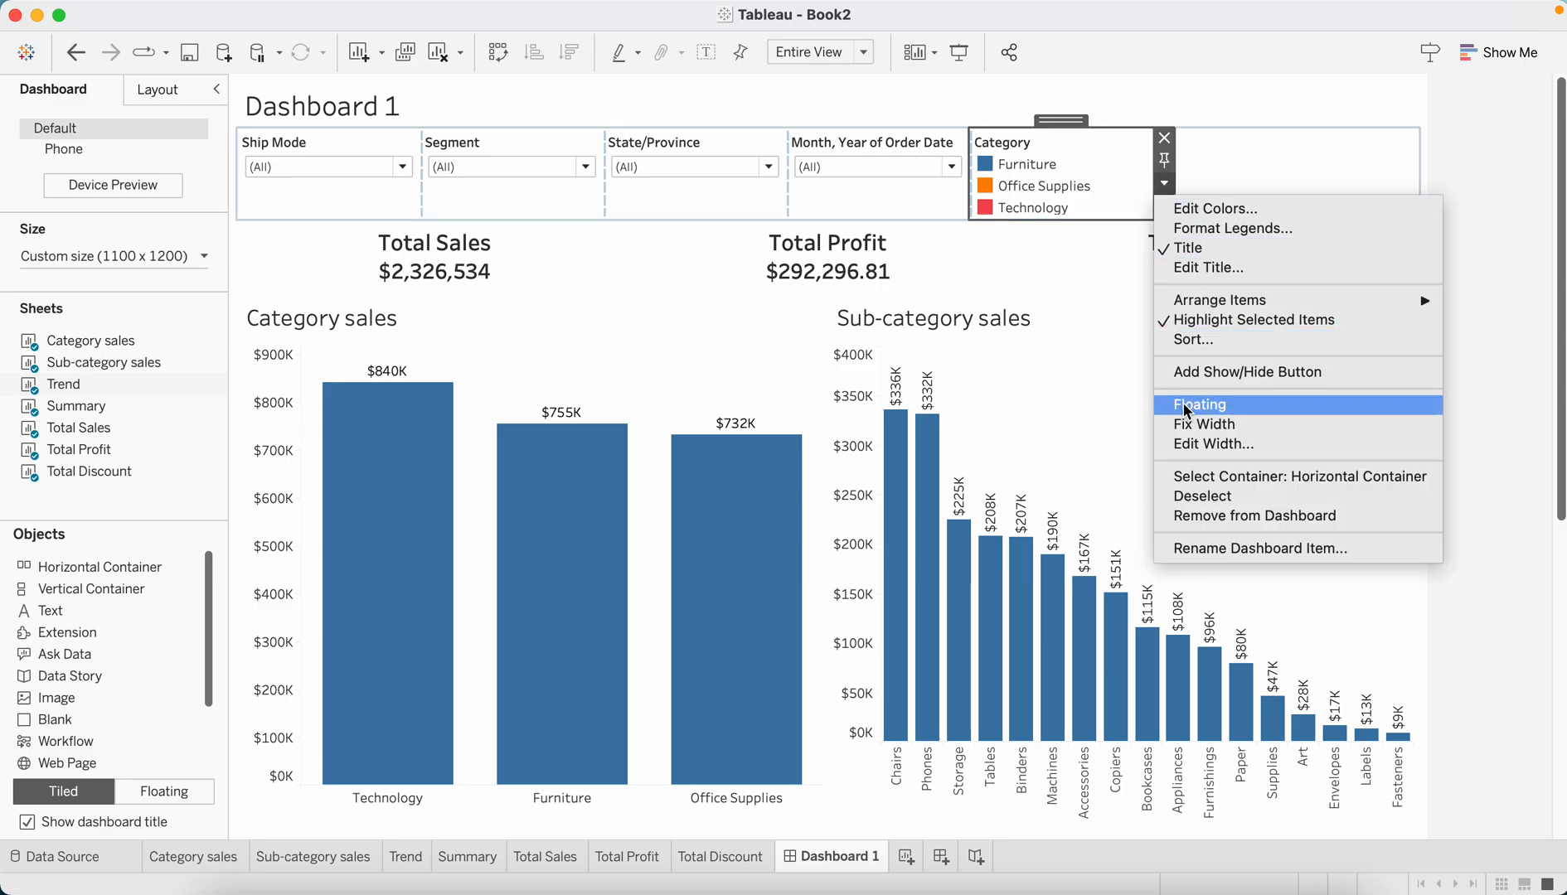
left_click(1198, 403)
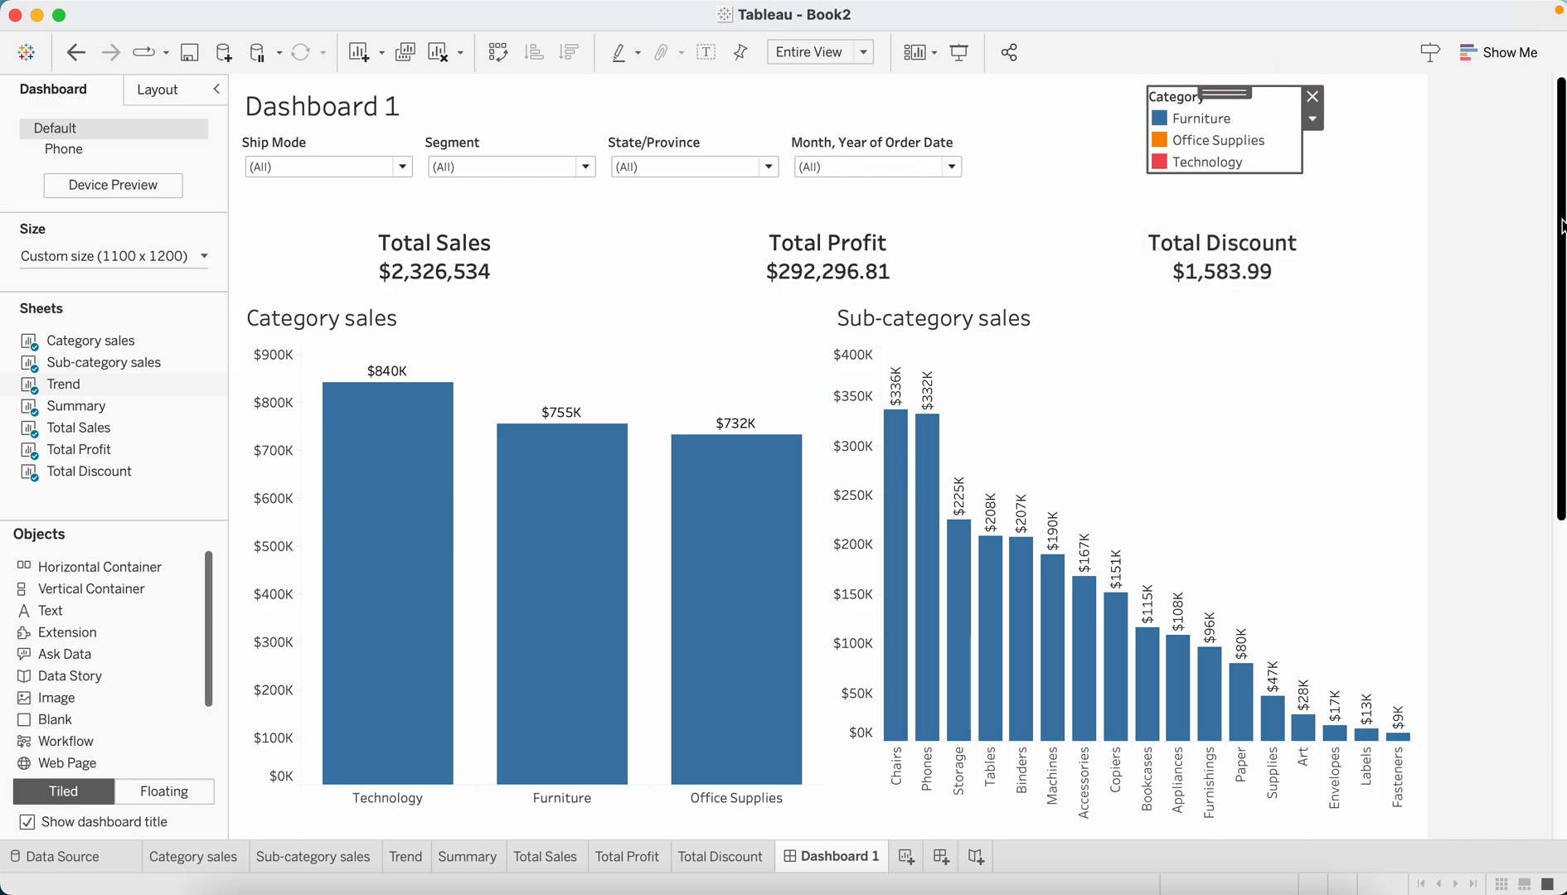
Shorten the bar chart containers to give the Trend chart and Summary table more room
scroll("down", 3)
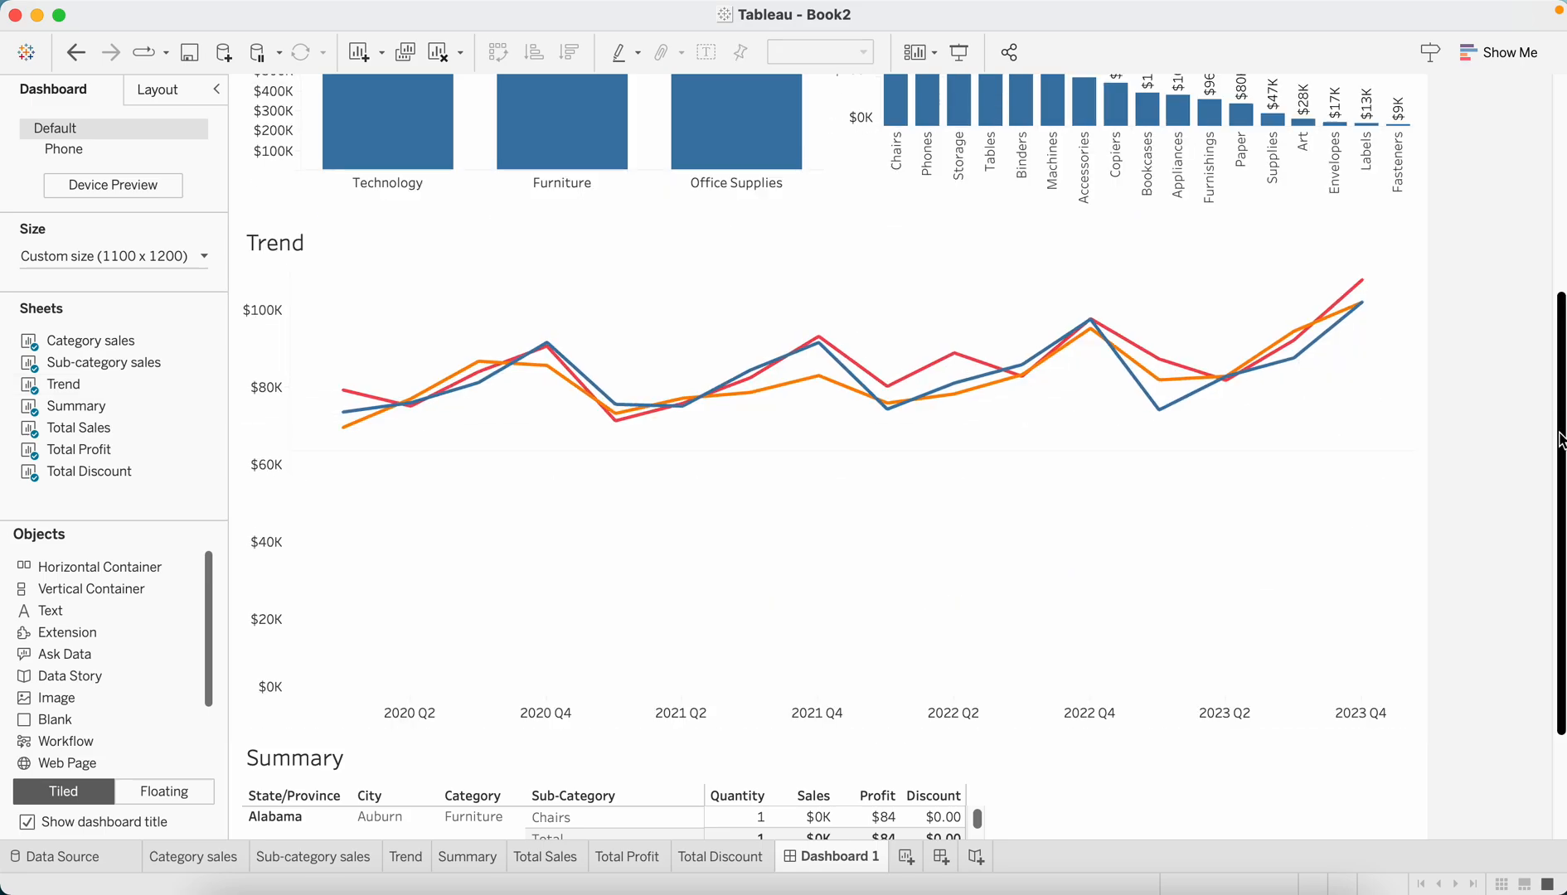
scroll("up", 3)
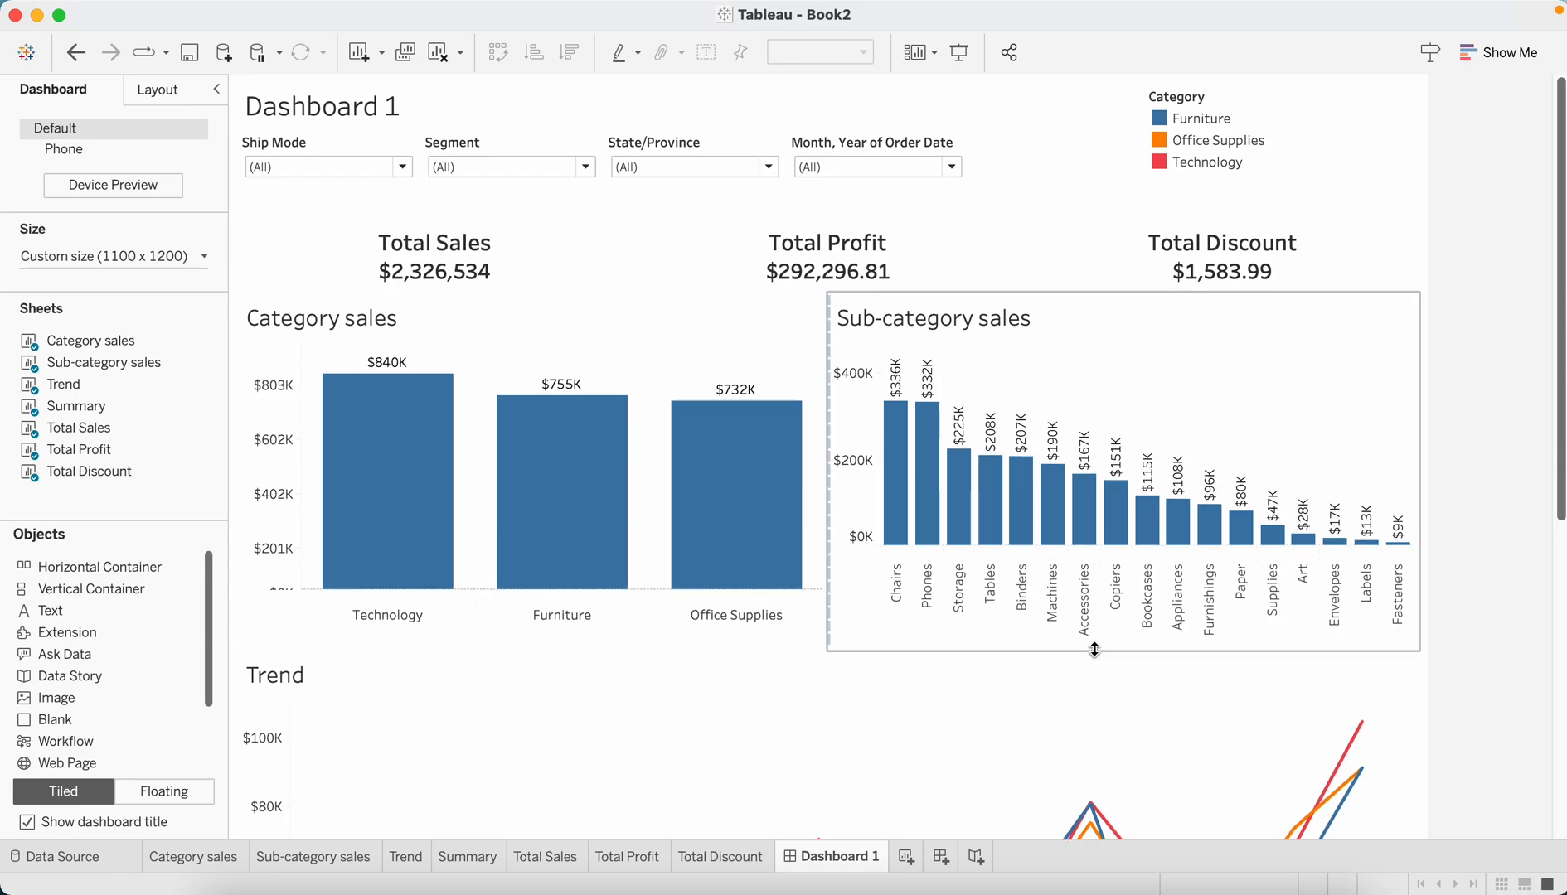
scroll("down", 3)
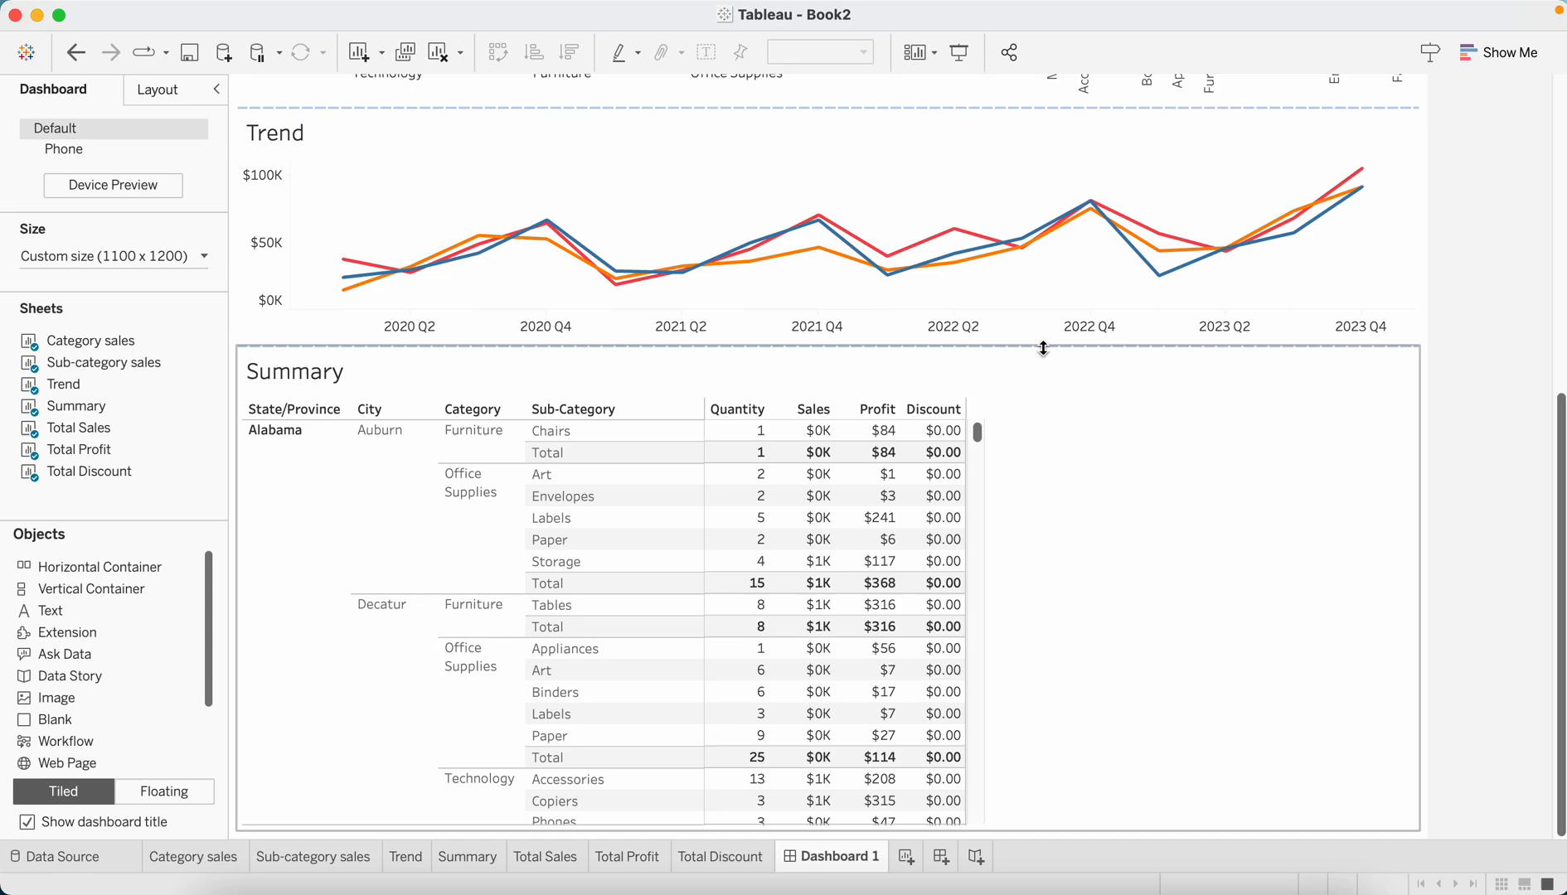
scroll("up", 3)
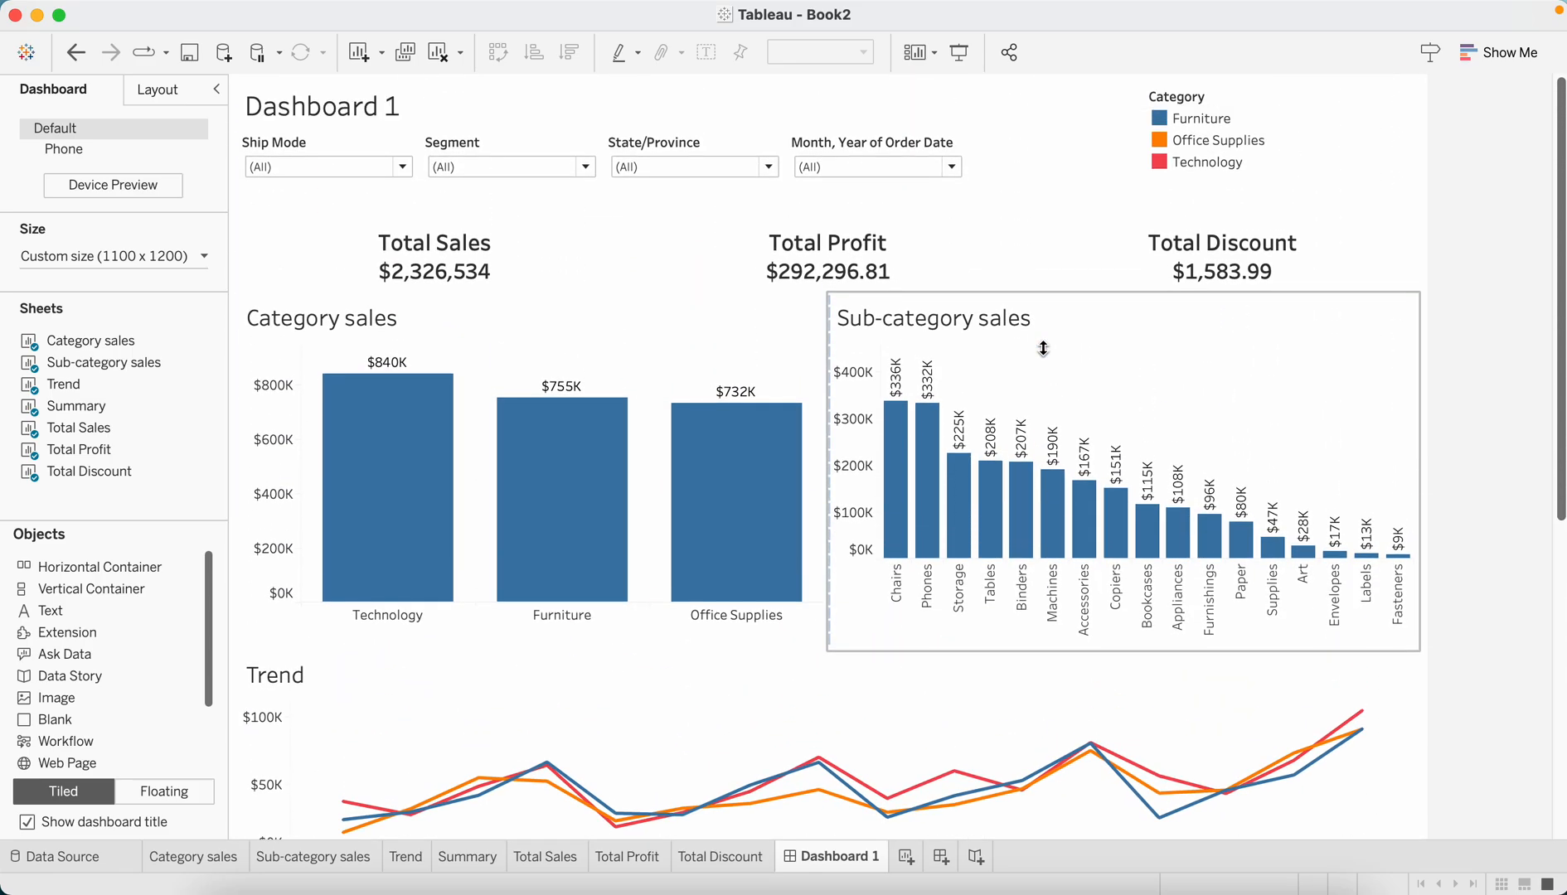
mouse_move(1096, 308)
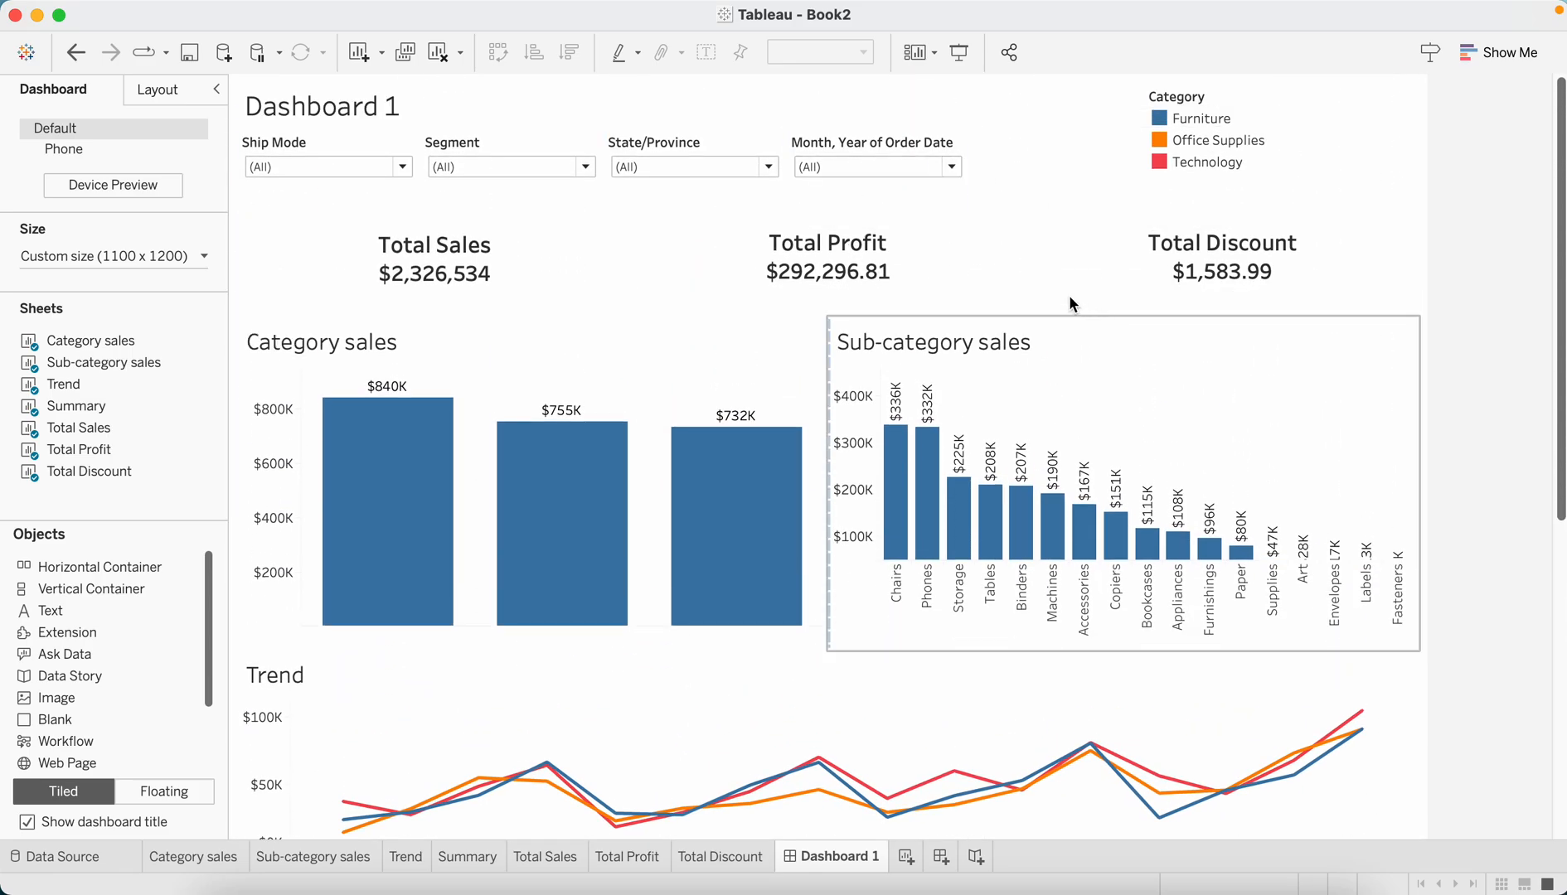
left_click(1126, 499)
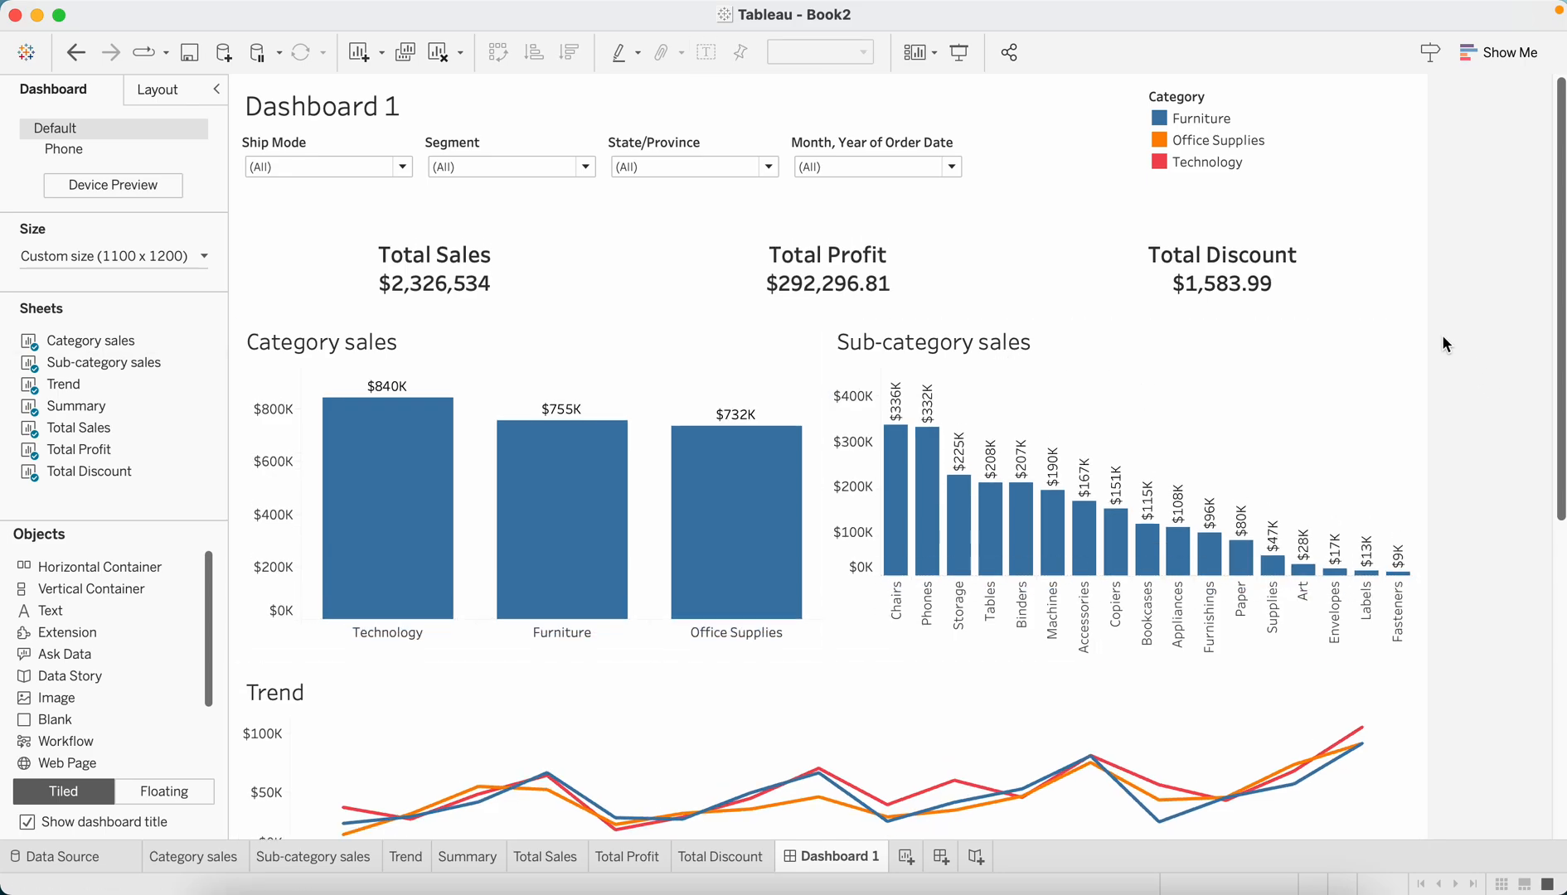
left_click(1055, 337)
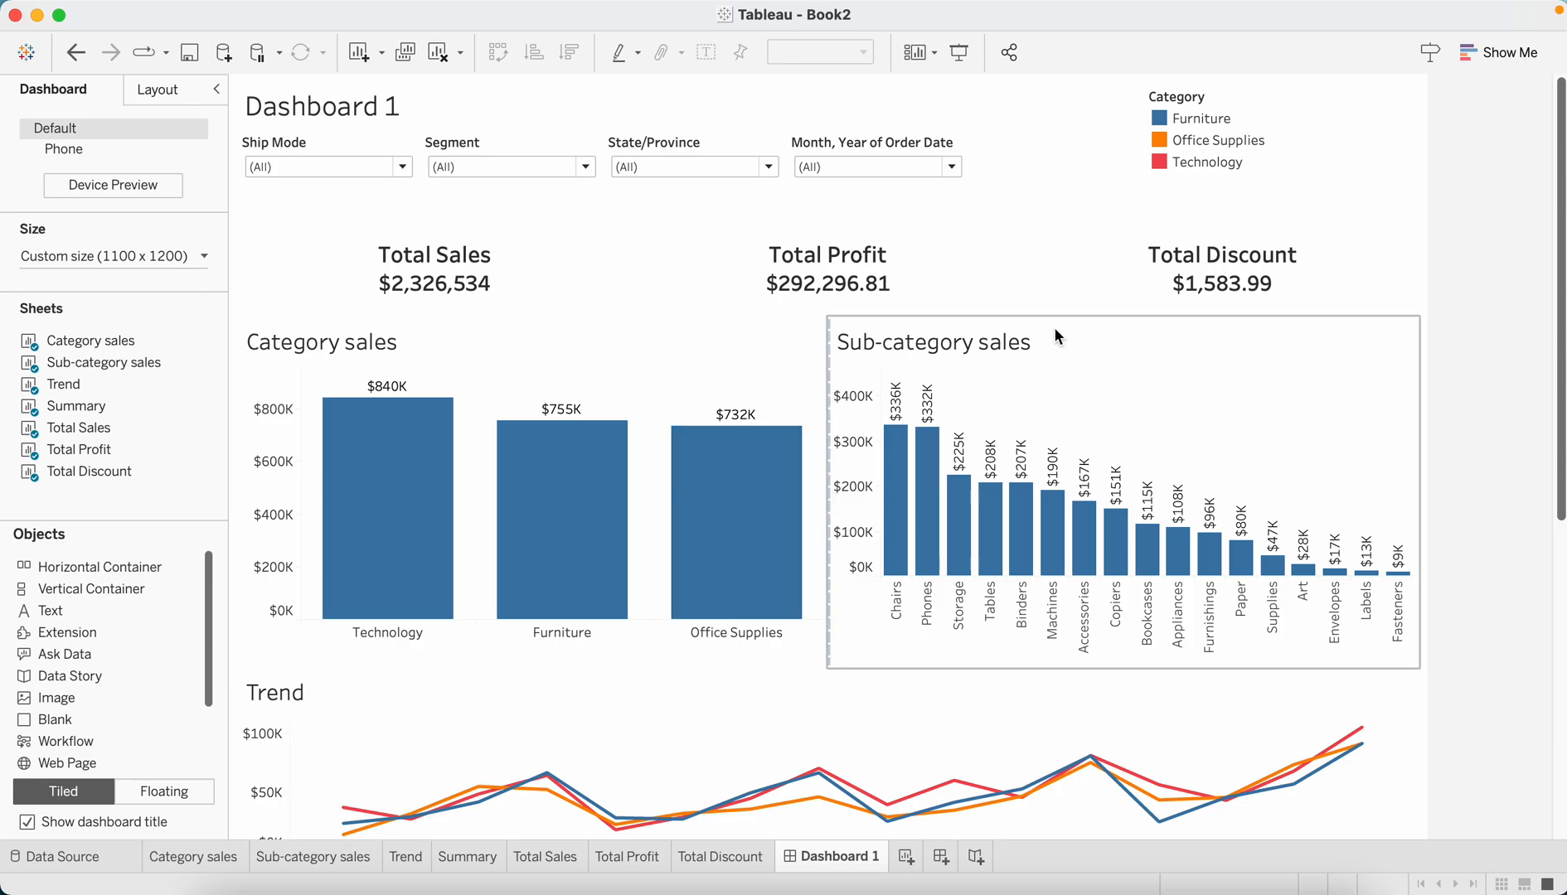
mouse_move(1492, 391)
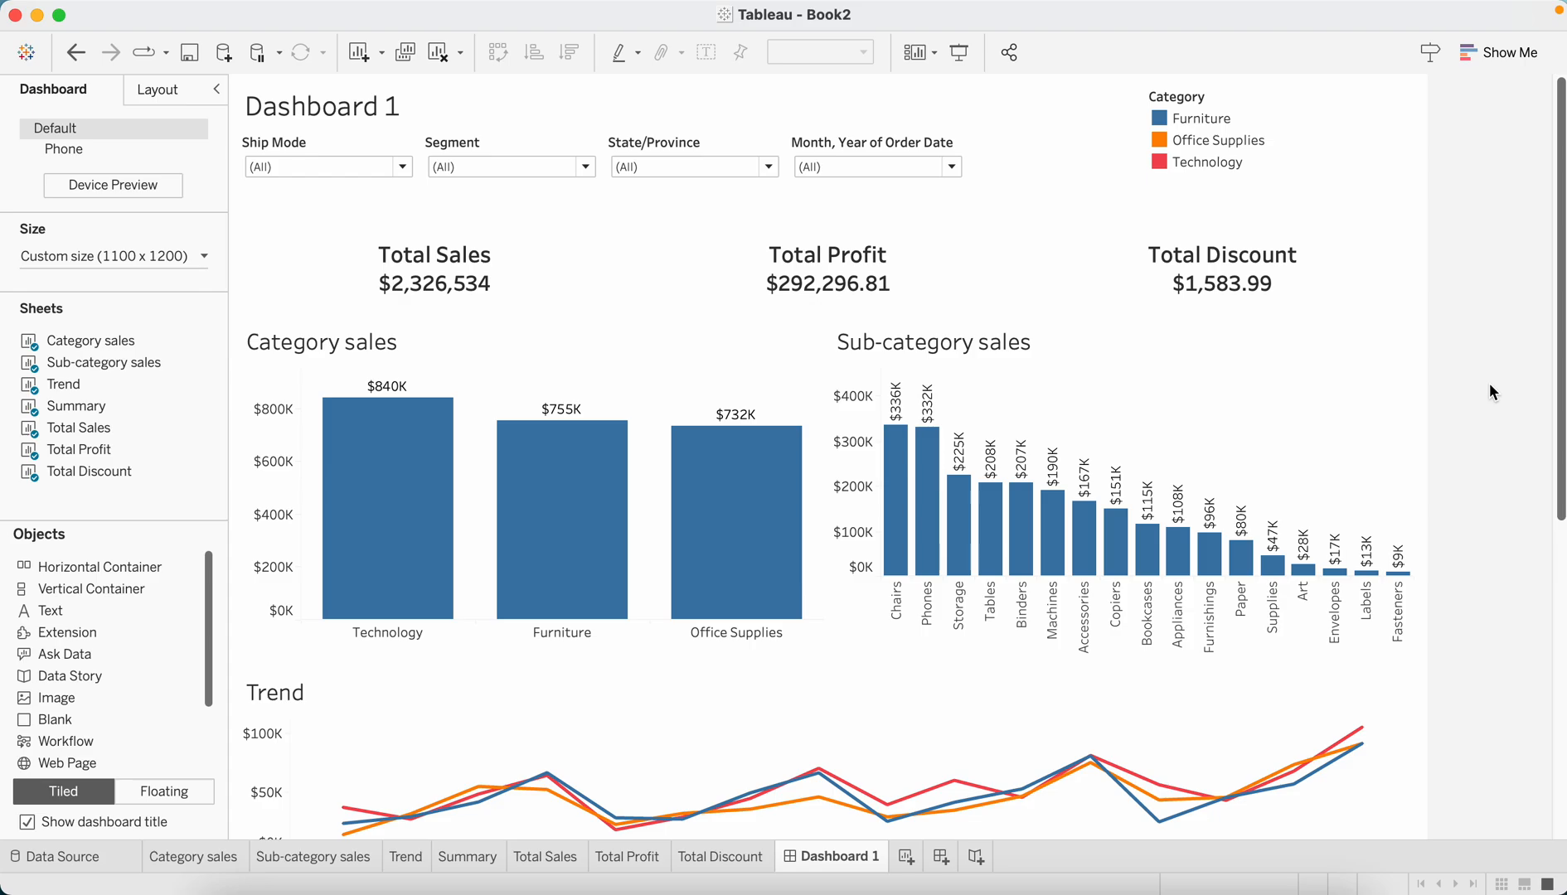
scroll("down", 3)
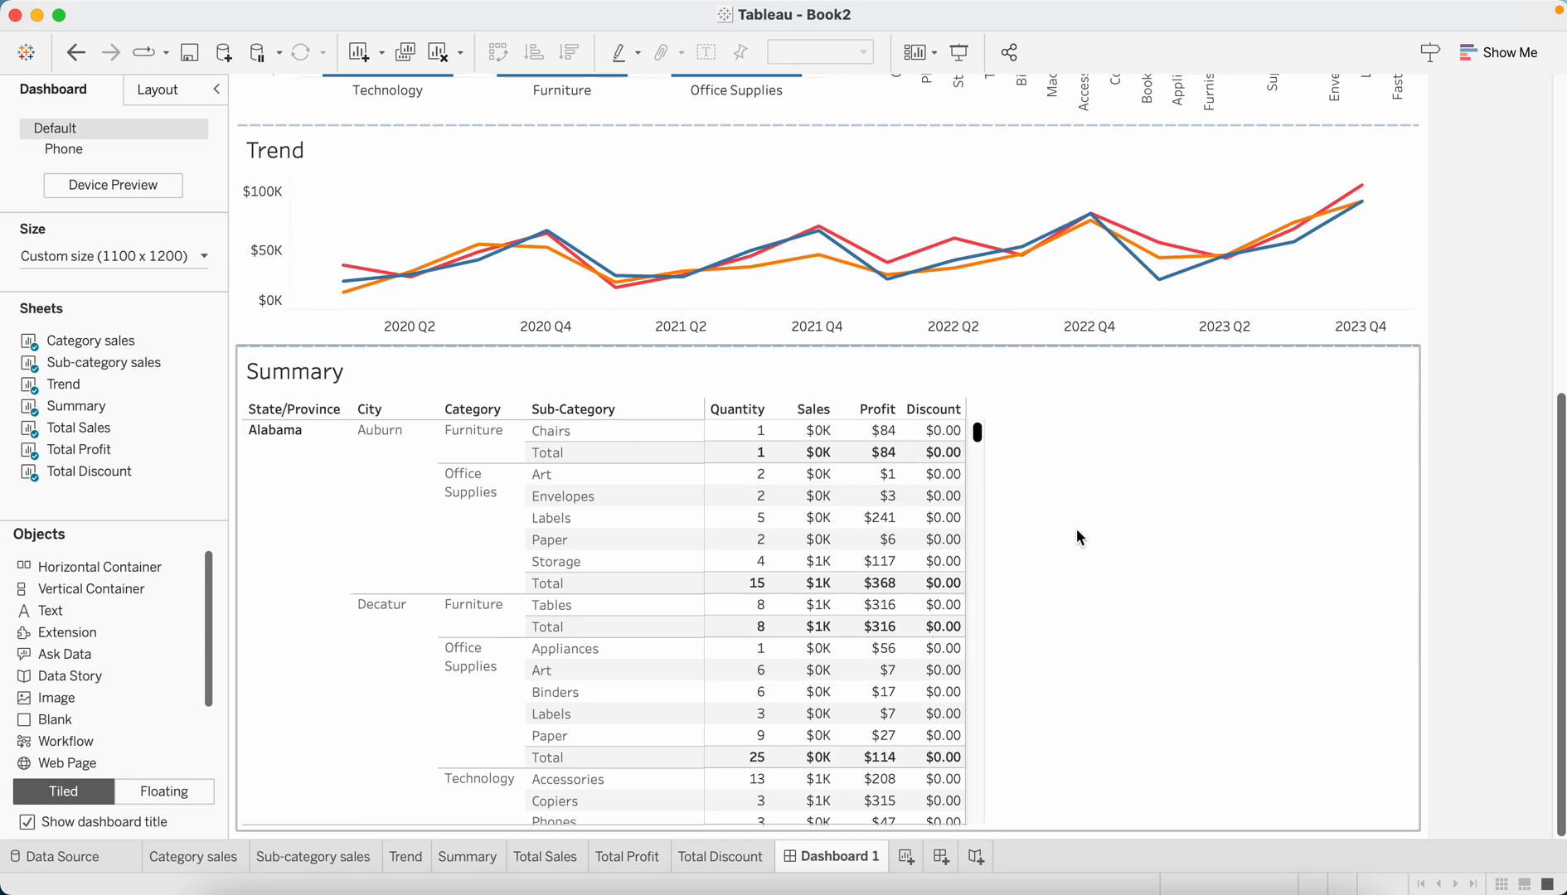
scroll("up", 3)
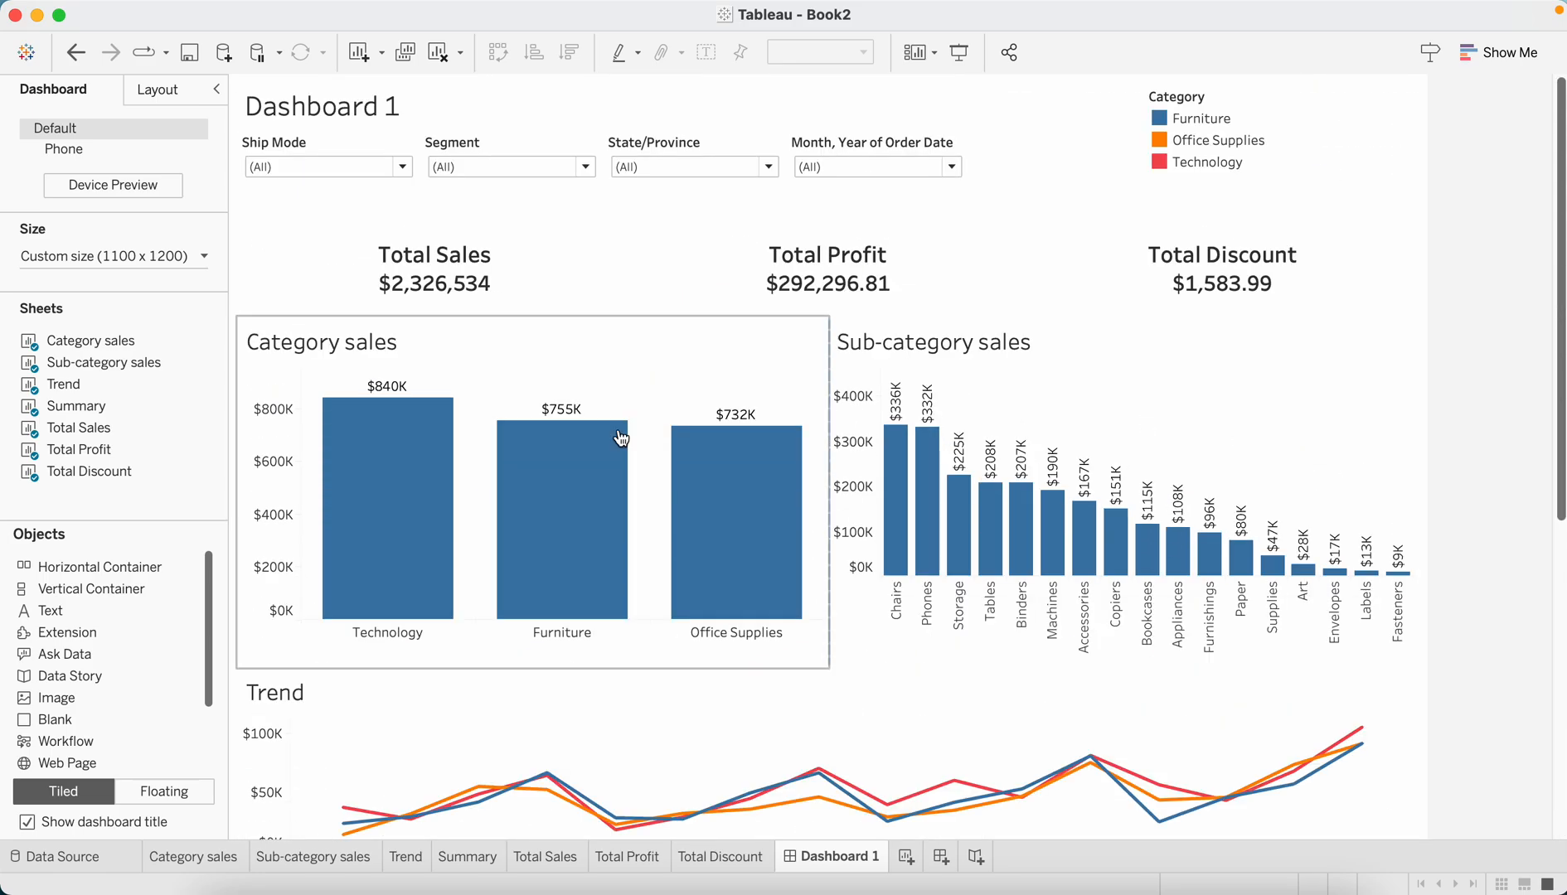
left_click(1055, 393)
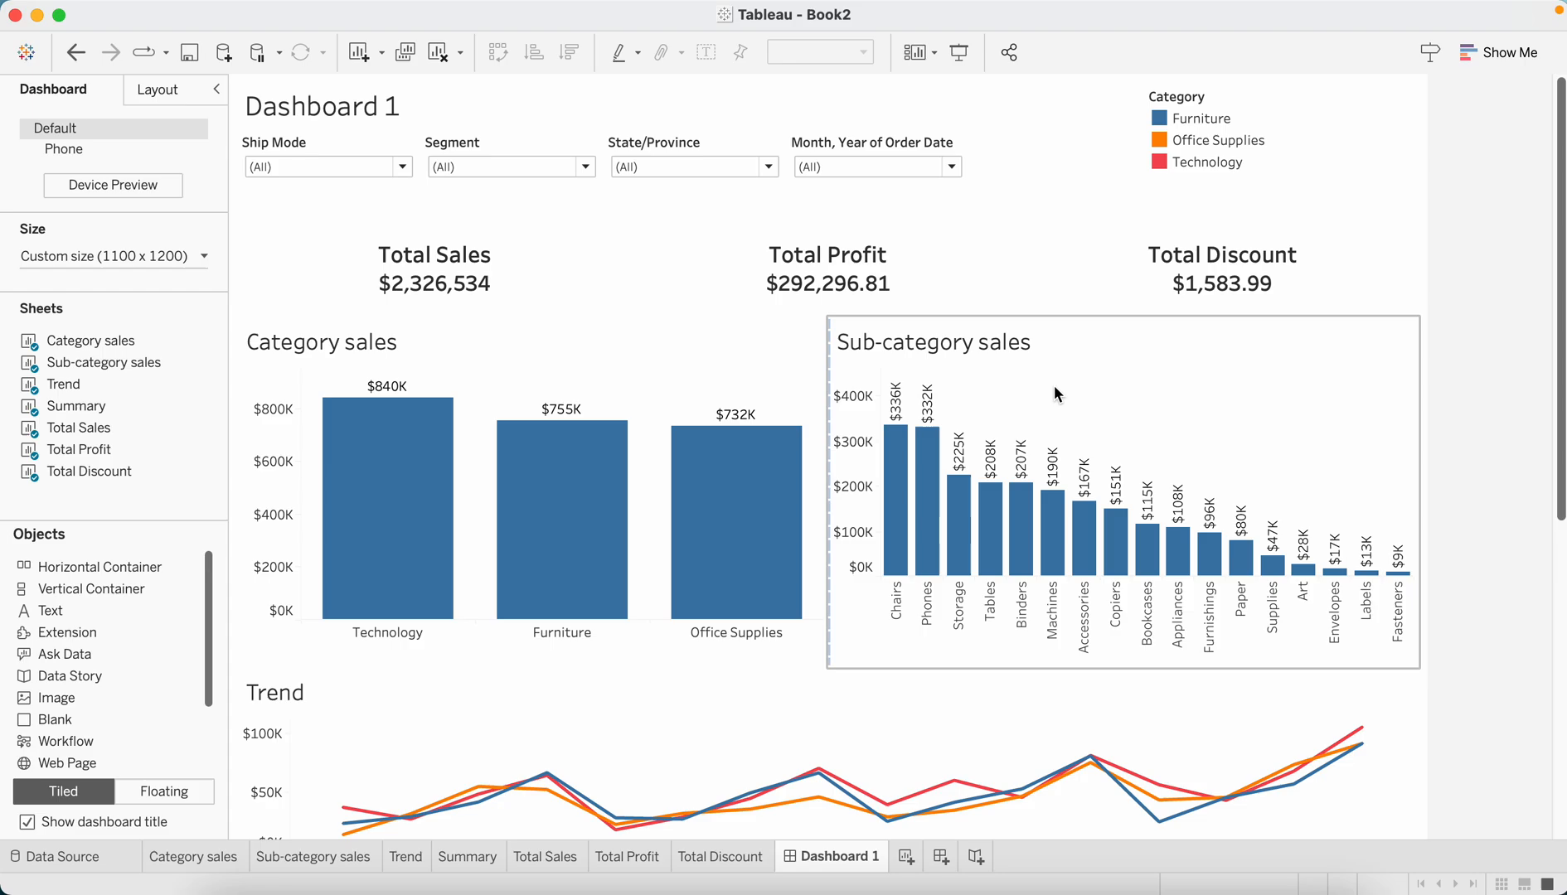
left_click(720, 377)
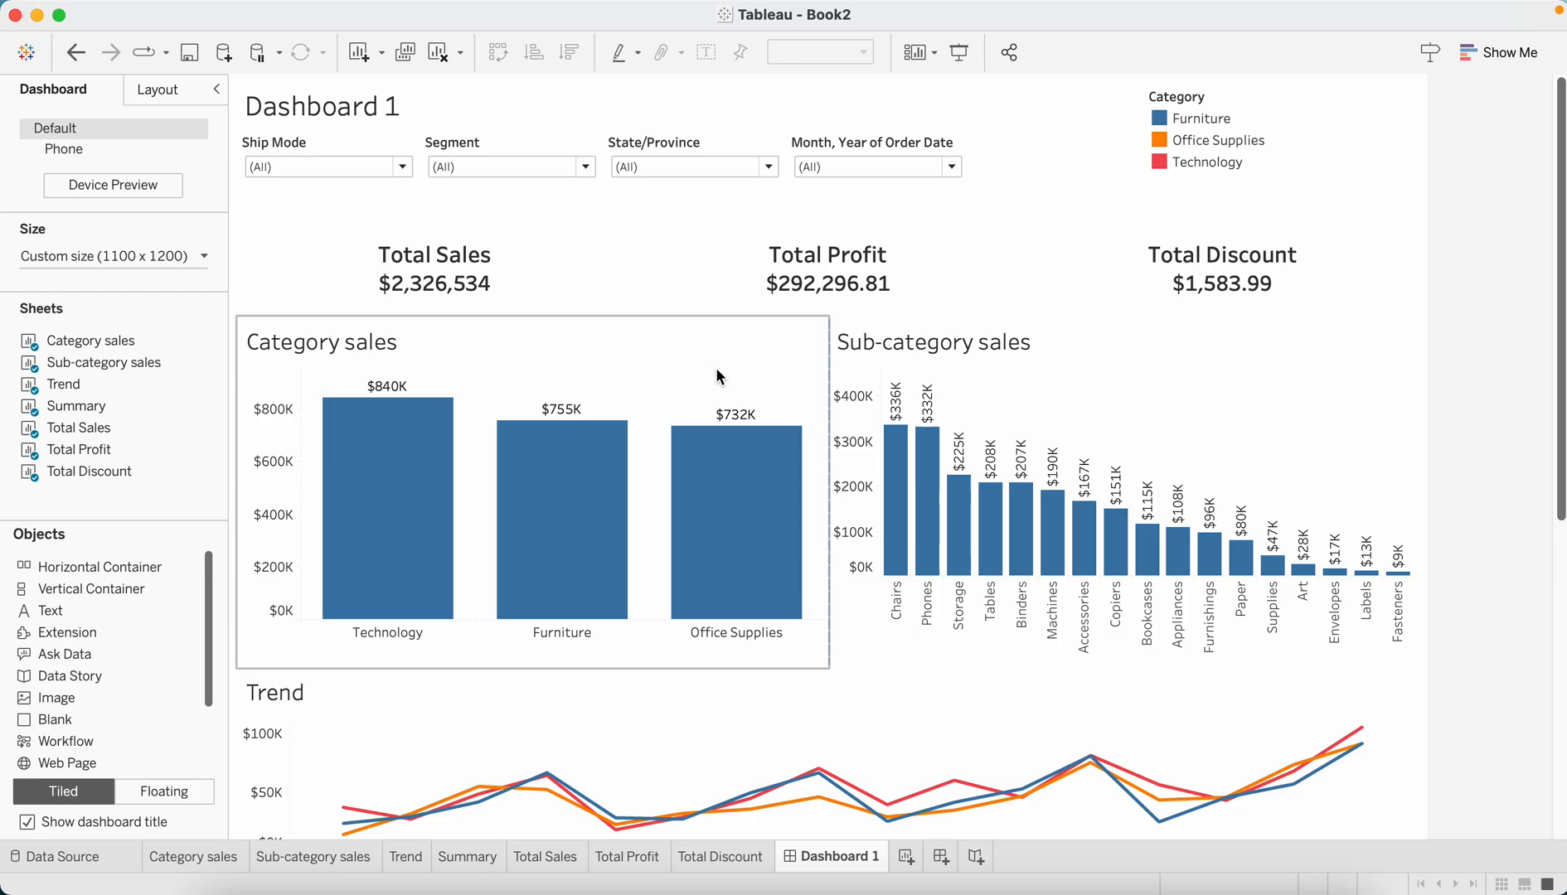
mouse_move(561, 377)
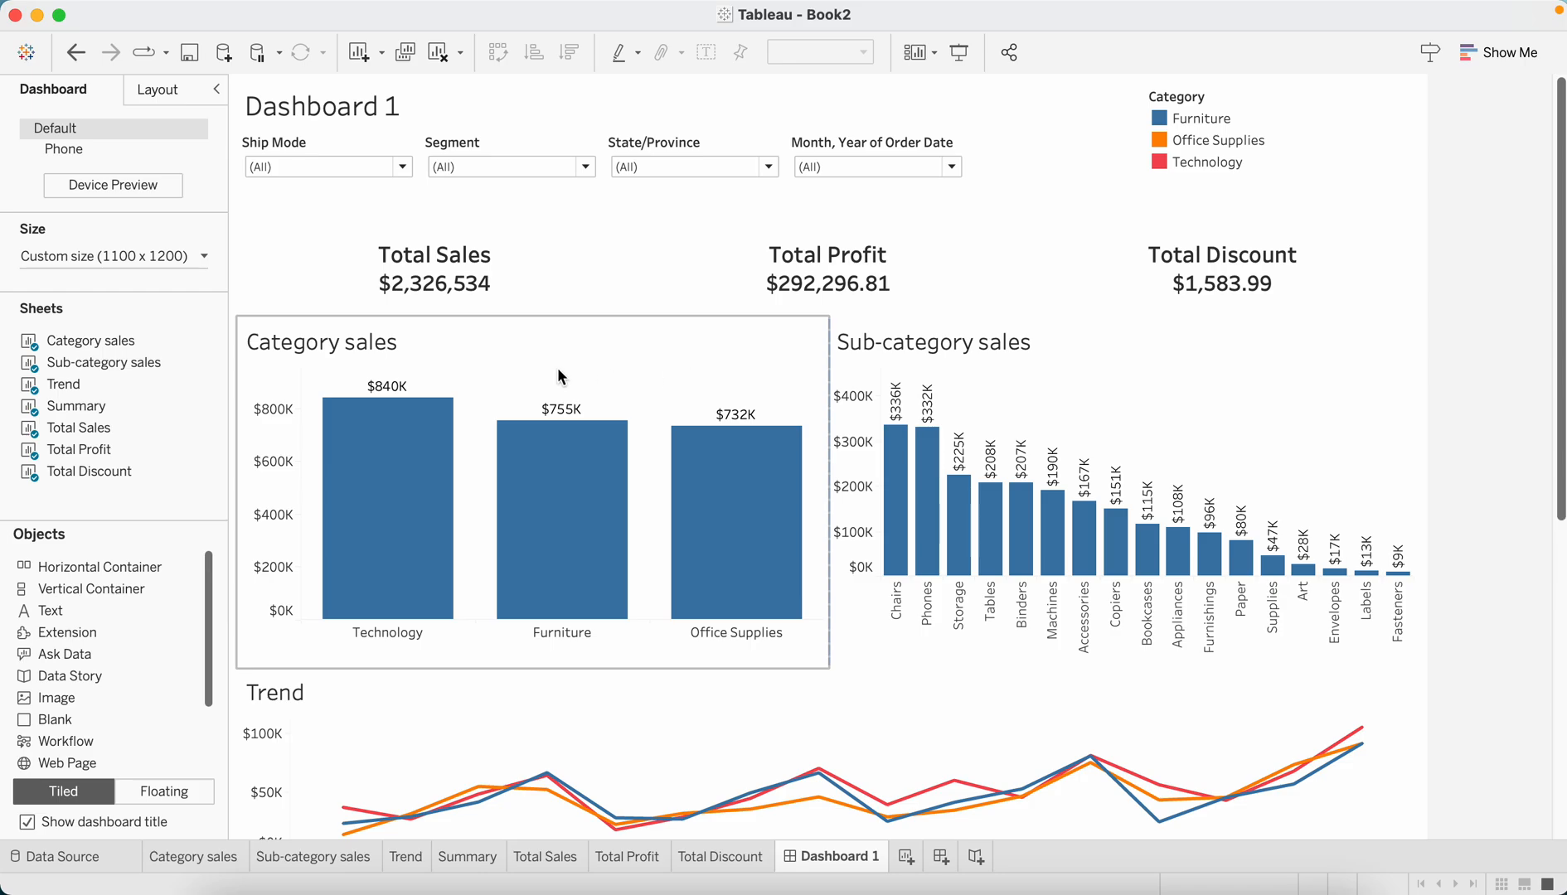
mouse_move(505, 807)
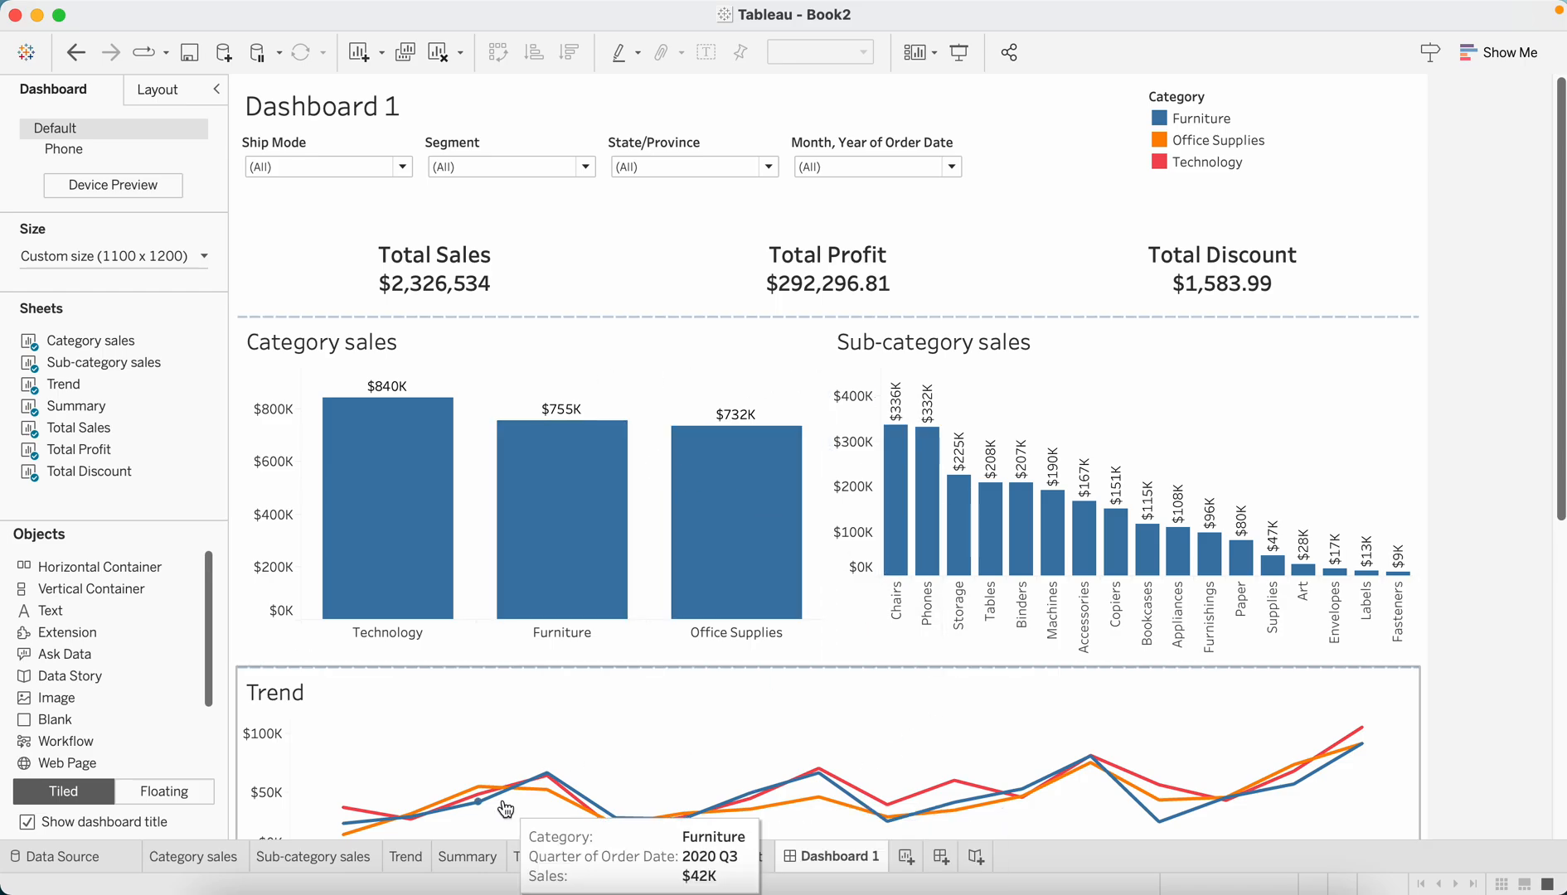
scroll("down", 3)
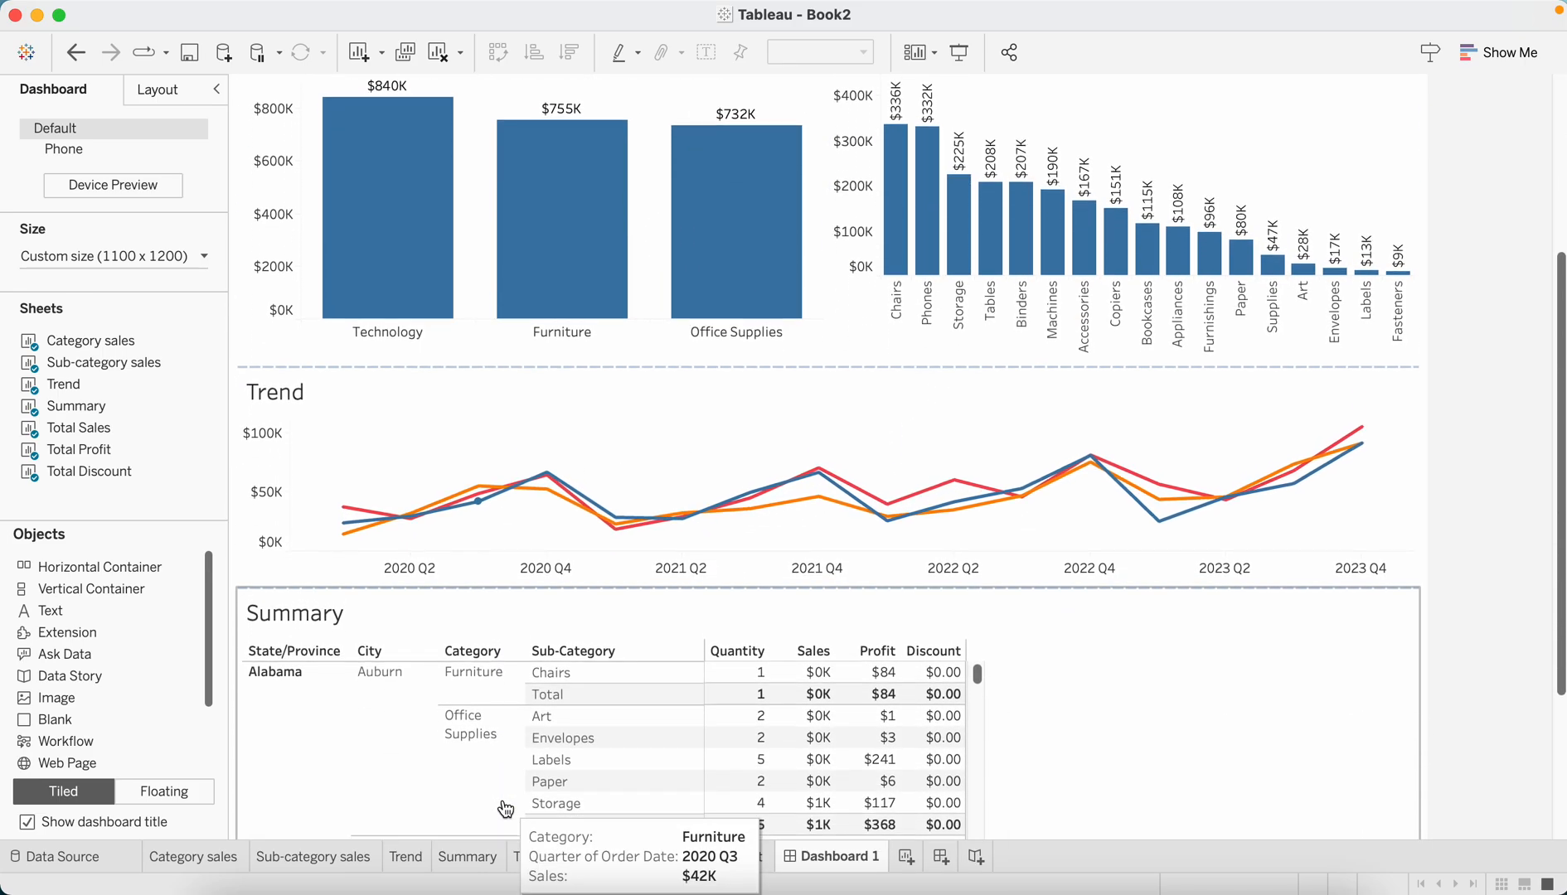
Colour the Category sales bars by Category with the Blue palette, then review Sub-category sales and Trend
left_click(192, 856)
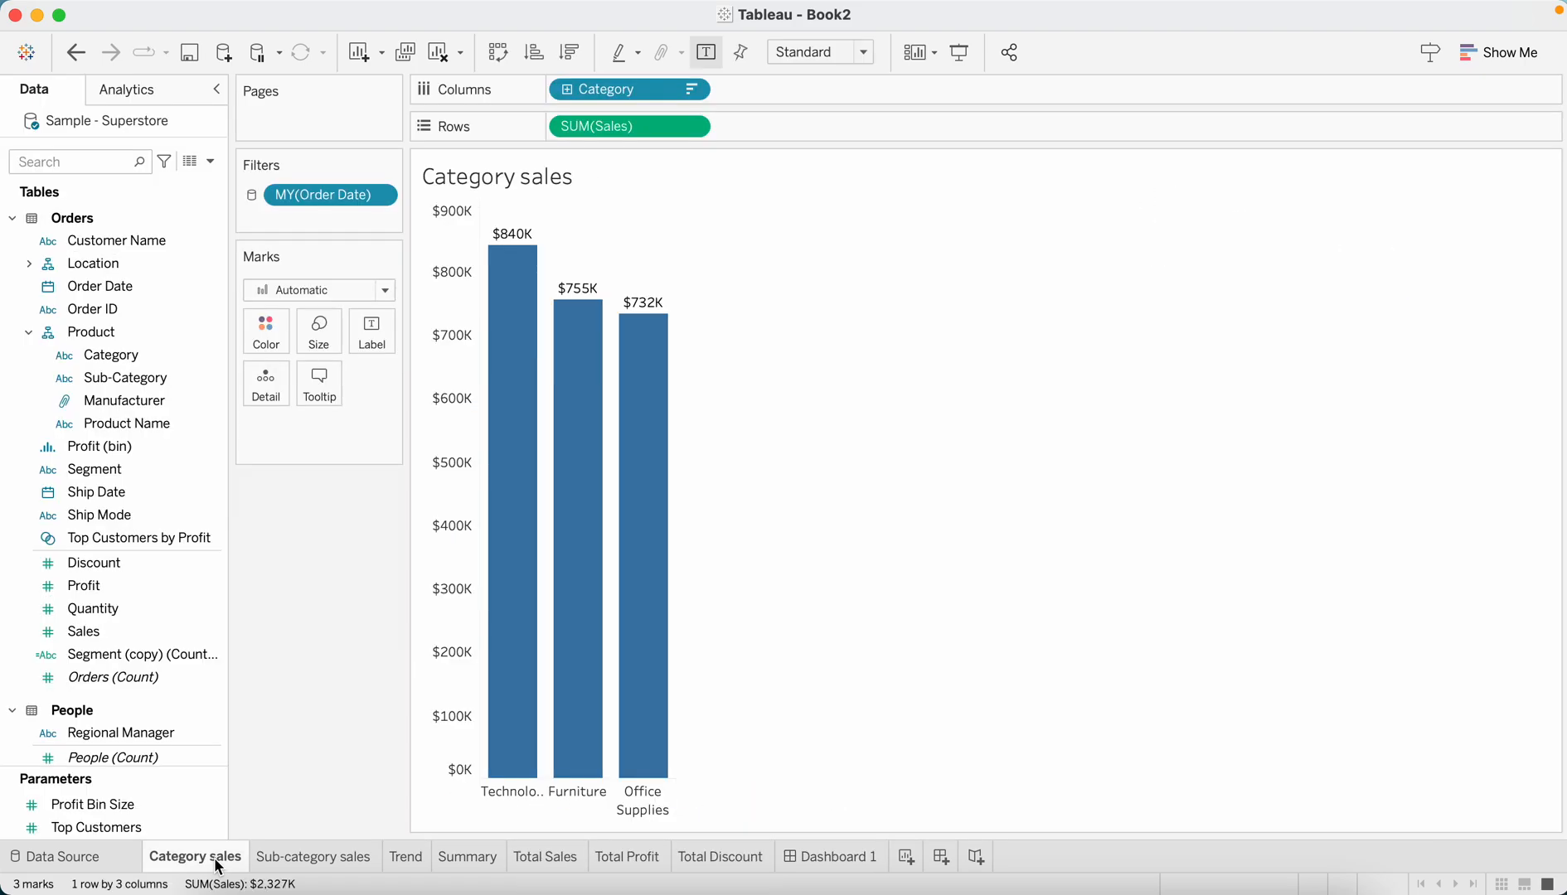
left_click(91, 330)
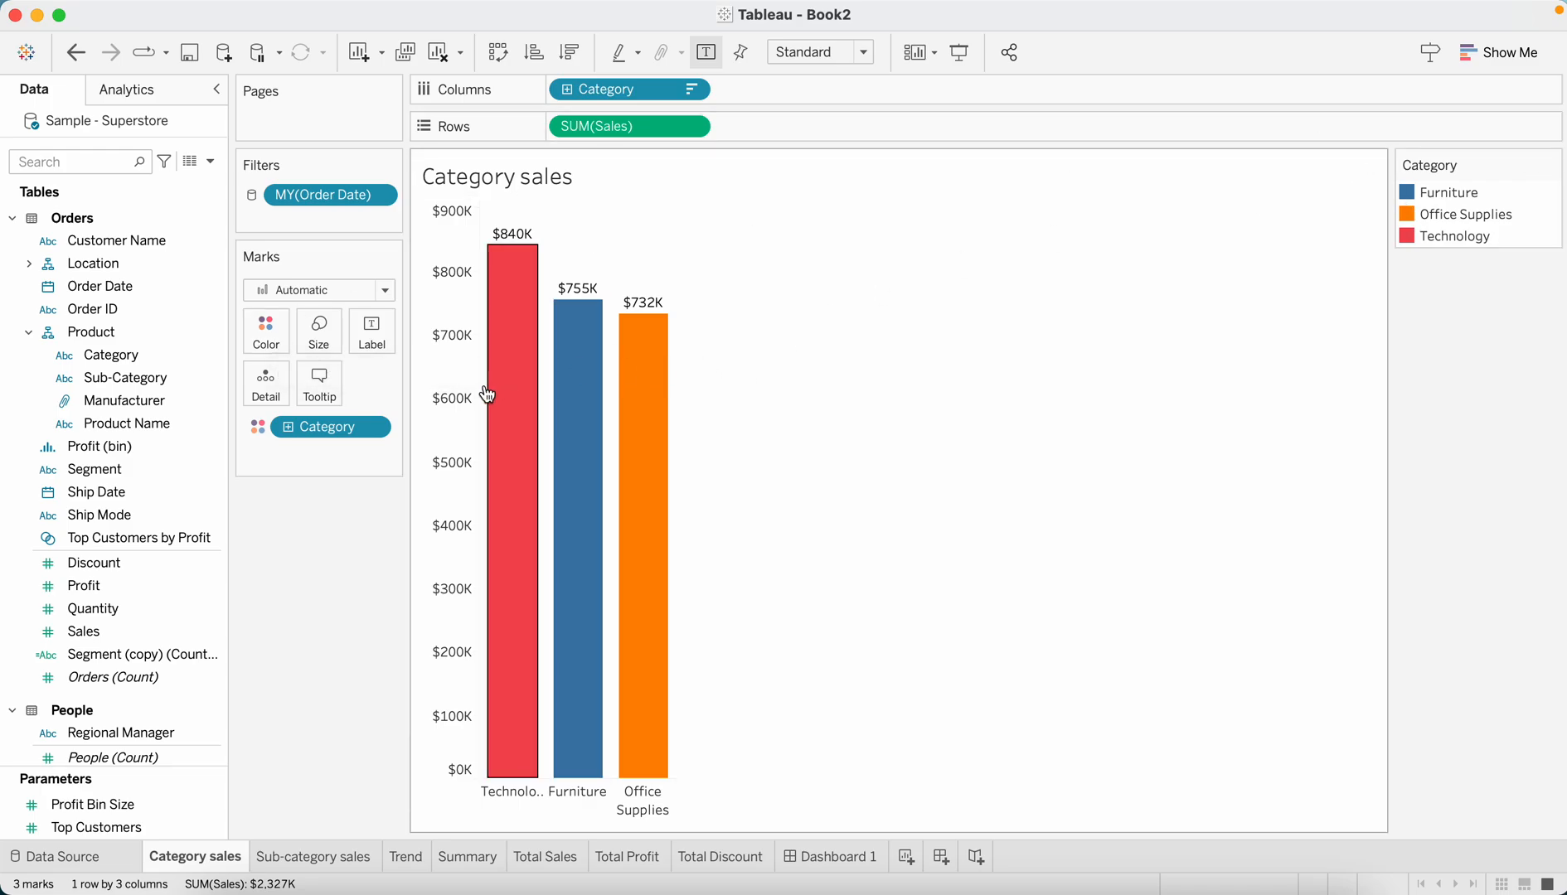
mouse_move(1405, 211)
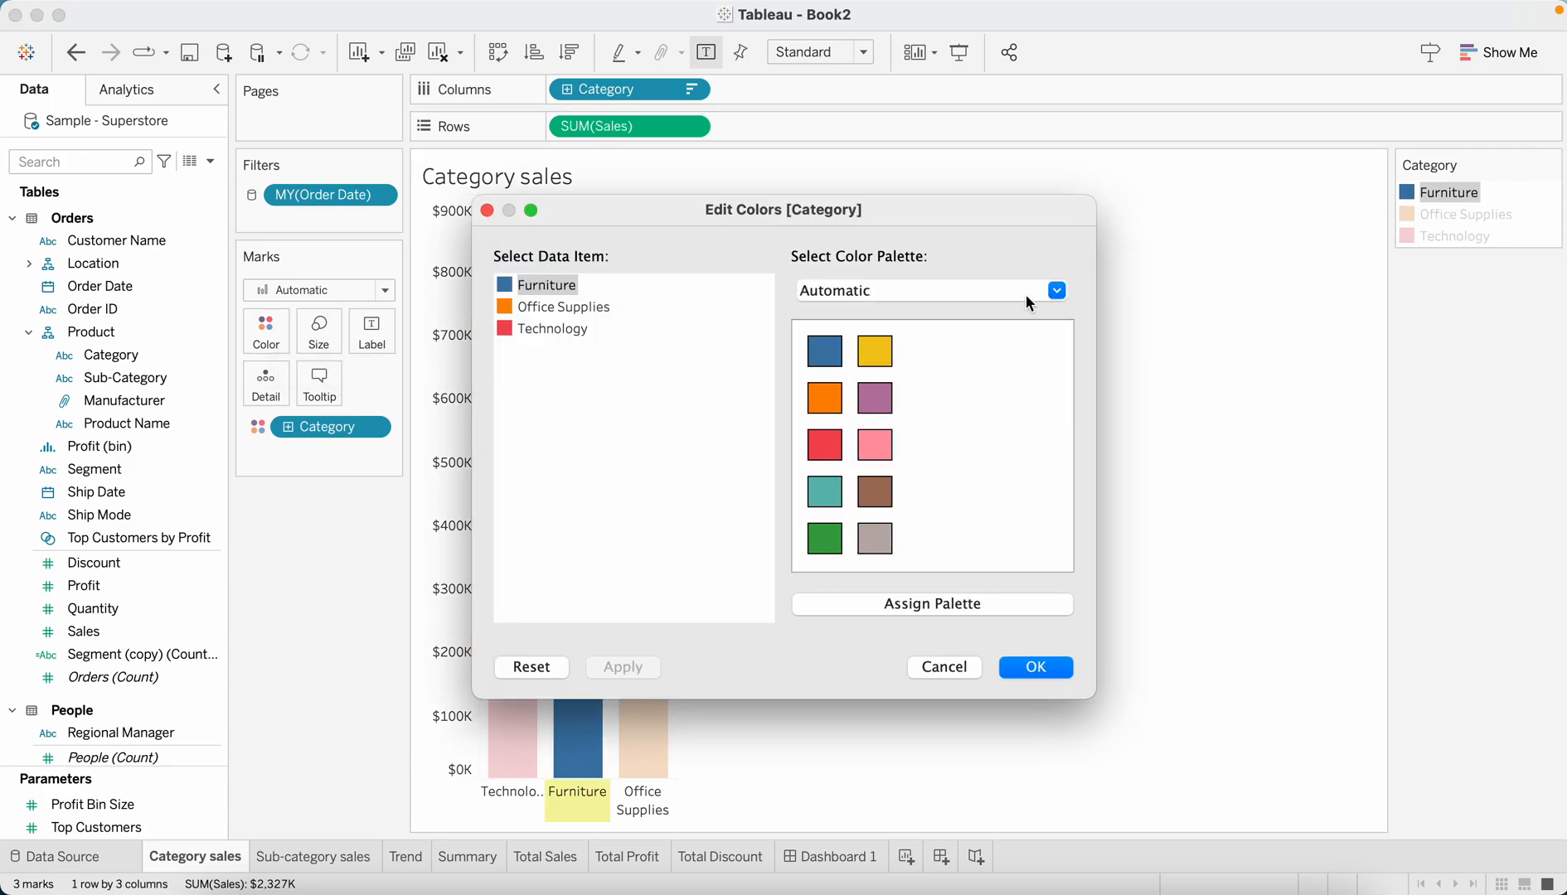
left_click(1054, 291)
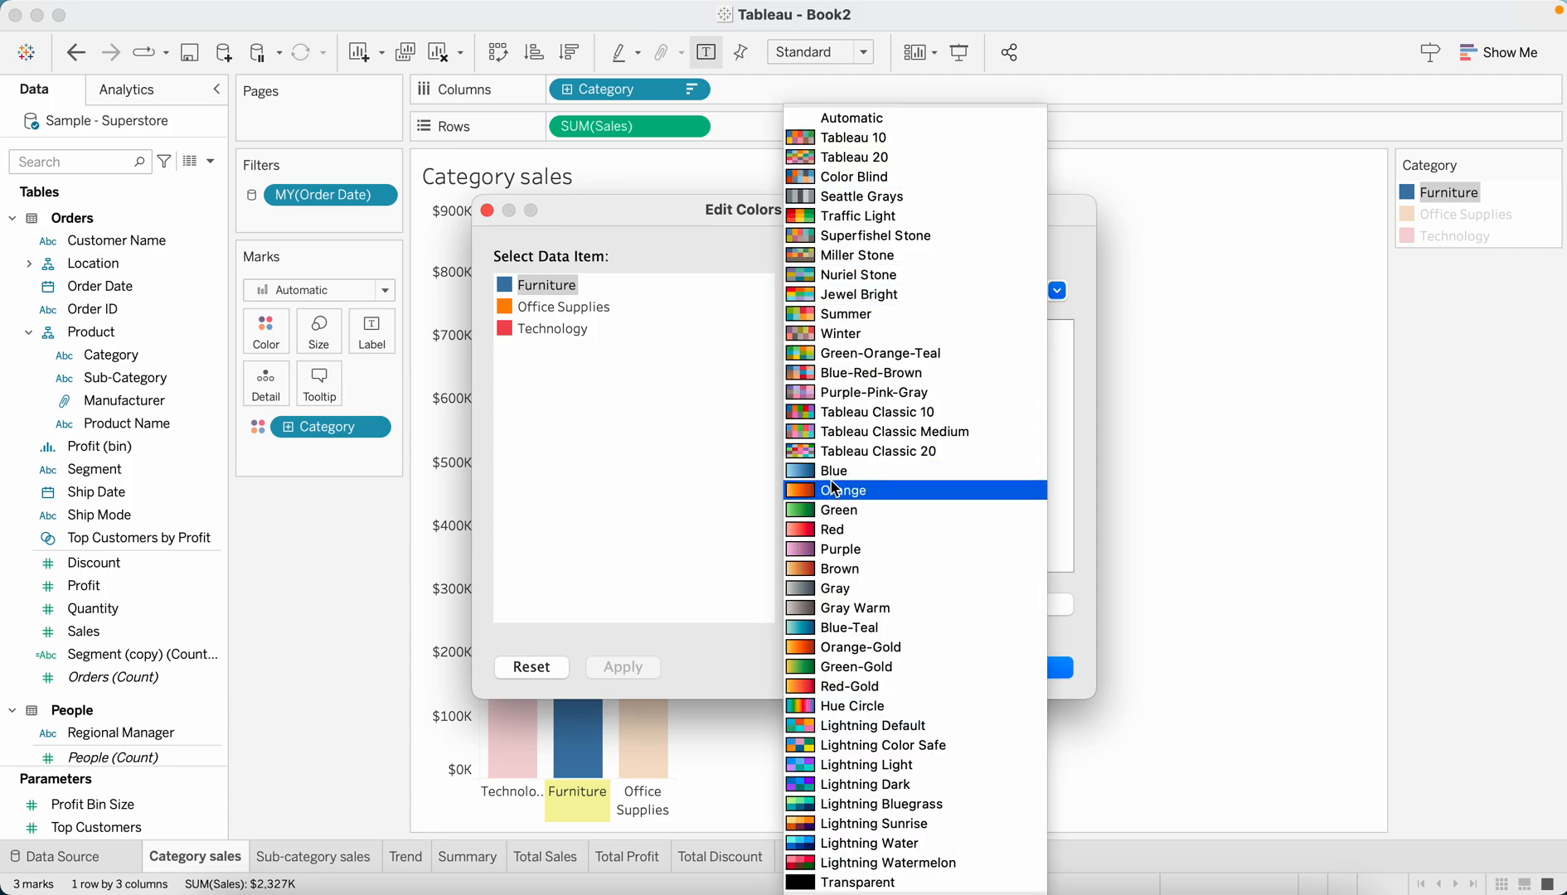
left_click(846, 471)
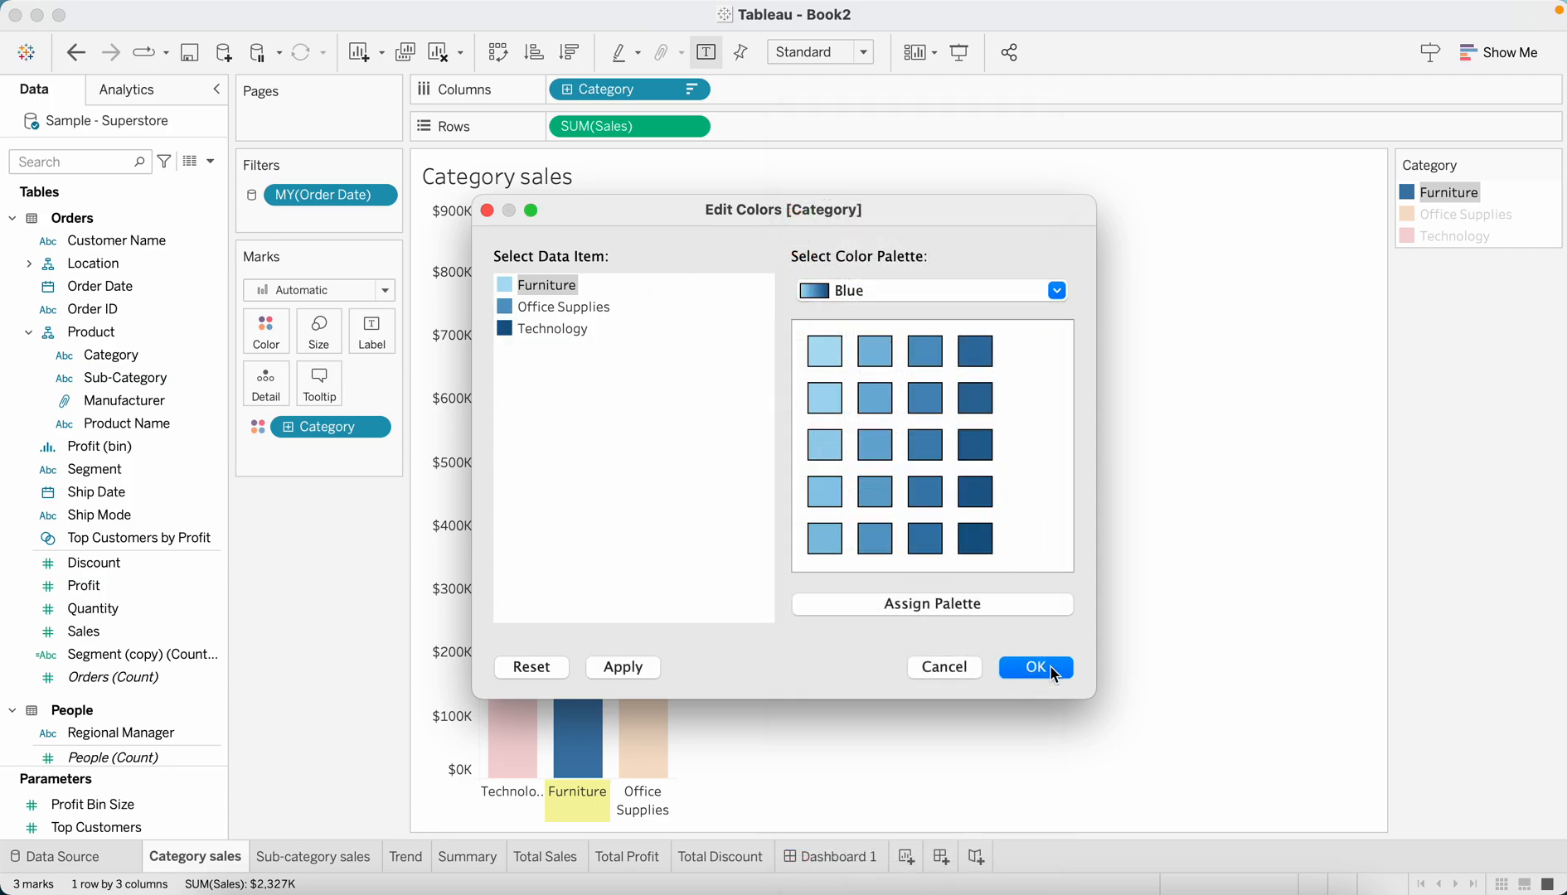
left_click(1034, 666)
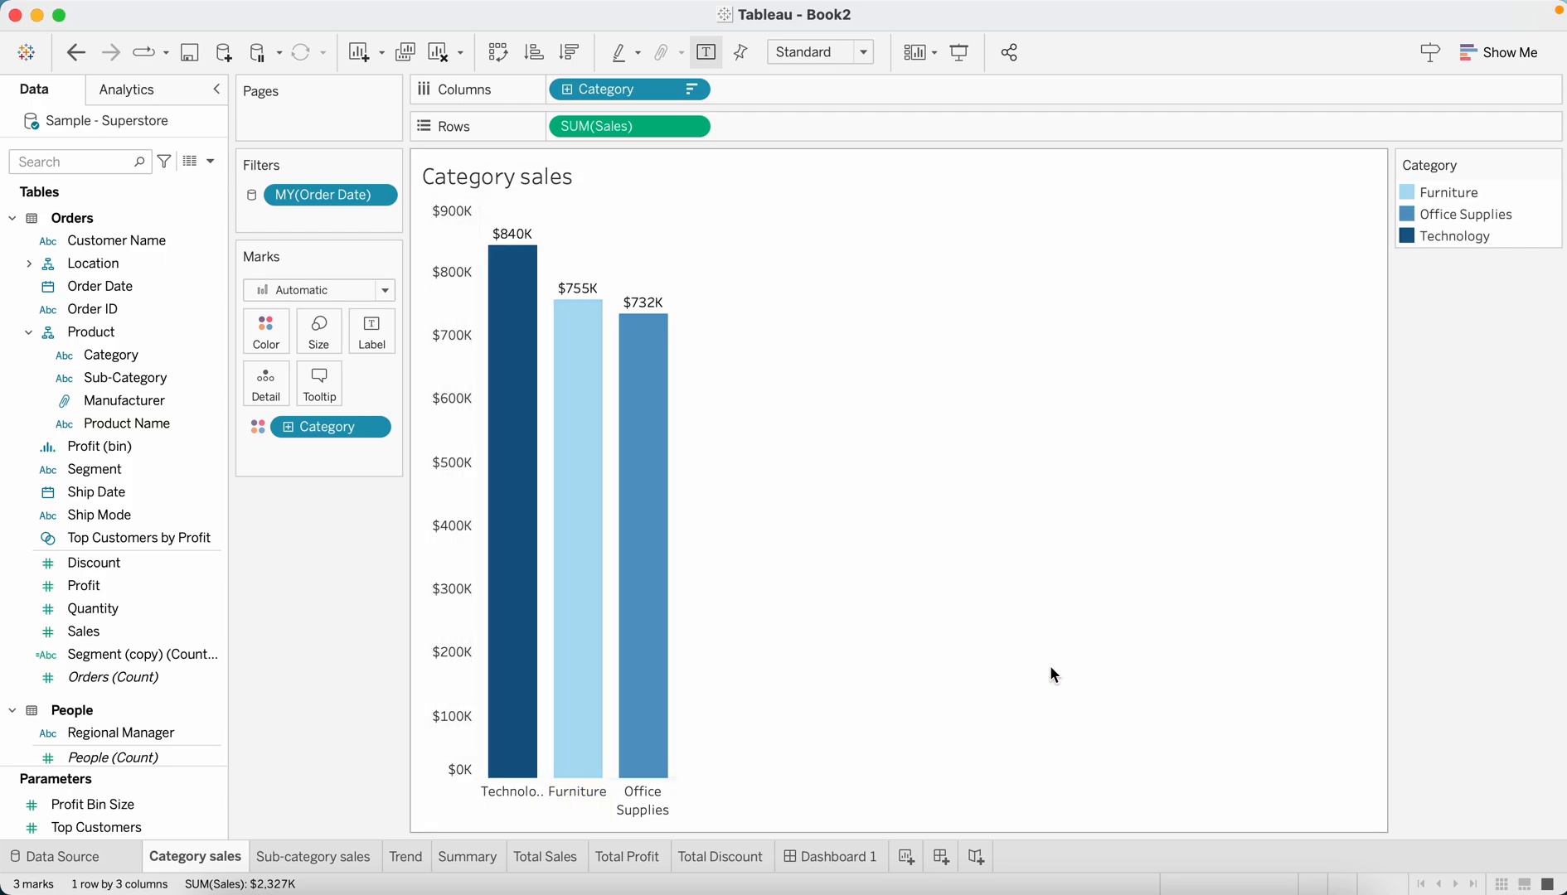
mouse_move(330, 856)
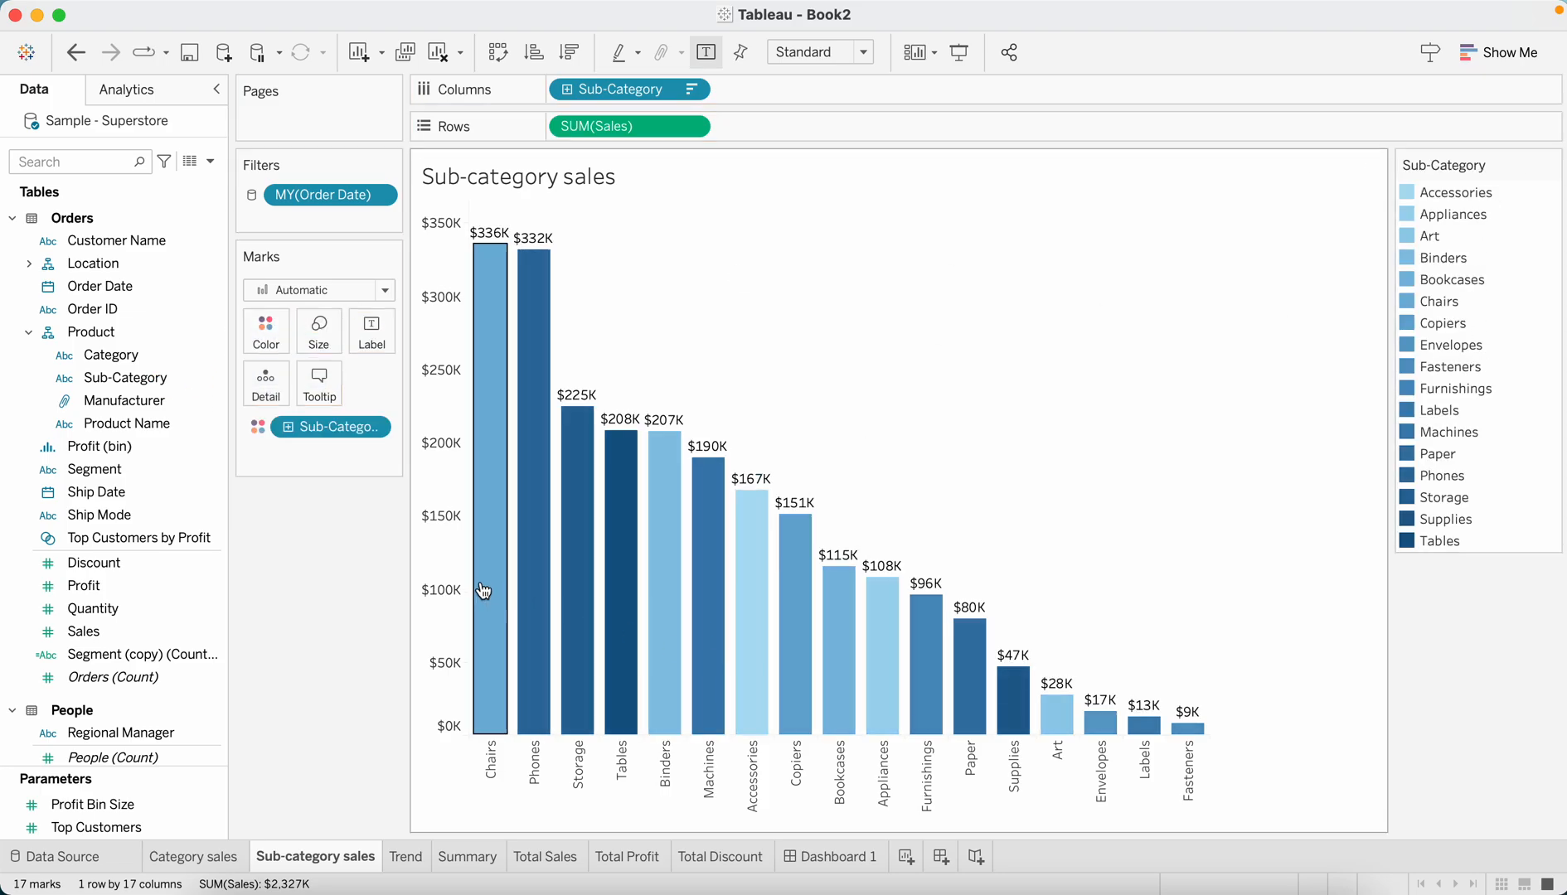
mouse_move(1349, 592)
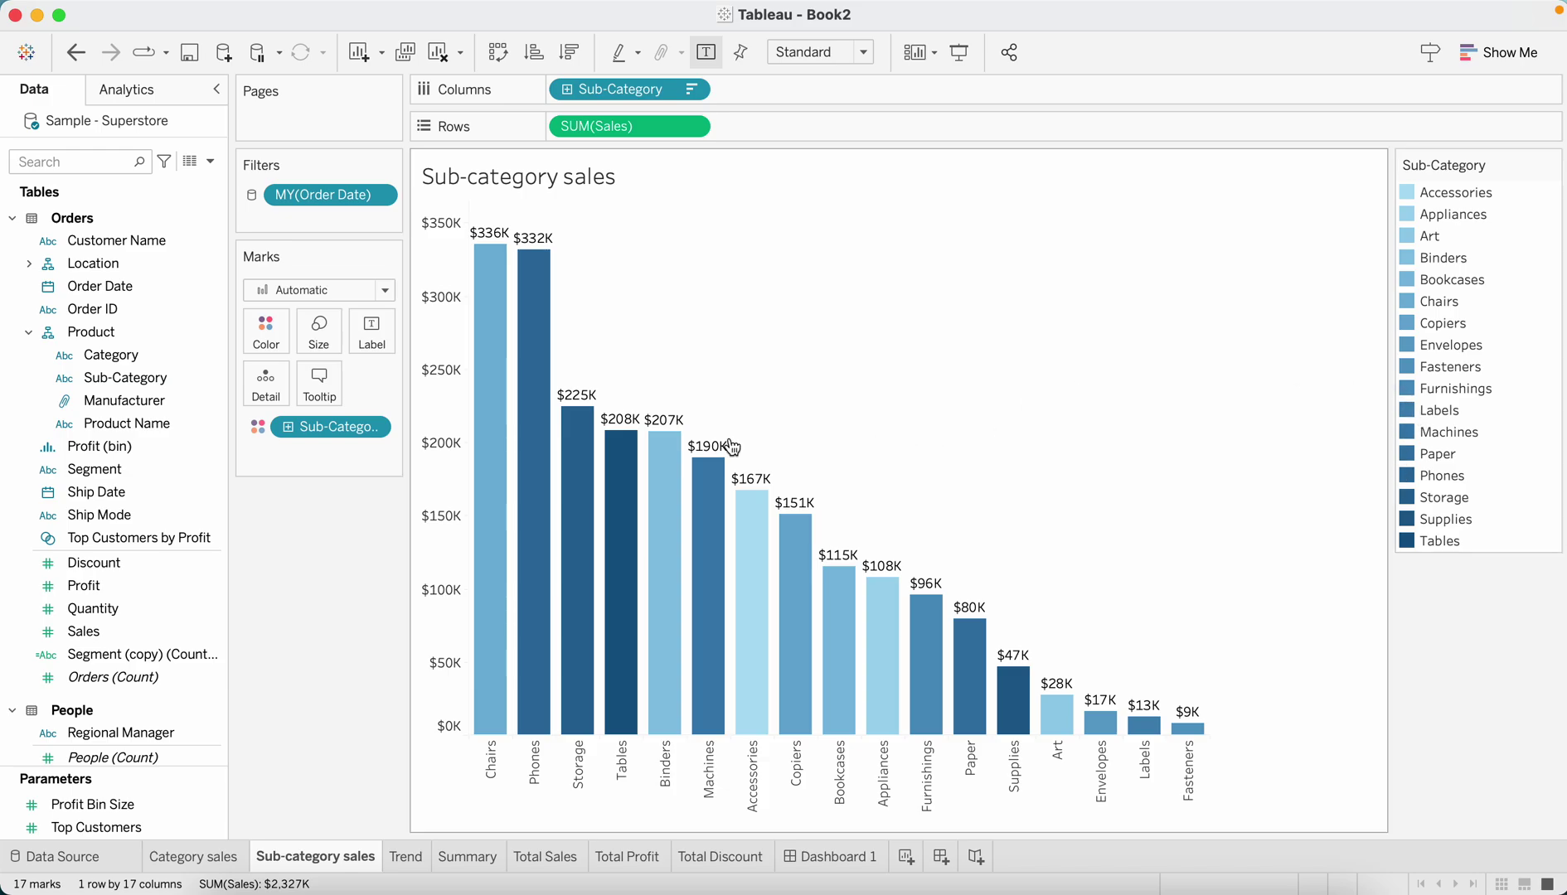
mouse_move(1294, 509)
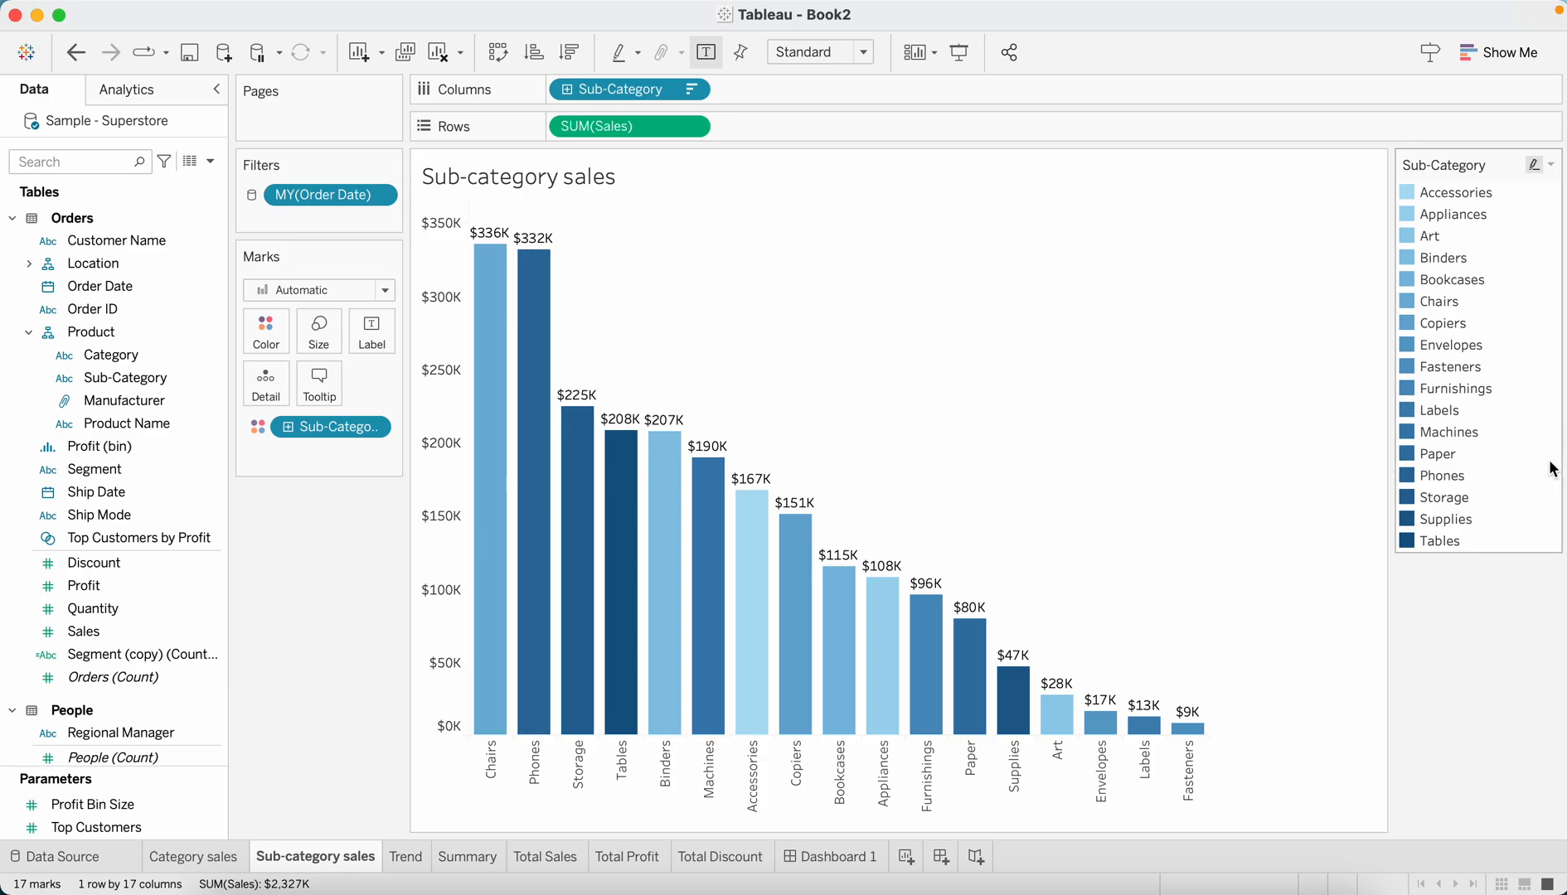
mouse_move(975, 531)
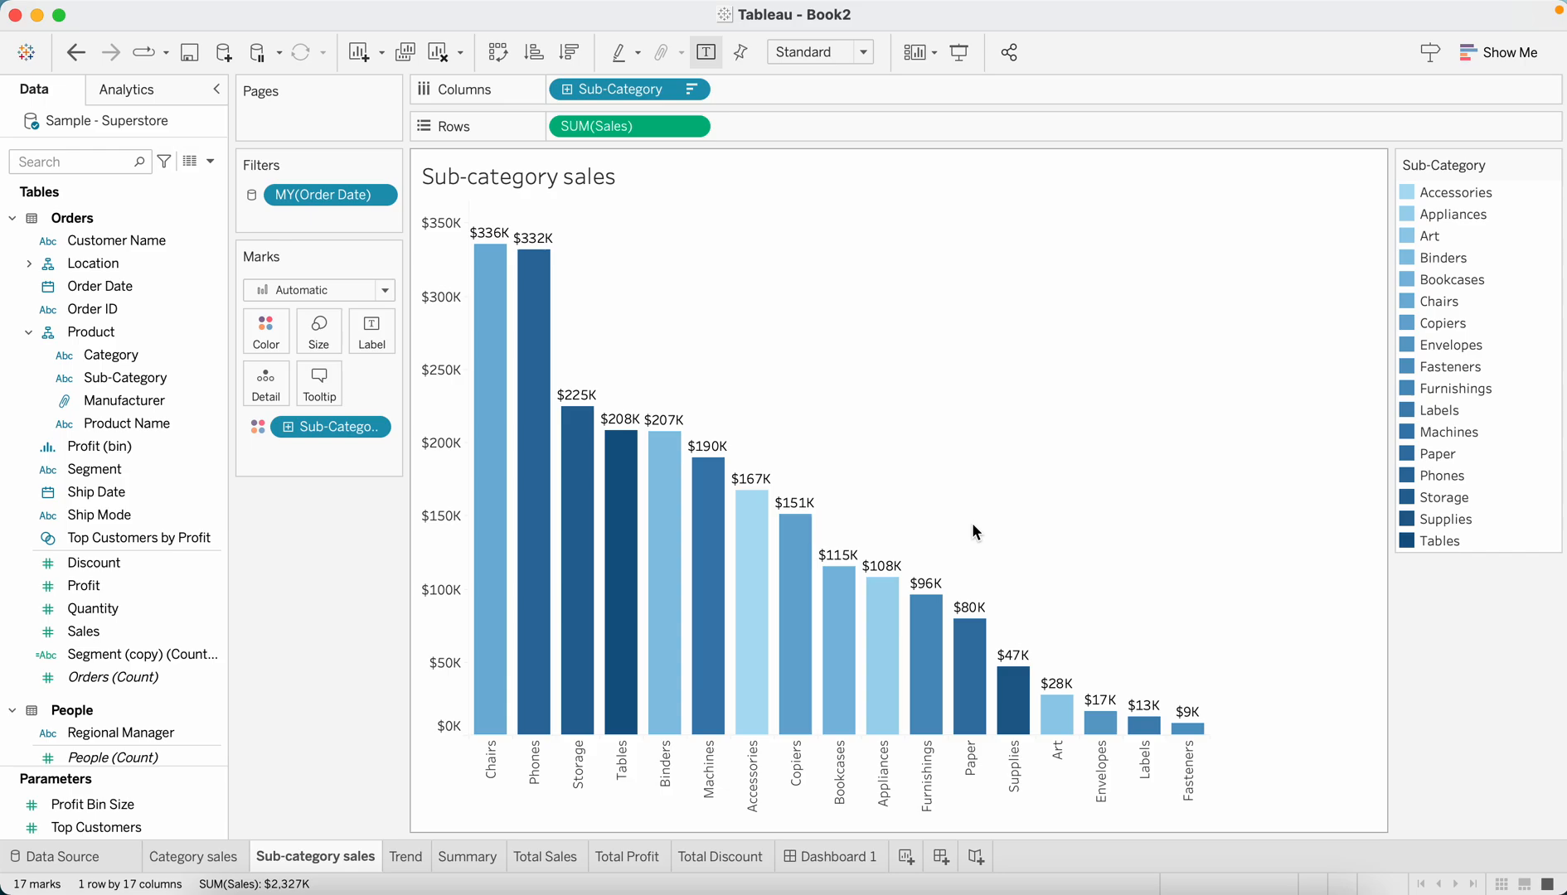
mouse_move(1193, 398)
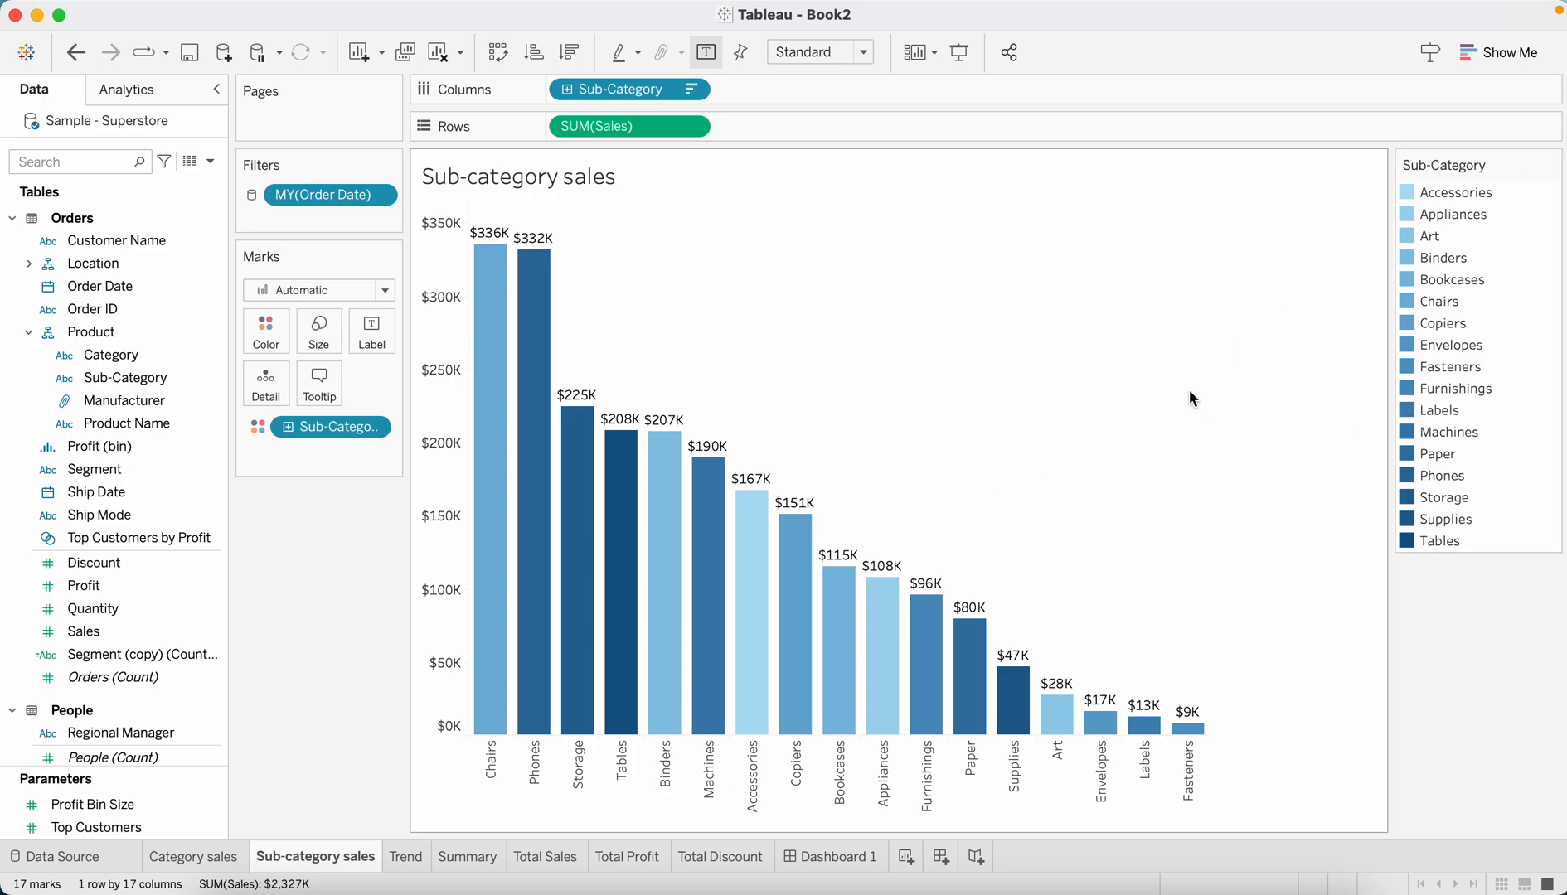
mouse_move(210, 816)
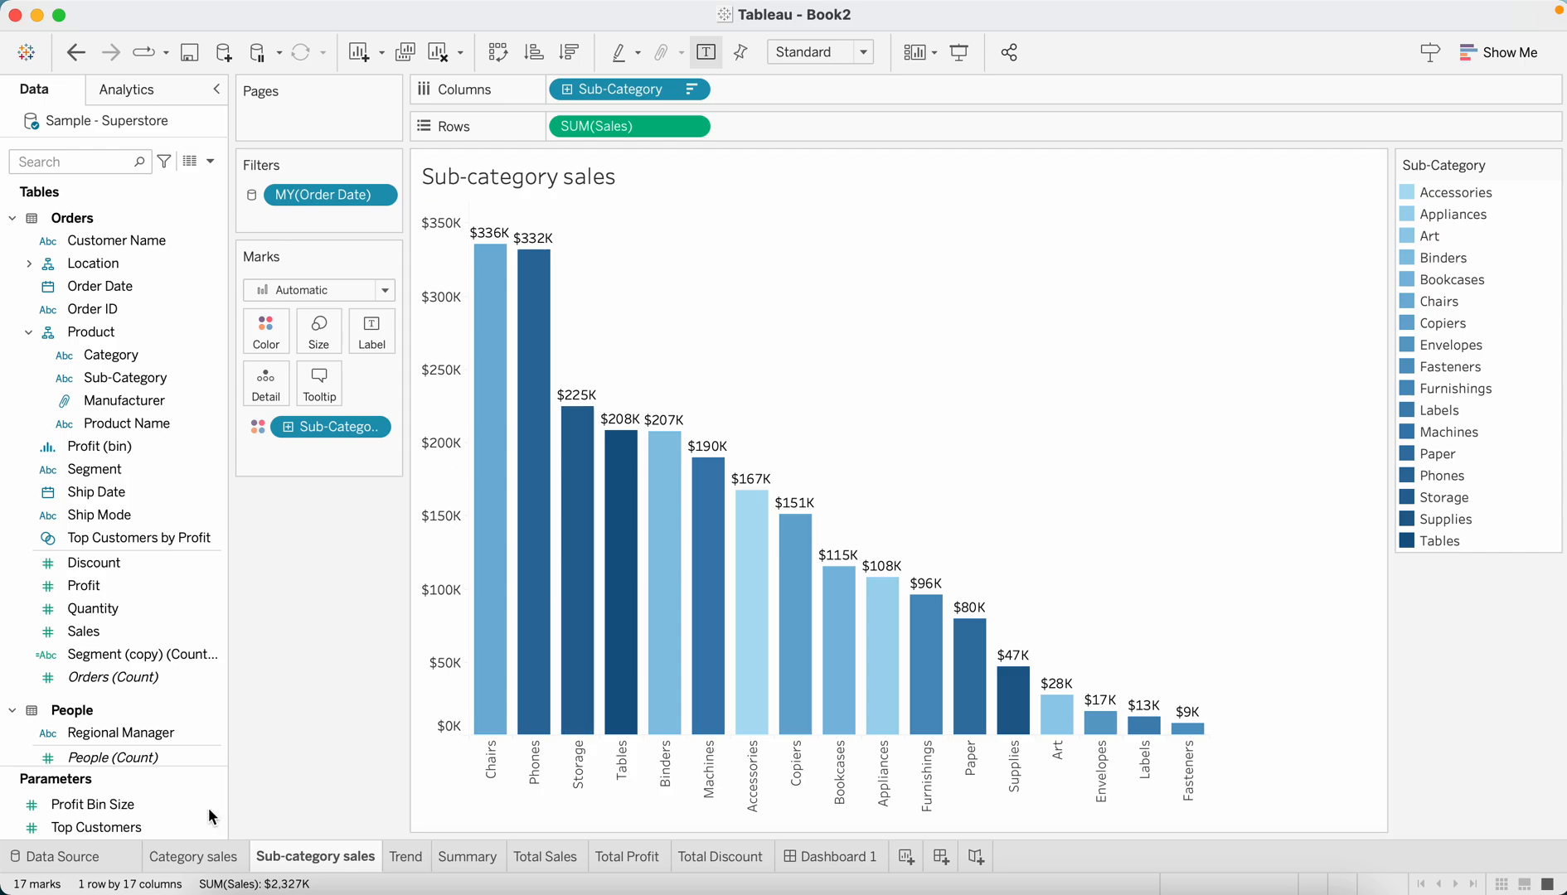
left_click(404, 856)
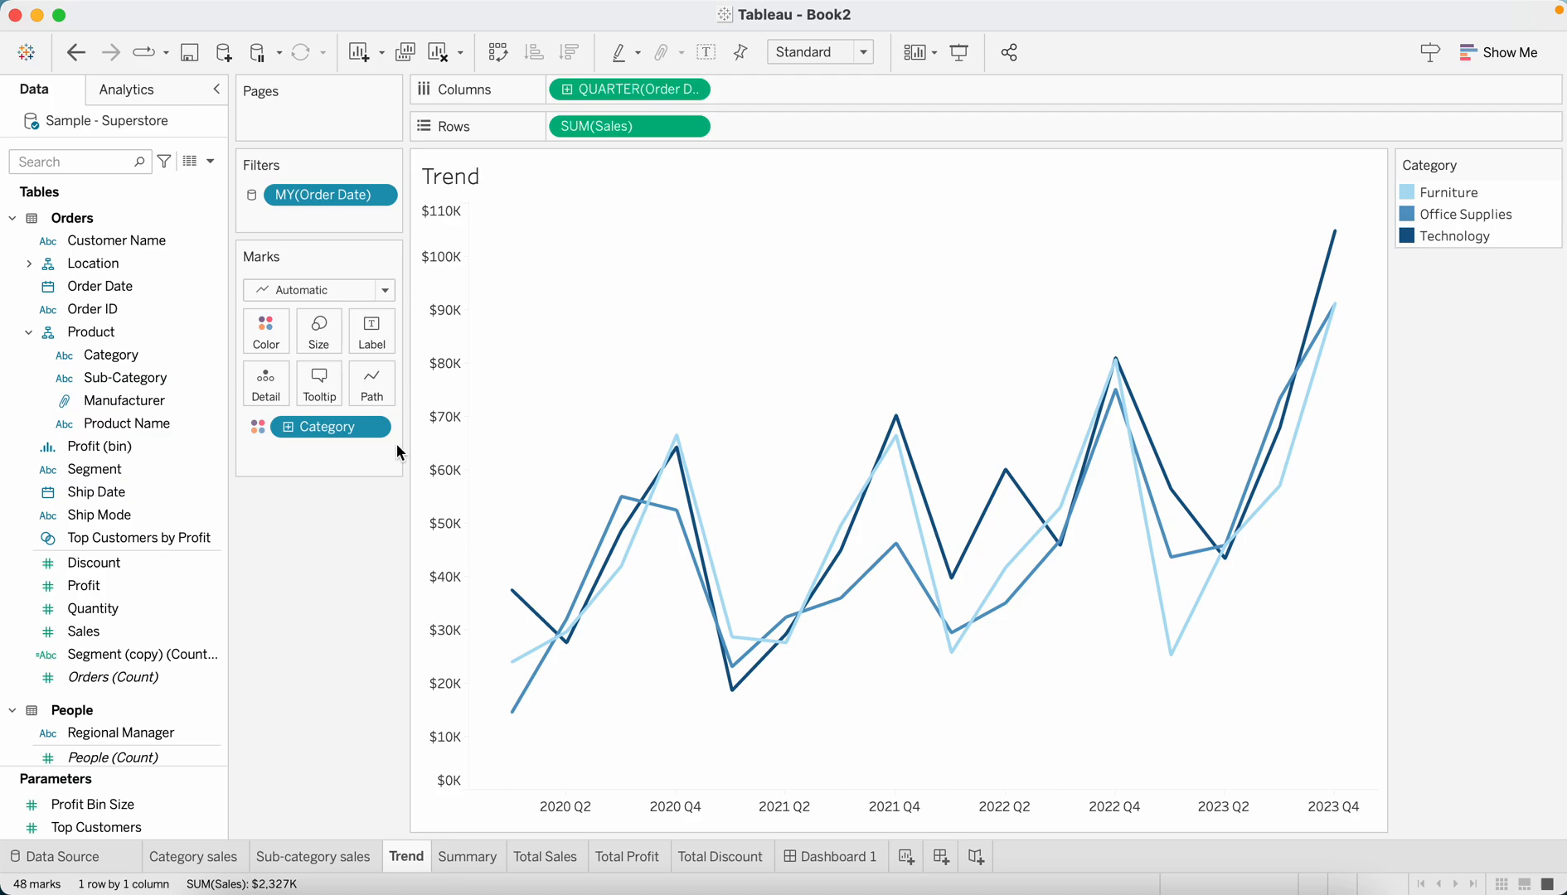
mouse_move(247, 849)
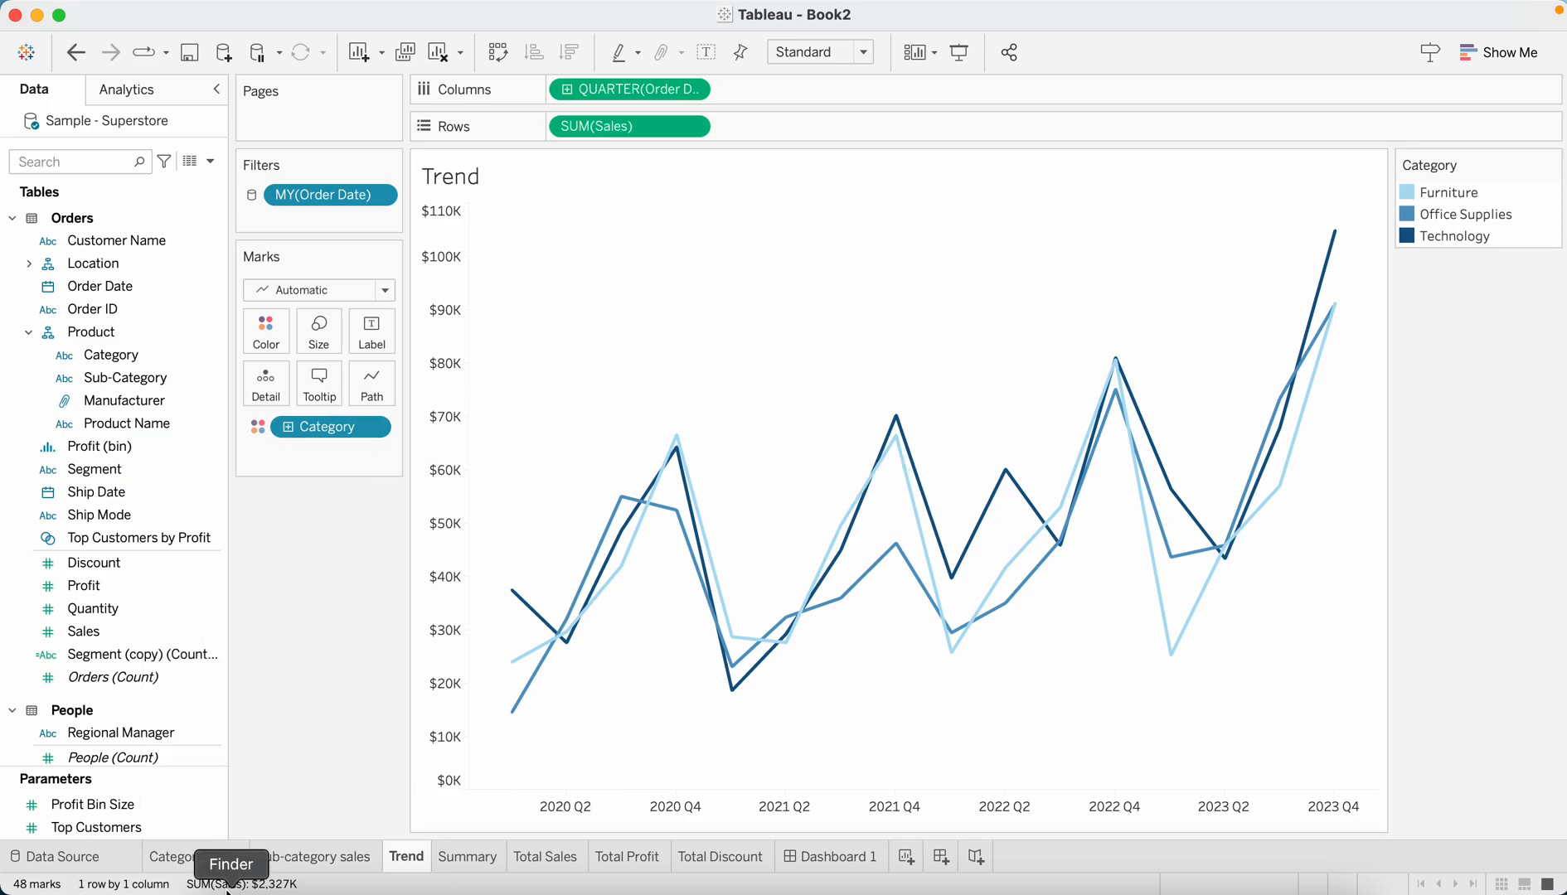
Review the Category sheet, then duplicate the Category field on the Trend sheet
left_click(195, 856)
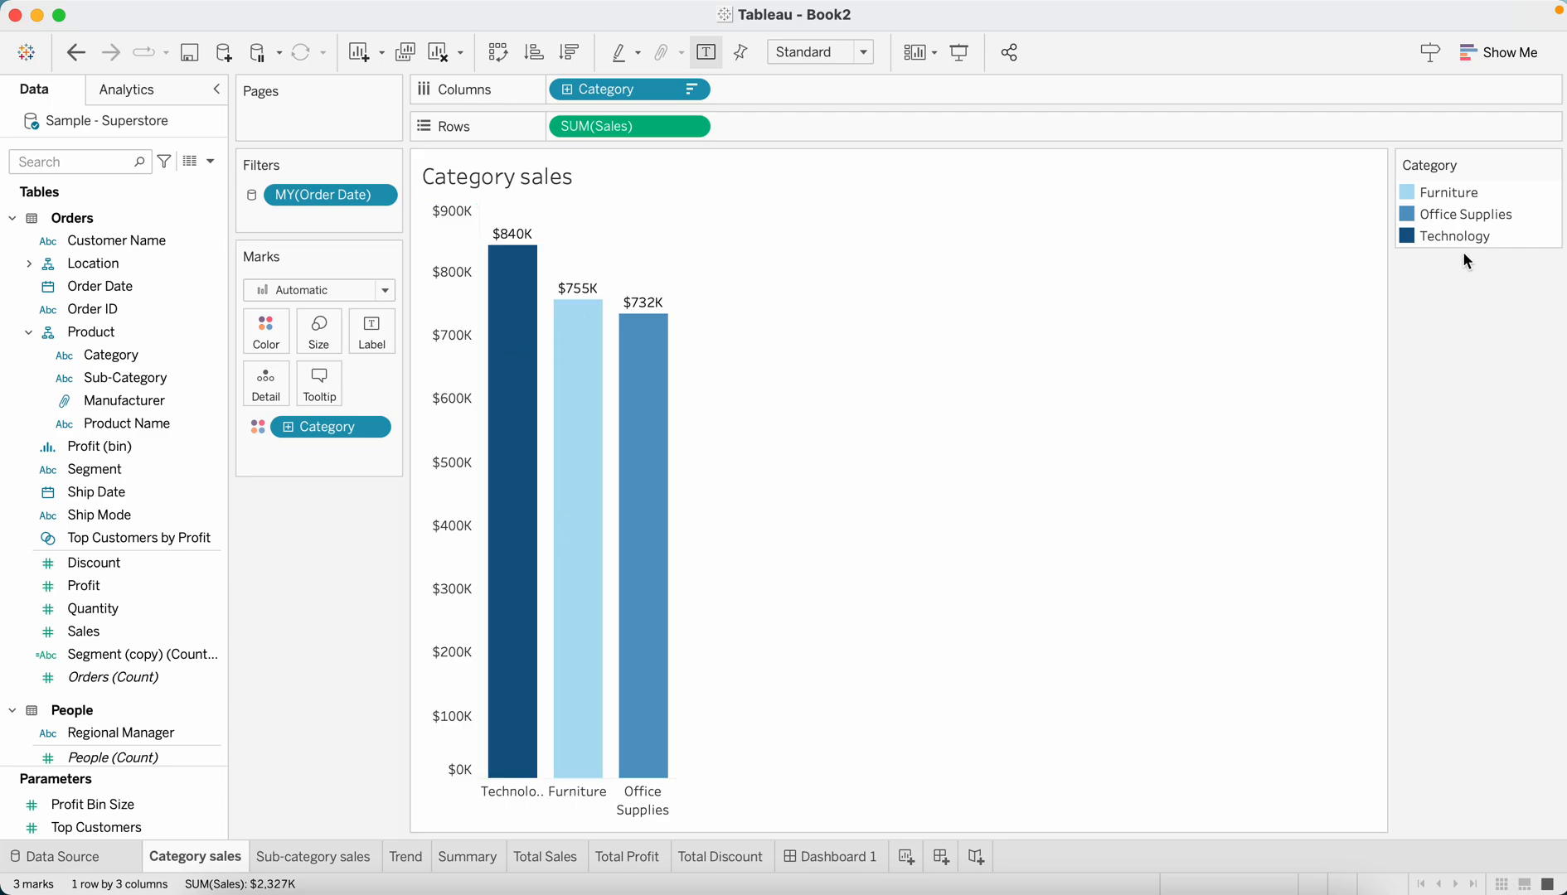
mouse_move(1434, 250)
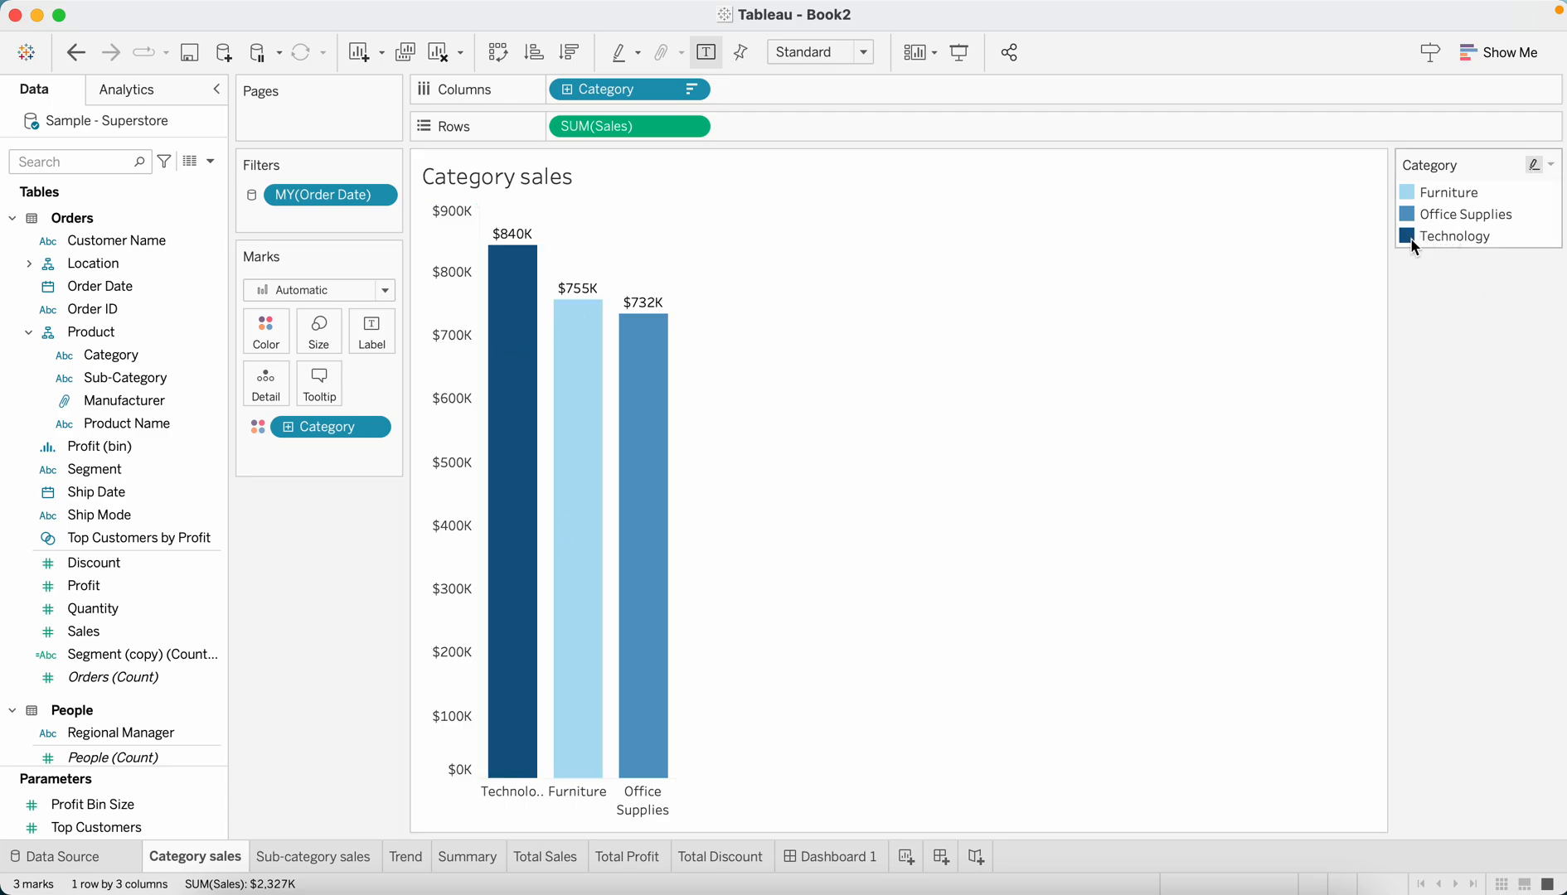
left_click(405, 856)
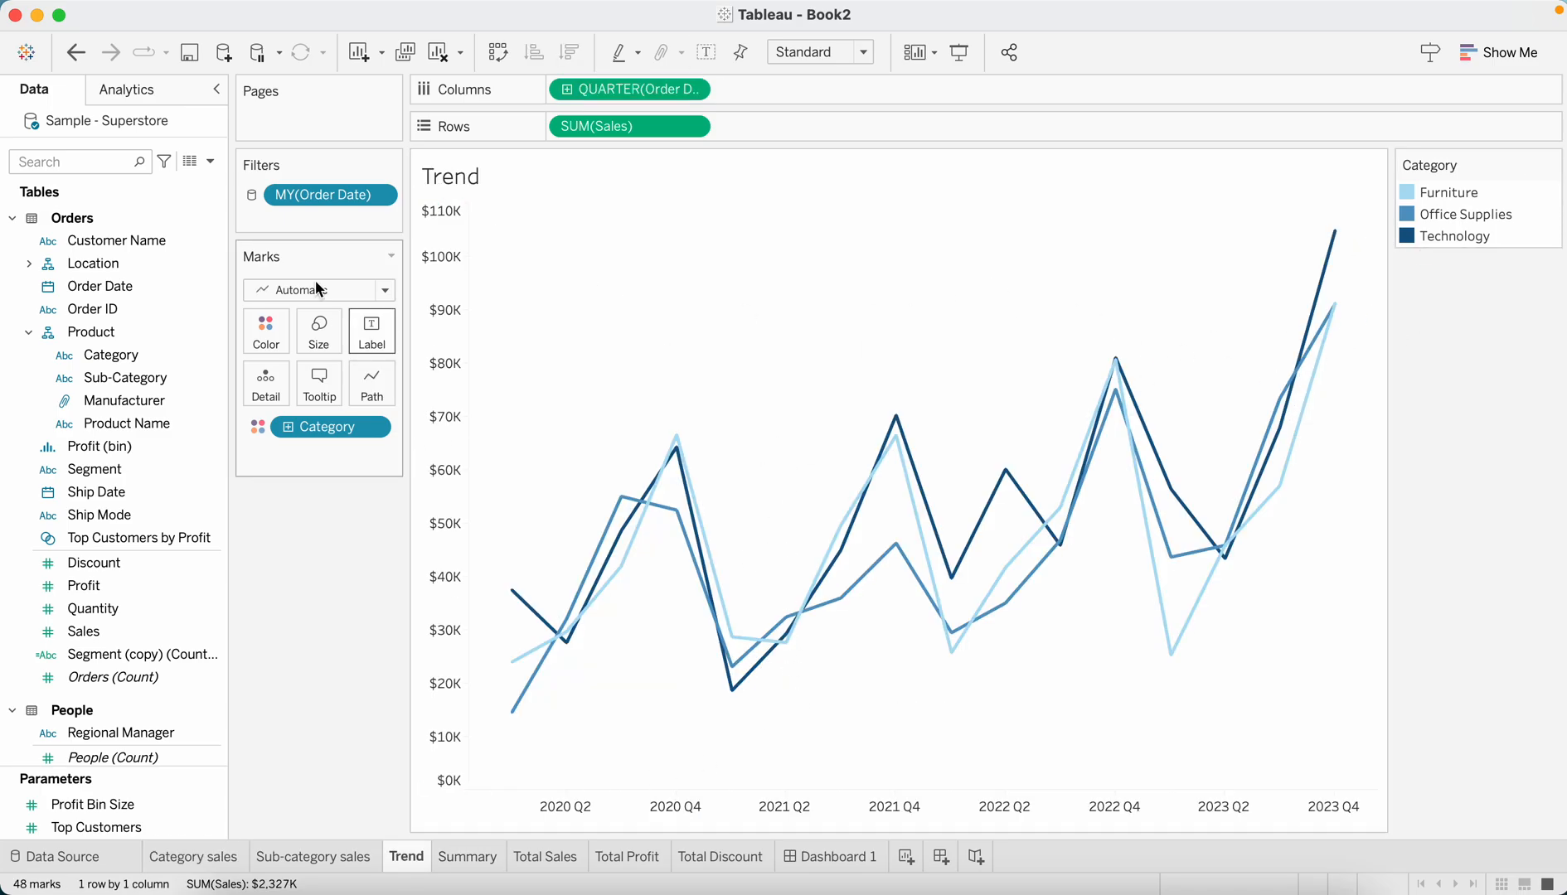
mouse_move(361, 478)
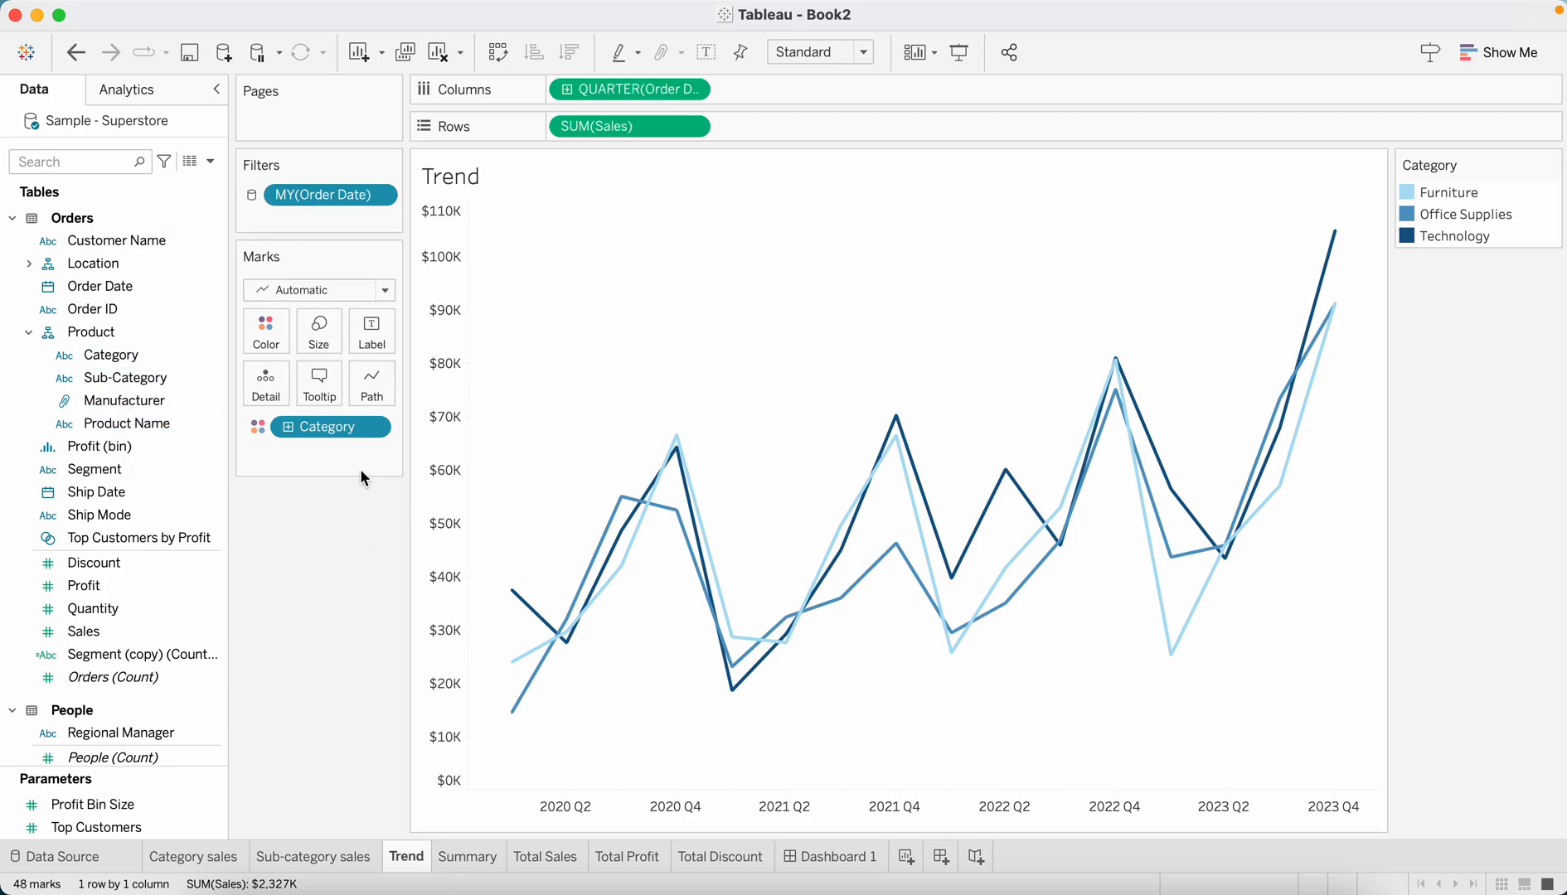
left_click(110, 355)
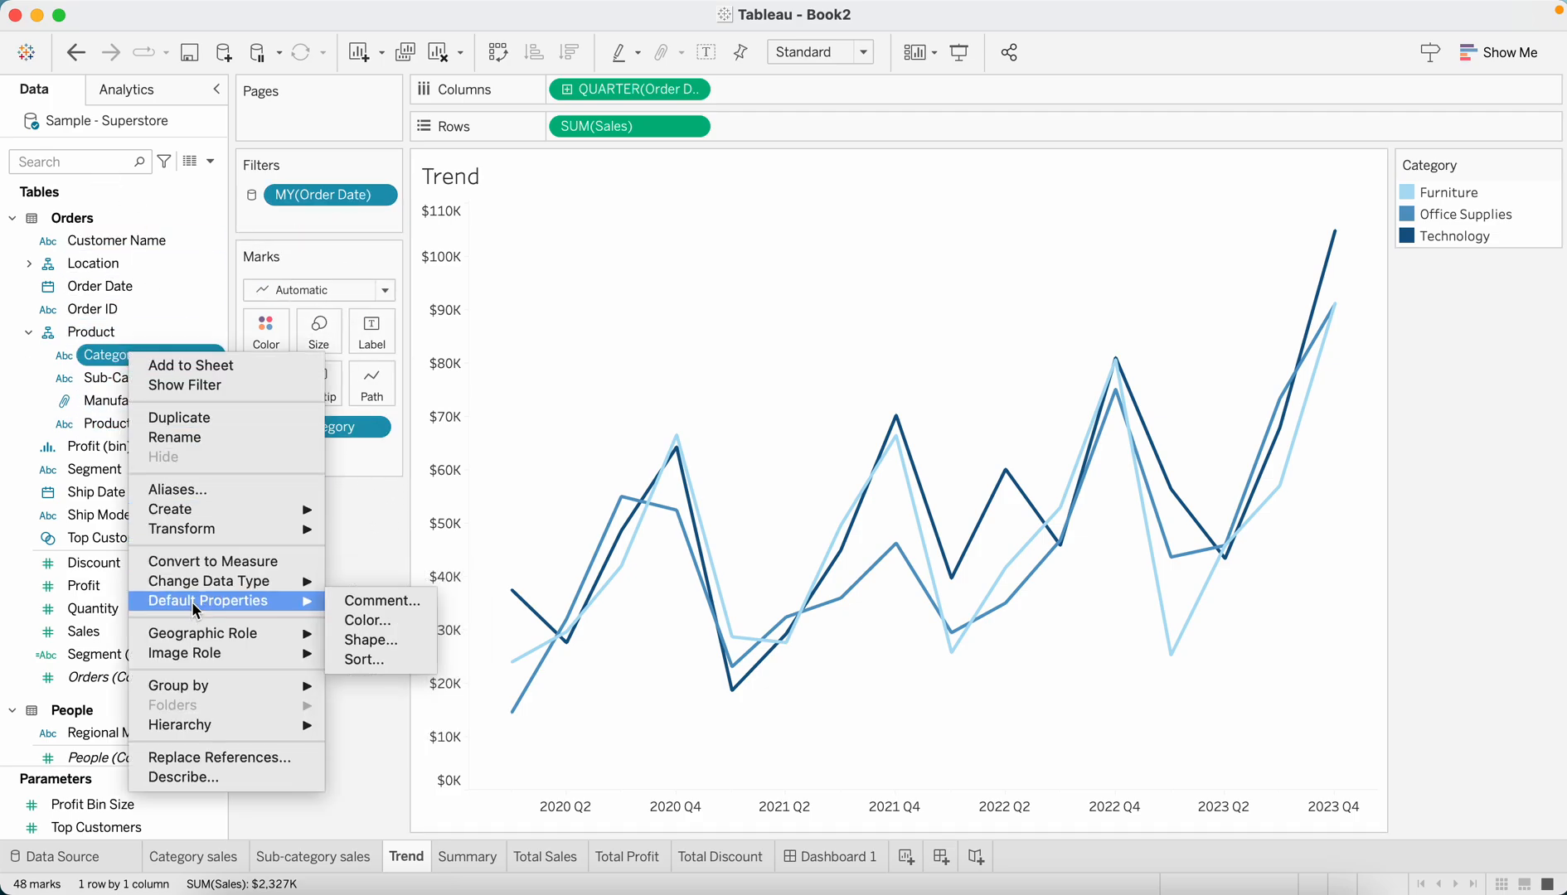
left_click(177, 418)
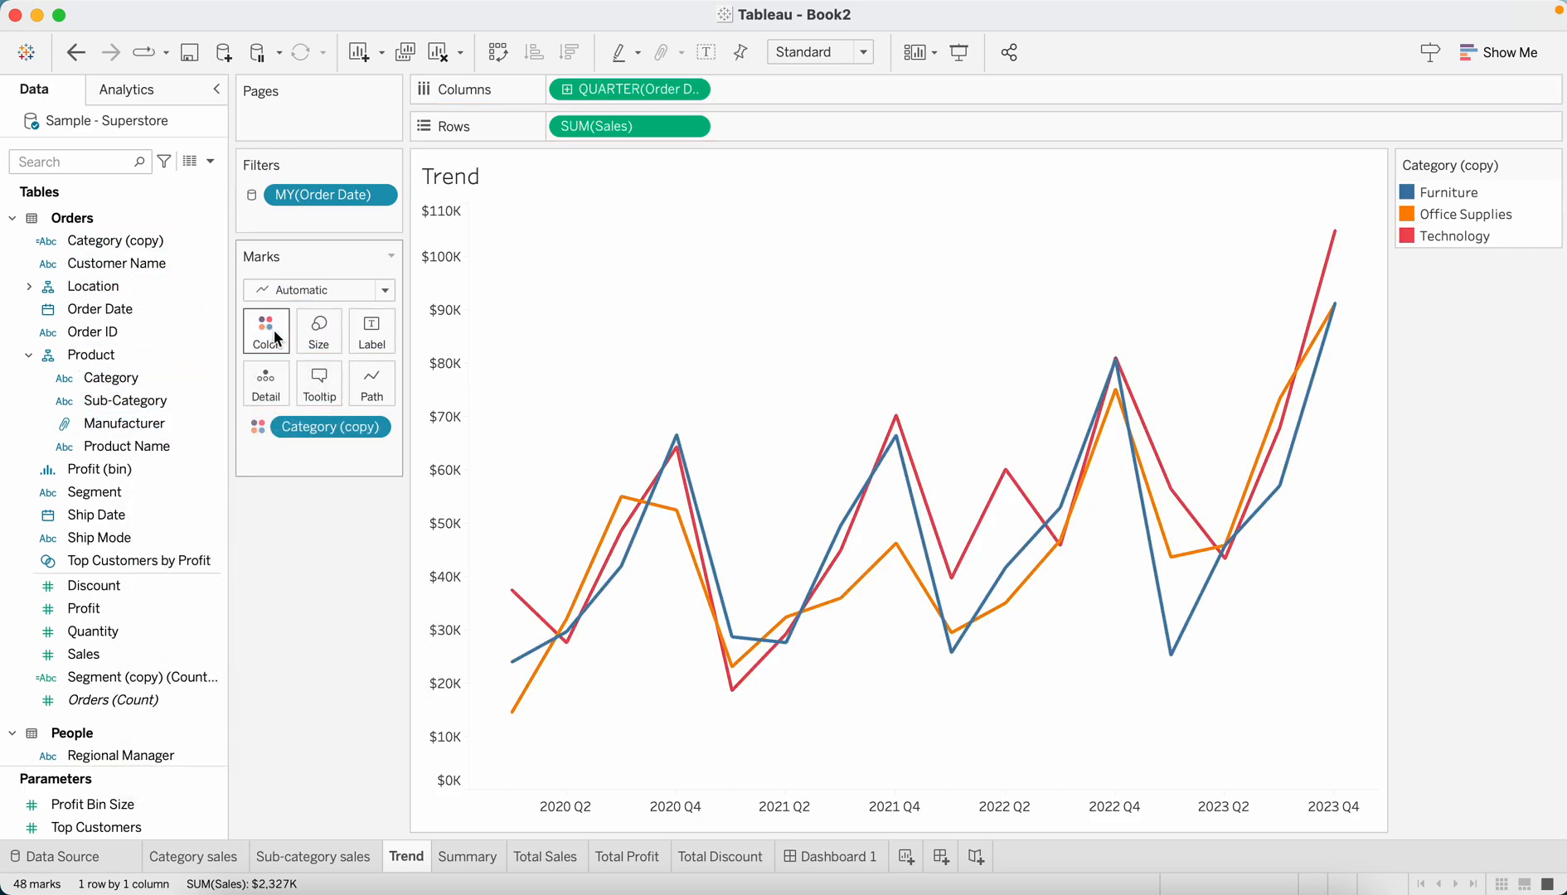
Colour the Trend lines by the Category copy using the Summer palette, then go to Summary
left_click(1450, 193)
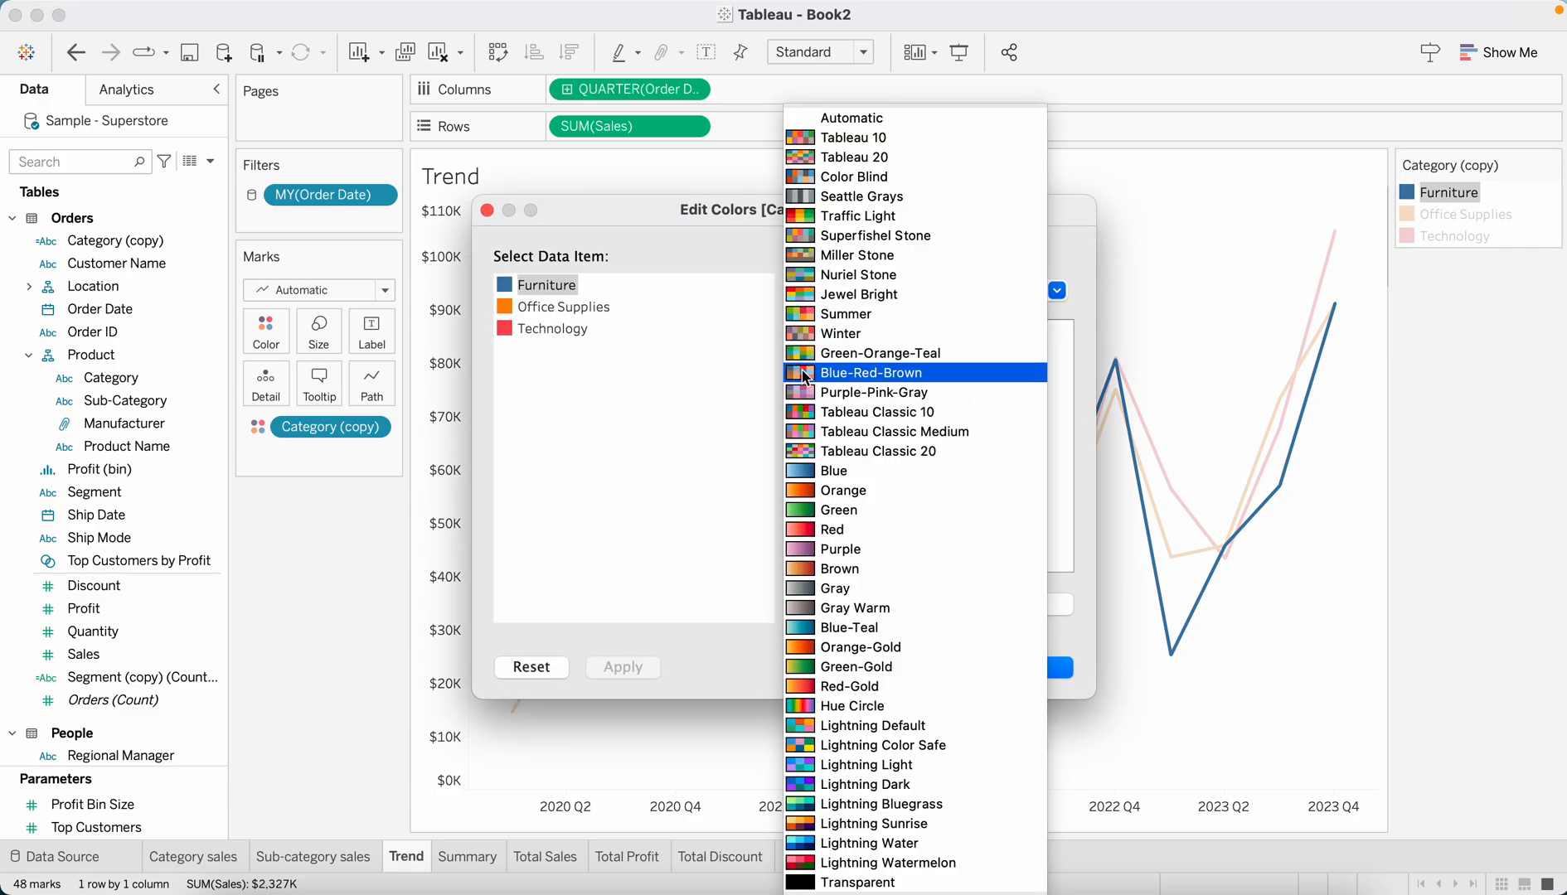
left_click(845, 313)
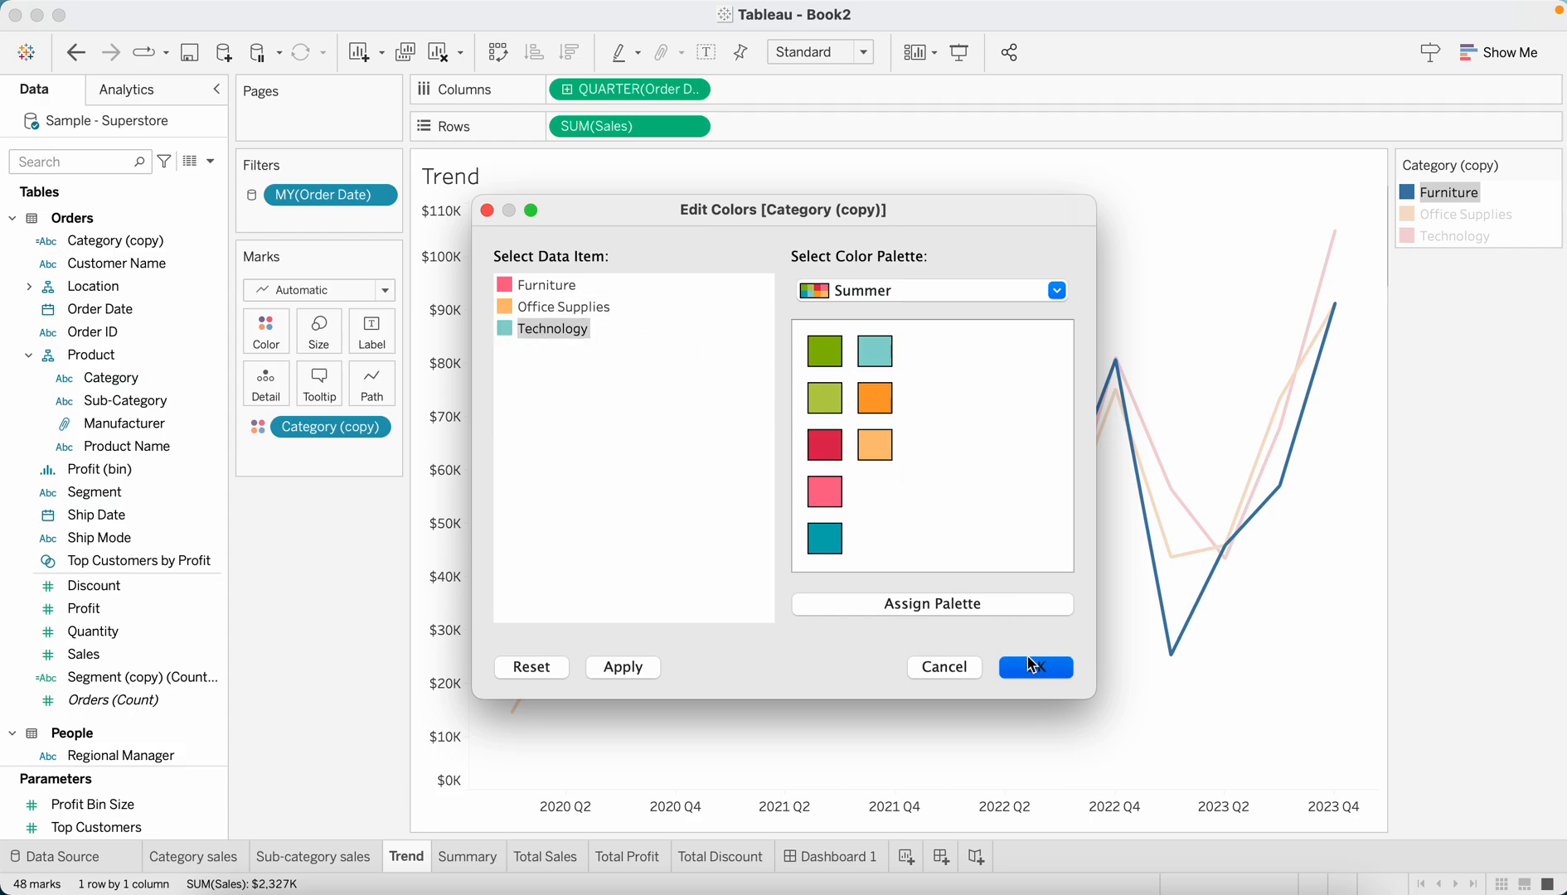
left_click(1037, 666)
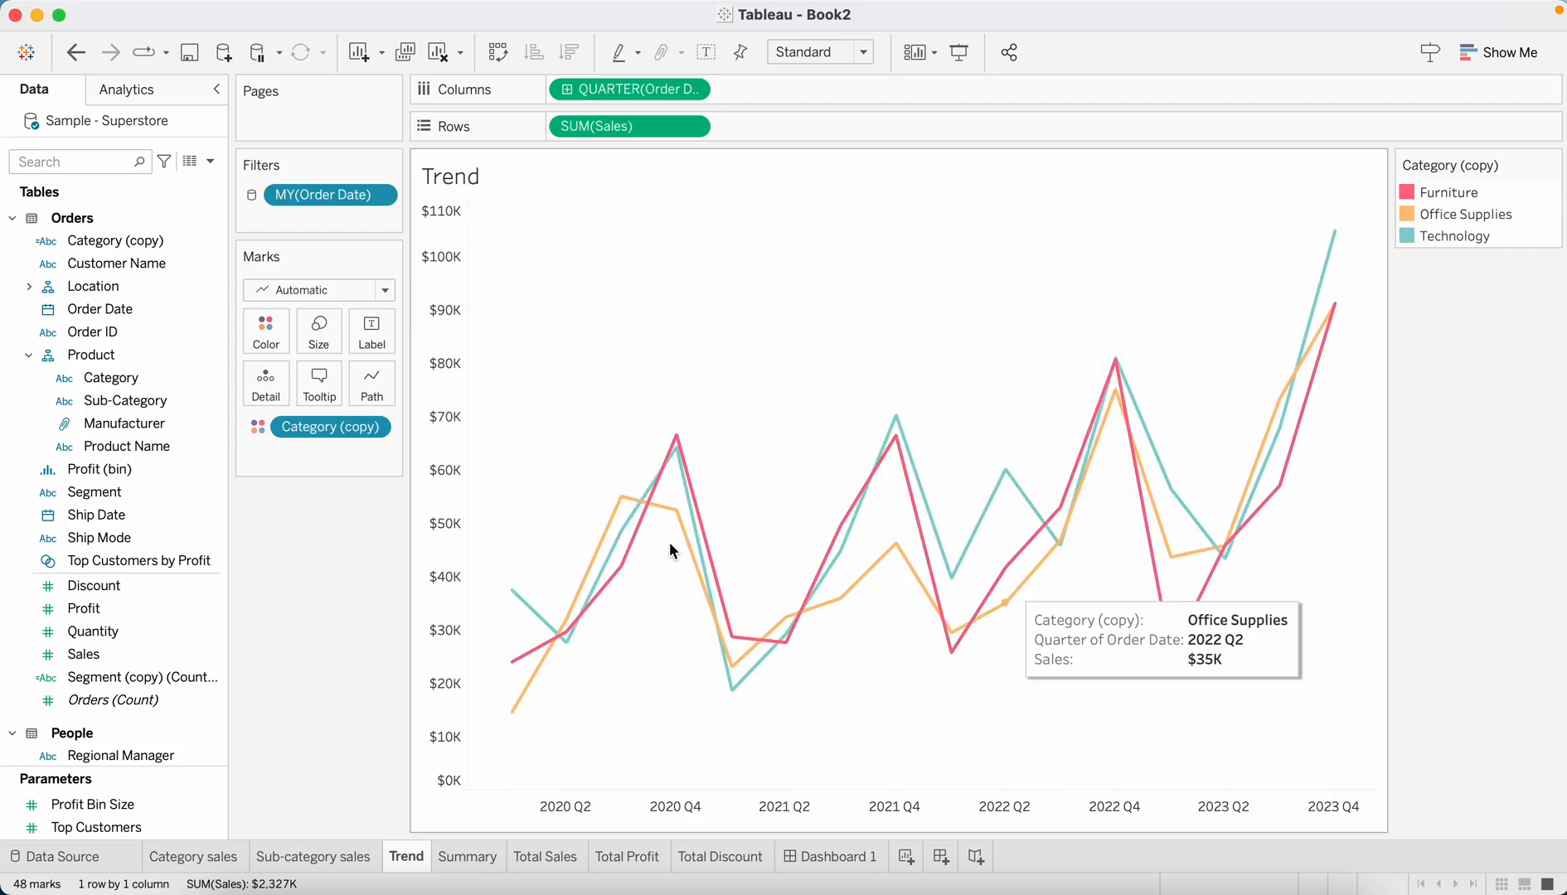
left_click(468, 856)
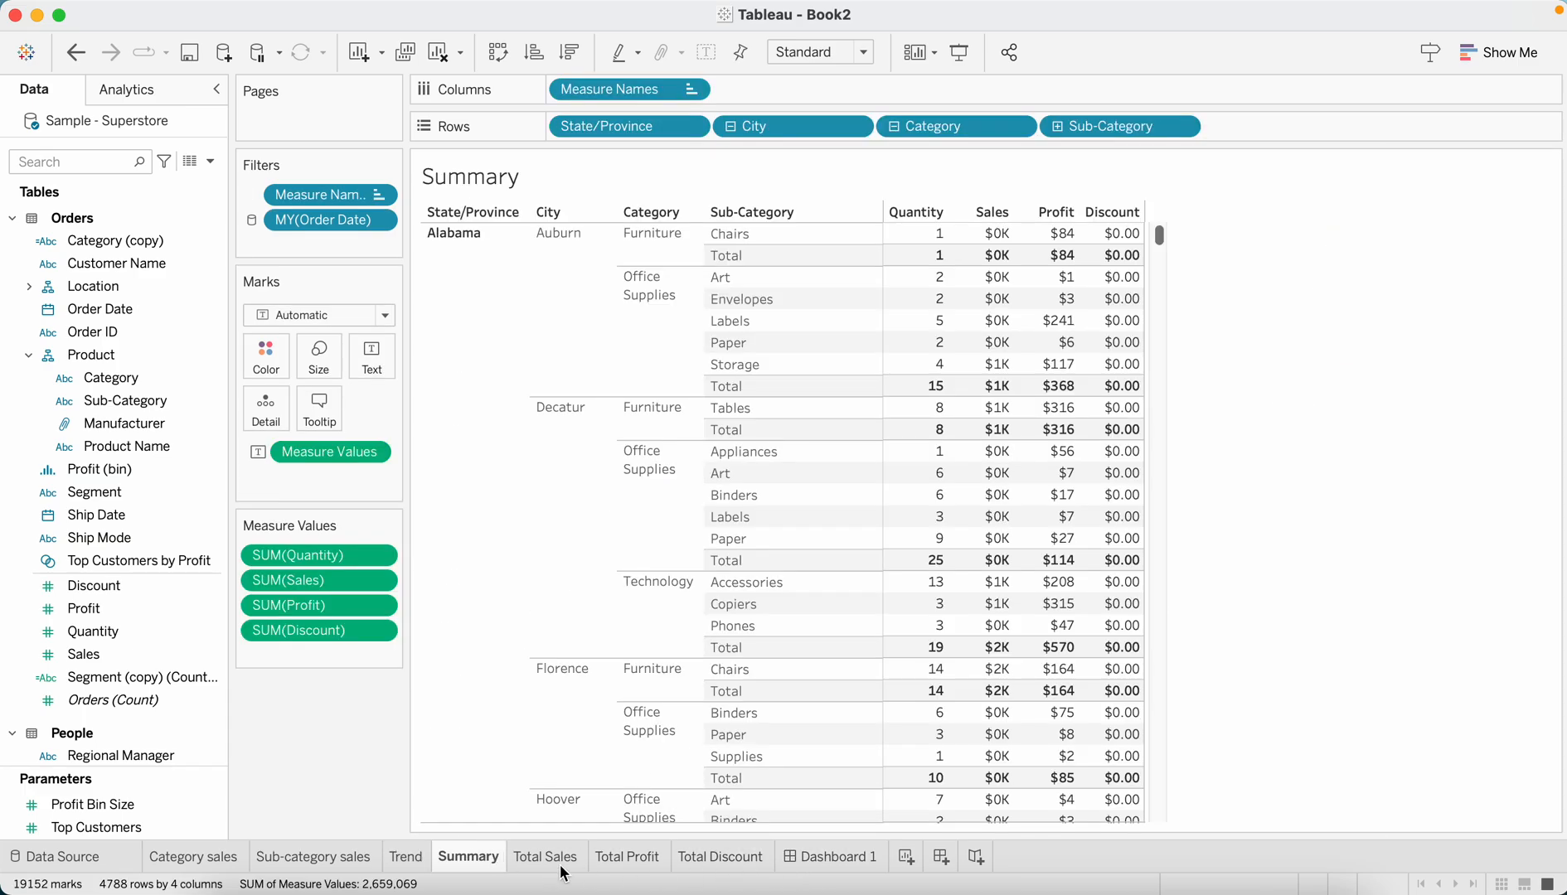
Shade the Total Sales worksheet dark blue and set its Total Sales label text to white
left_click(545, 856)
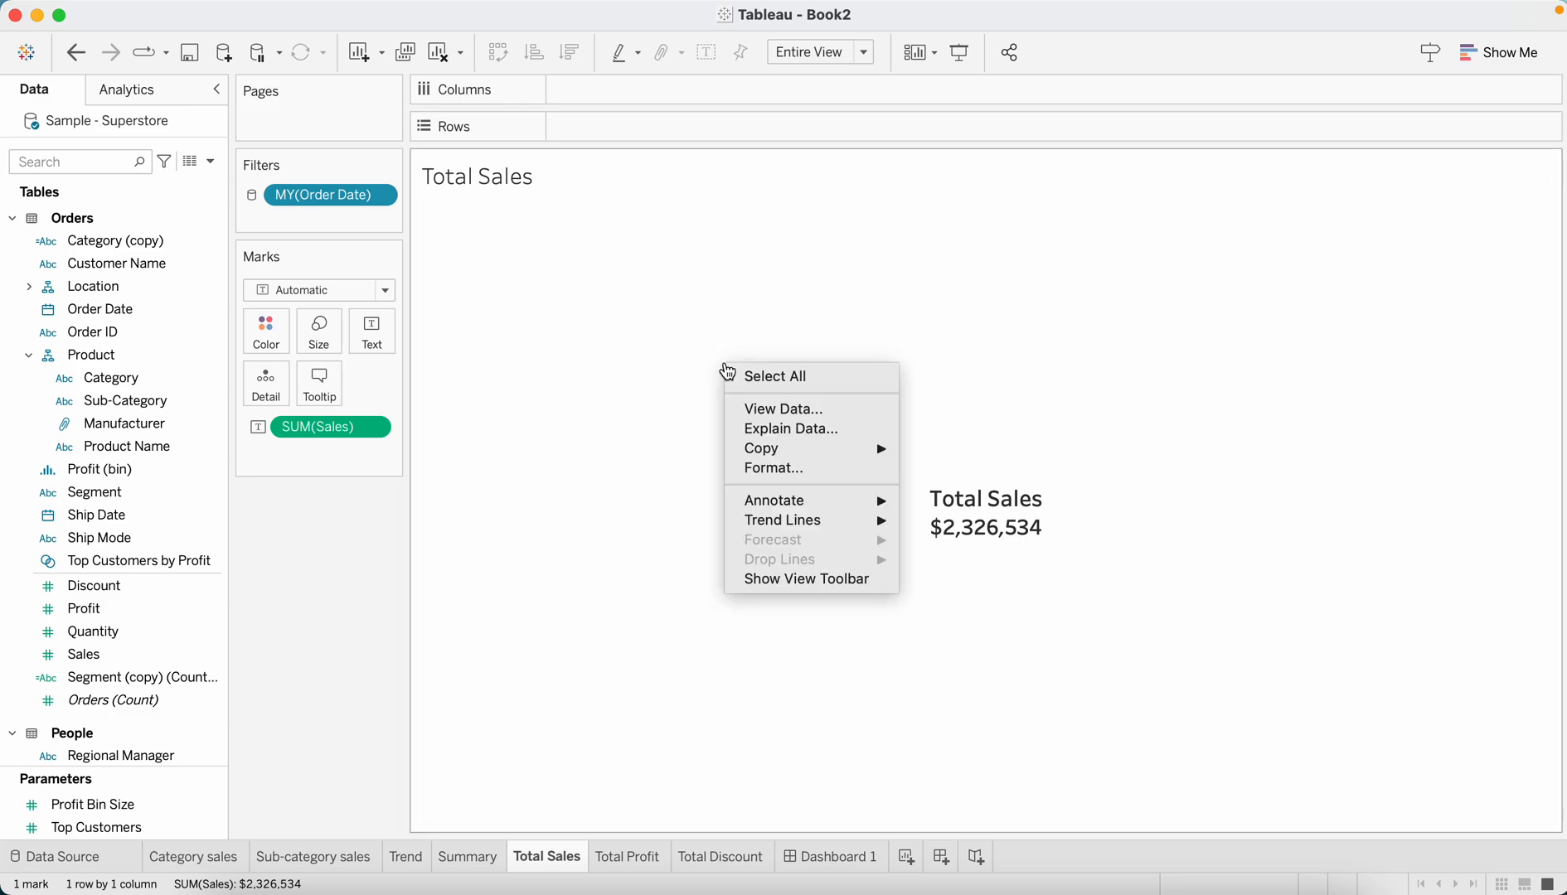
left_click(772, 467)
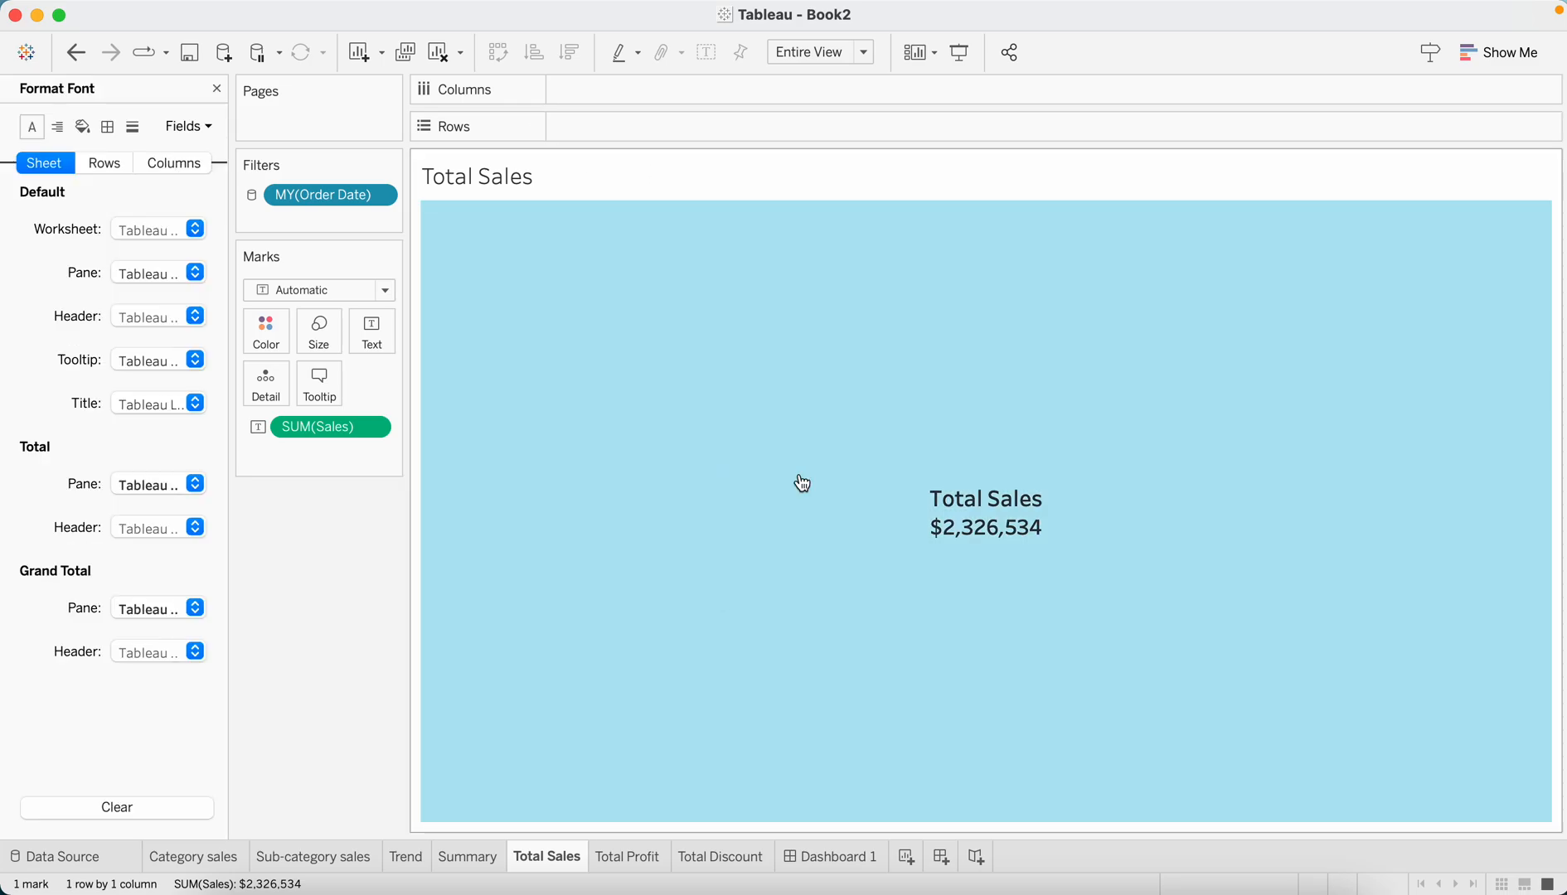
left_click(600, 11)
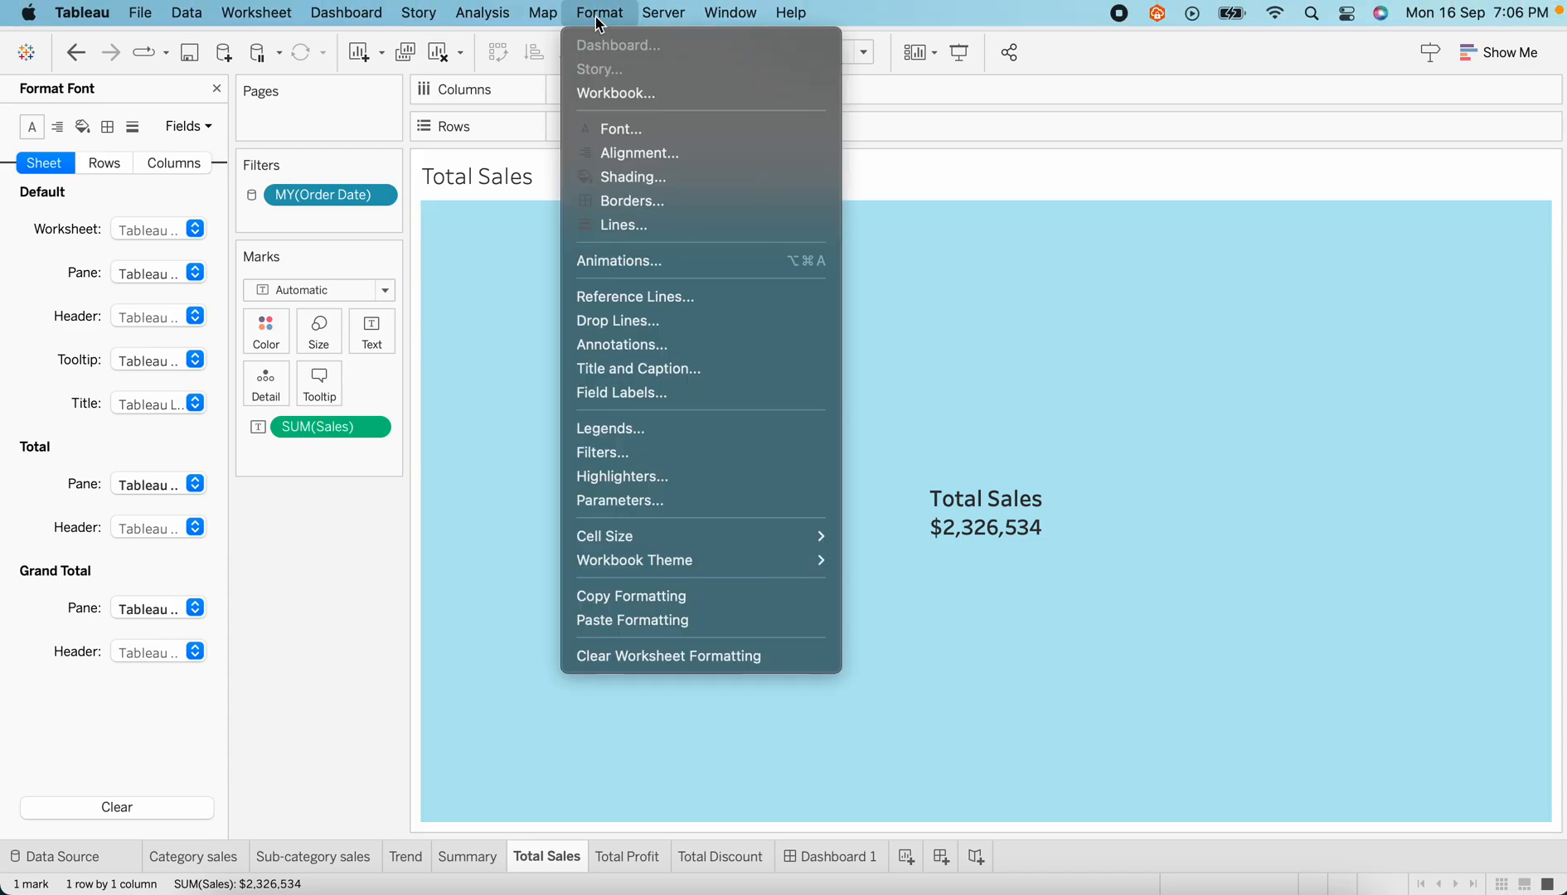
mouse_move(129, 76)
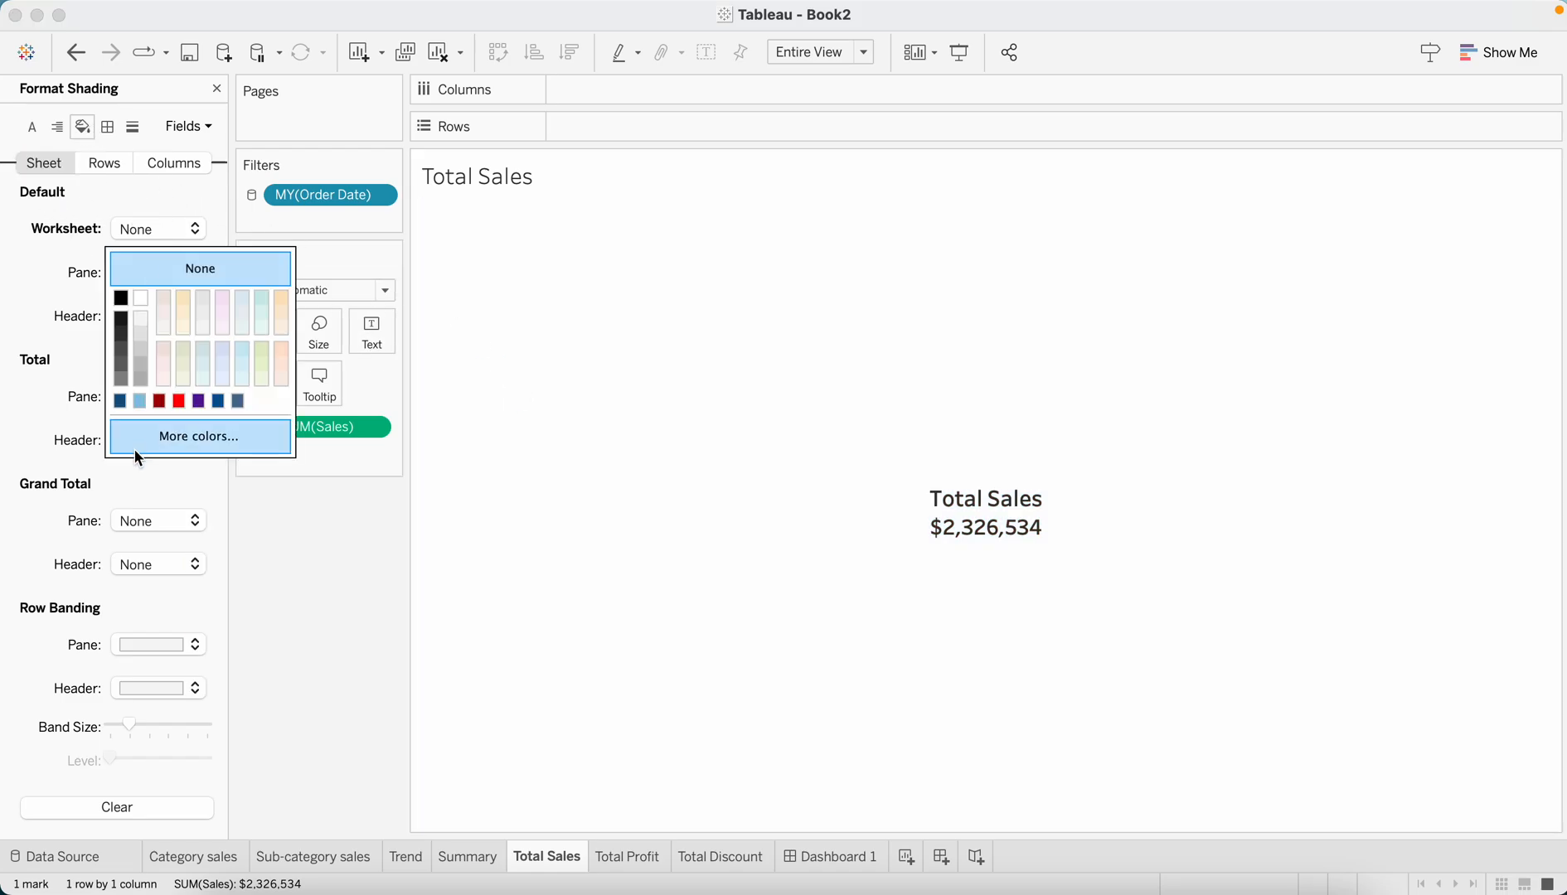
left_click(217, 401)
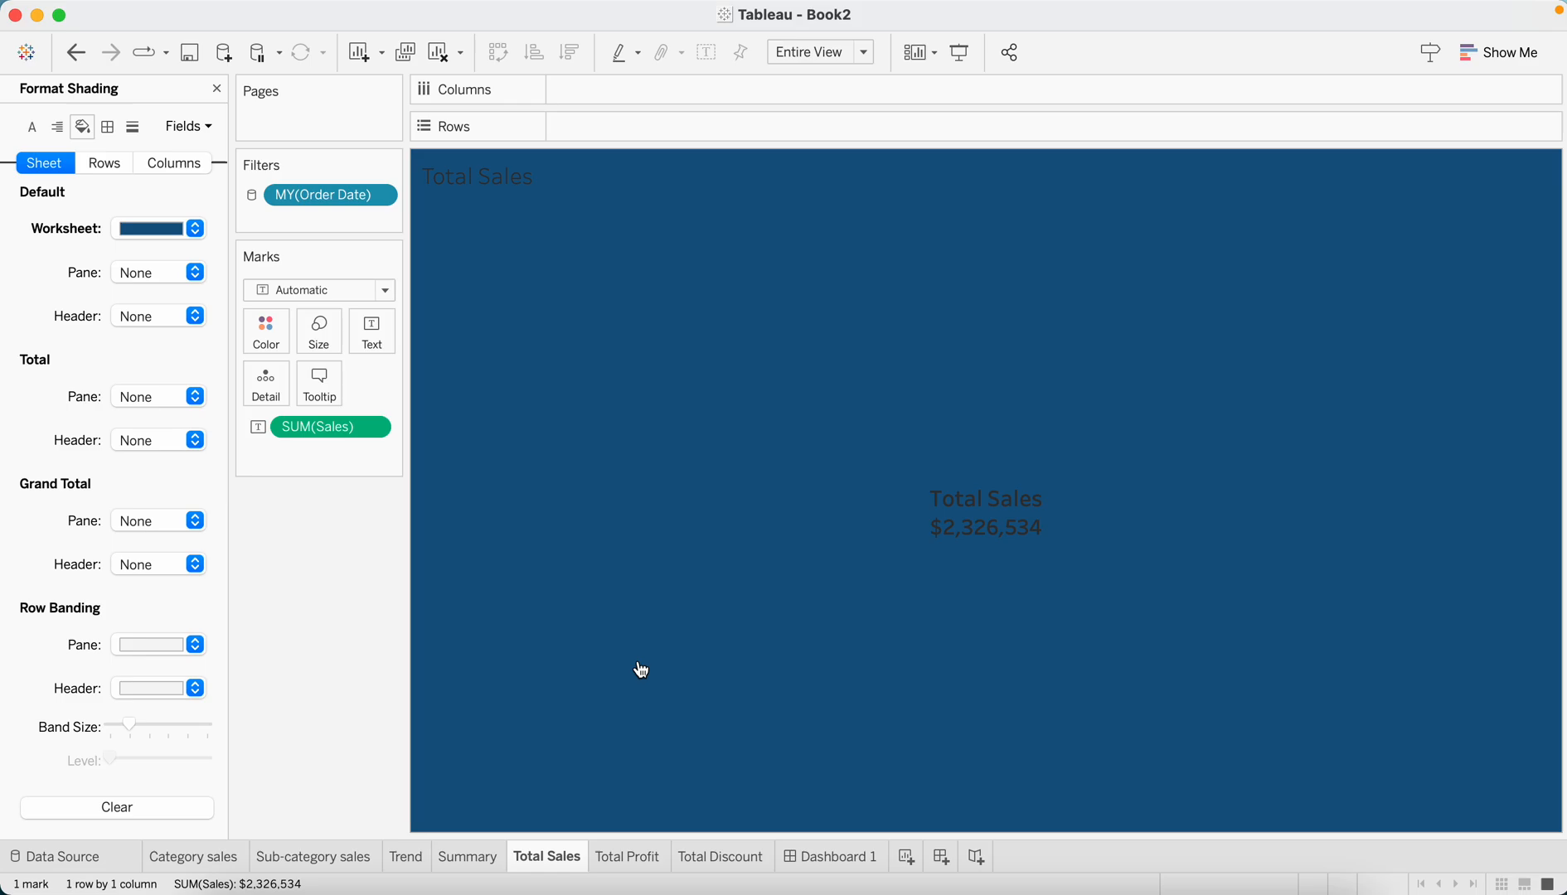
mouse_move(484, 421)
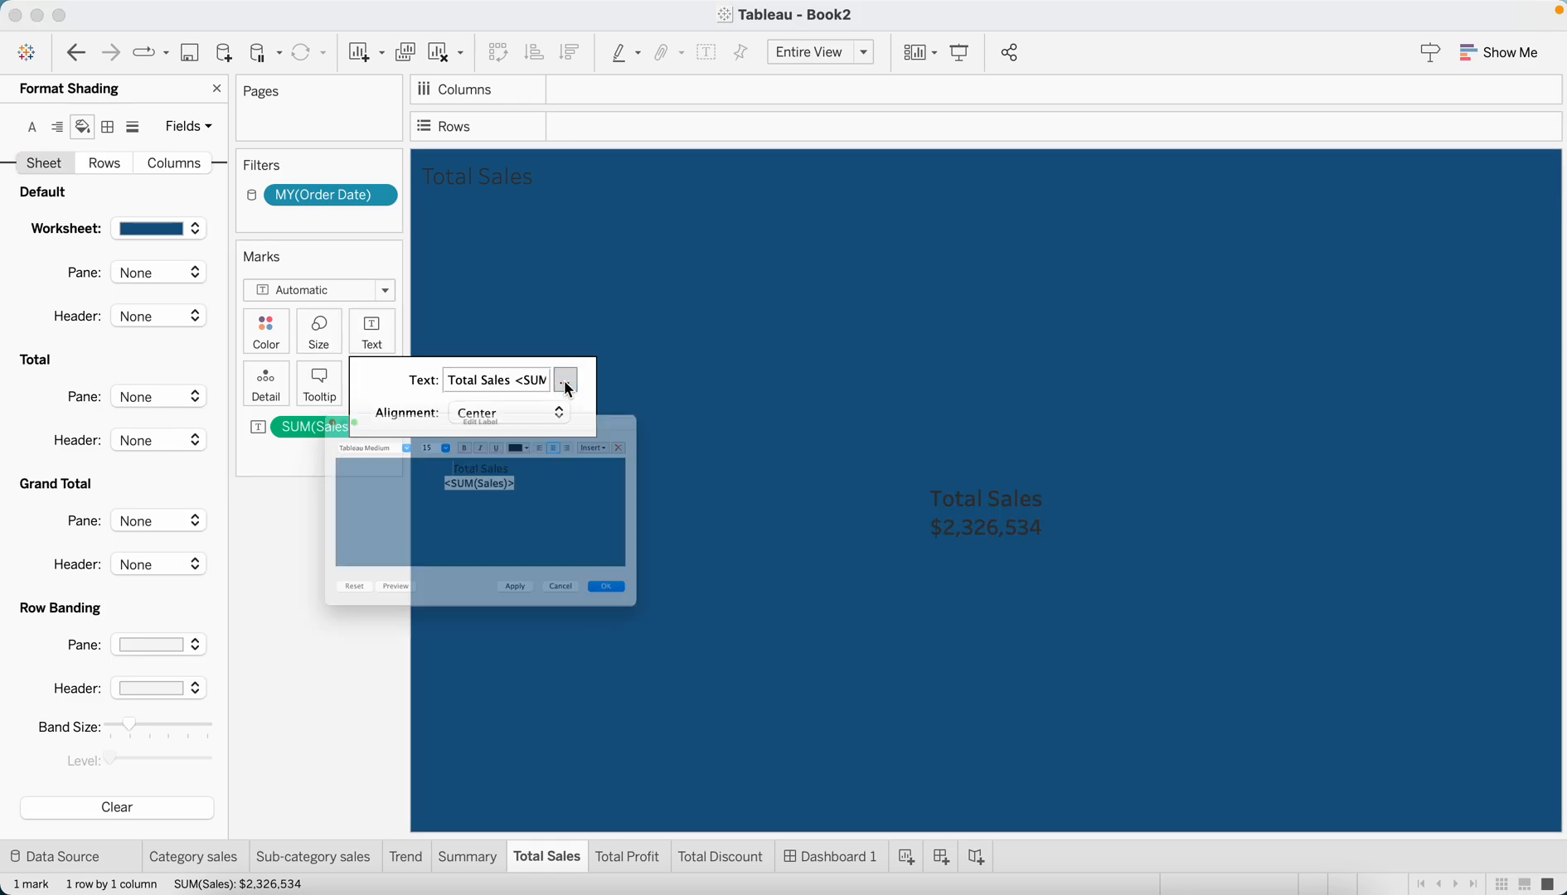
left_click(564, 380)
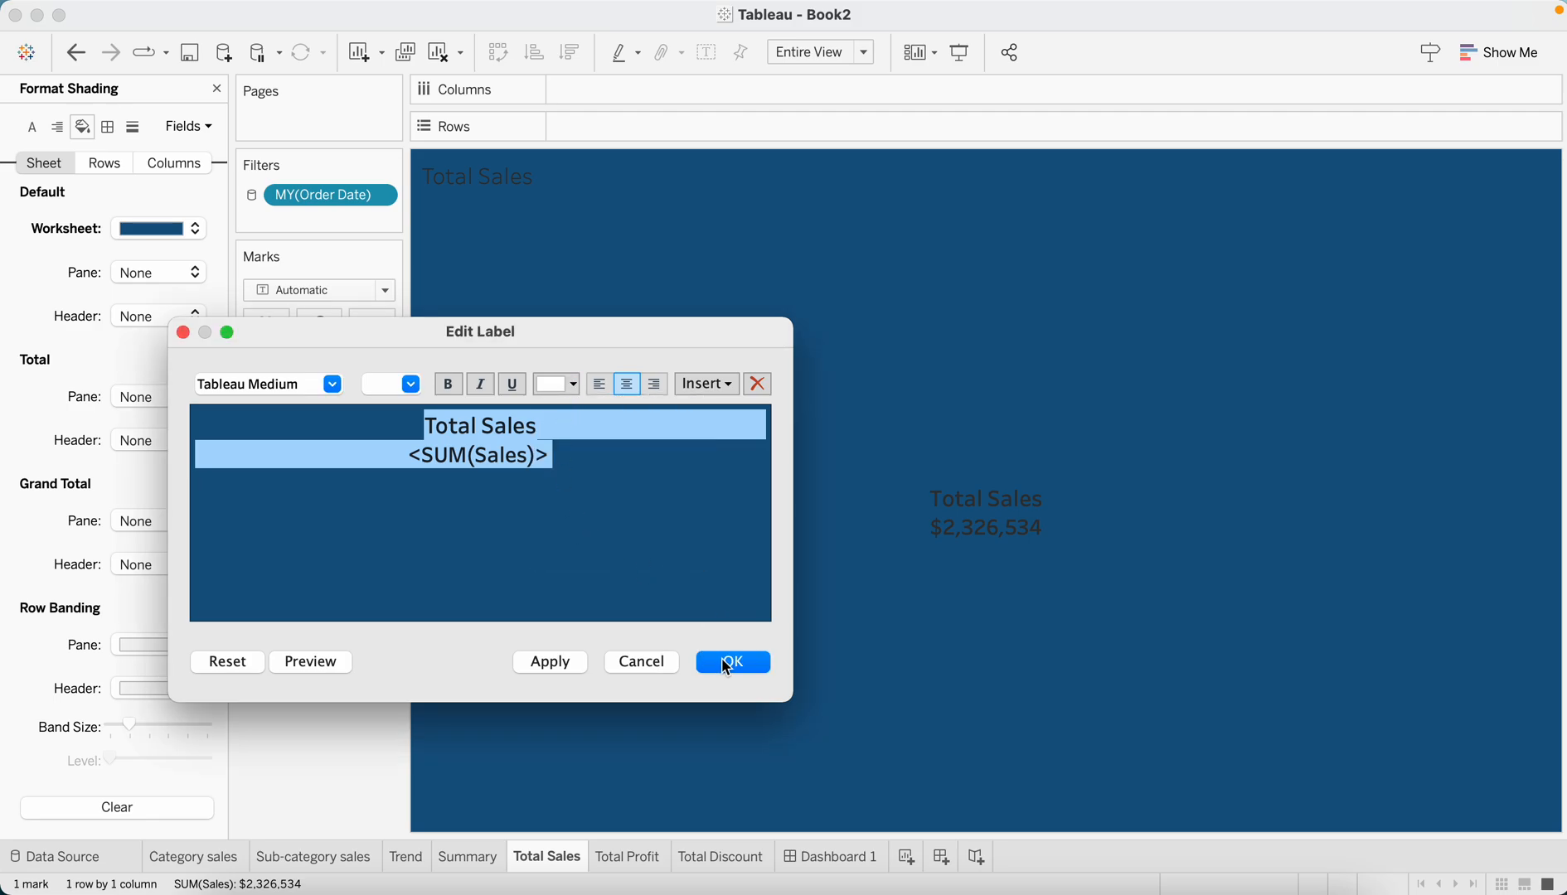
left_click(731, 661)
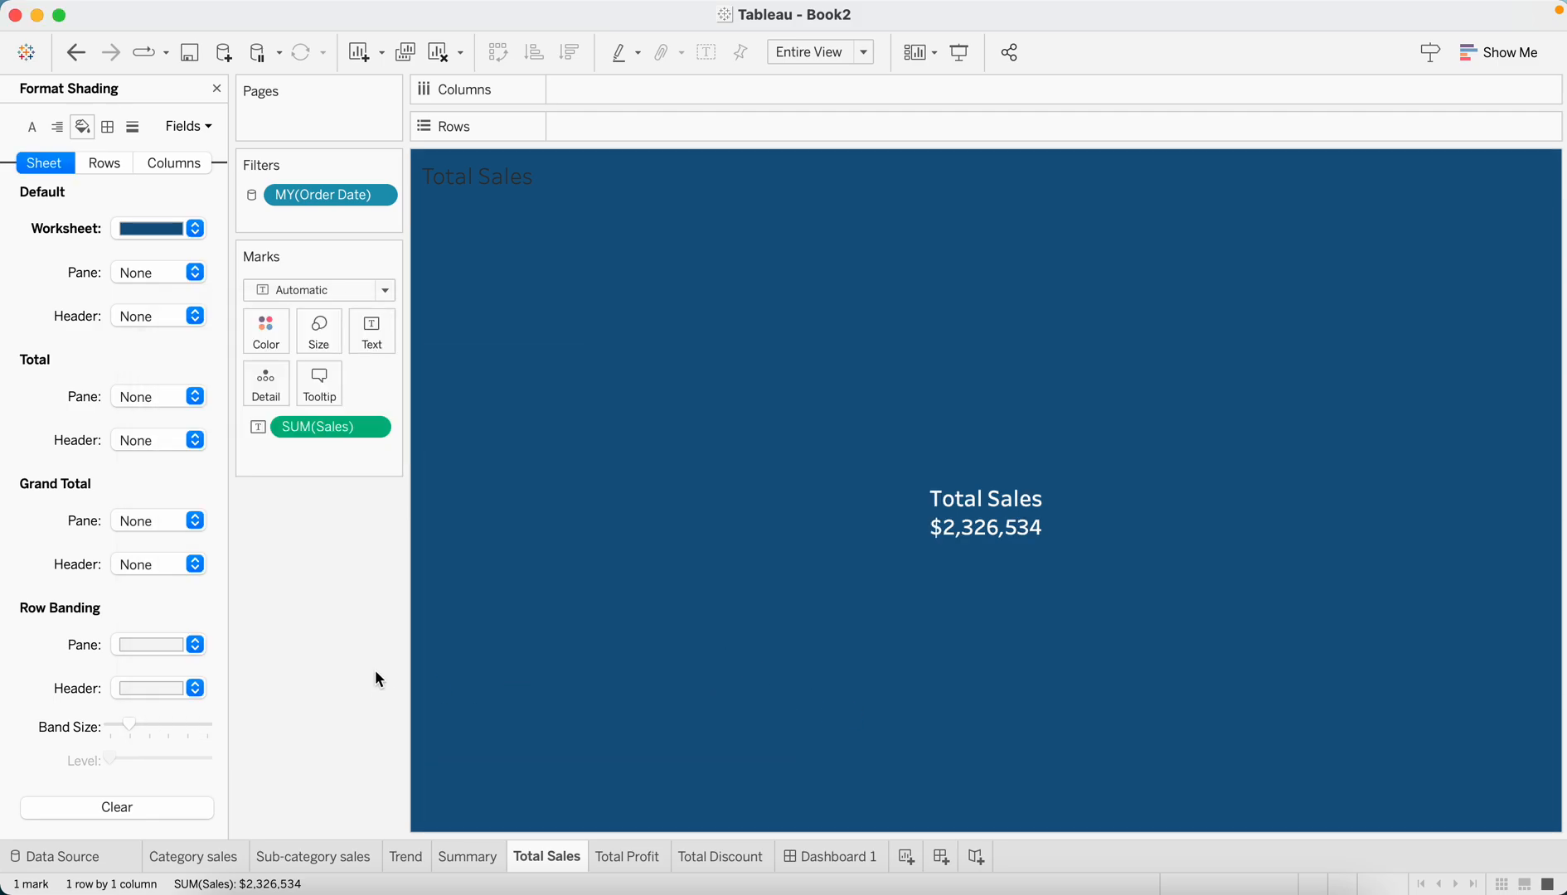
mouse_move(577, 831)
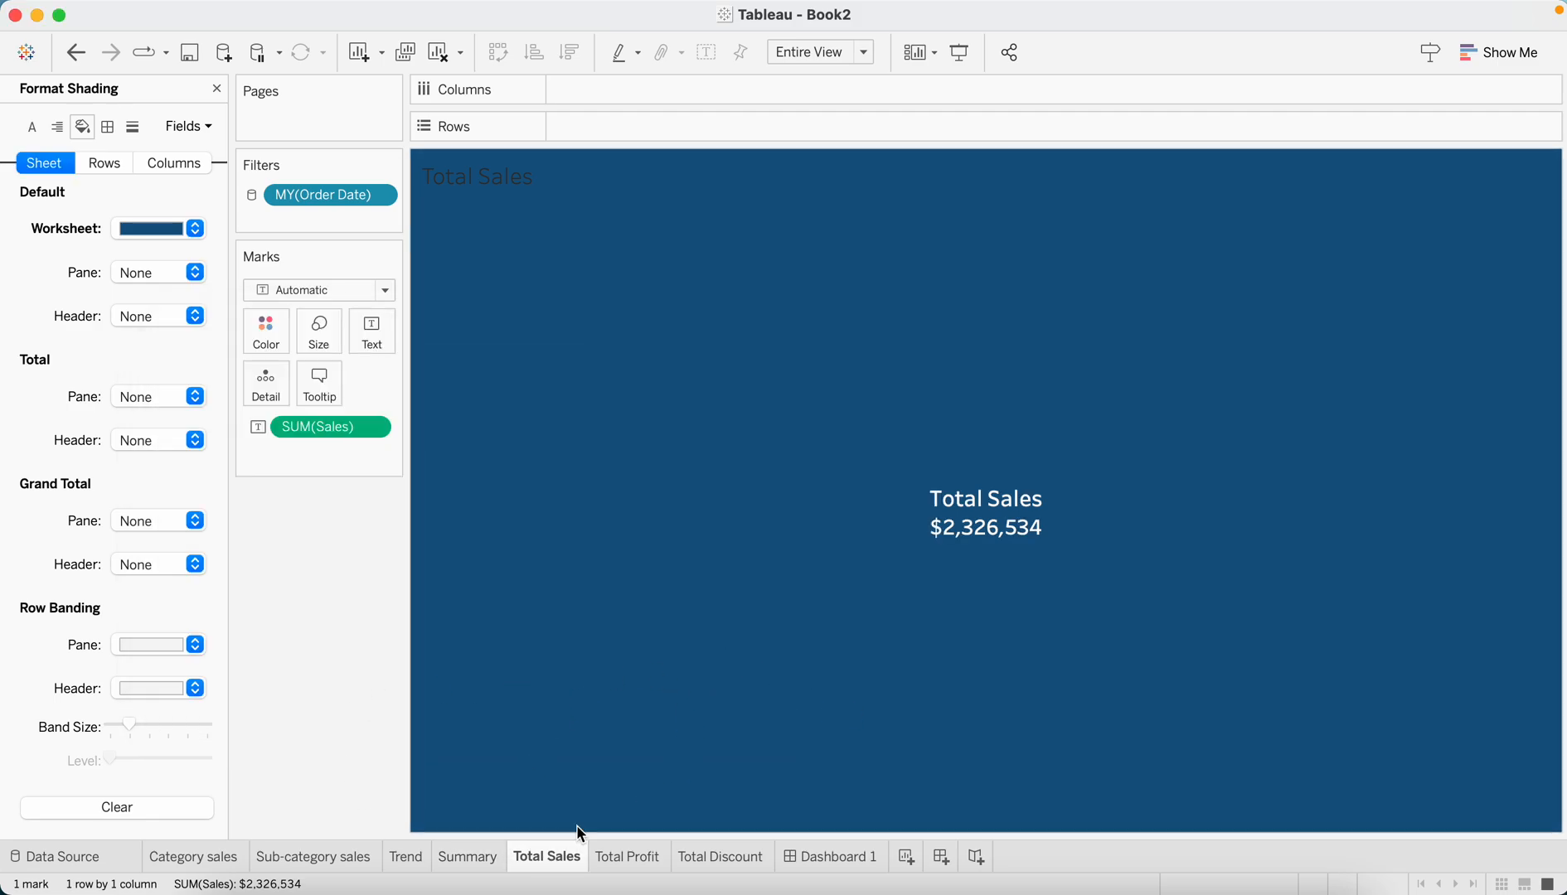
Copy Total Sales formatting onto the Total Profit sheet and make its label text white
right_click(545, 856)
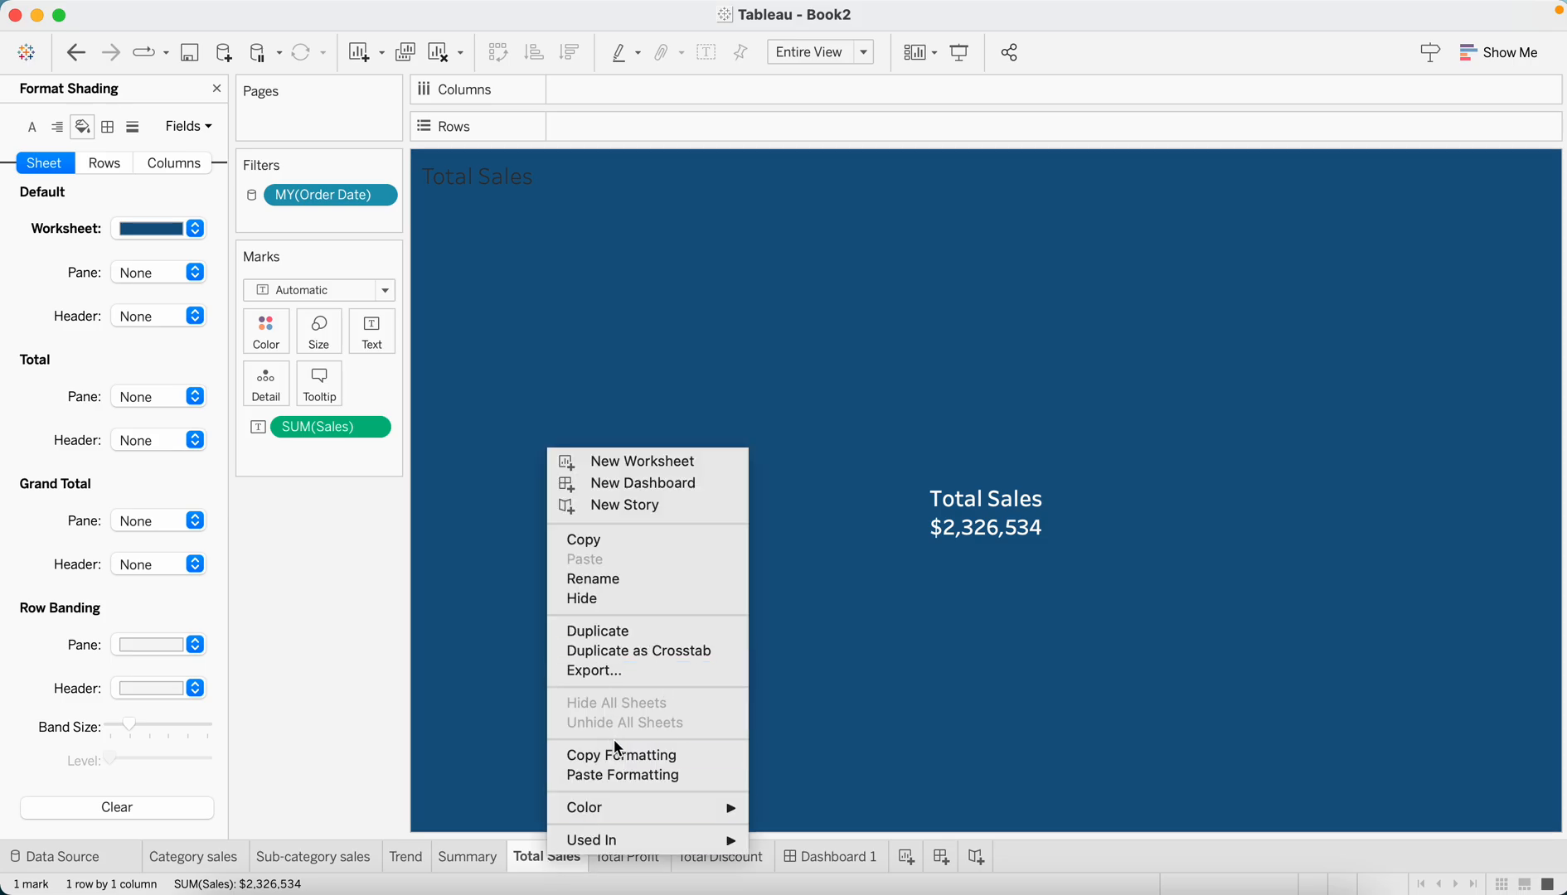
left_click(612, 764)
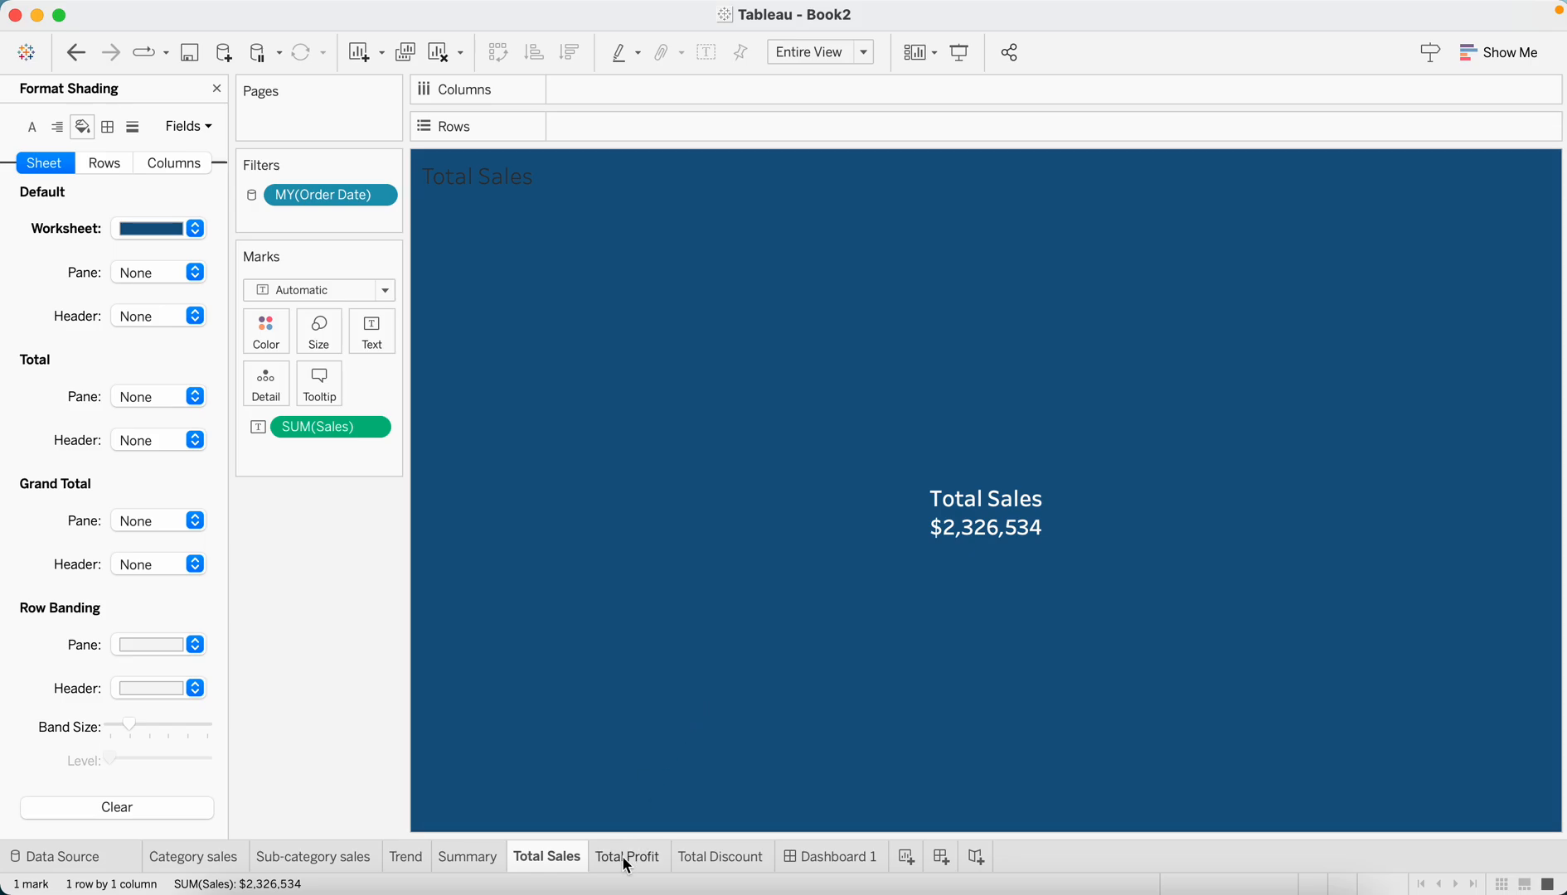
right_click(627, 855)
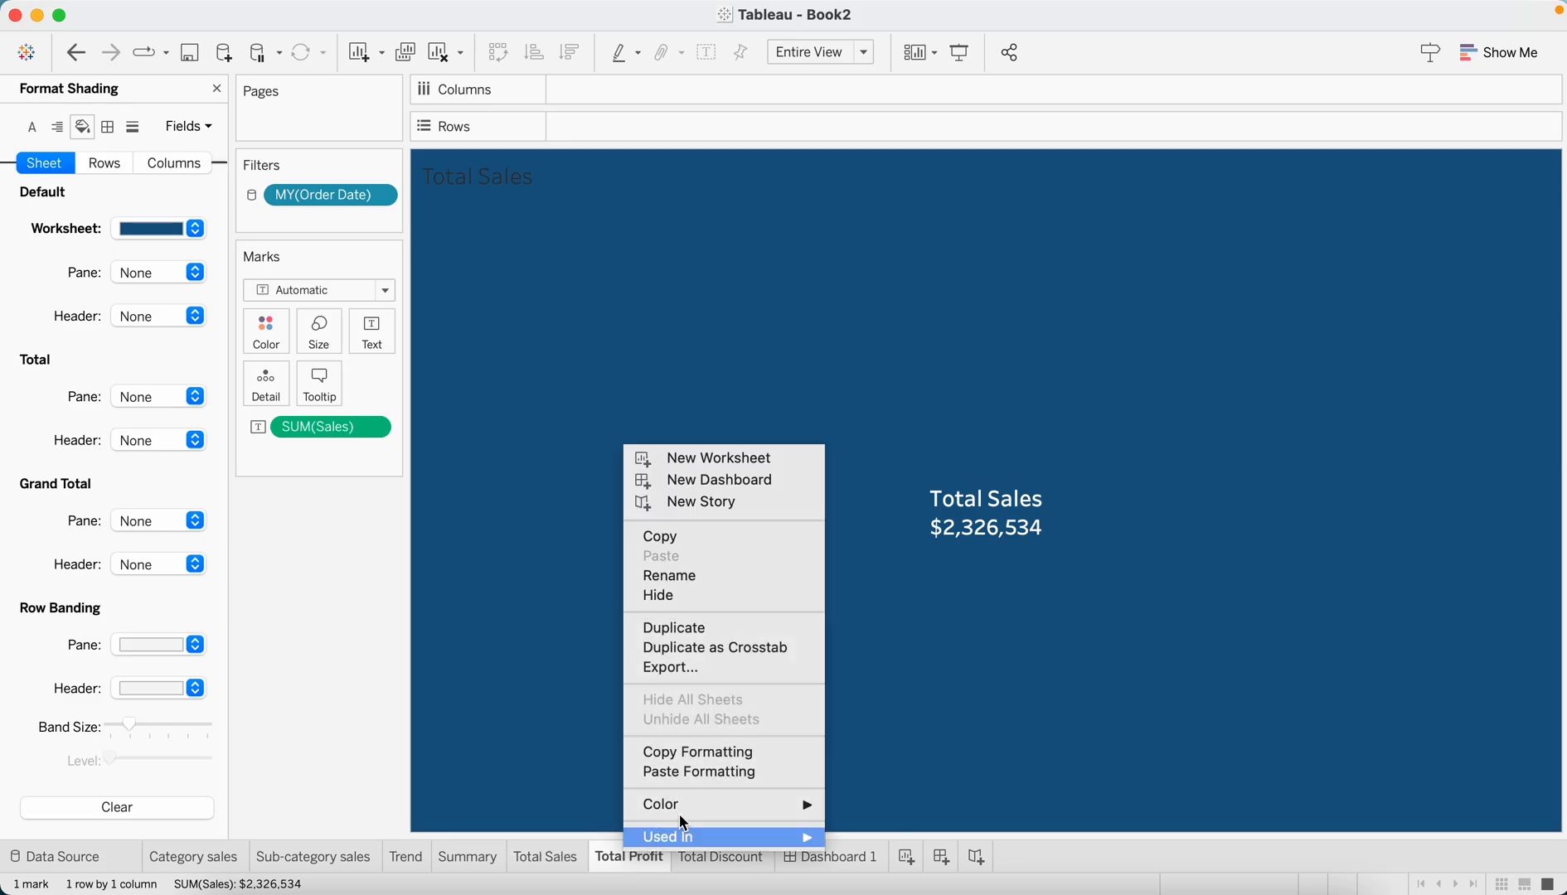
left_click(628, 856)
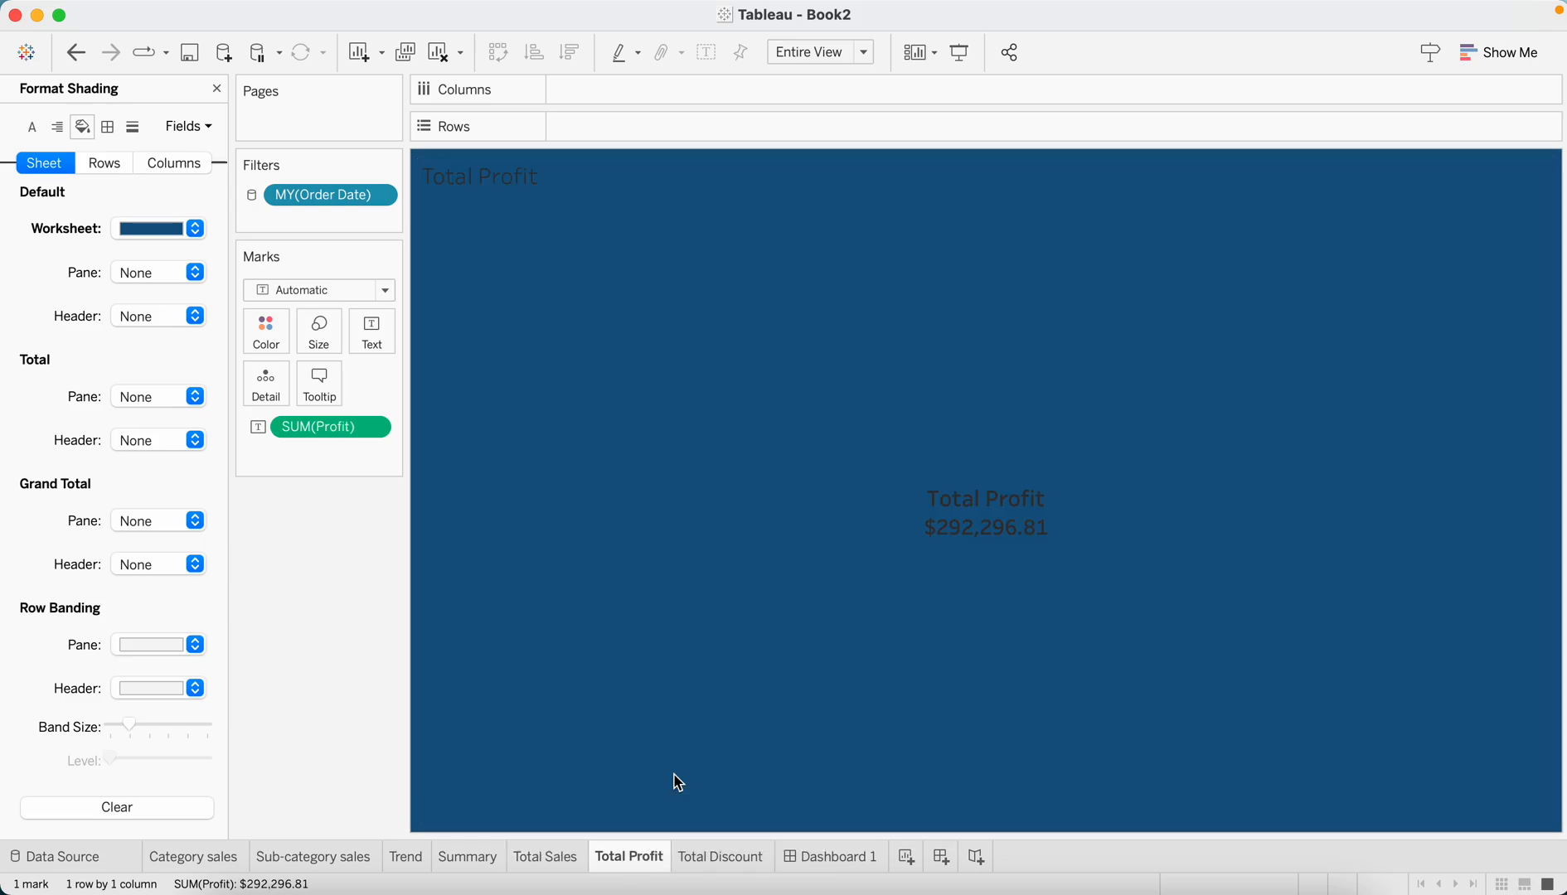
left_click(371, 330)
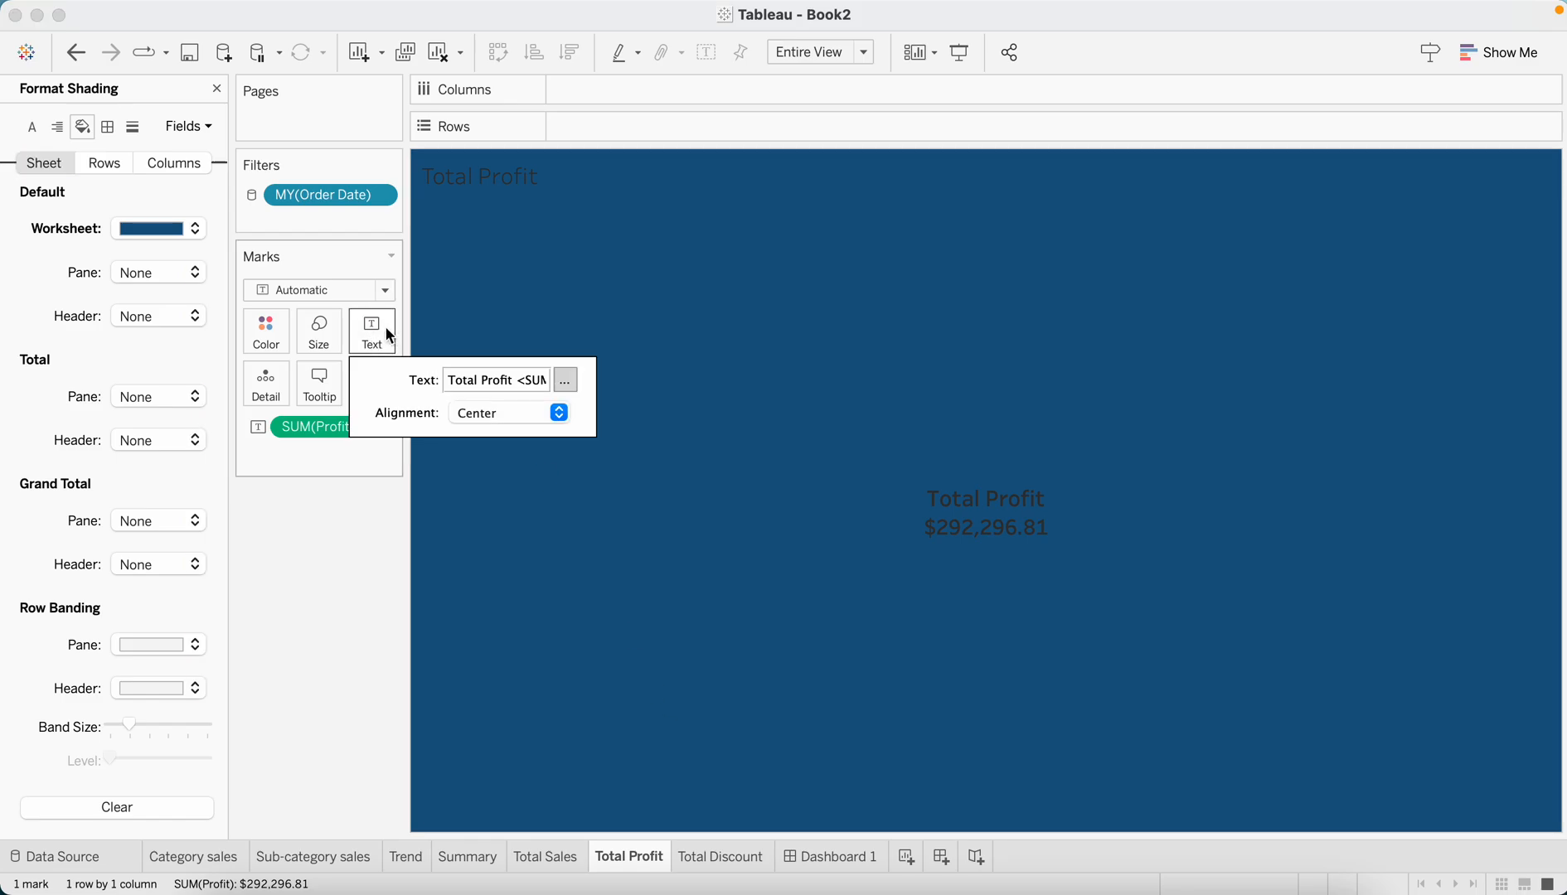
left_click(566, 379)
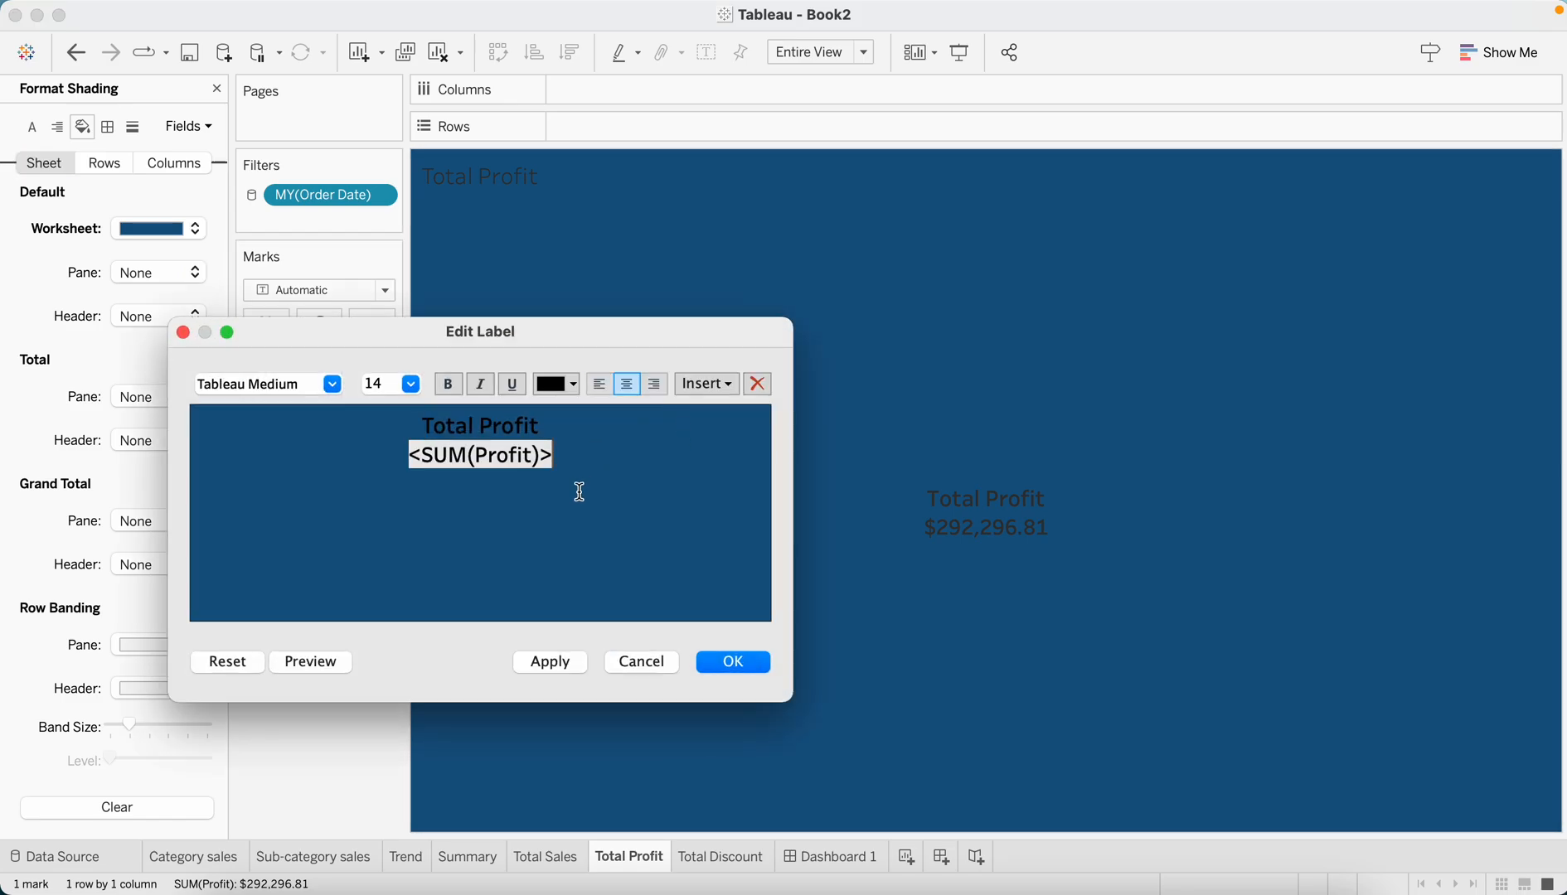
left_click(568, 383)
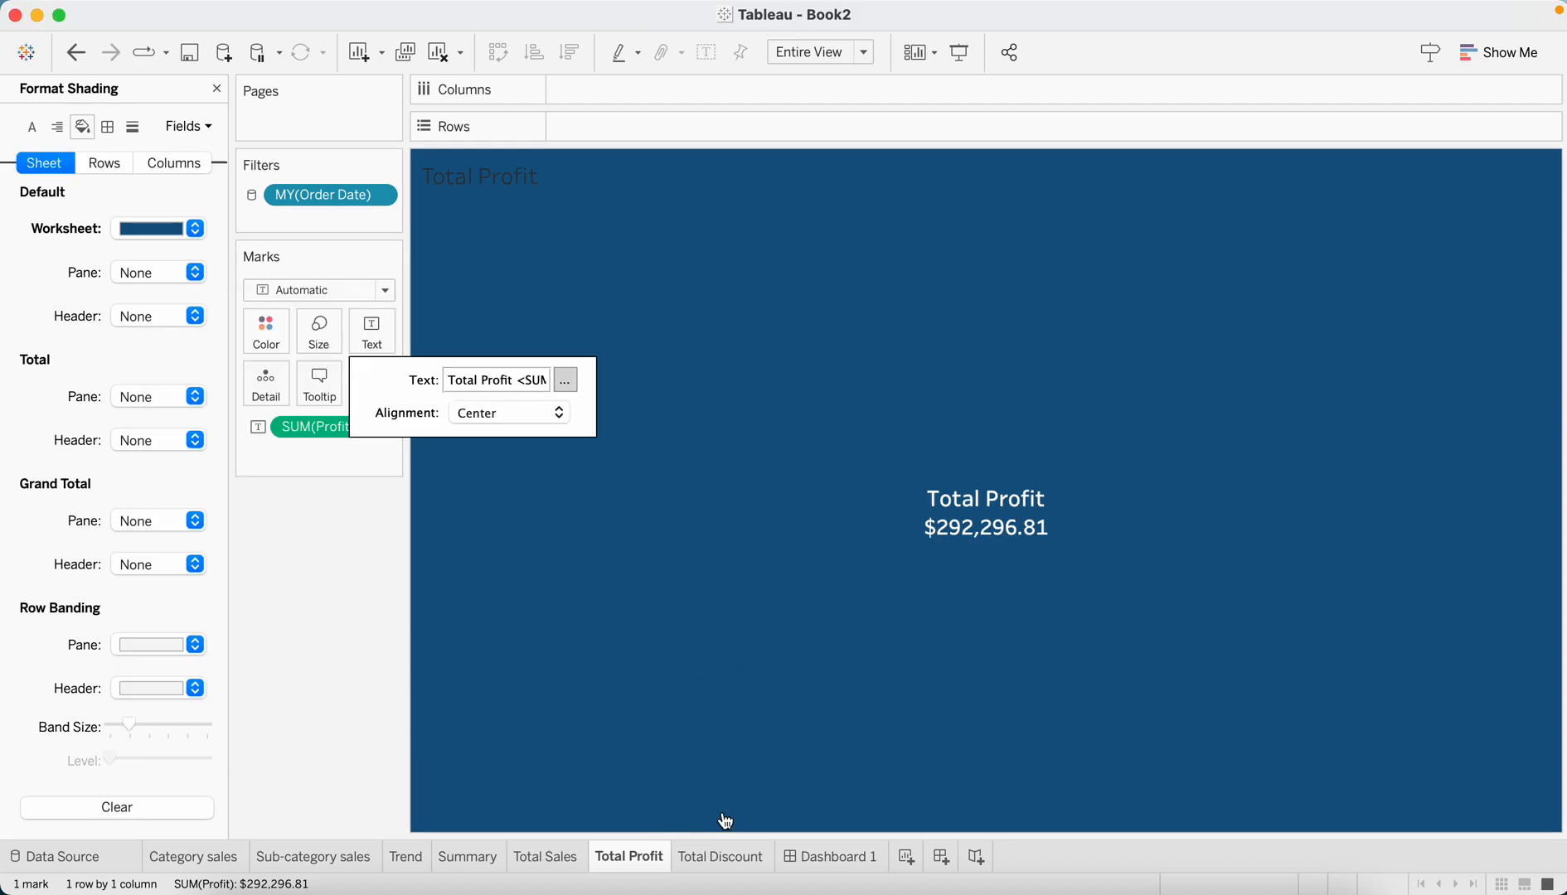
Paste the same formatting onto Total Discount with a white label, then return to Dashboard 1
right_click(721, 855)
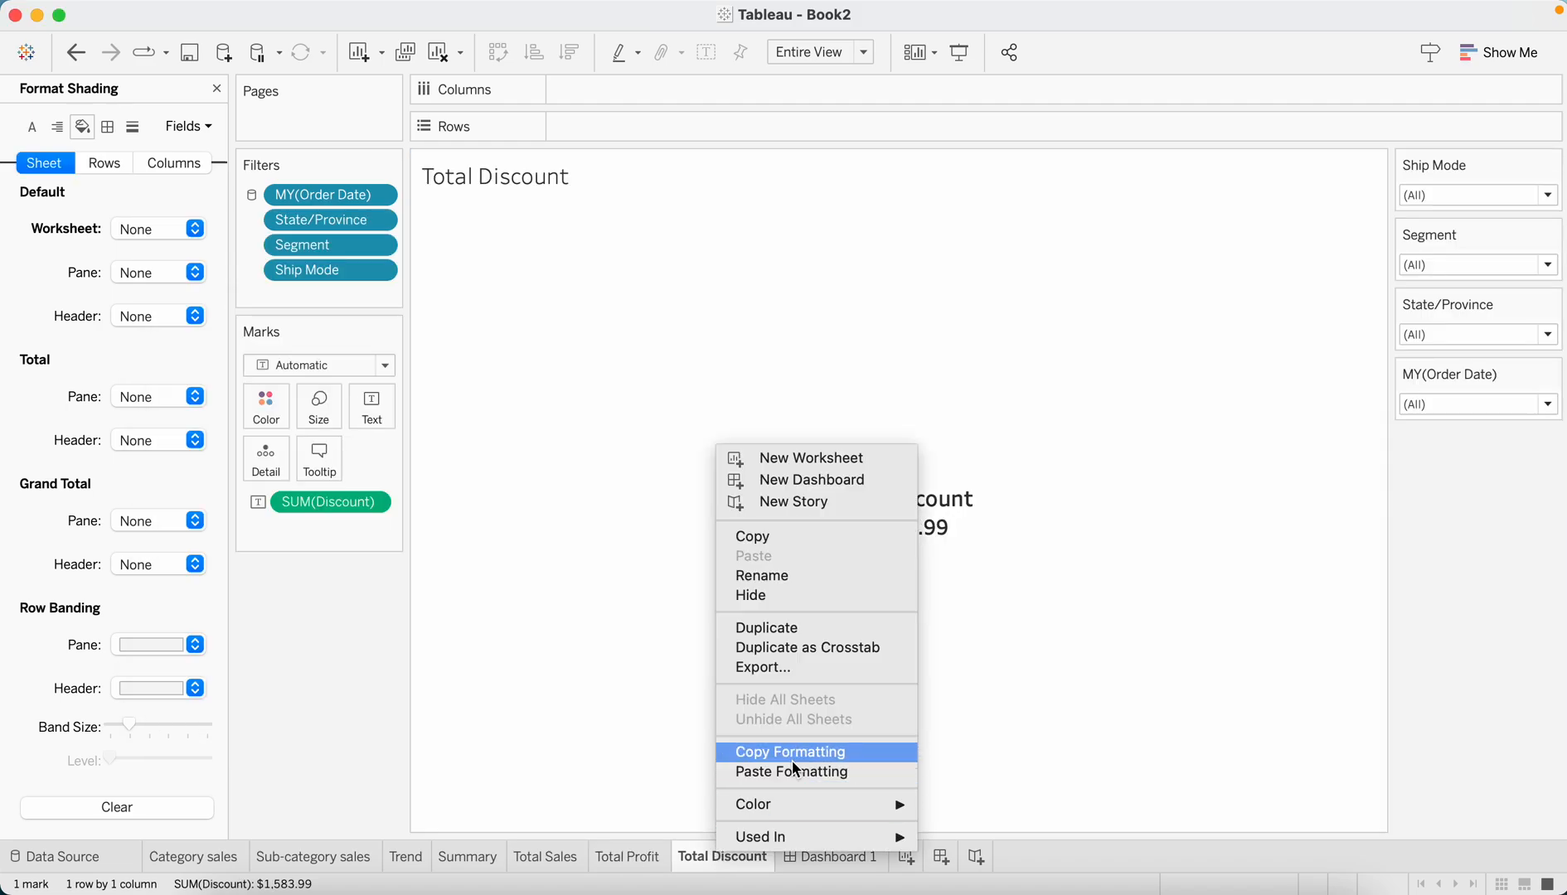
left_click(789, 751)
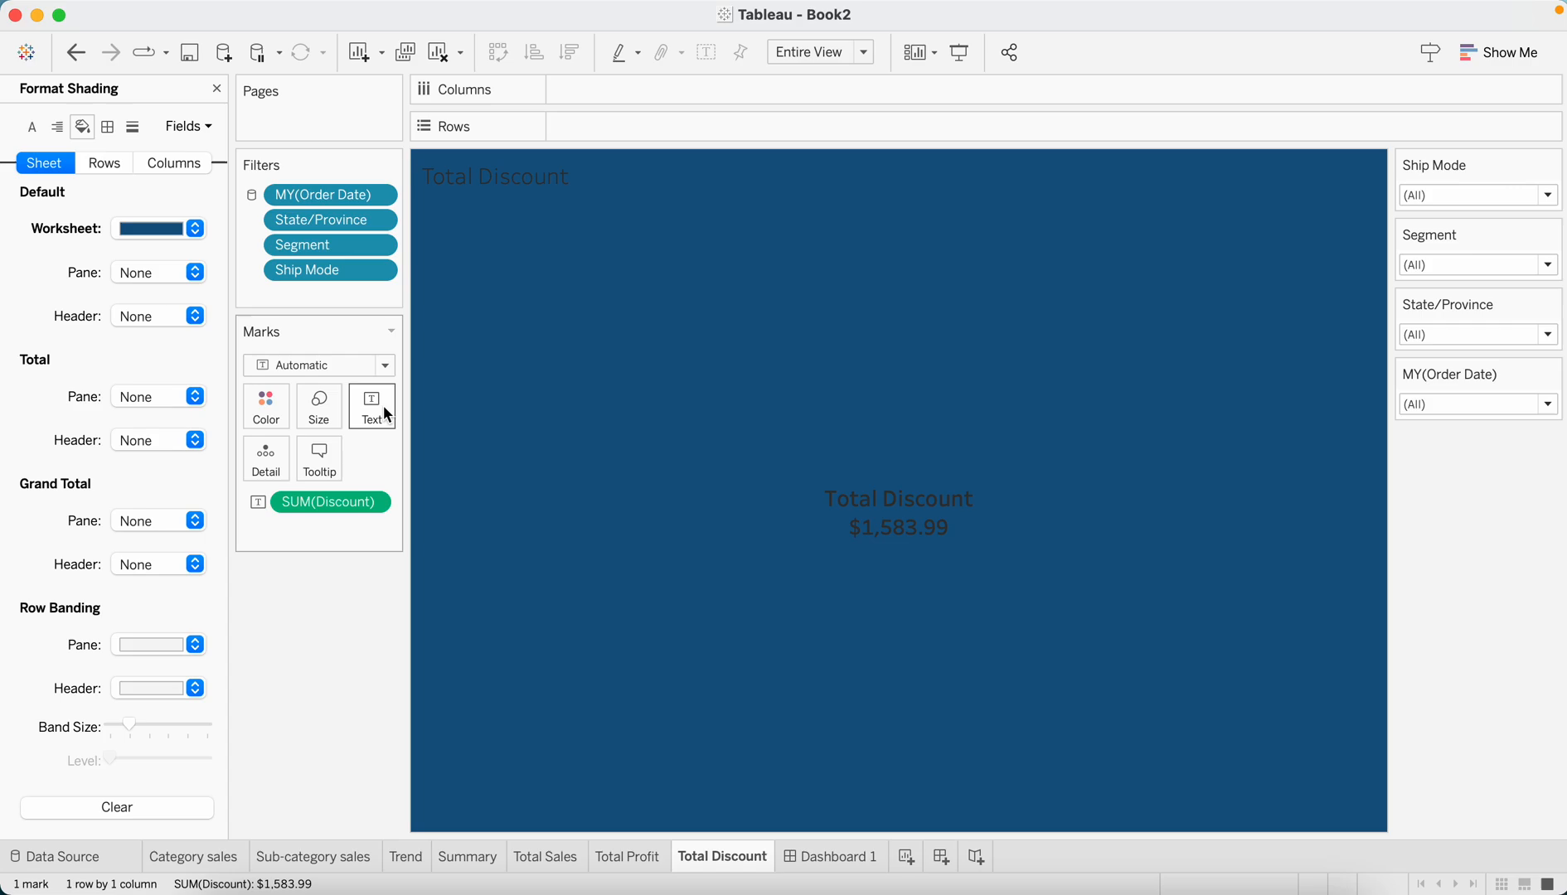
left_click(371, 406)
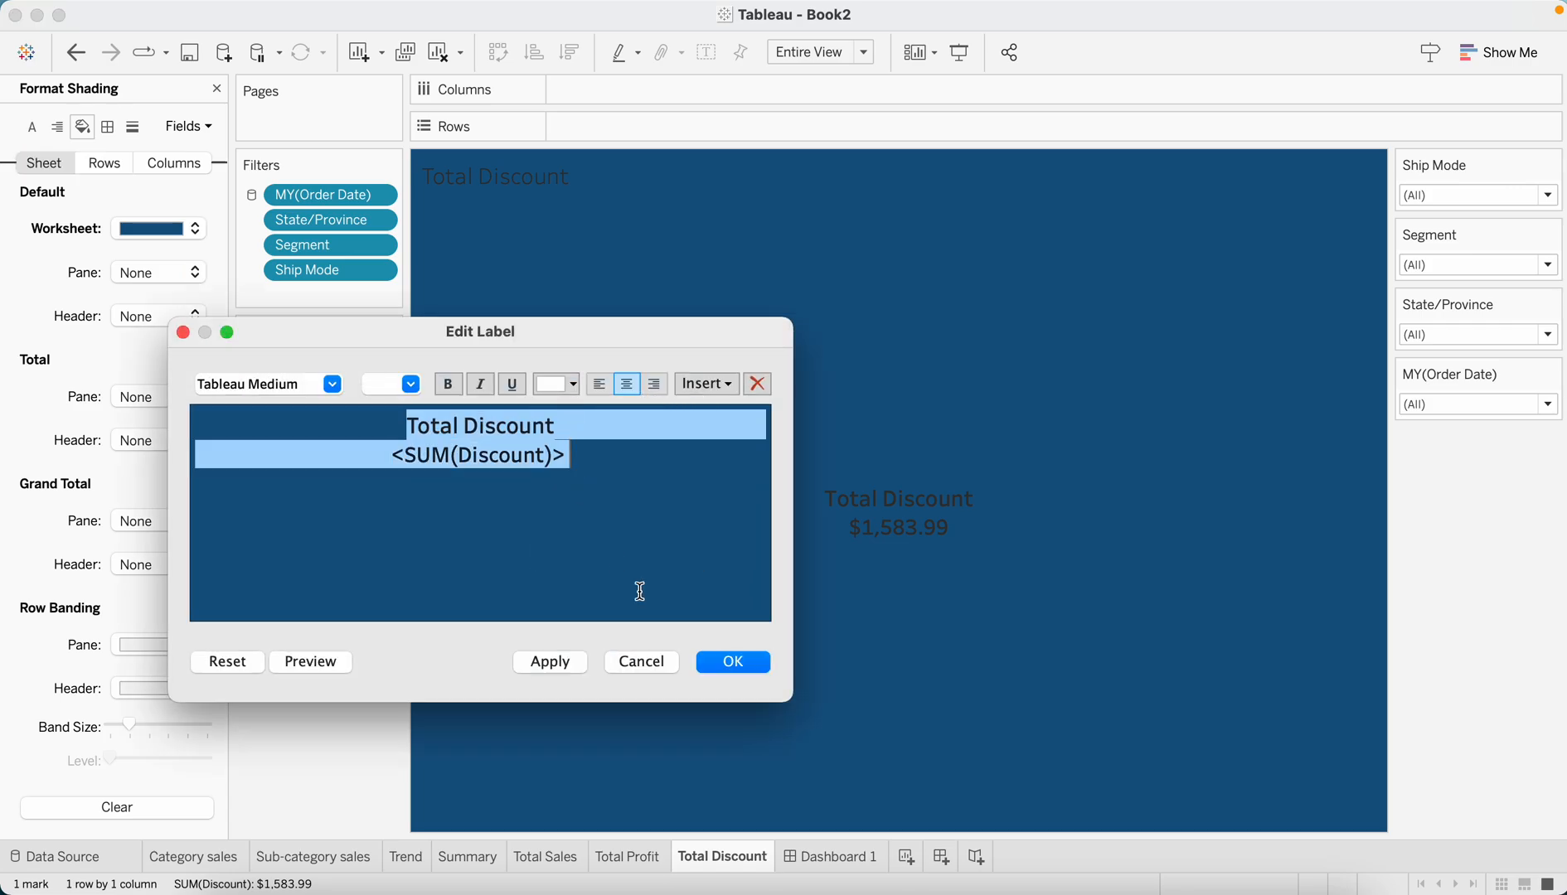
left_click(731, 661)
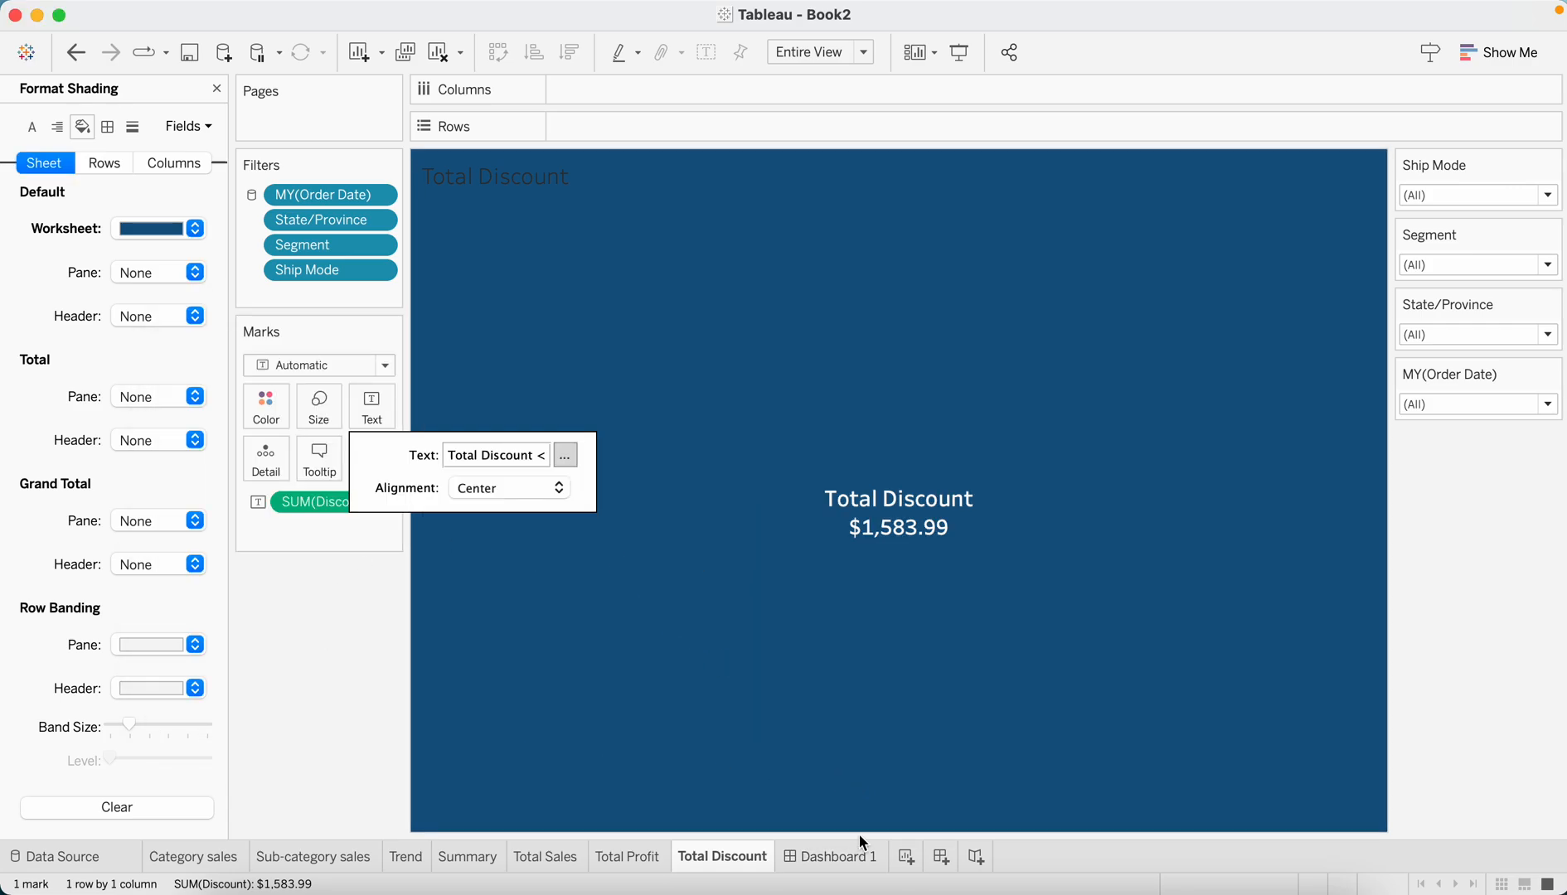
left_click(839, 855)
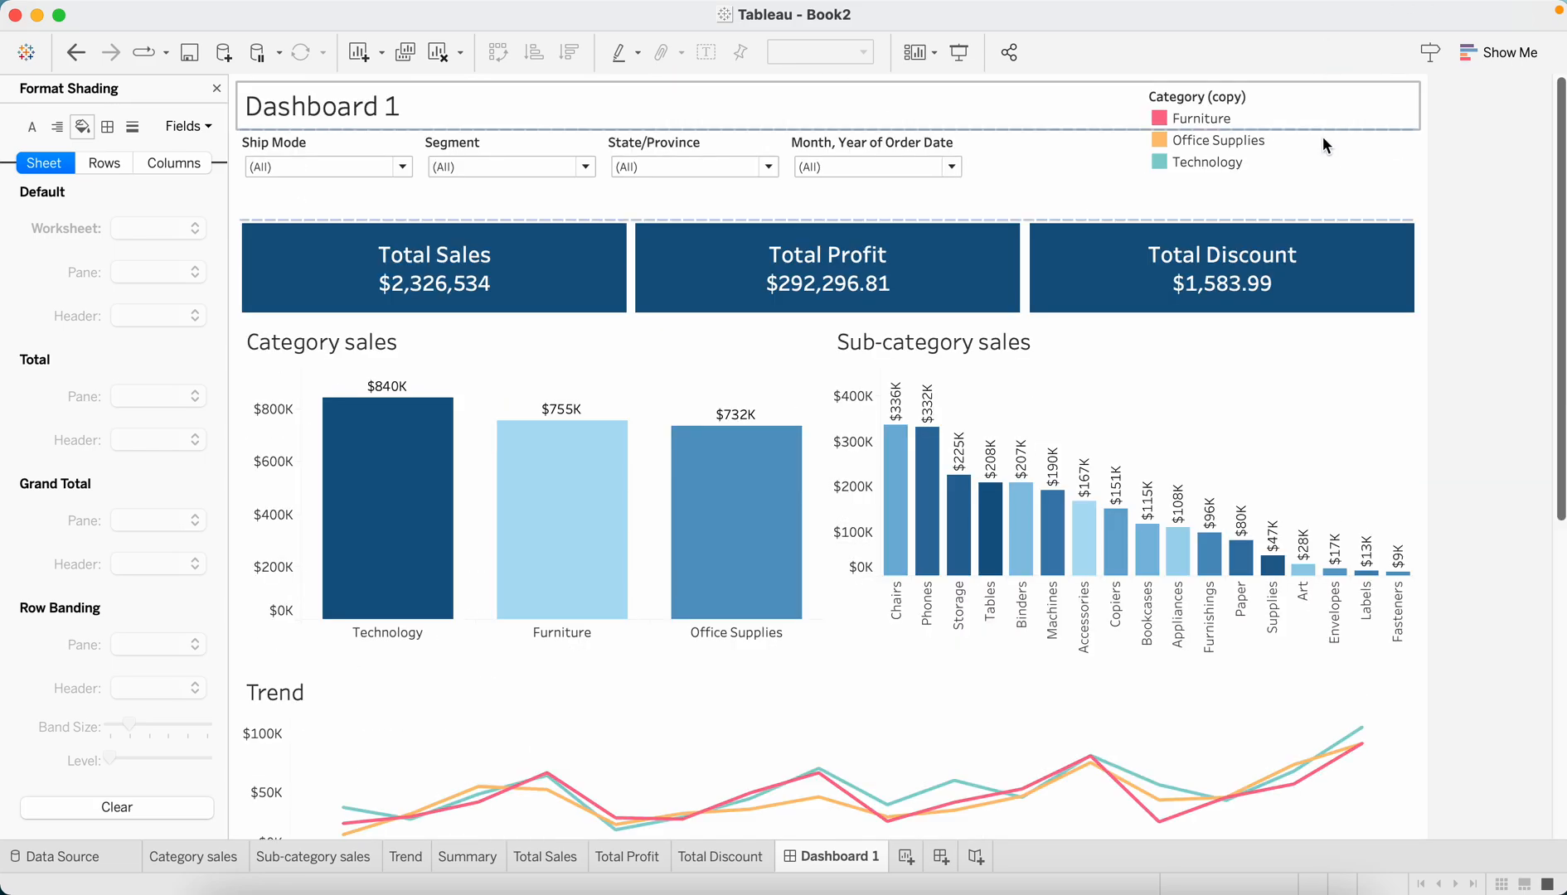
Arrange the Category colour legend as a single row and hide its title beside the Trend chart
left_click(1196, 96)
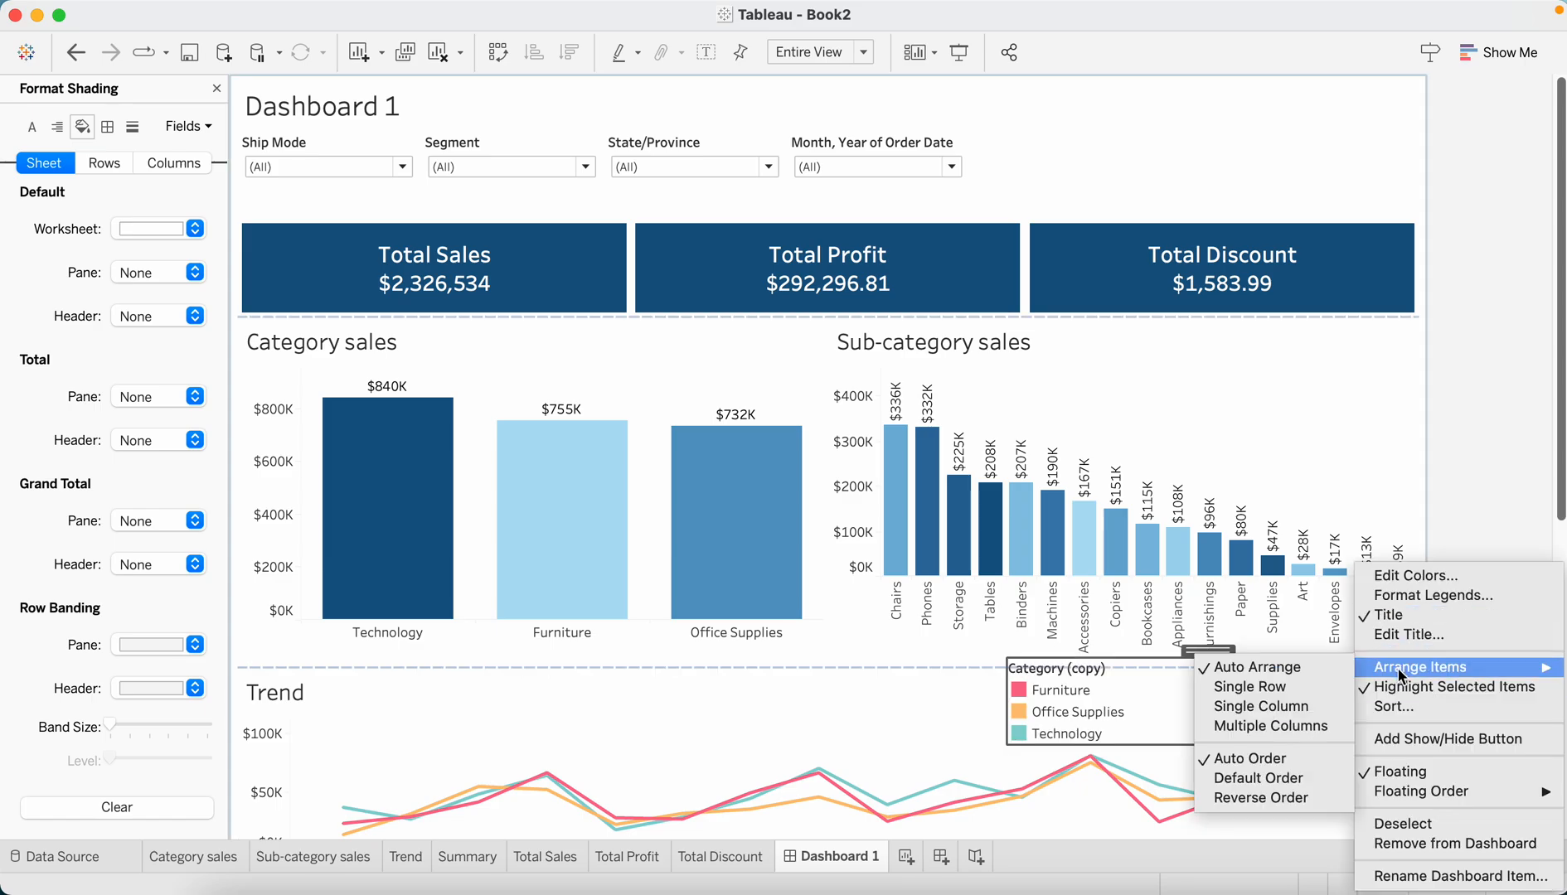
left_click(1247, 686)
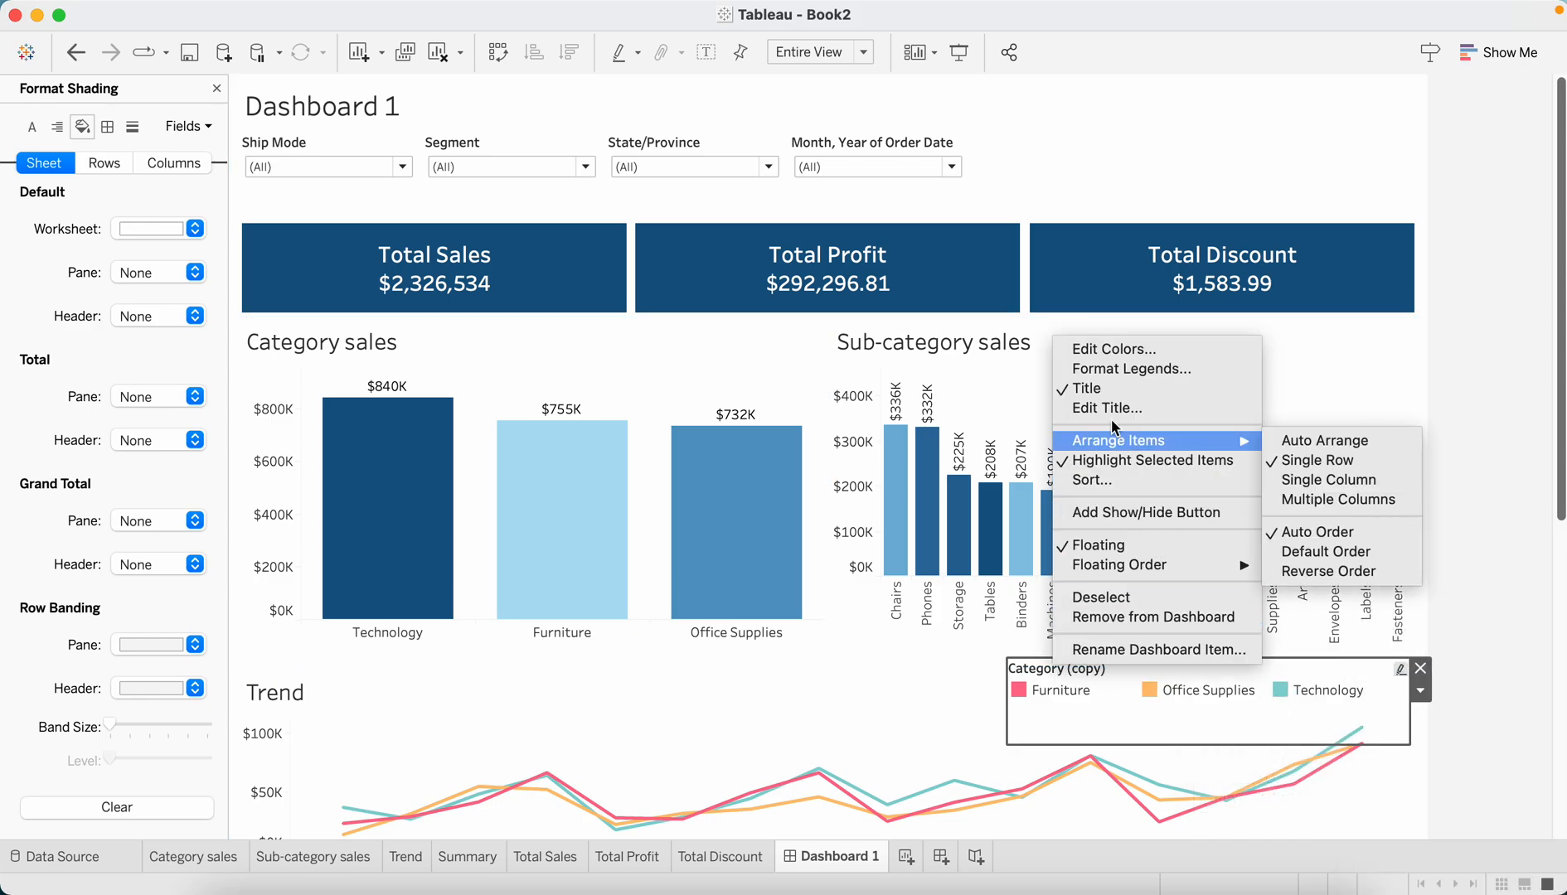
mouse_move(1081, 388)
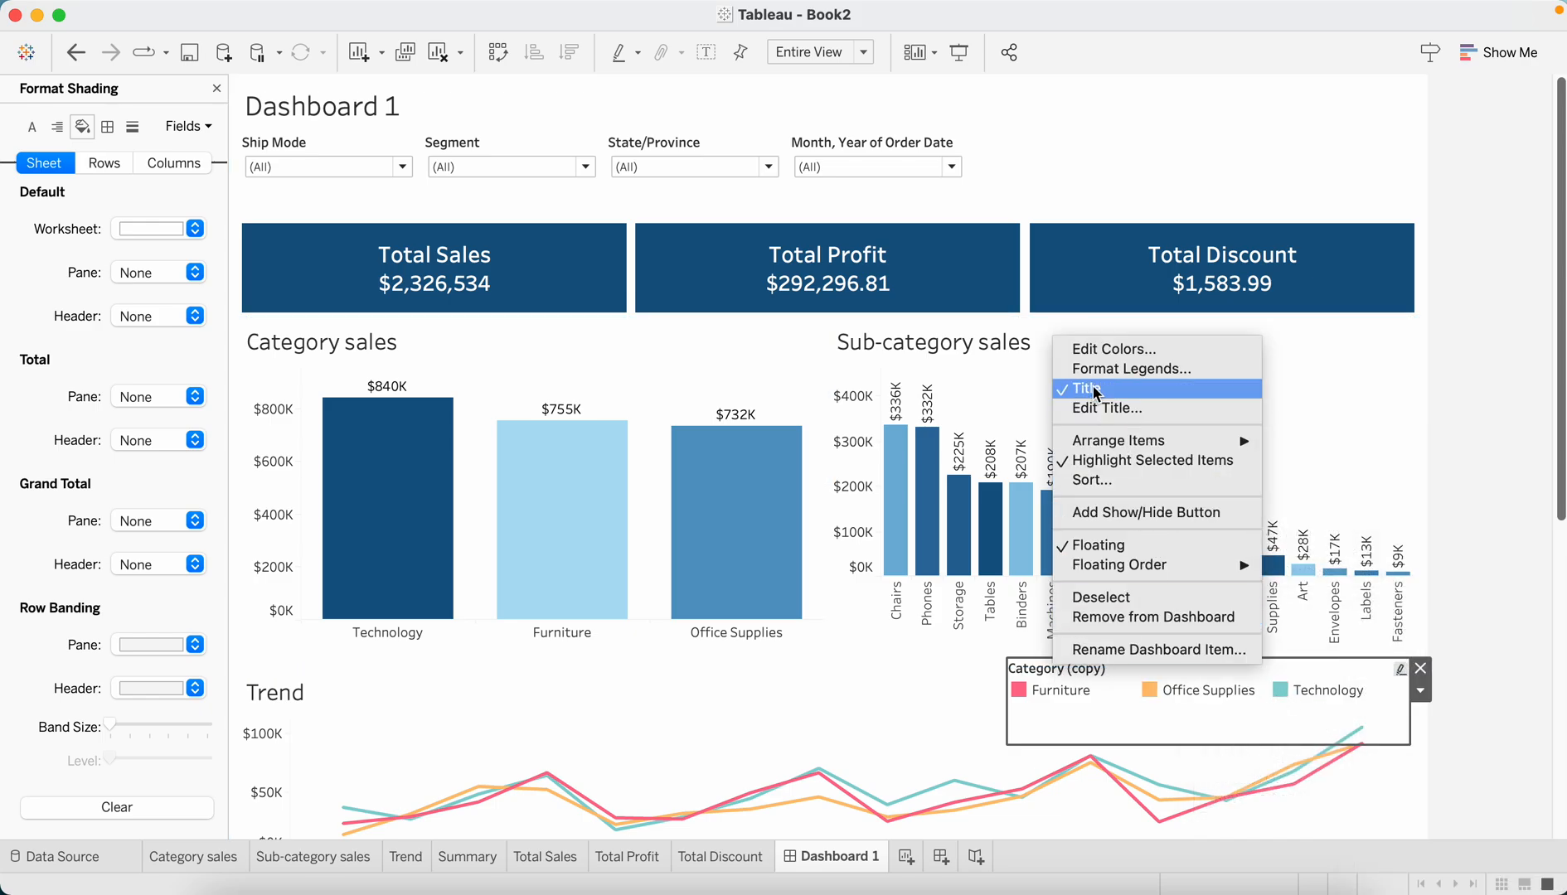
left_click(1085, 388)
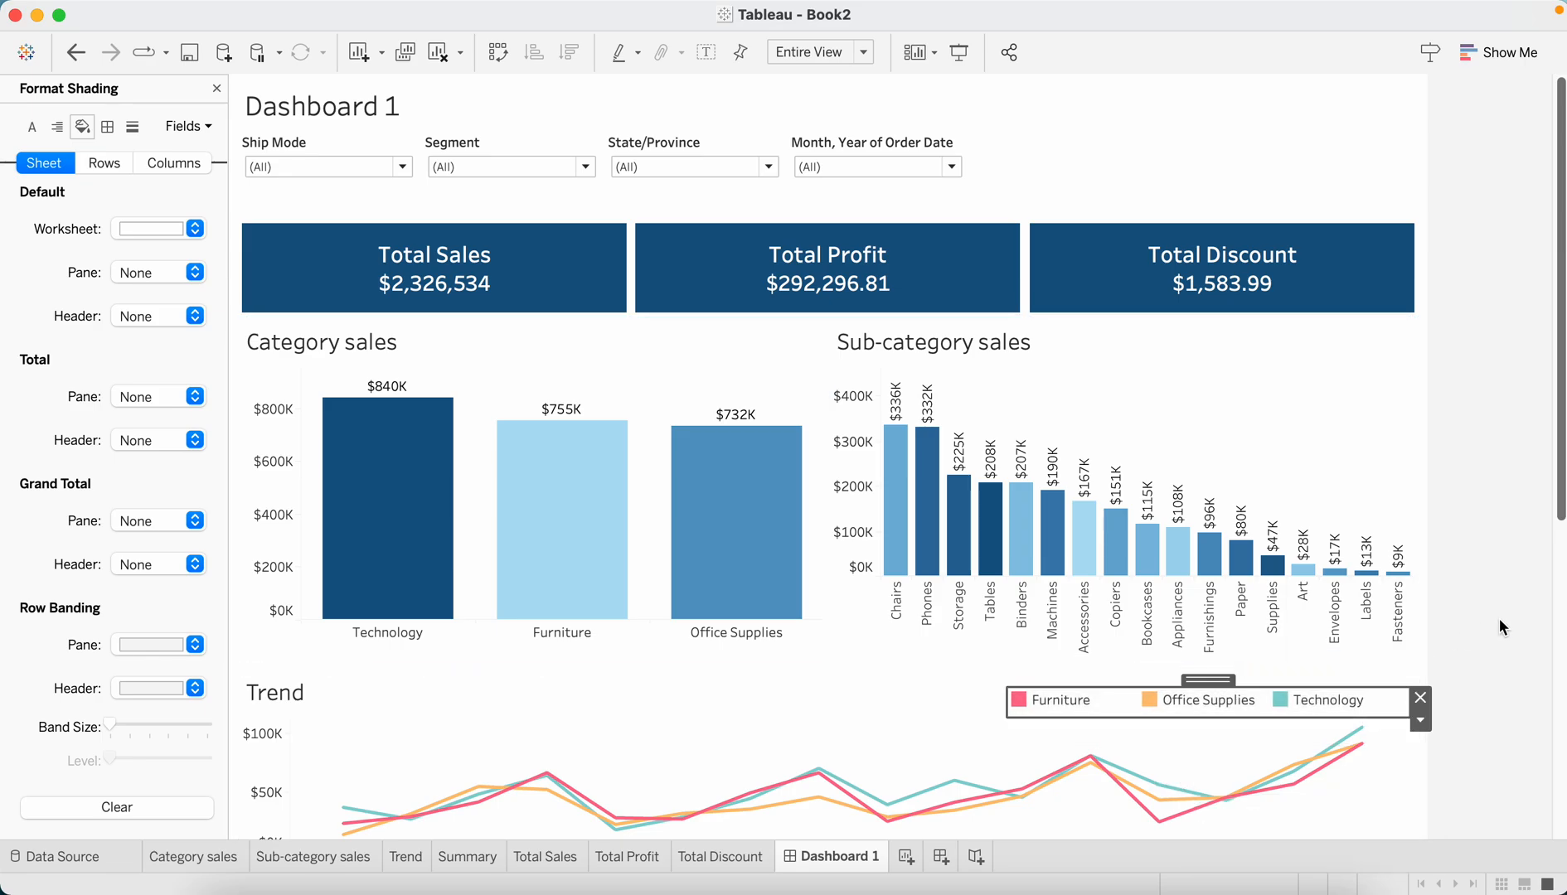
left_click(1418, 700)
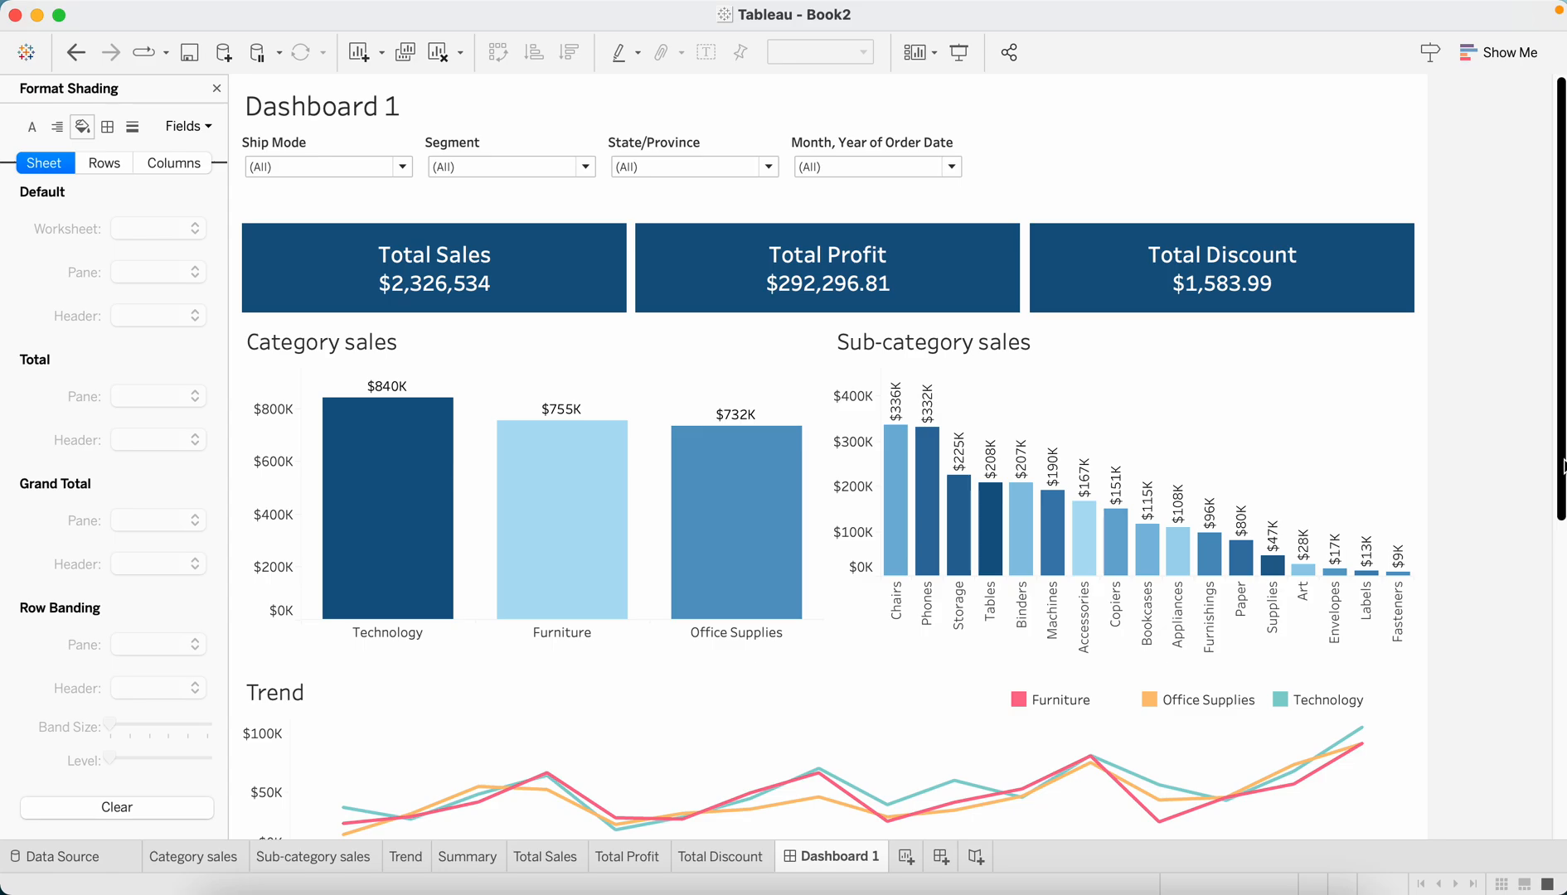
scroll("down", 3)
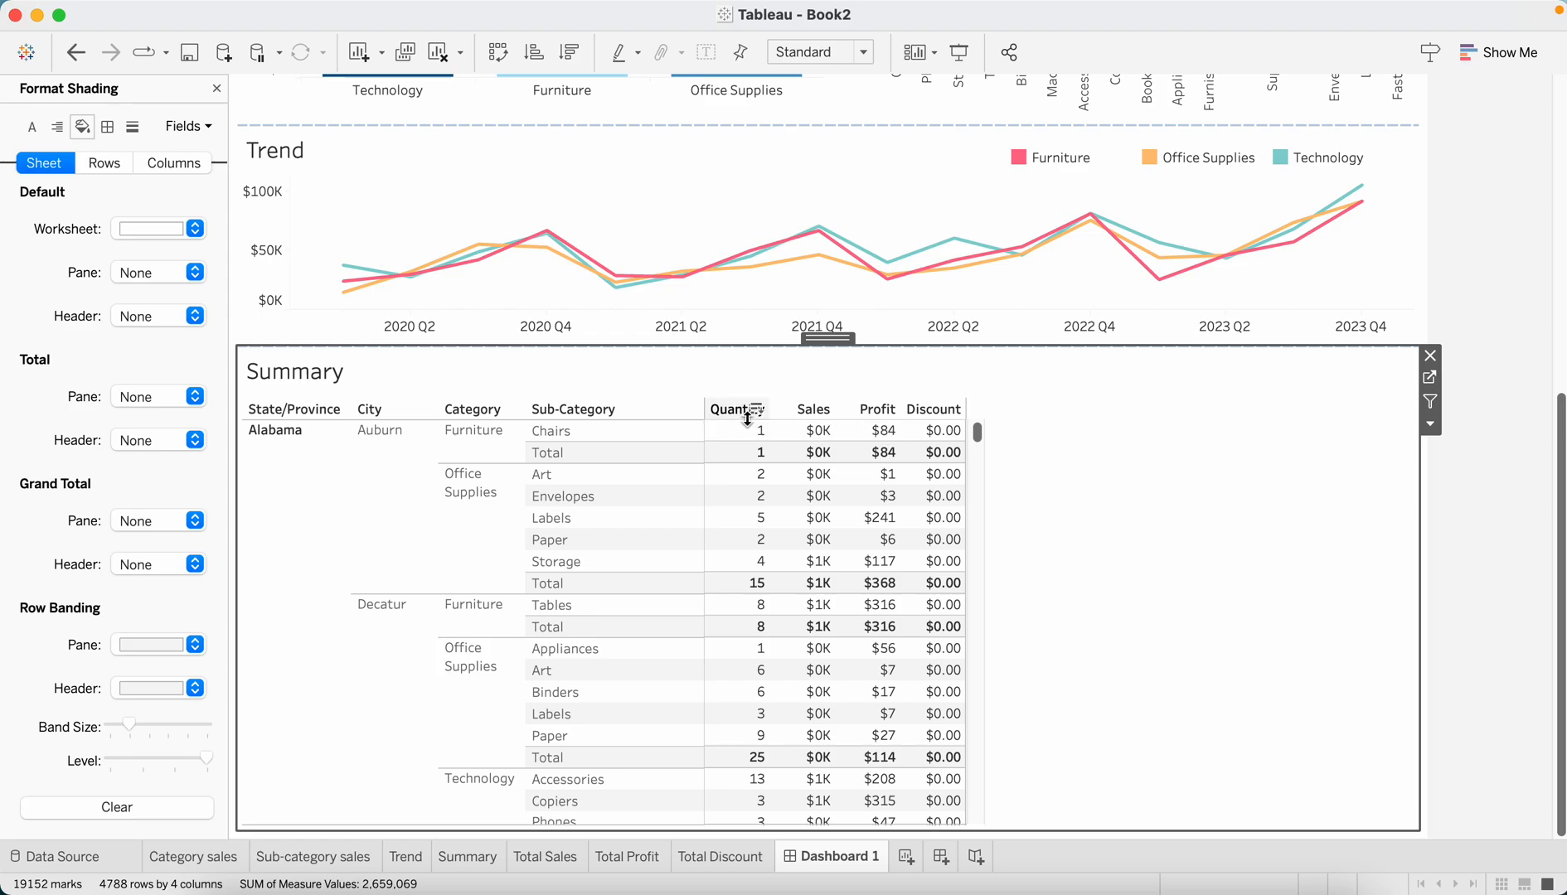
Format the Summary table so pane and header values are horizontally centred
left_click(736, 496)
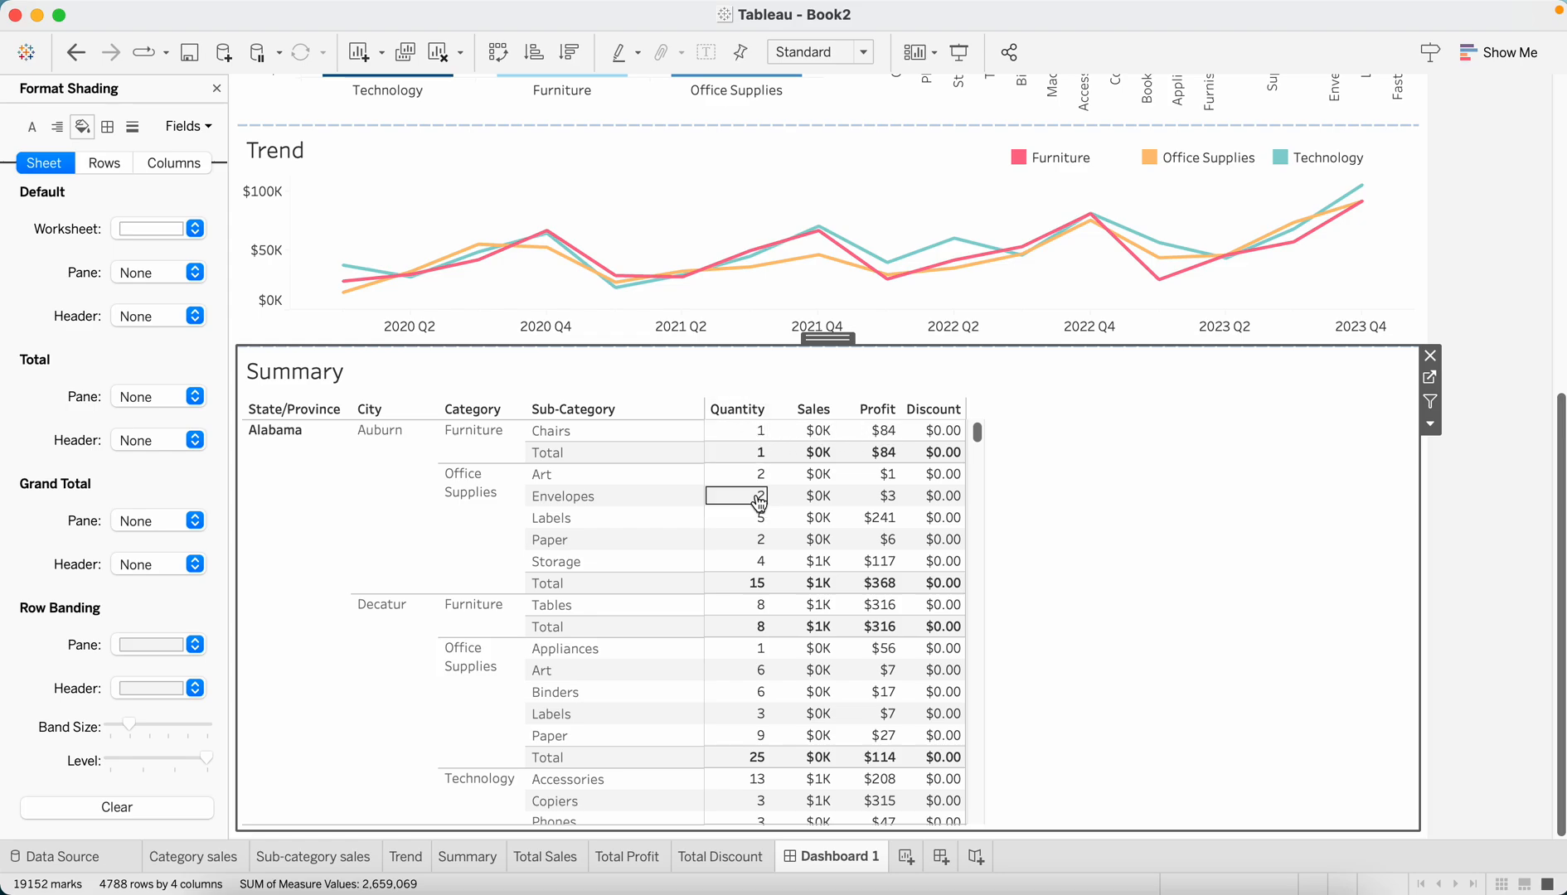
left_click(737, 432)
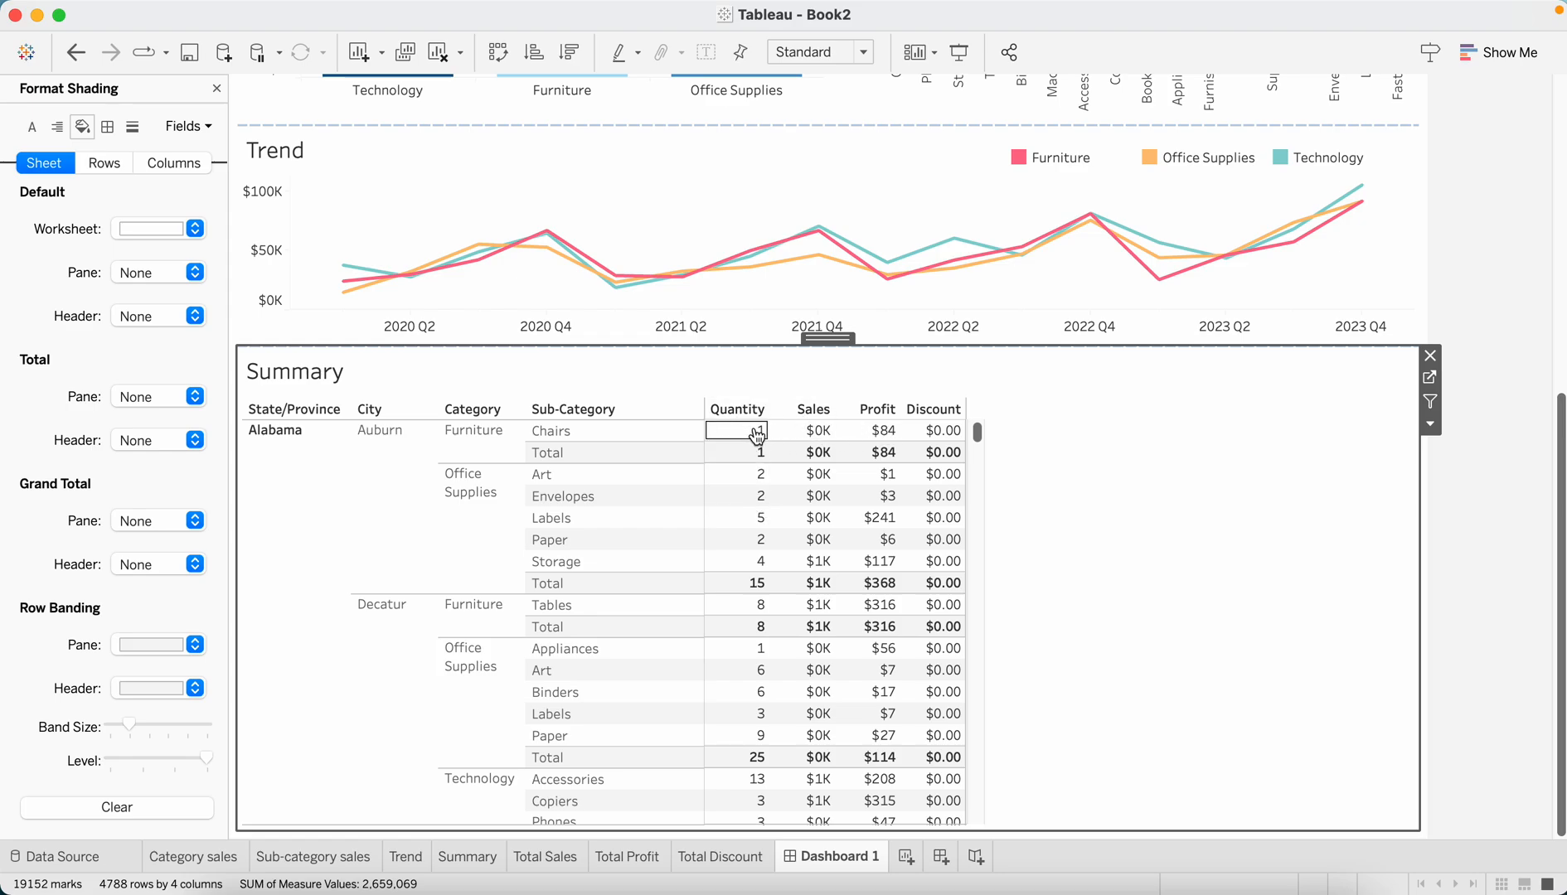
mouse_move(741, 439)
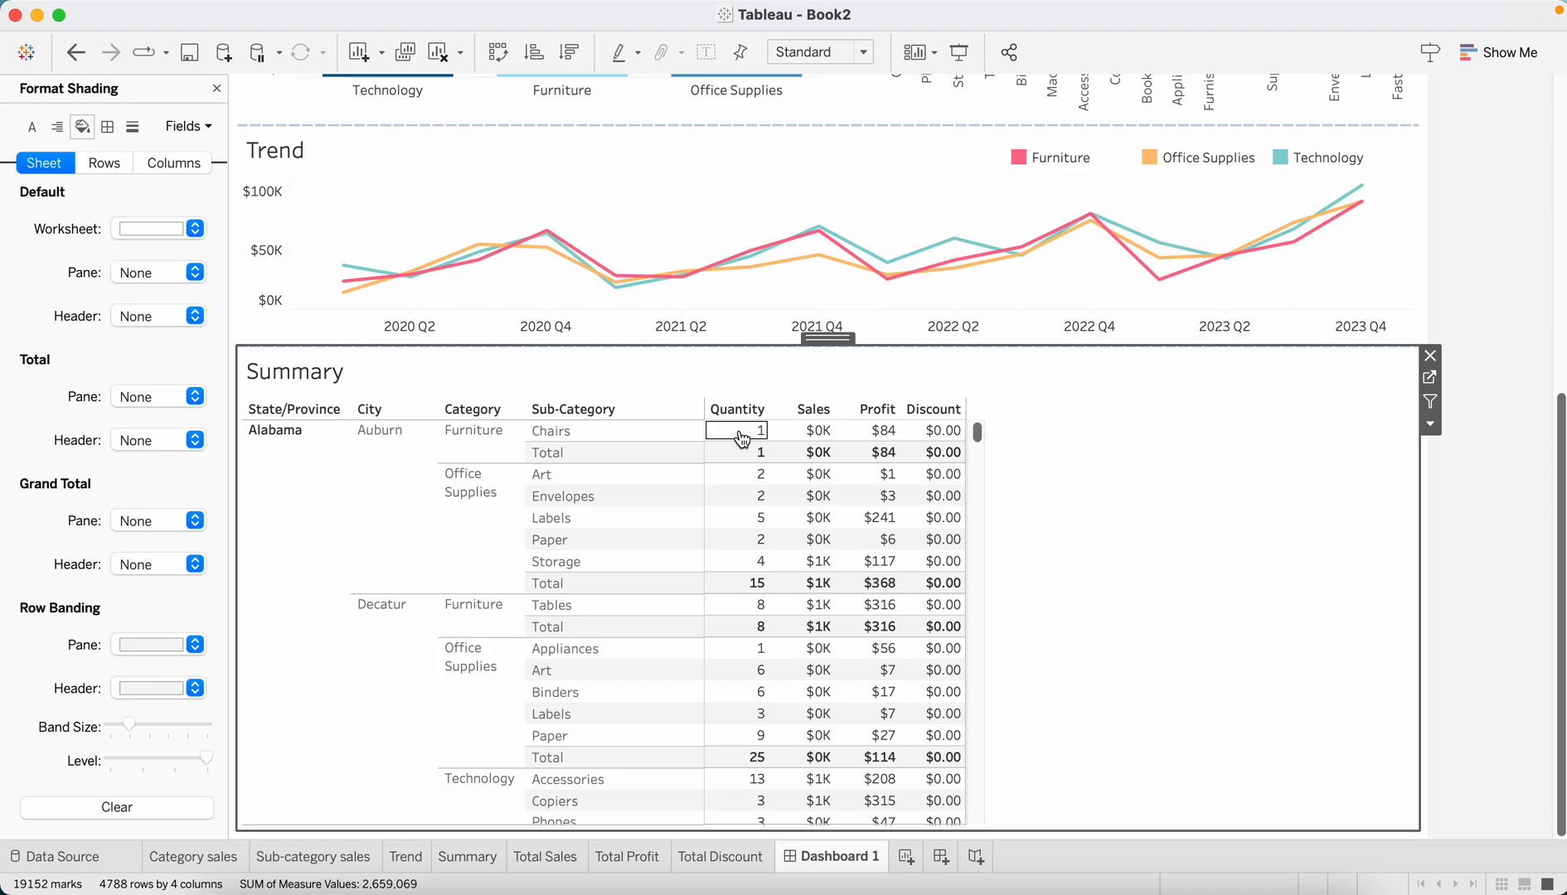
right_click(738, 430)
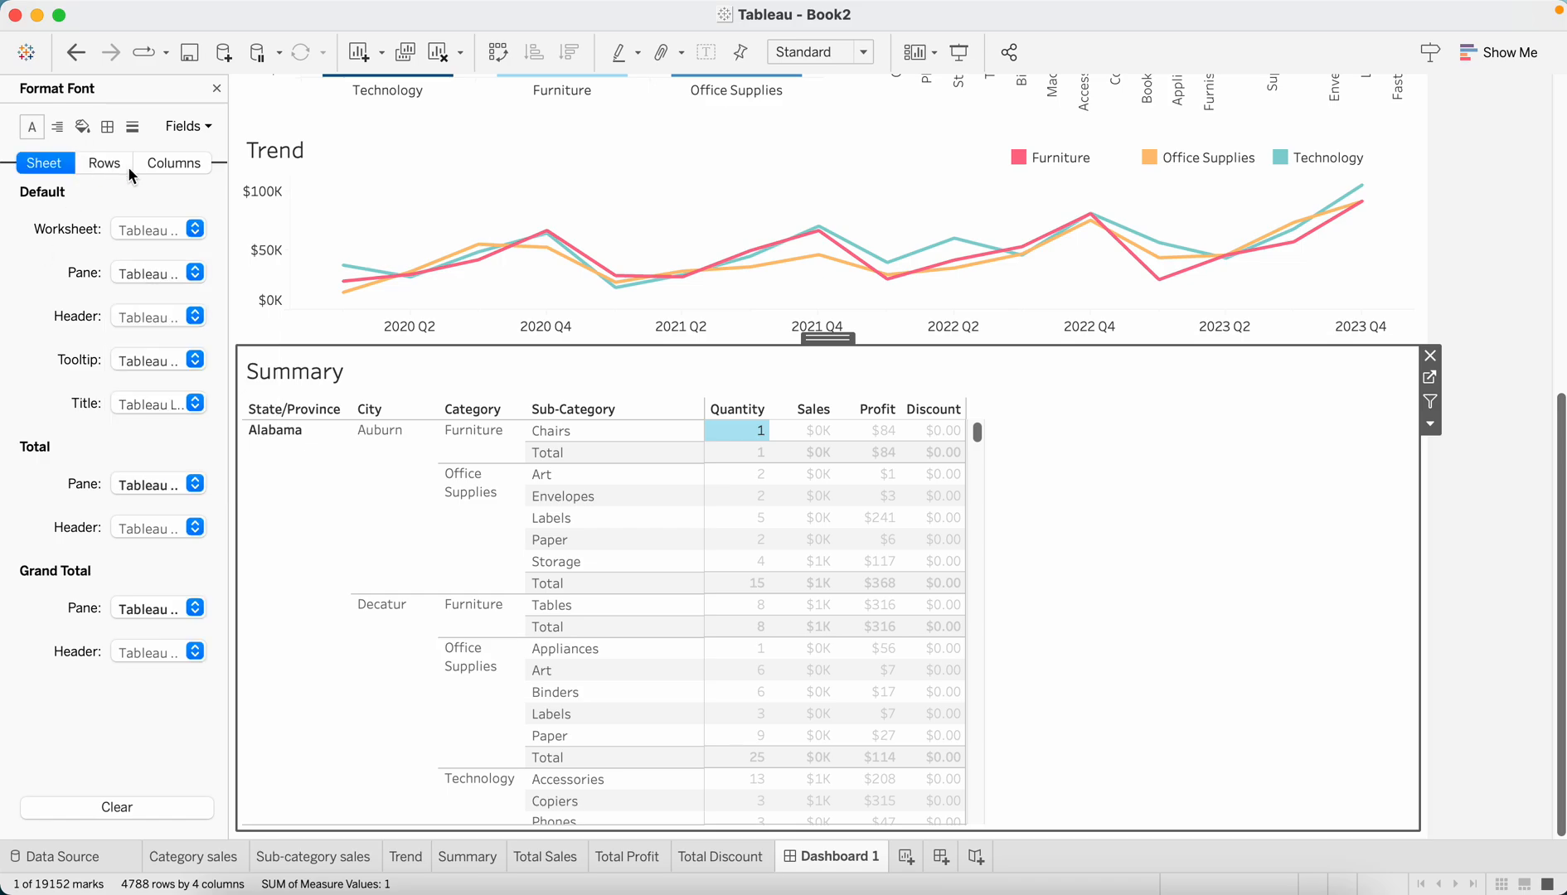
left_click(194, 273)
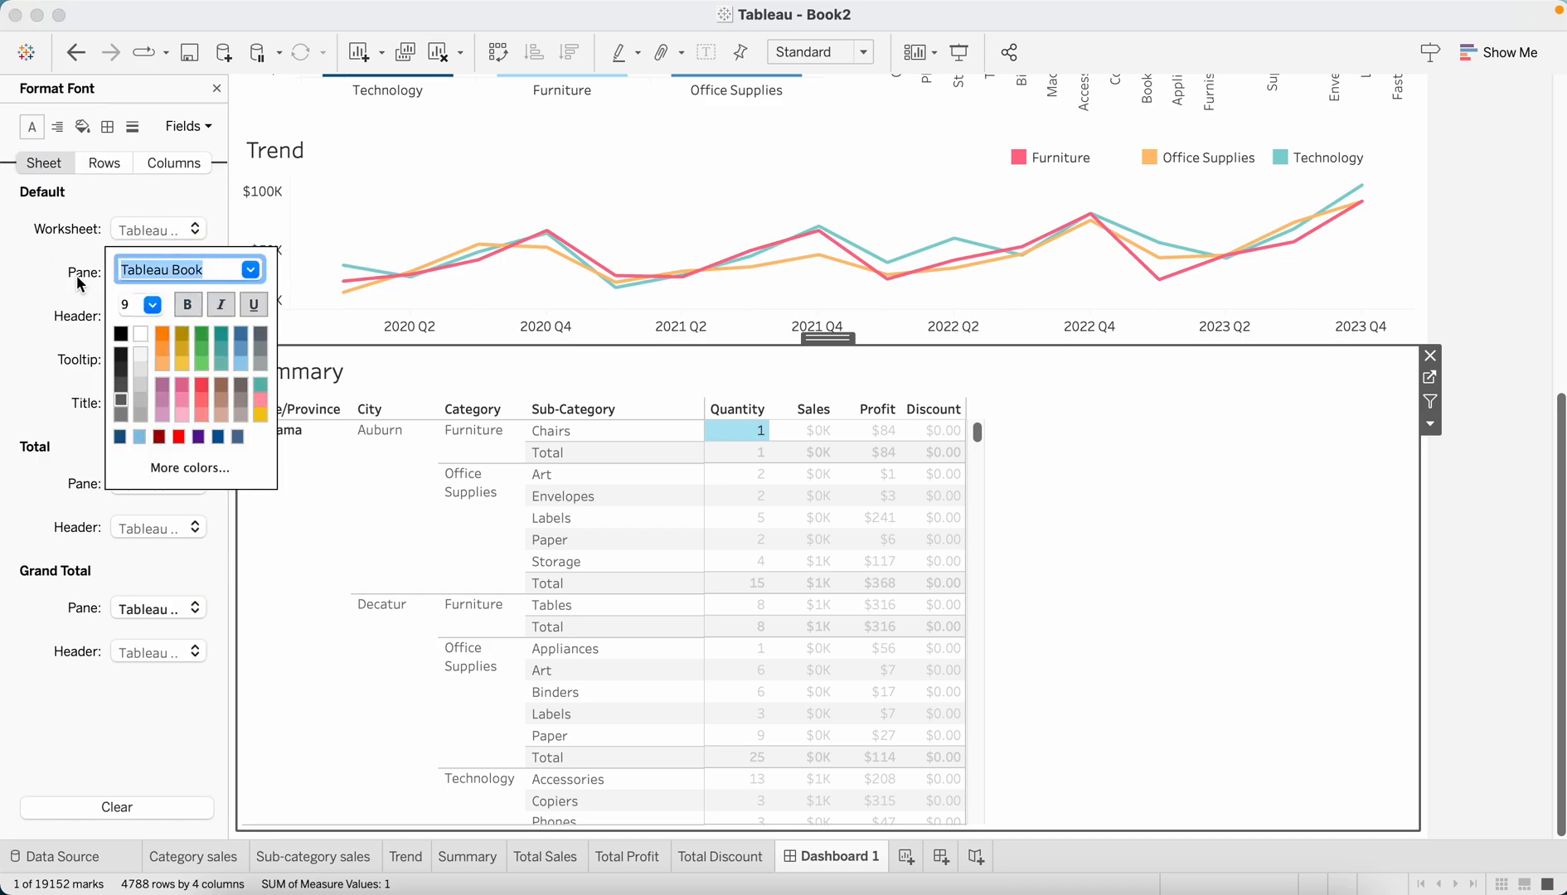
left_click(56, 127)
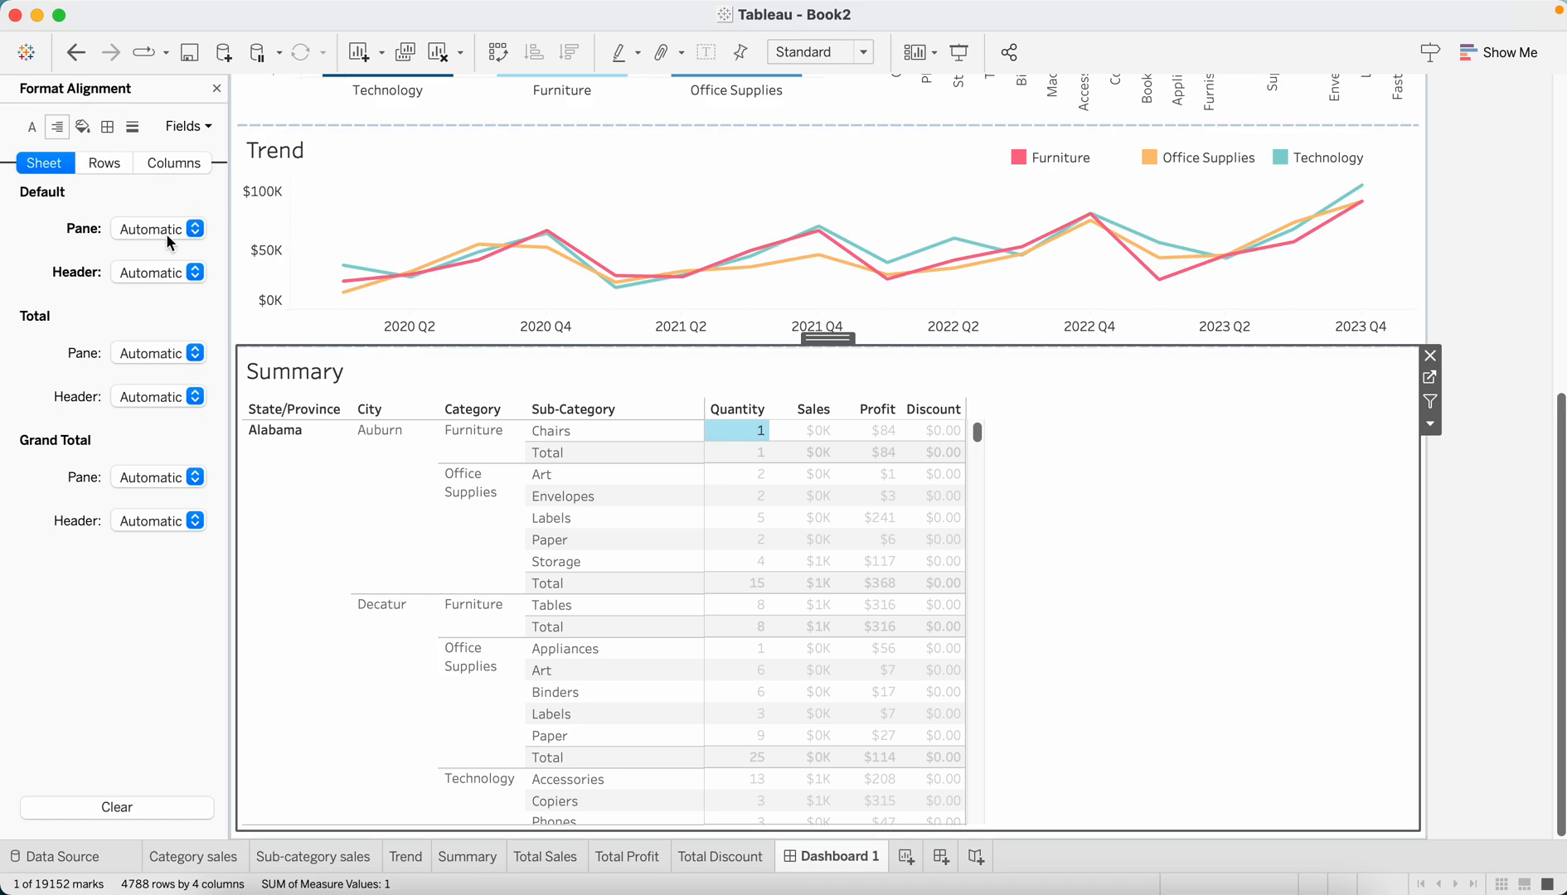
left_click(153, 227)
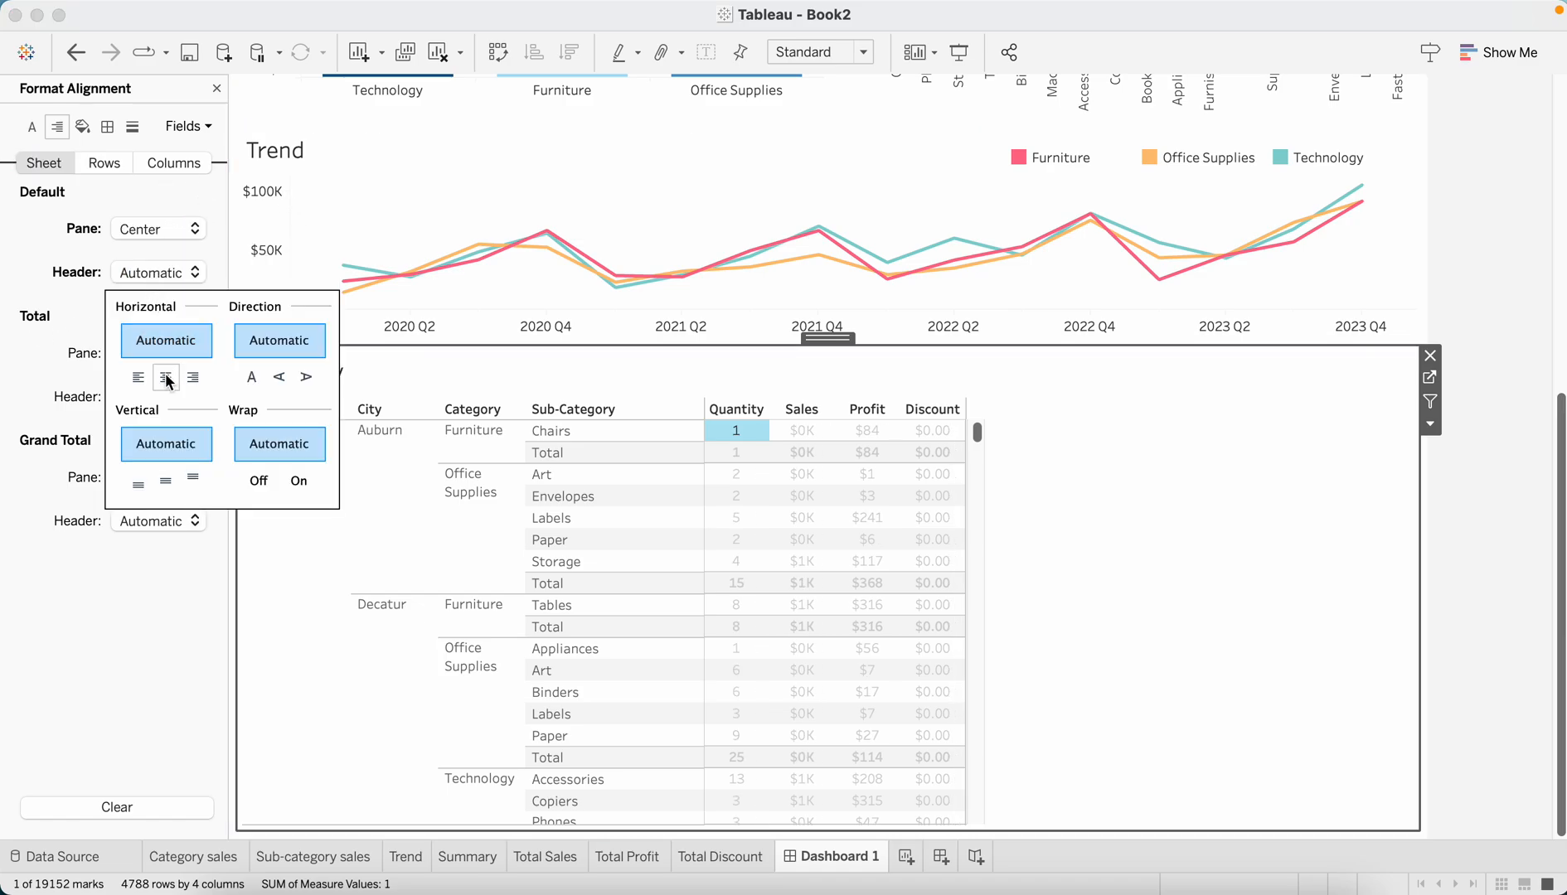
left_click(164, 377)
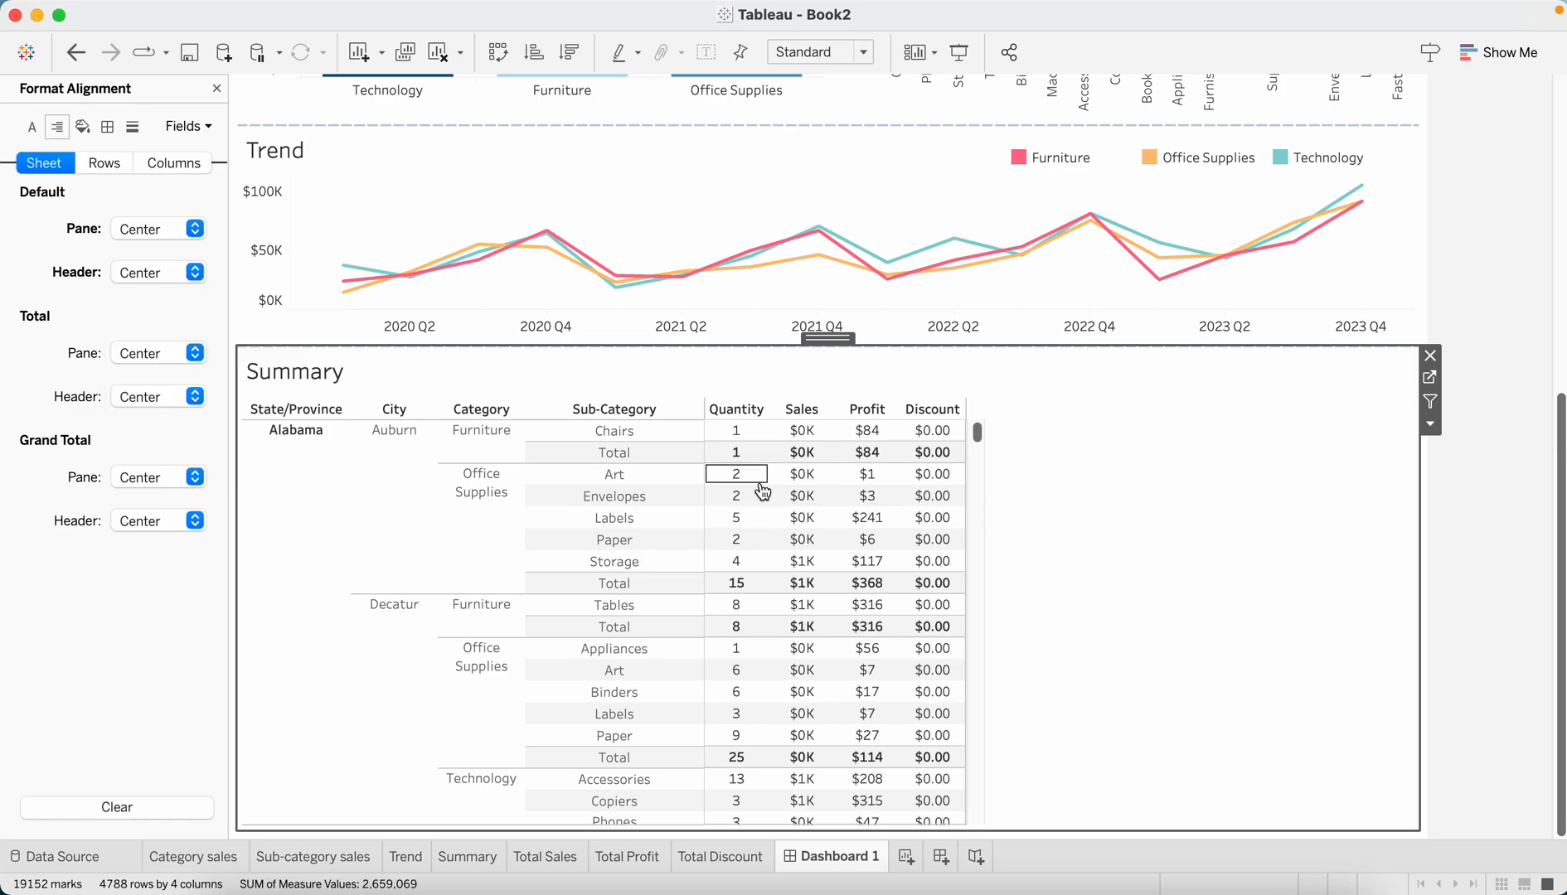
mouse_move(1322, 505)
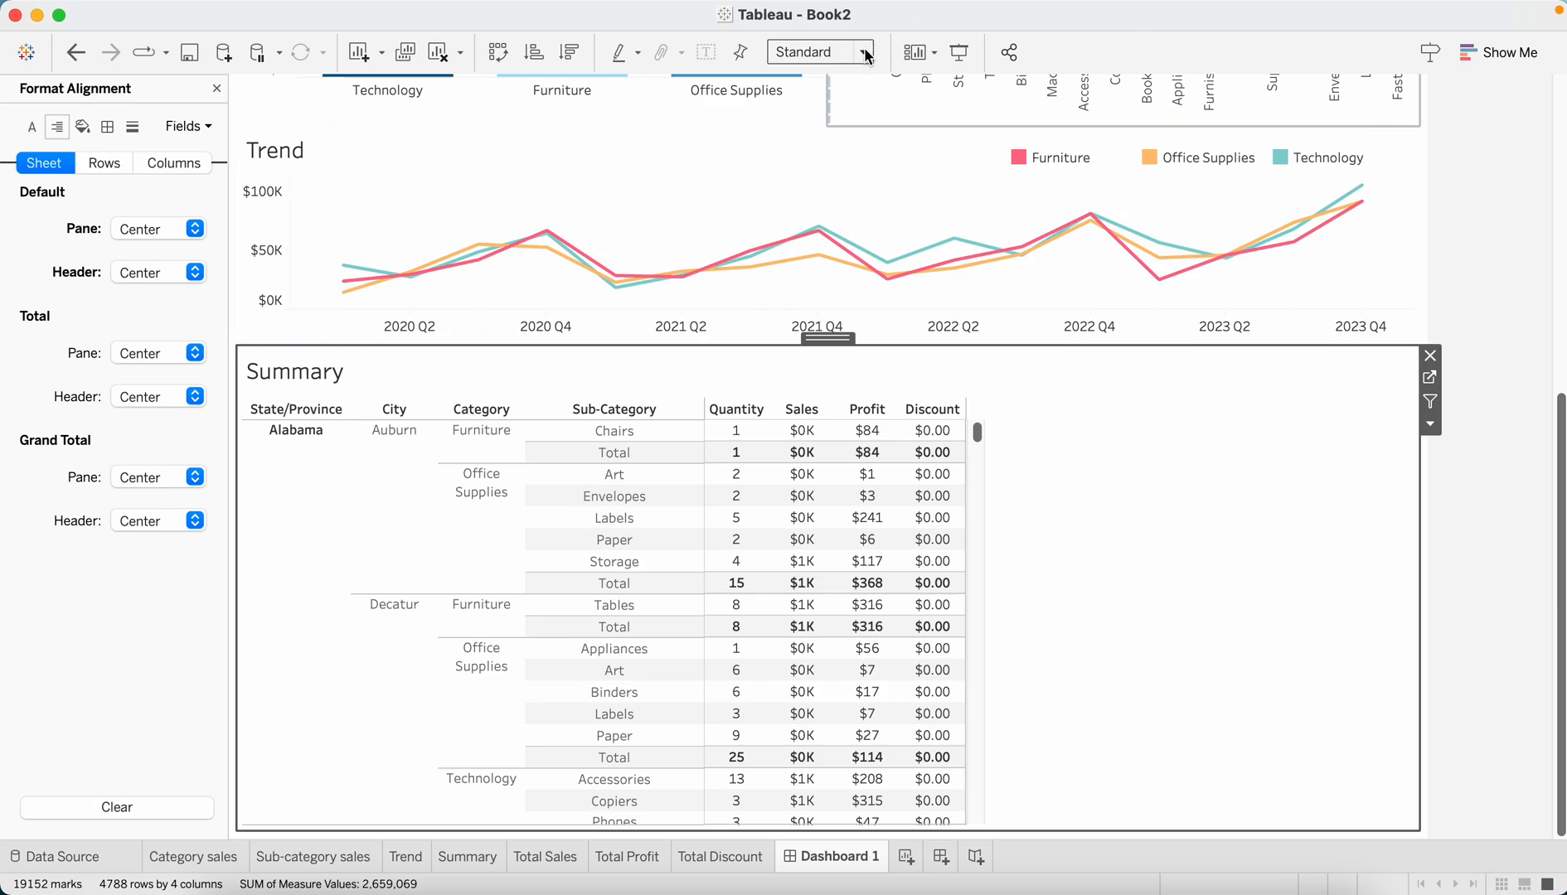
Change the Summary table's Fit setting from Standard to Fit Width
left_click(863, 52)
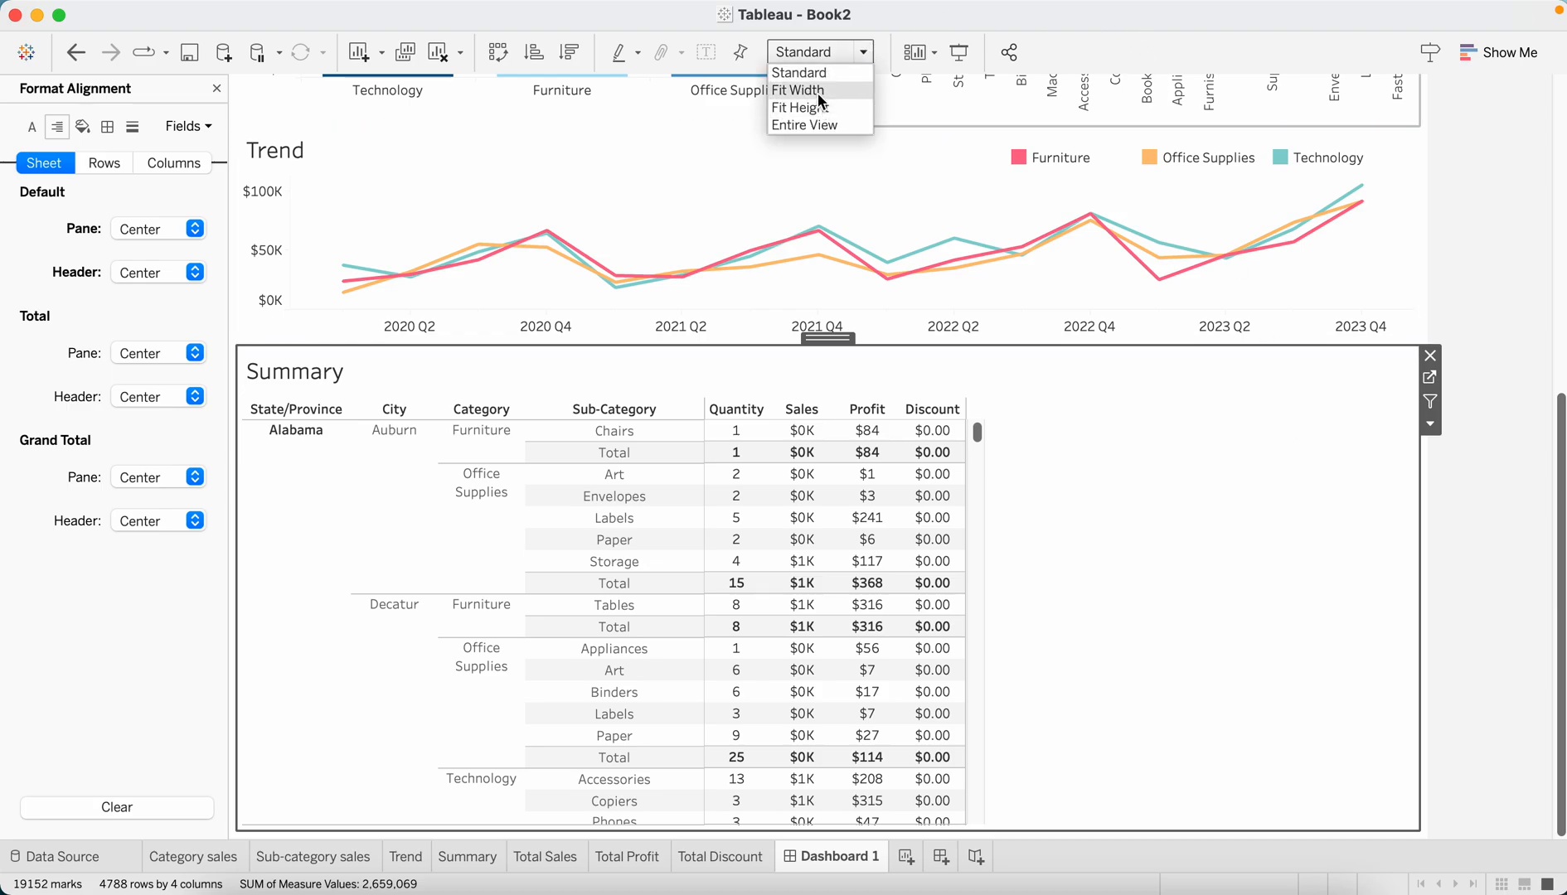
left_click(798, 90)
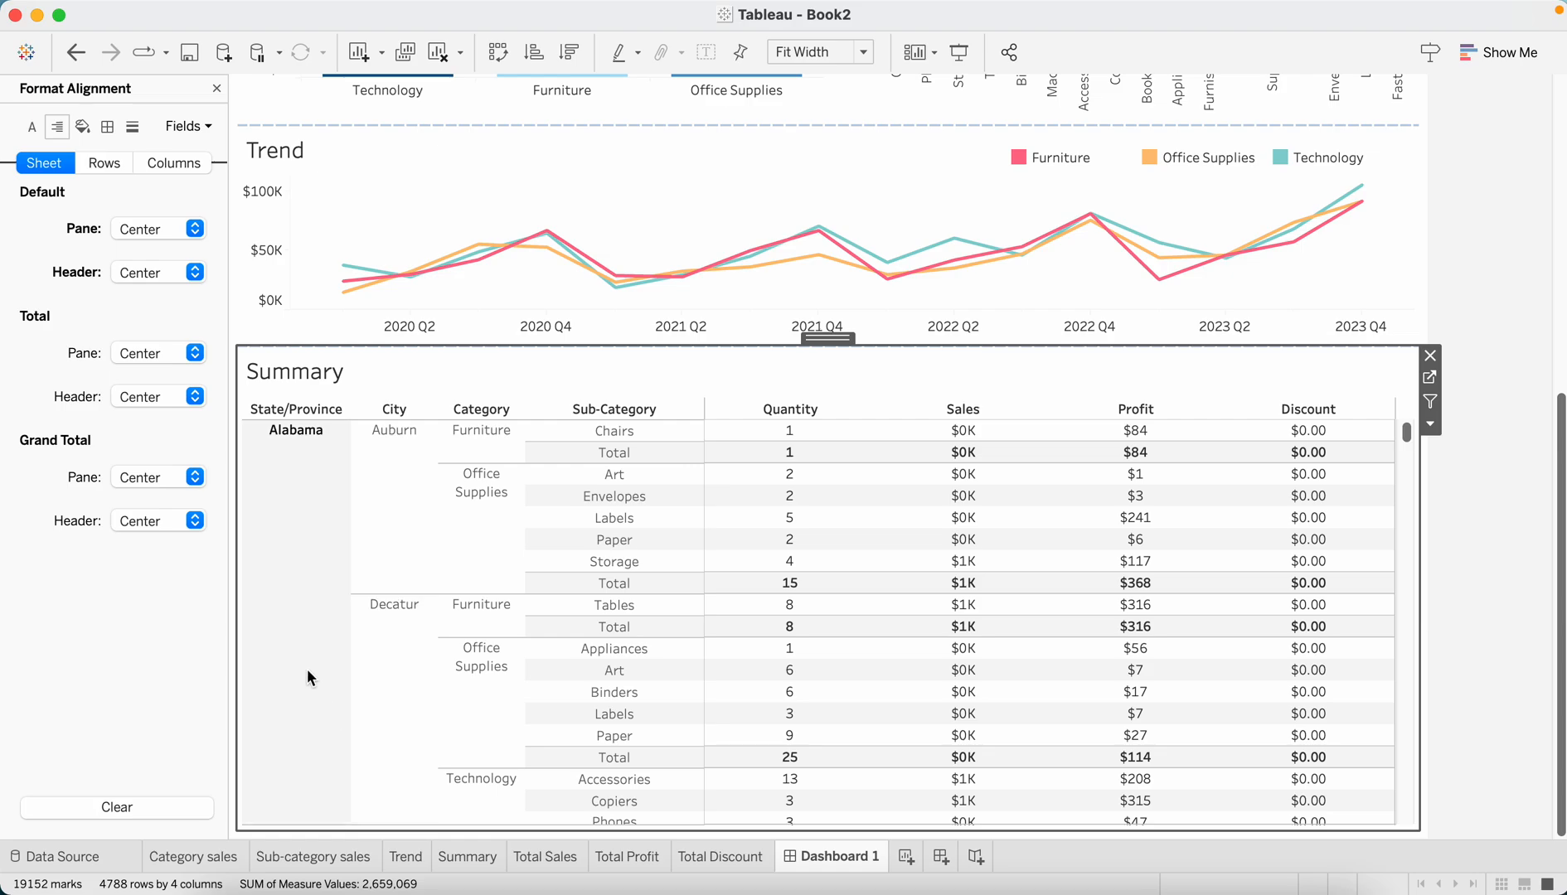
left_click(1134, 625)
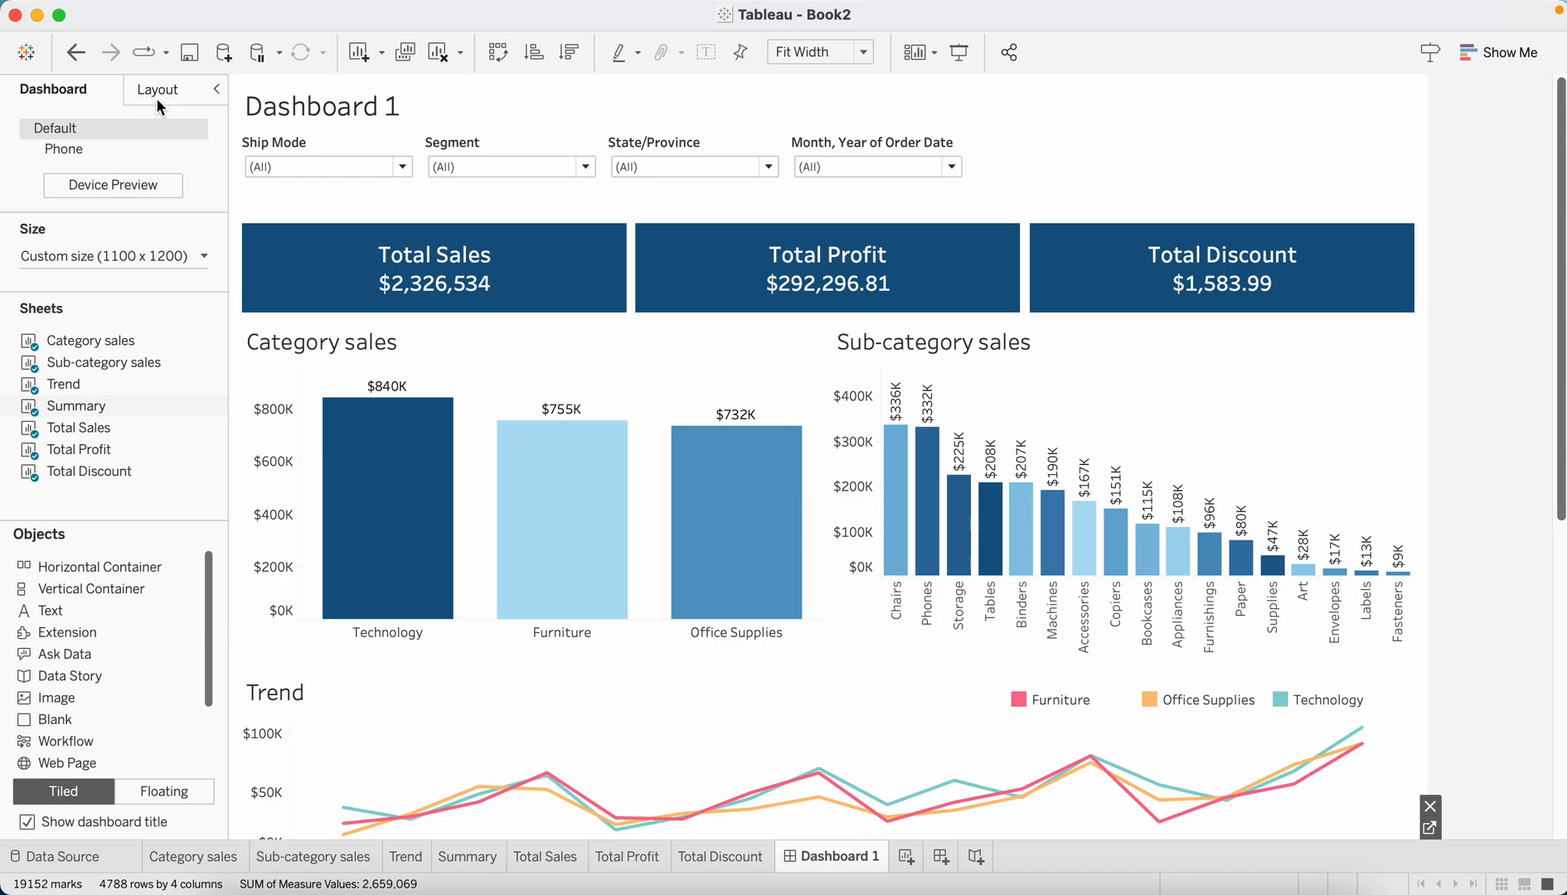
In Layout, give the Total Sales tile unequal outer padding with 24 on the left
left_click(158, 89)
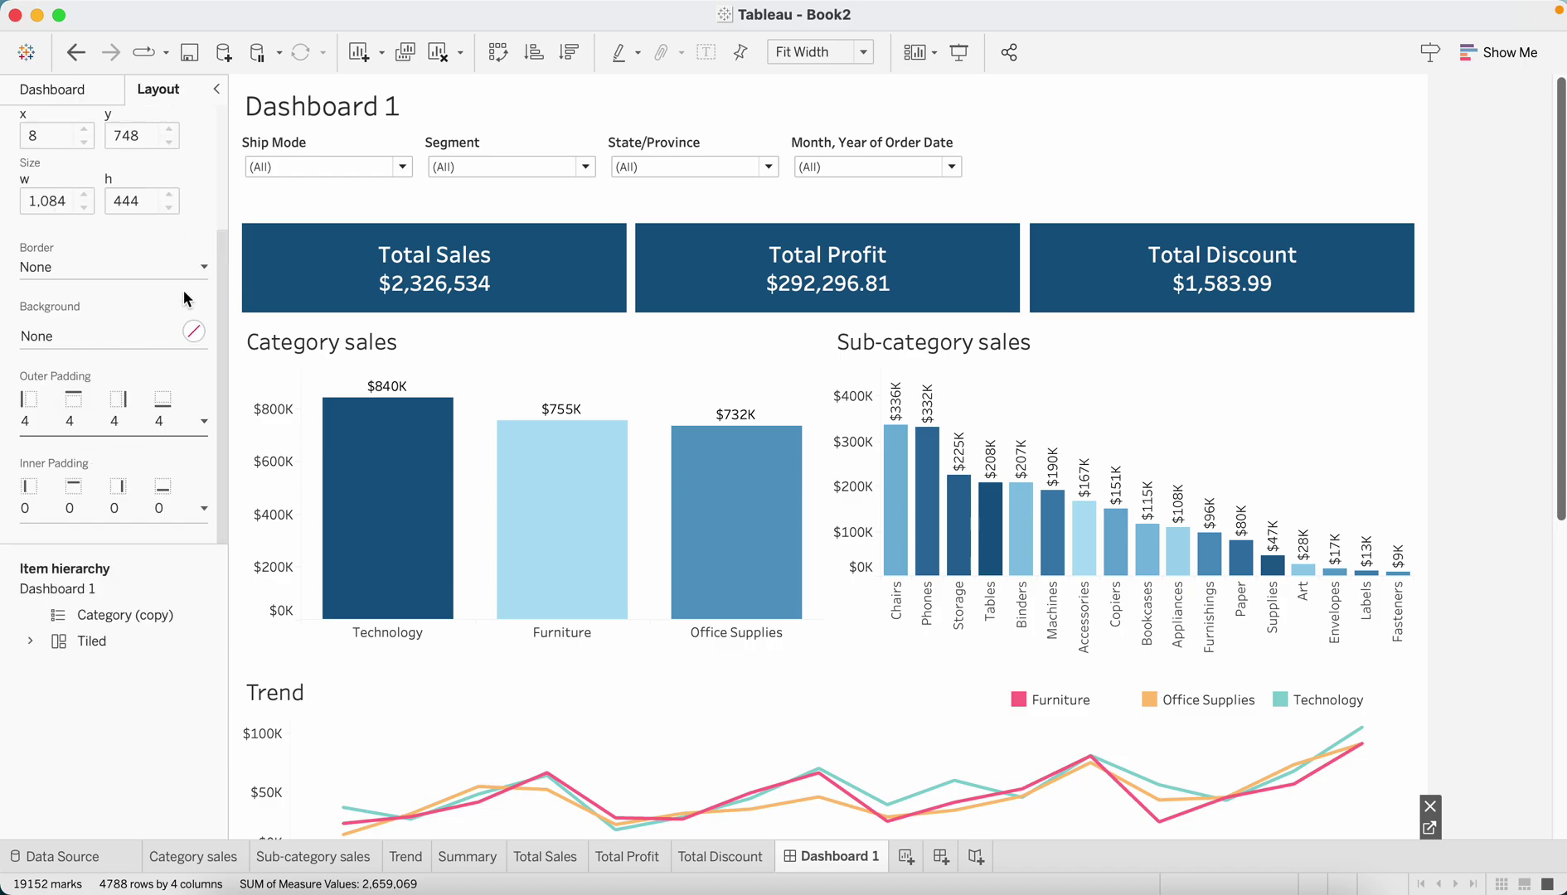
mouse_move(221, 227)
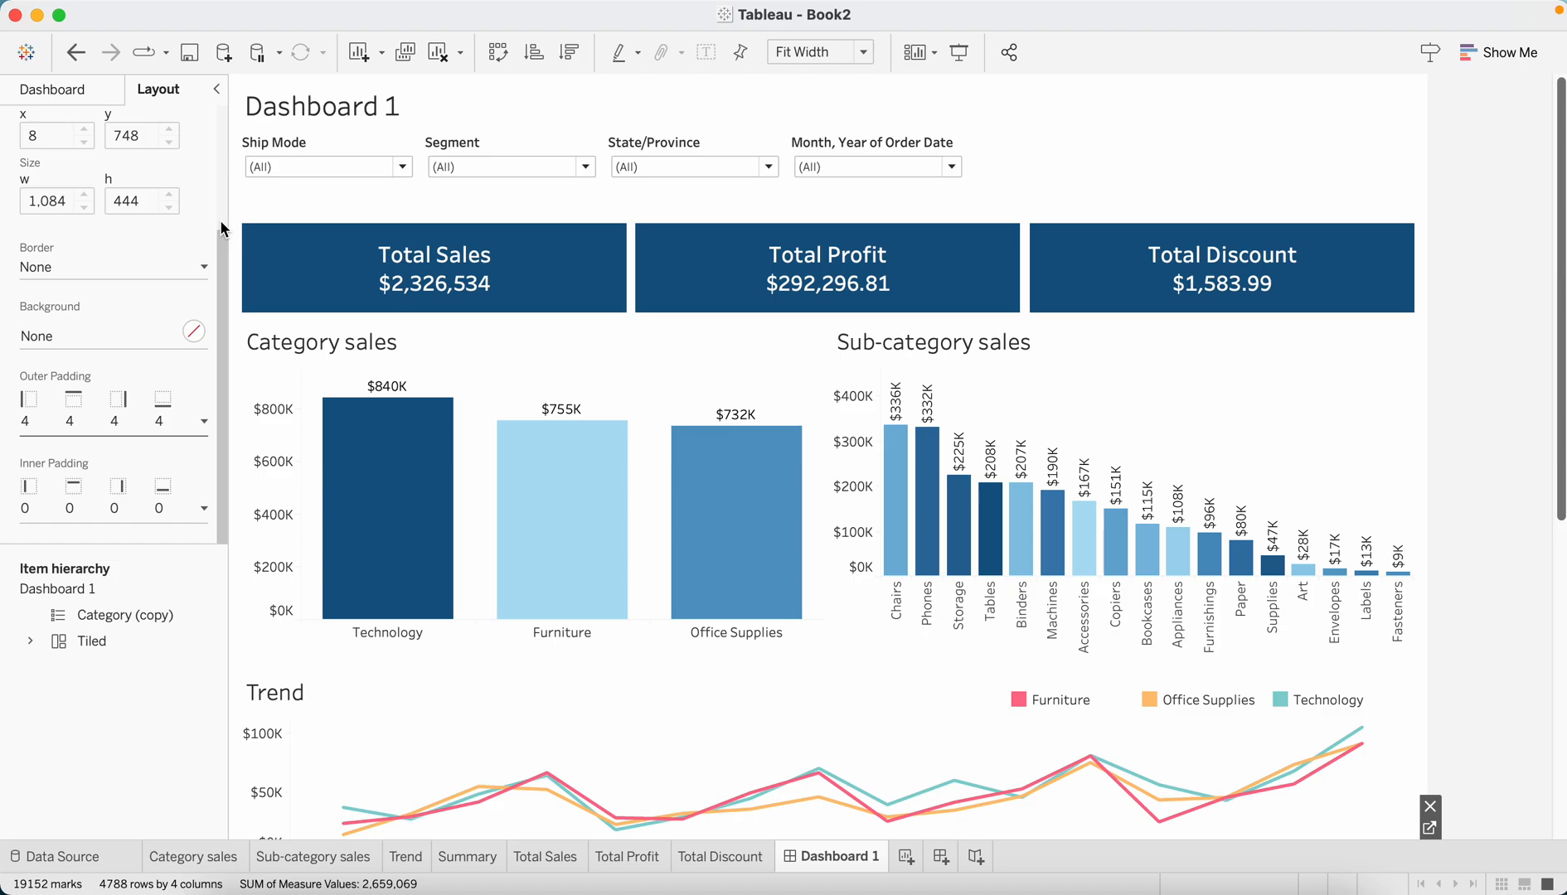
left_click(433, 267)
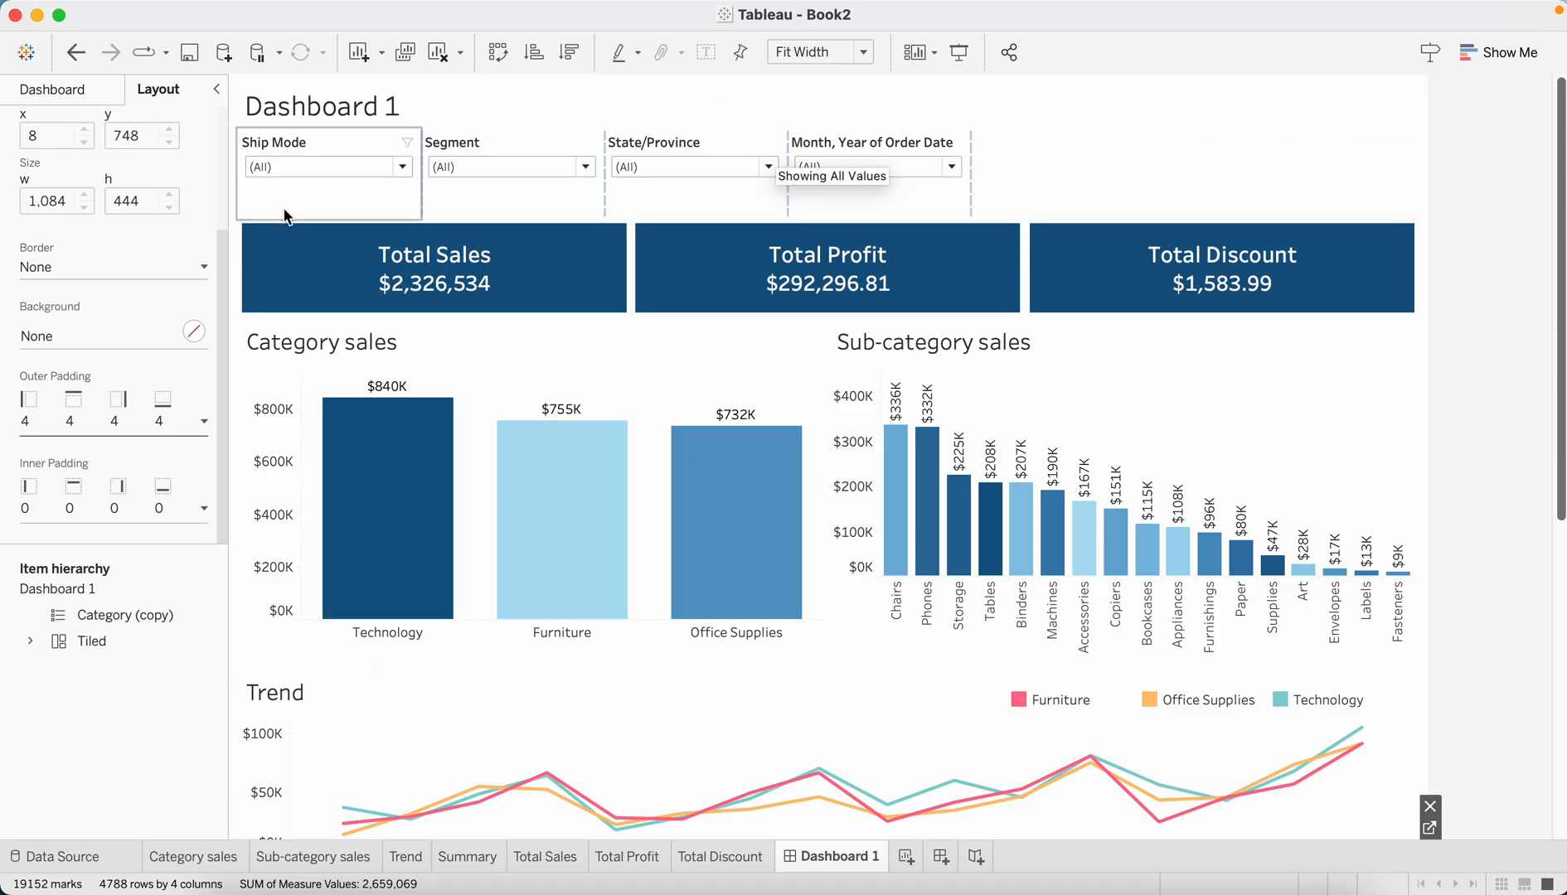
left_click(433, 268)
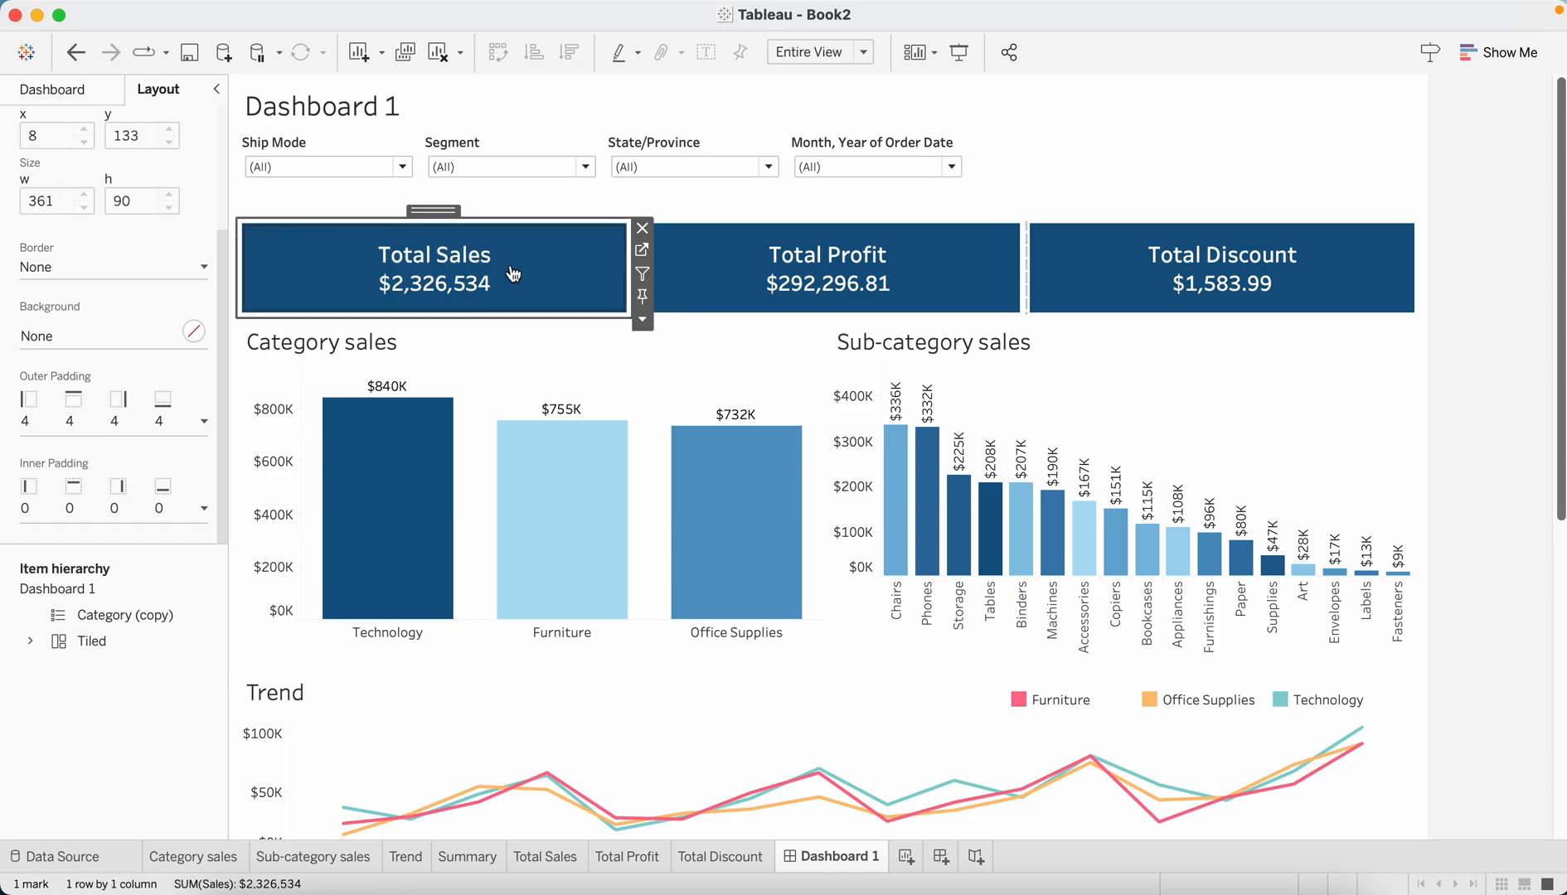
mouse_move(32, 403)
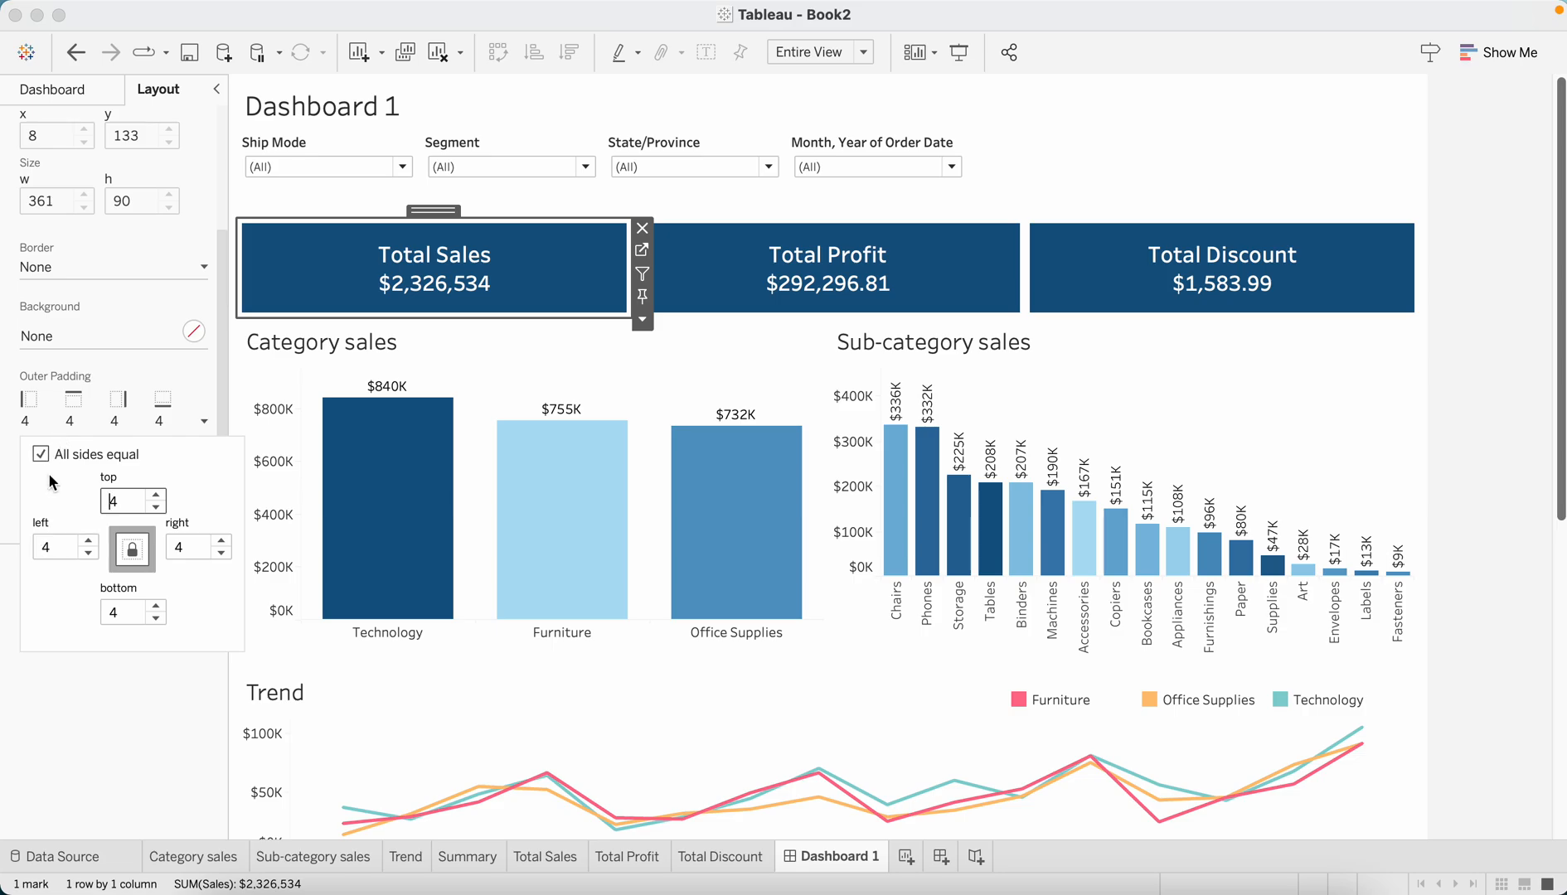
left_click(41, 454)
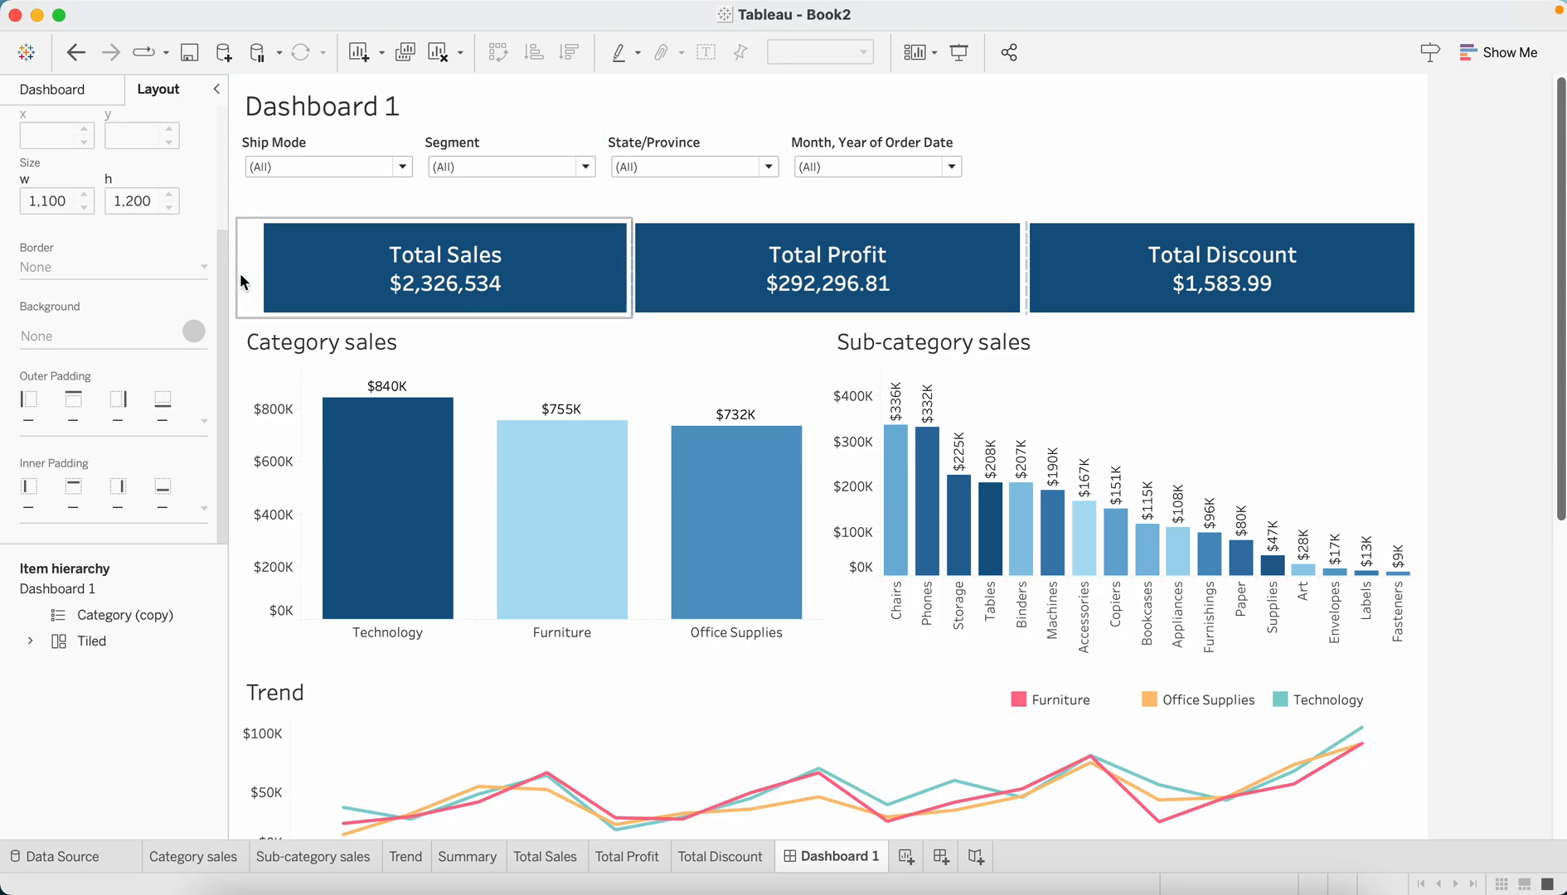
Give the Total Discount tile unequal outer padding with 24 on the right
left_click(1219, 267)
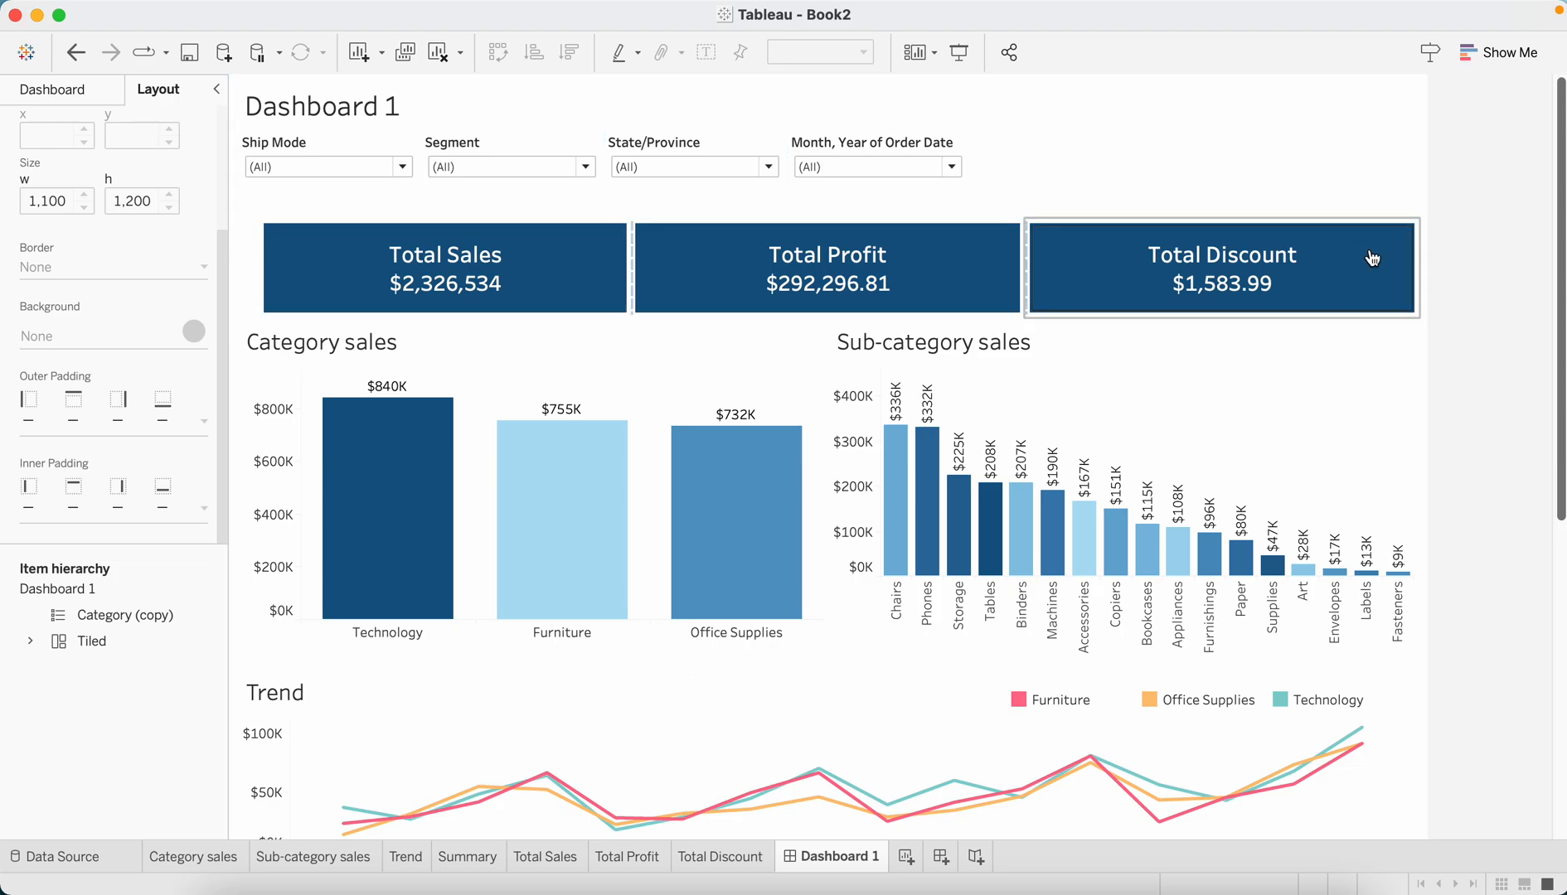
left_click(1218, 268)
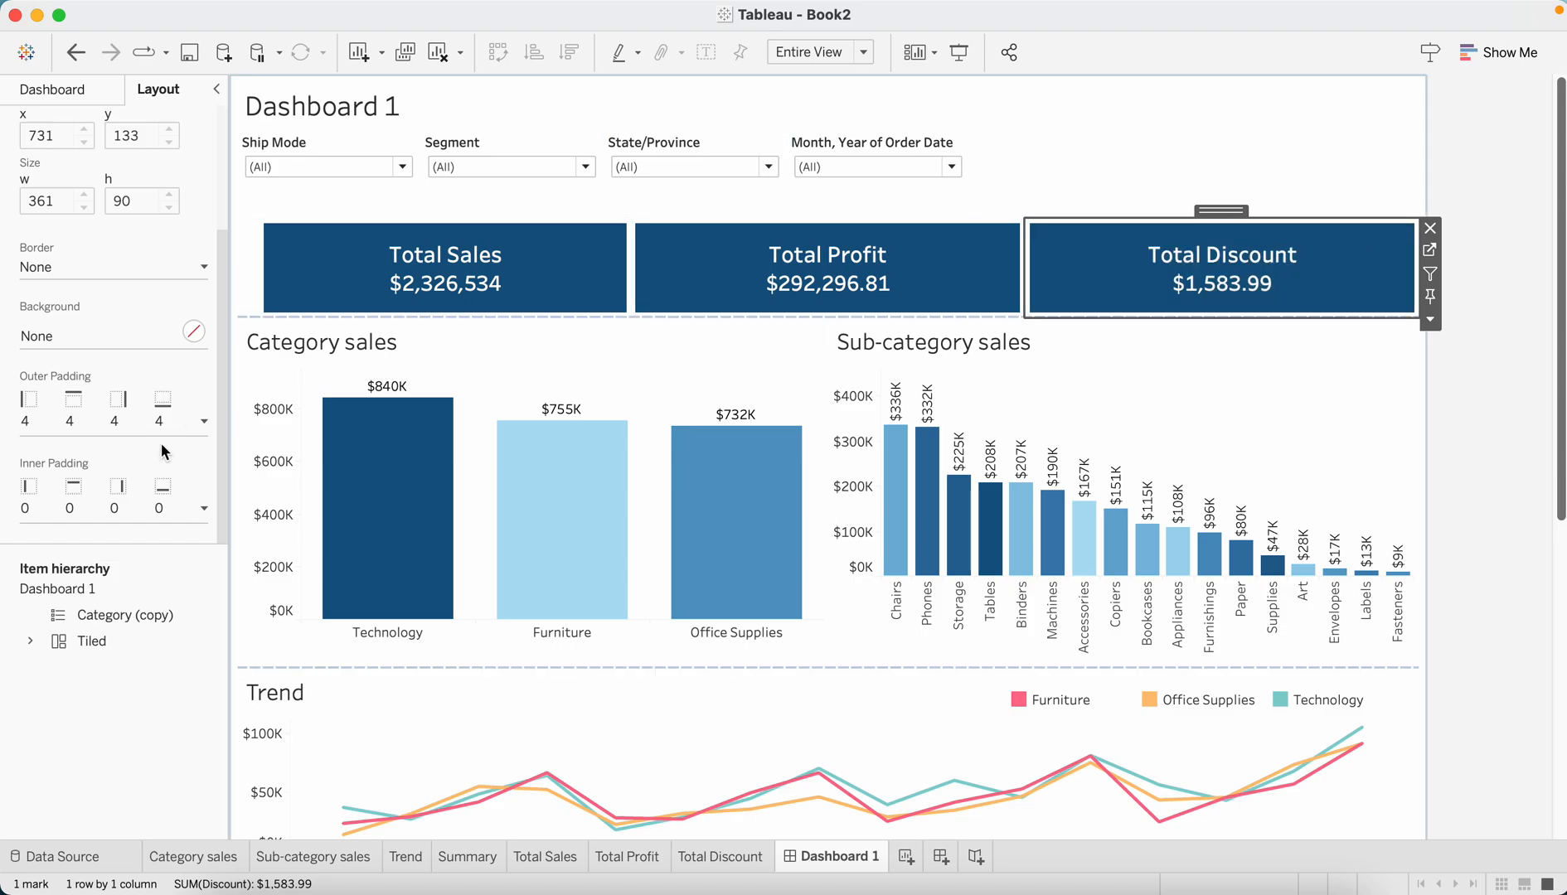
left_click(201, 421)
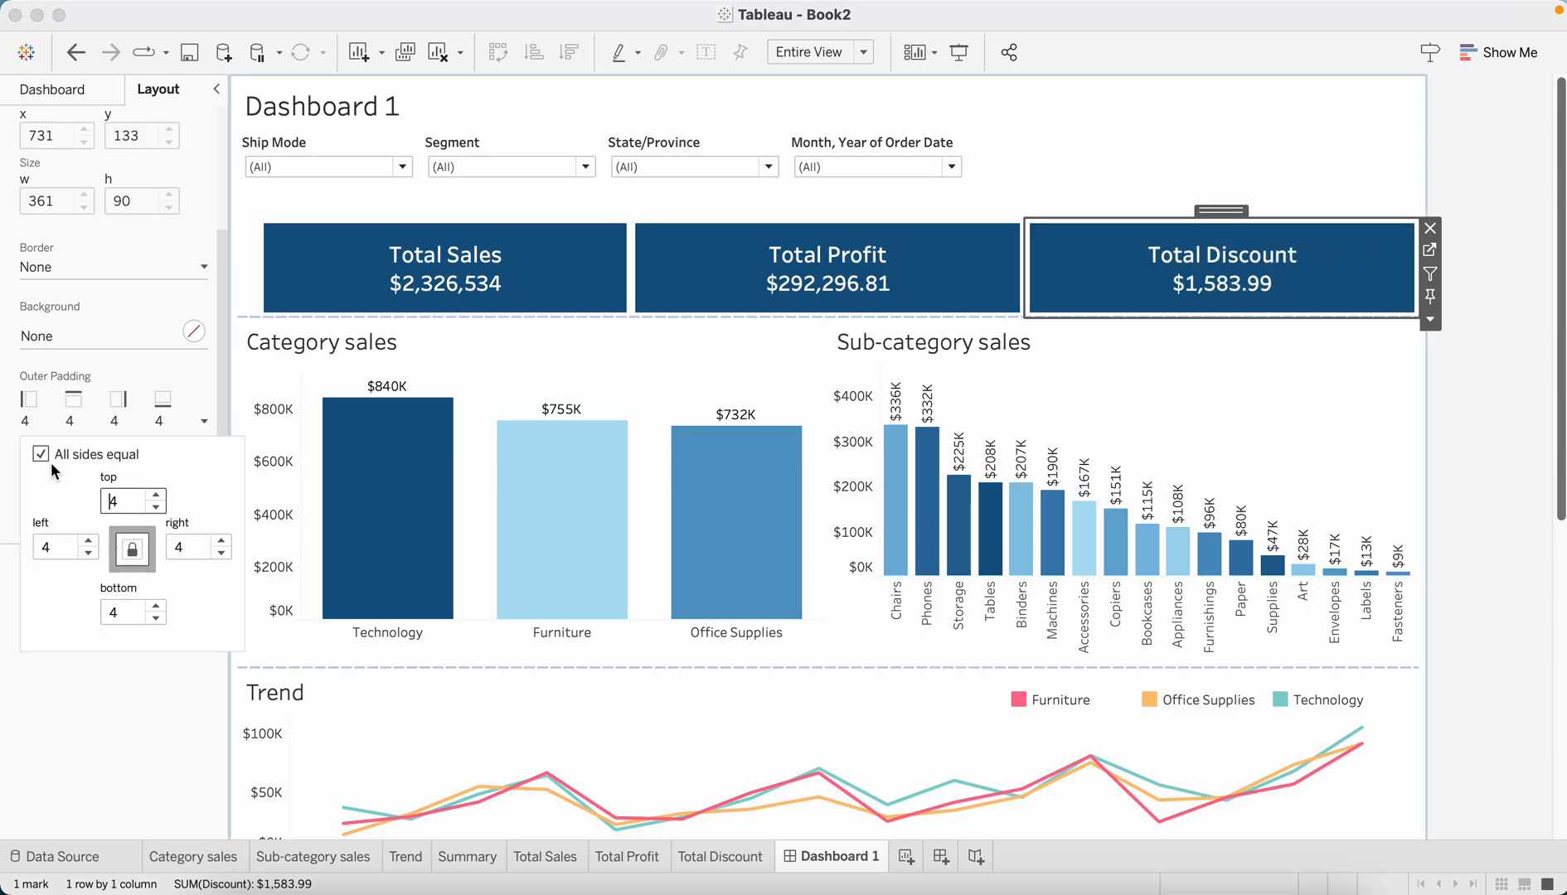
left_click(42, 454)
type("24")
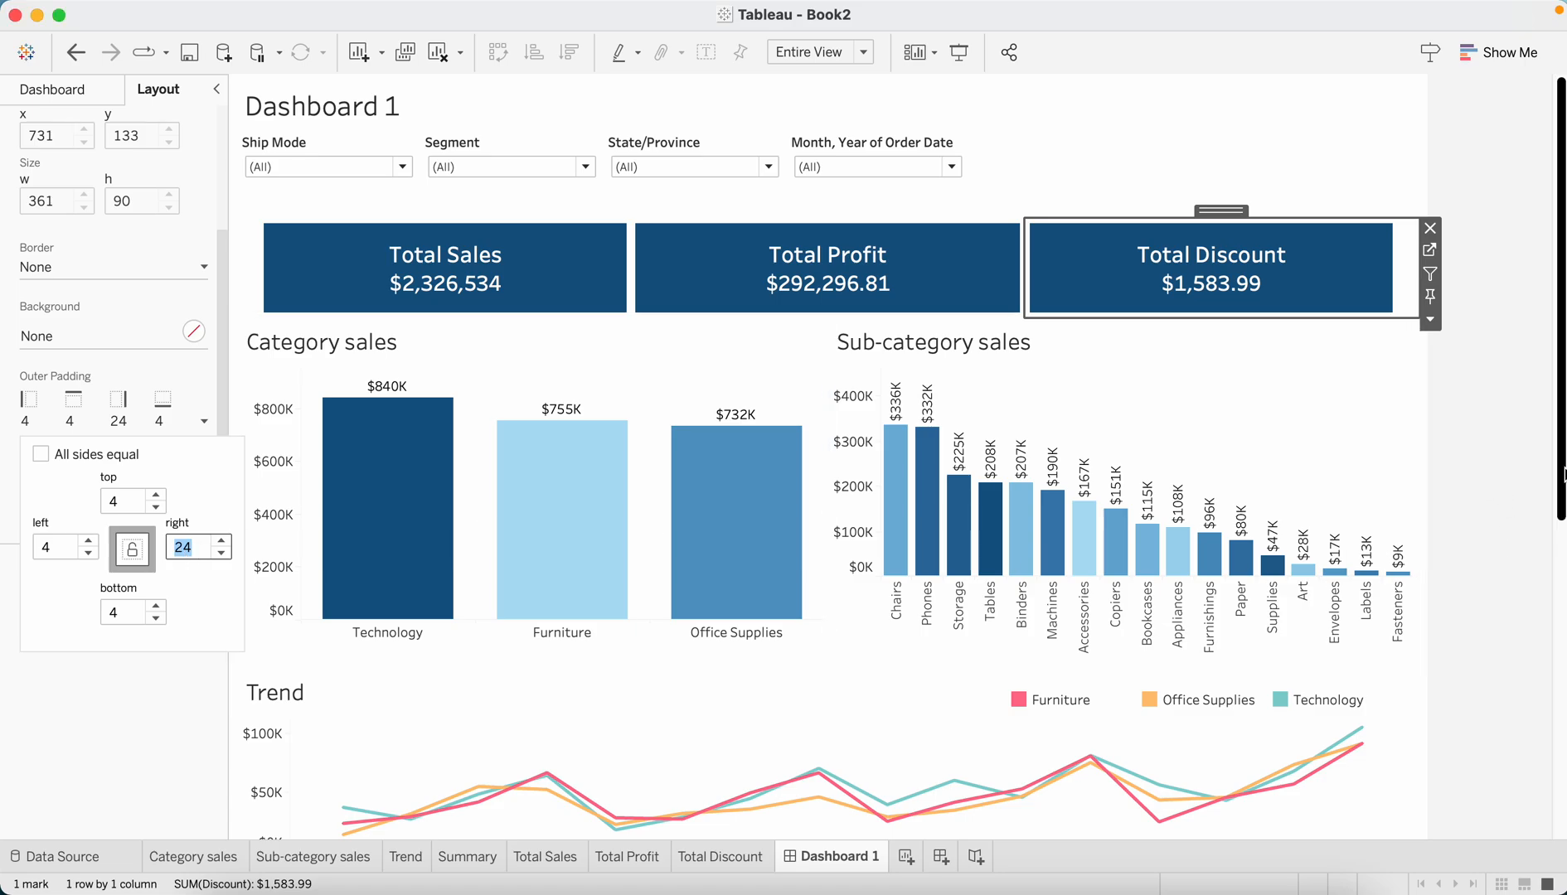
left_click(1120, 499)
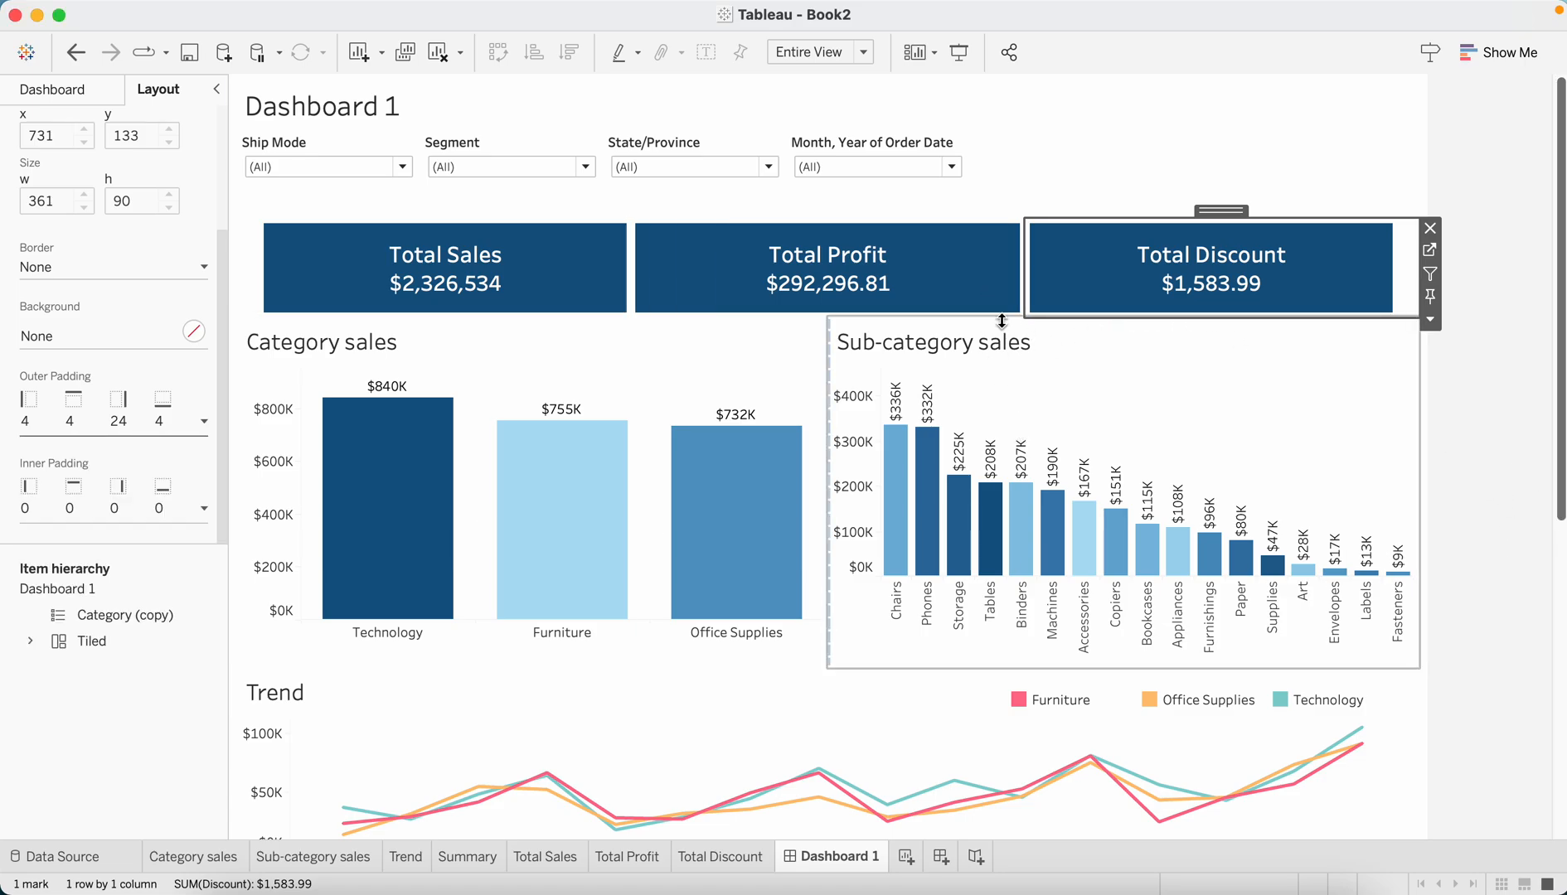
Set Total Discount's bottom padding to 14 and select Total Sales' outer padding
left_click(445, 267)
type("14")
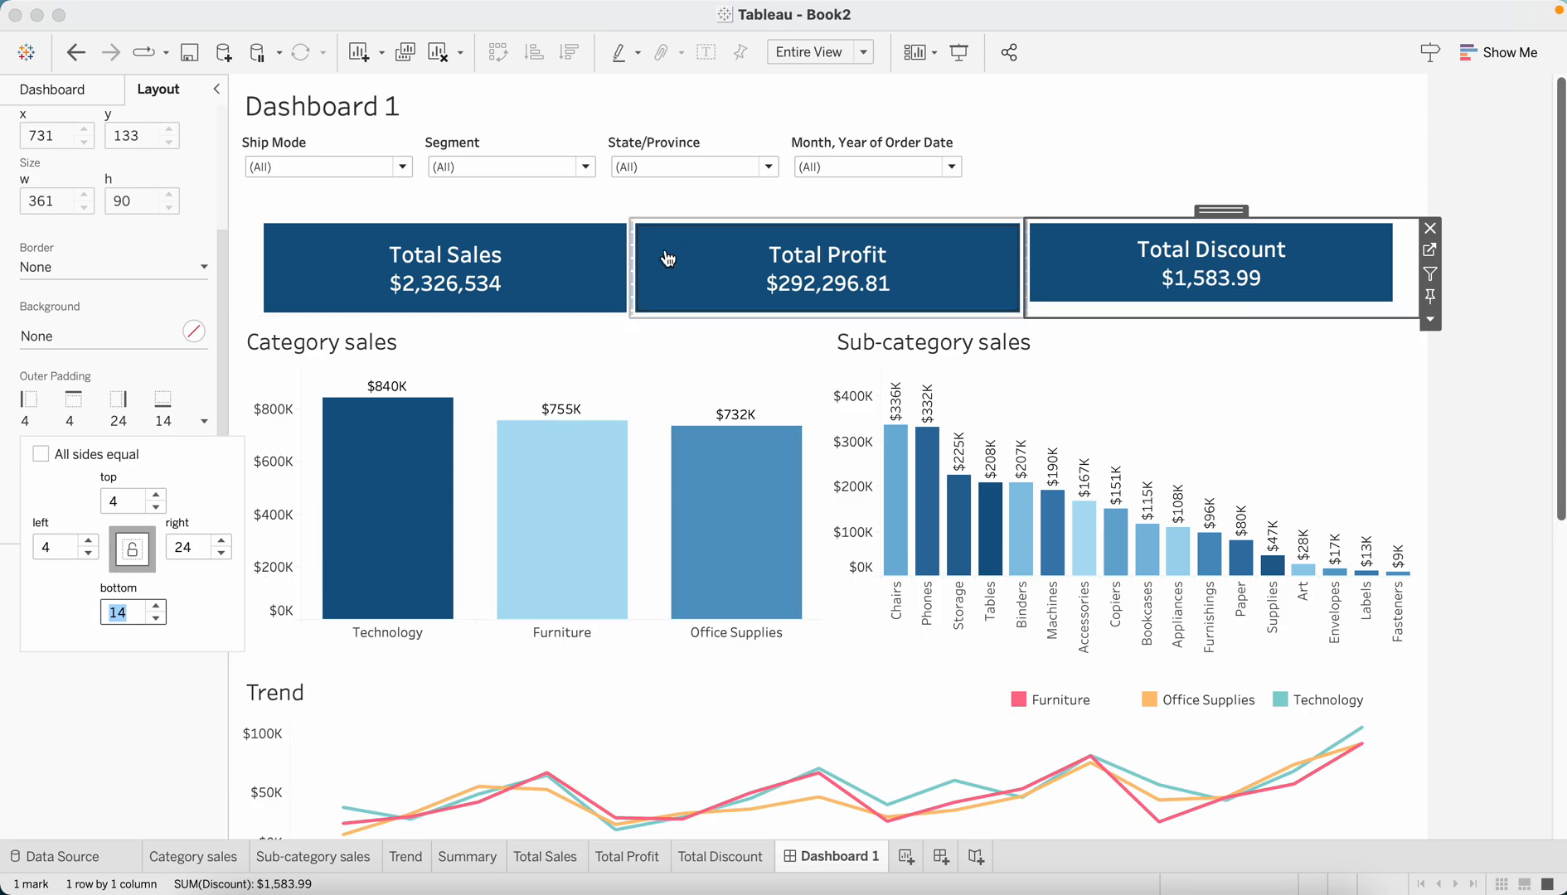
left_click(444, 267)
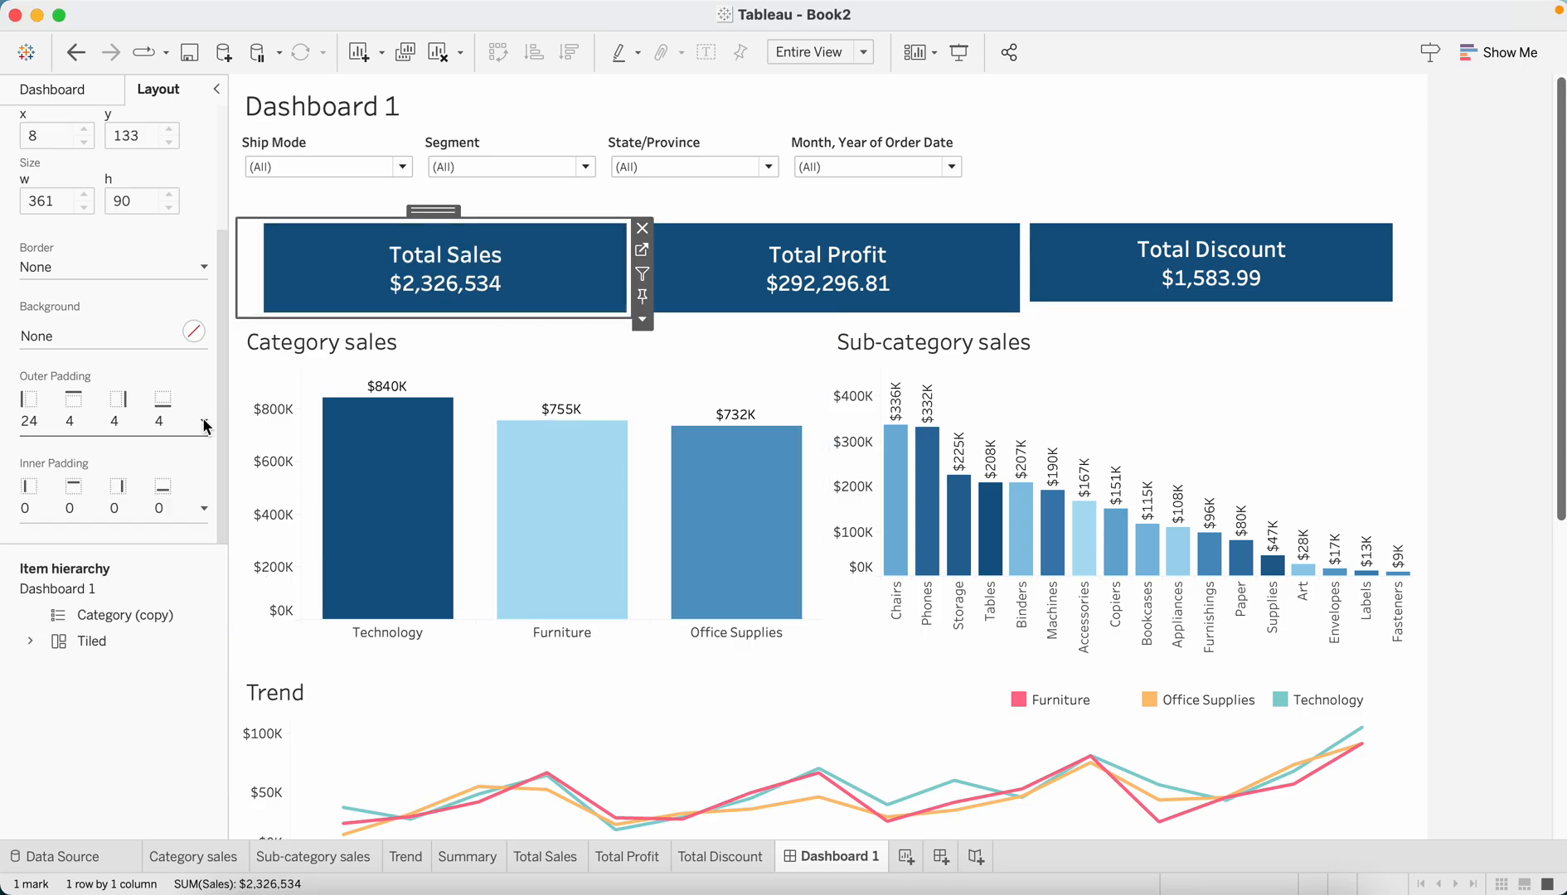
left_click(193, 421)
type("14")
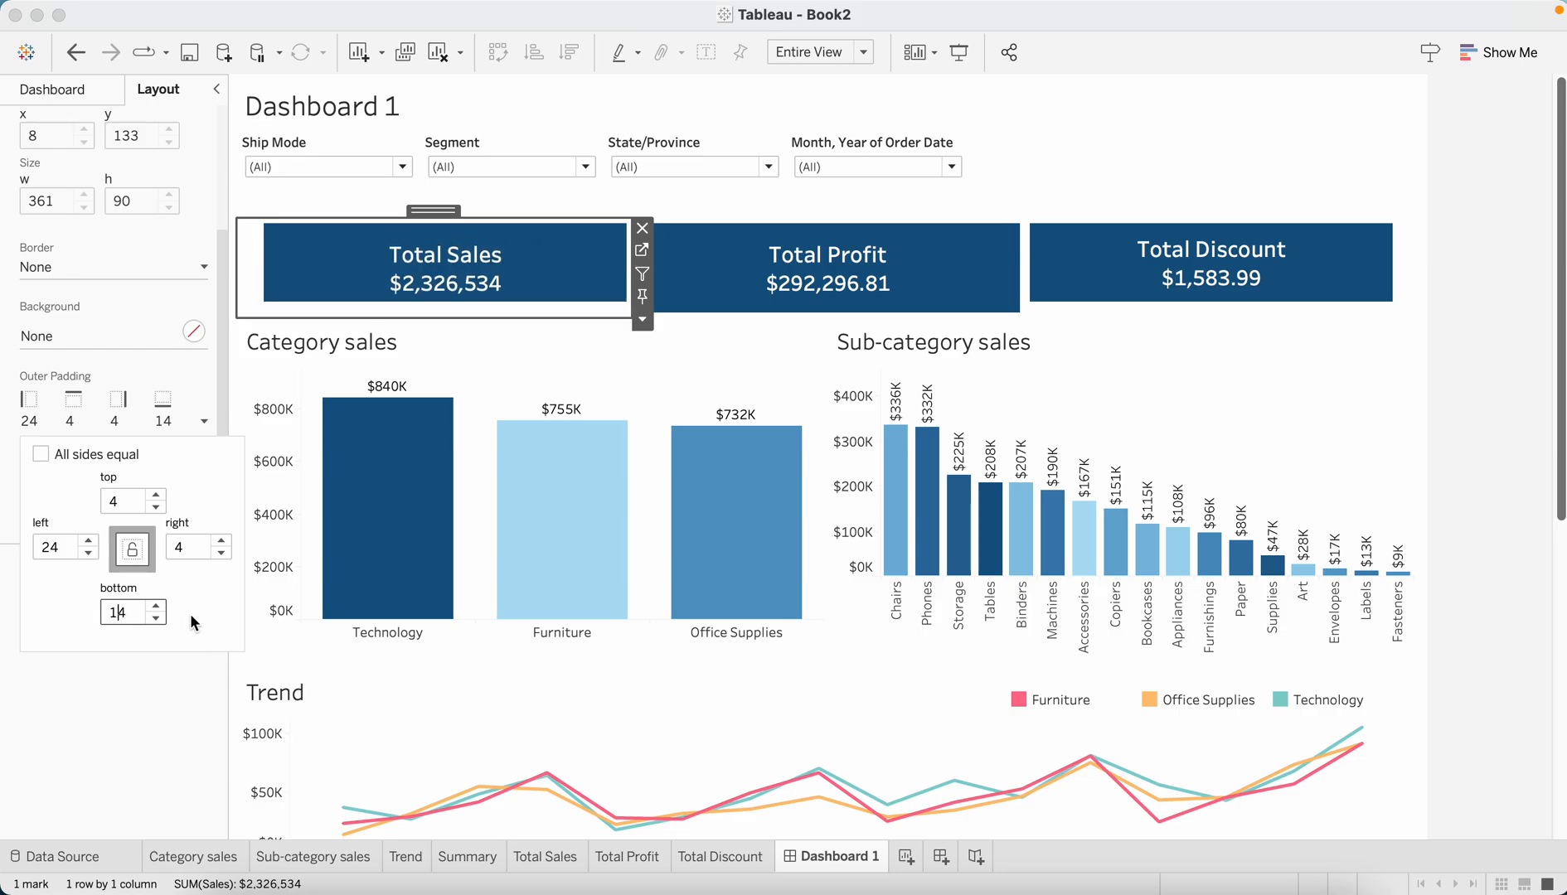
Give the Total Profit tile unequal outer padding with 14 on the bottom to match the others
left_click(825, 265)
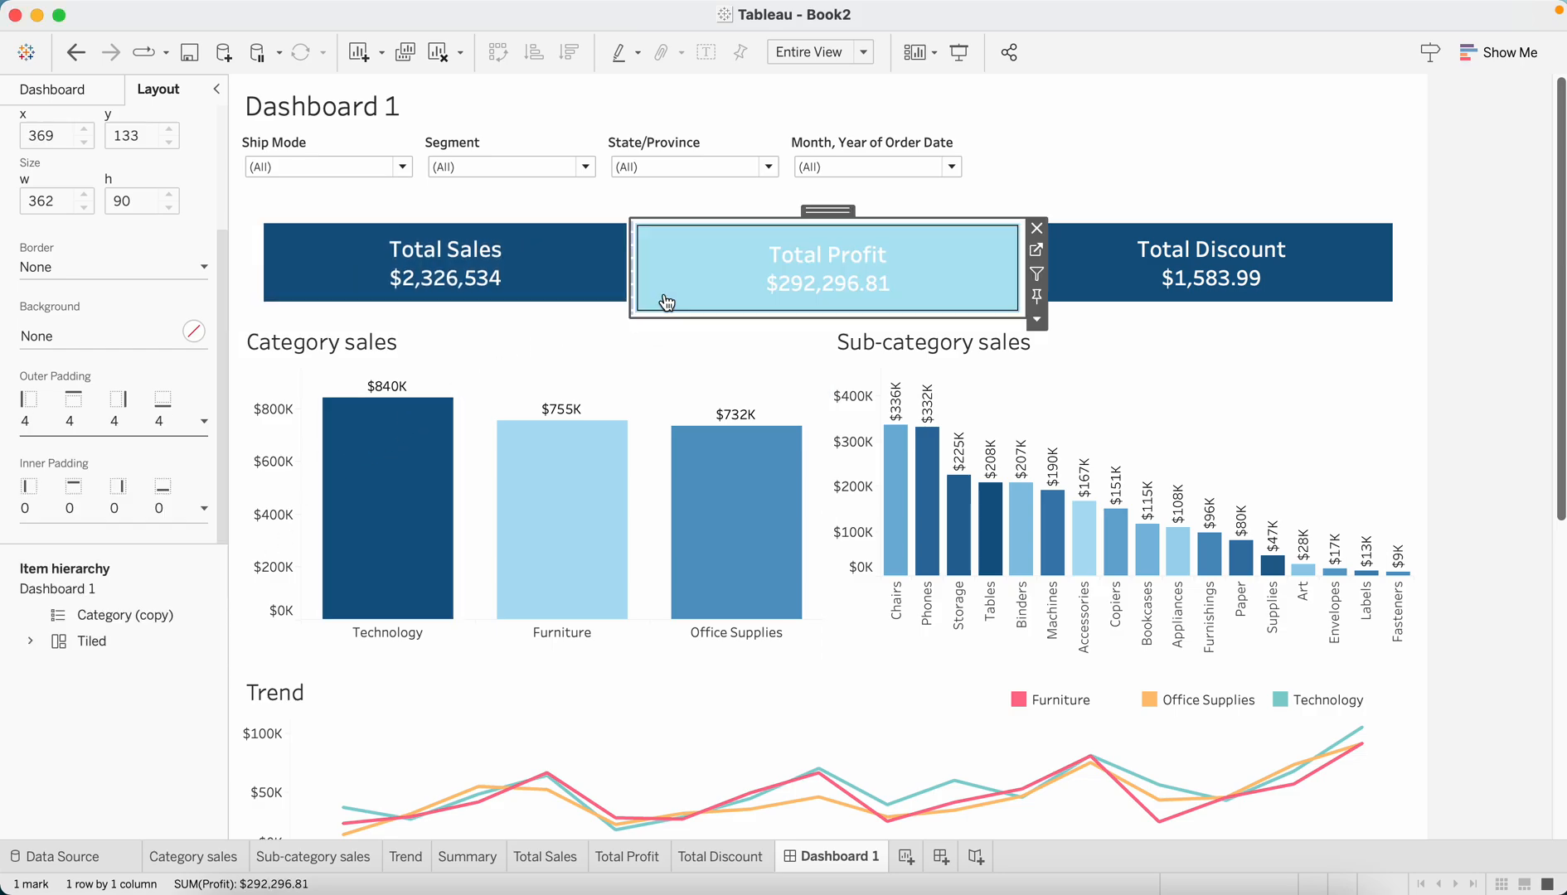
left_click(199, 421)
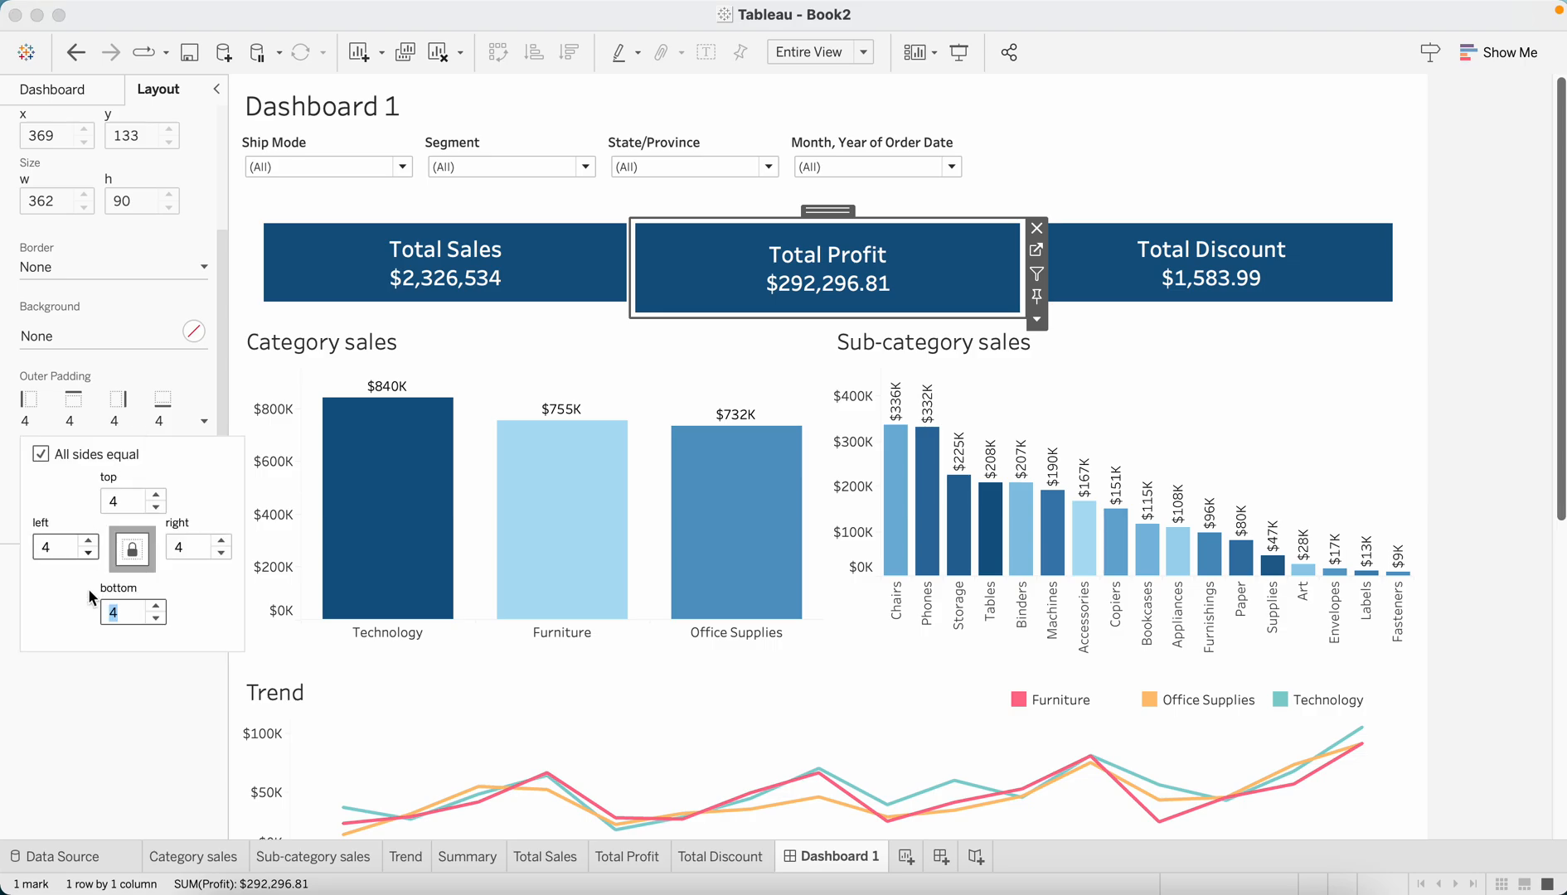
left_click(157, 607)
type("14")
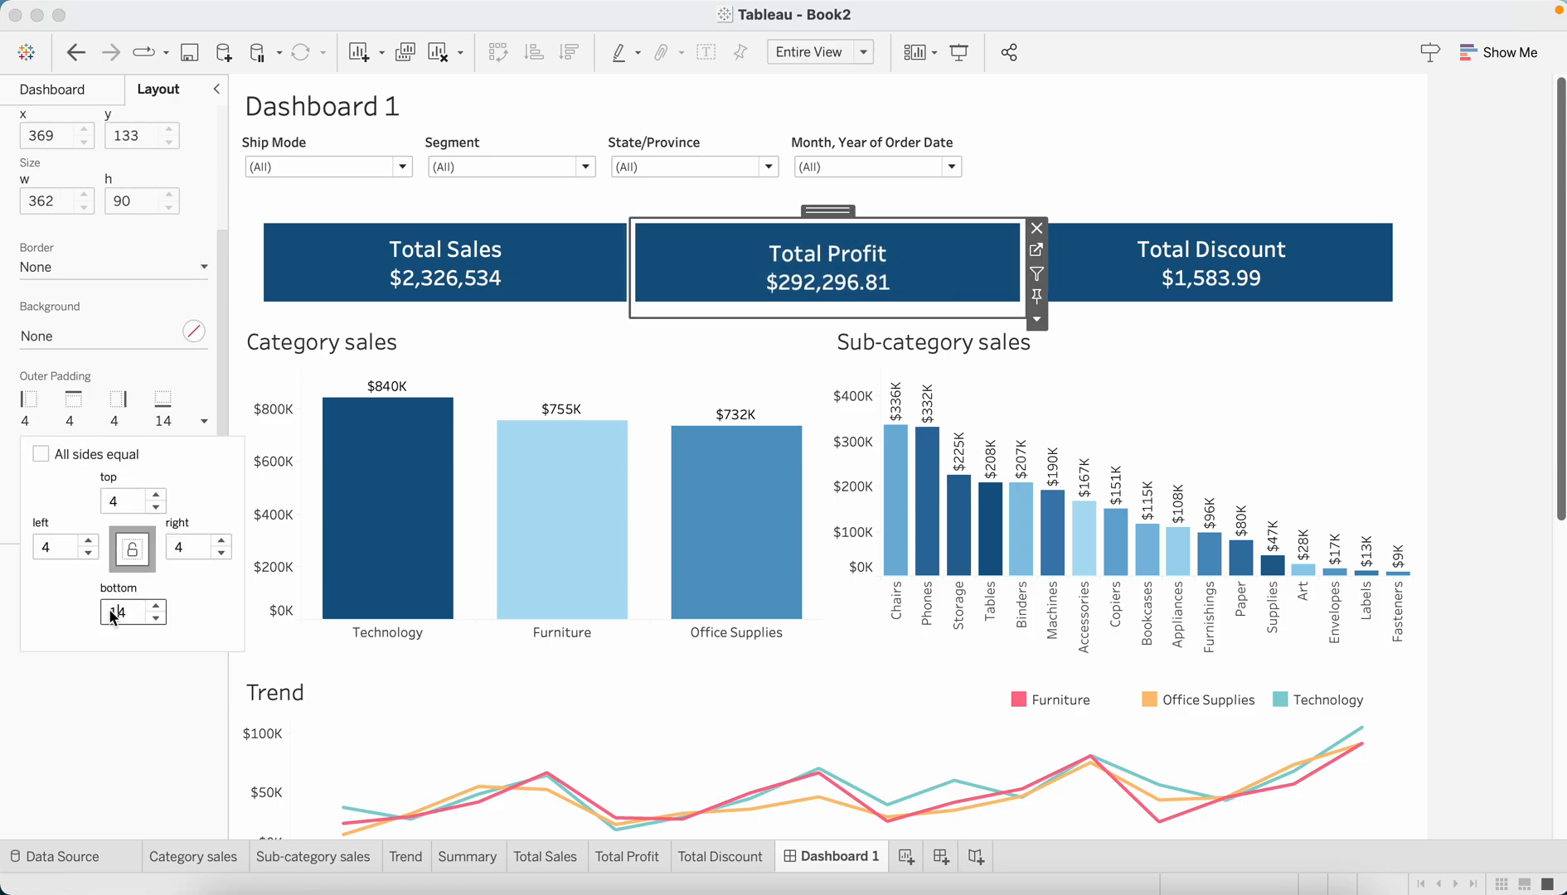
triple_click(117, 612)
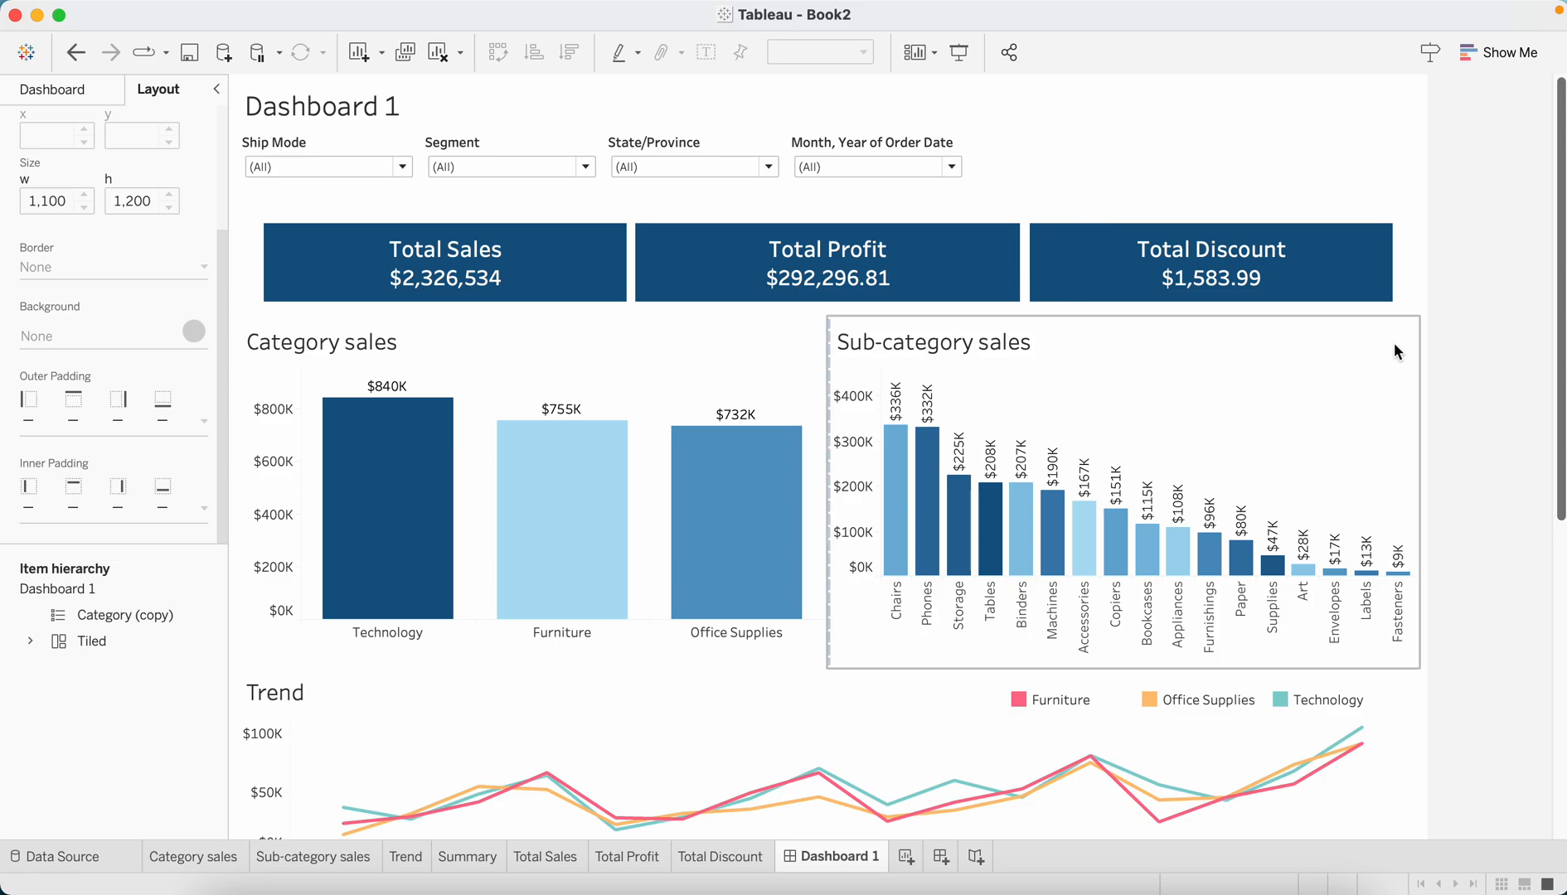
left_click(444, 262)
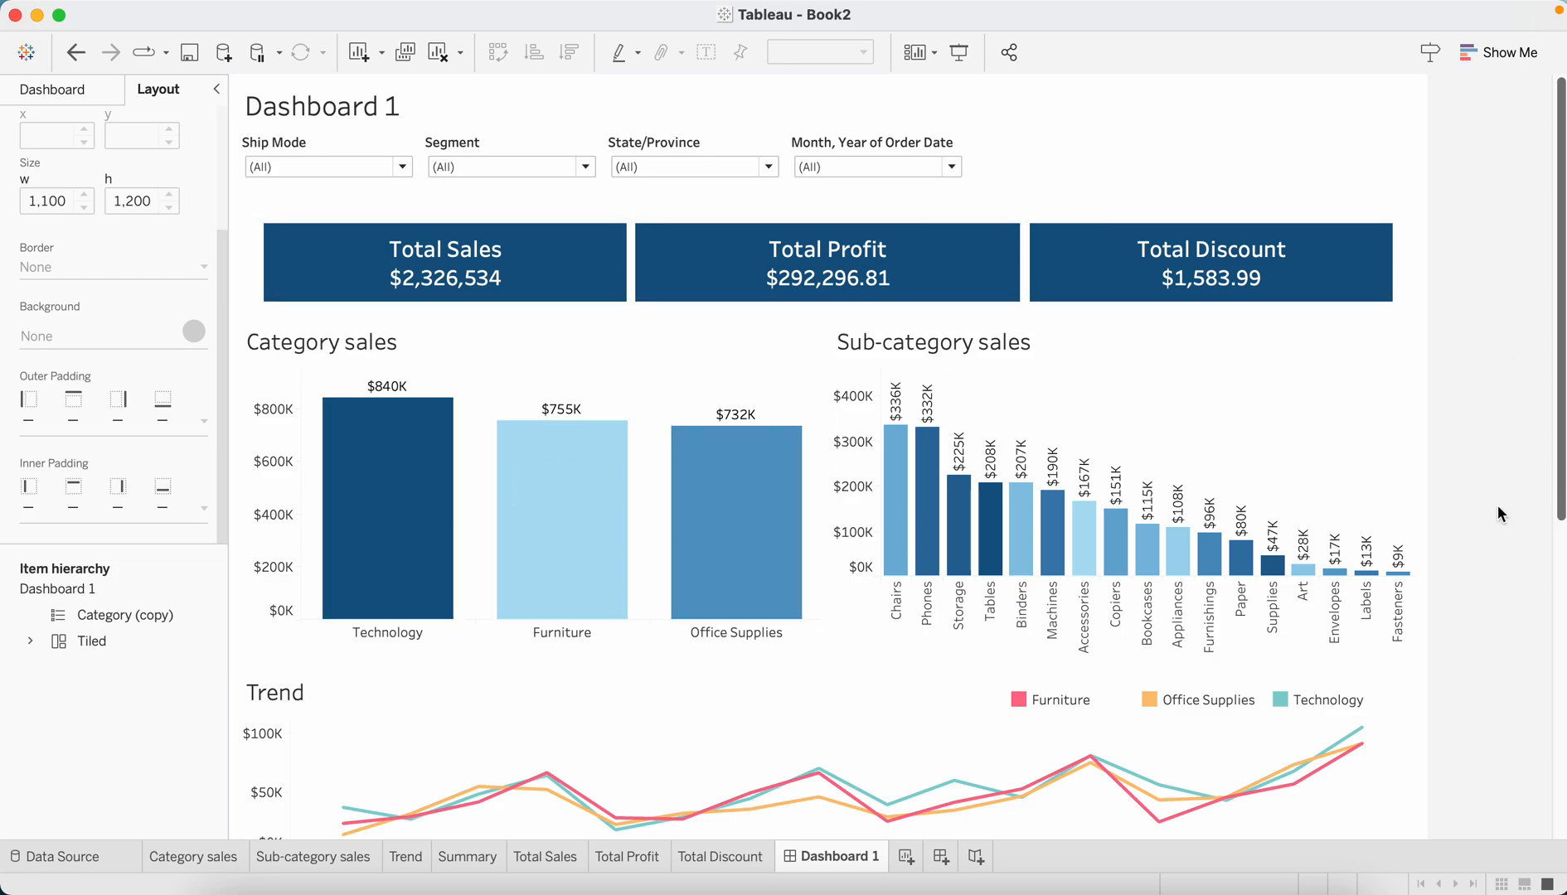
left_click(990, 410)
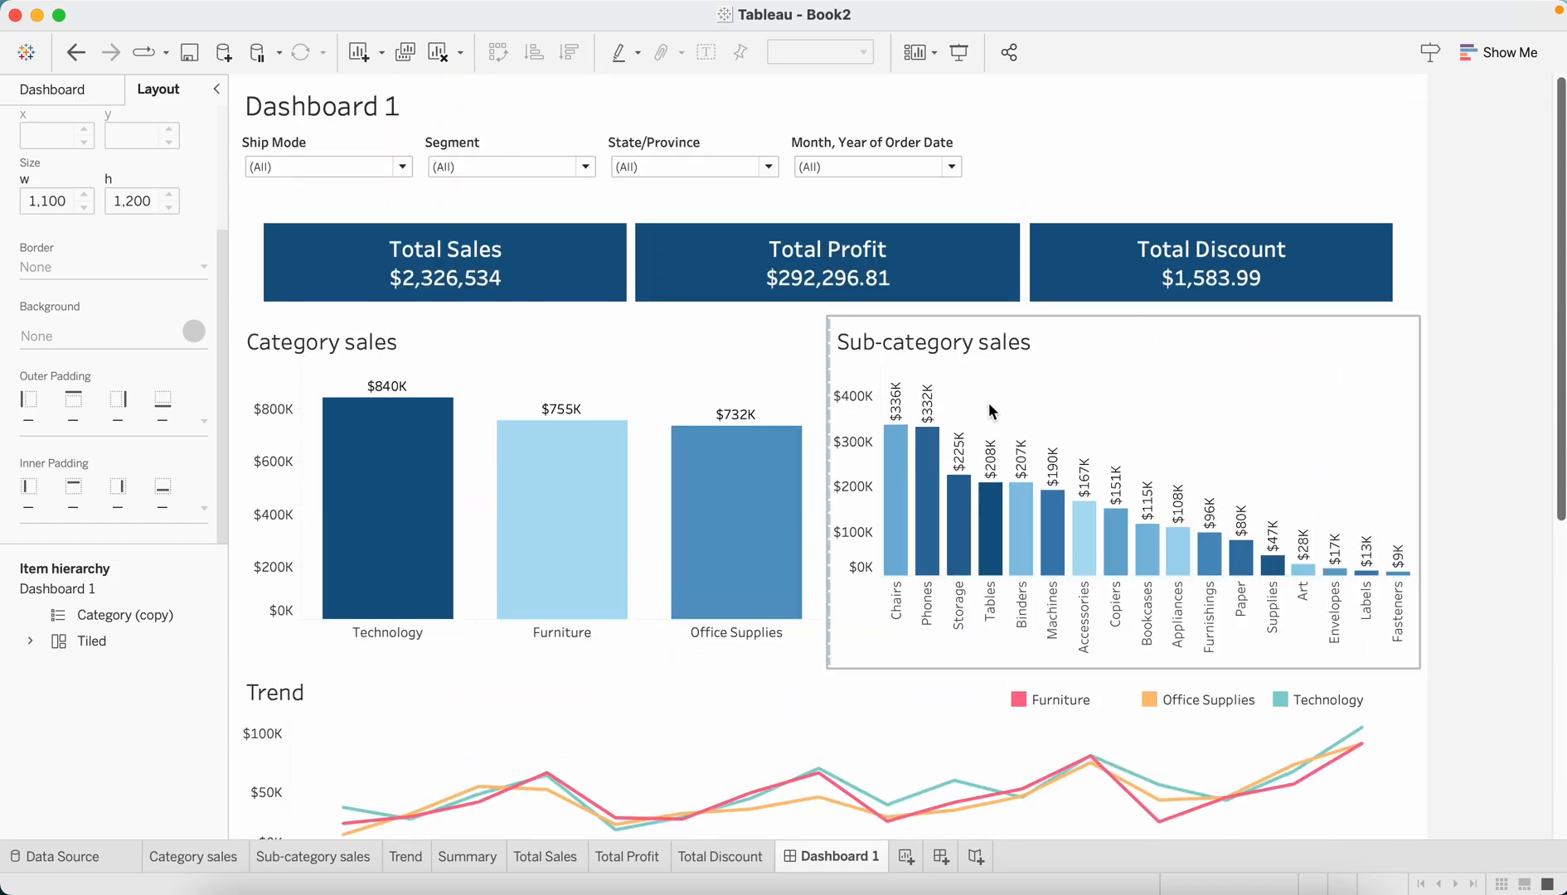
left_click(445, 262)
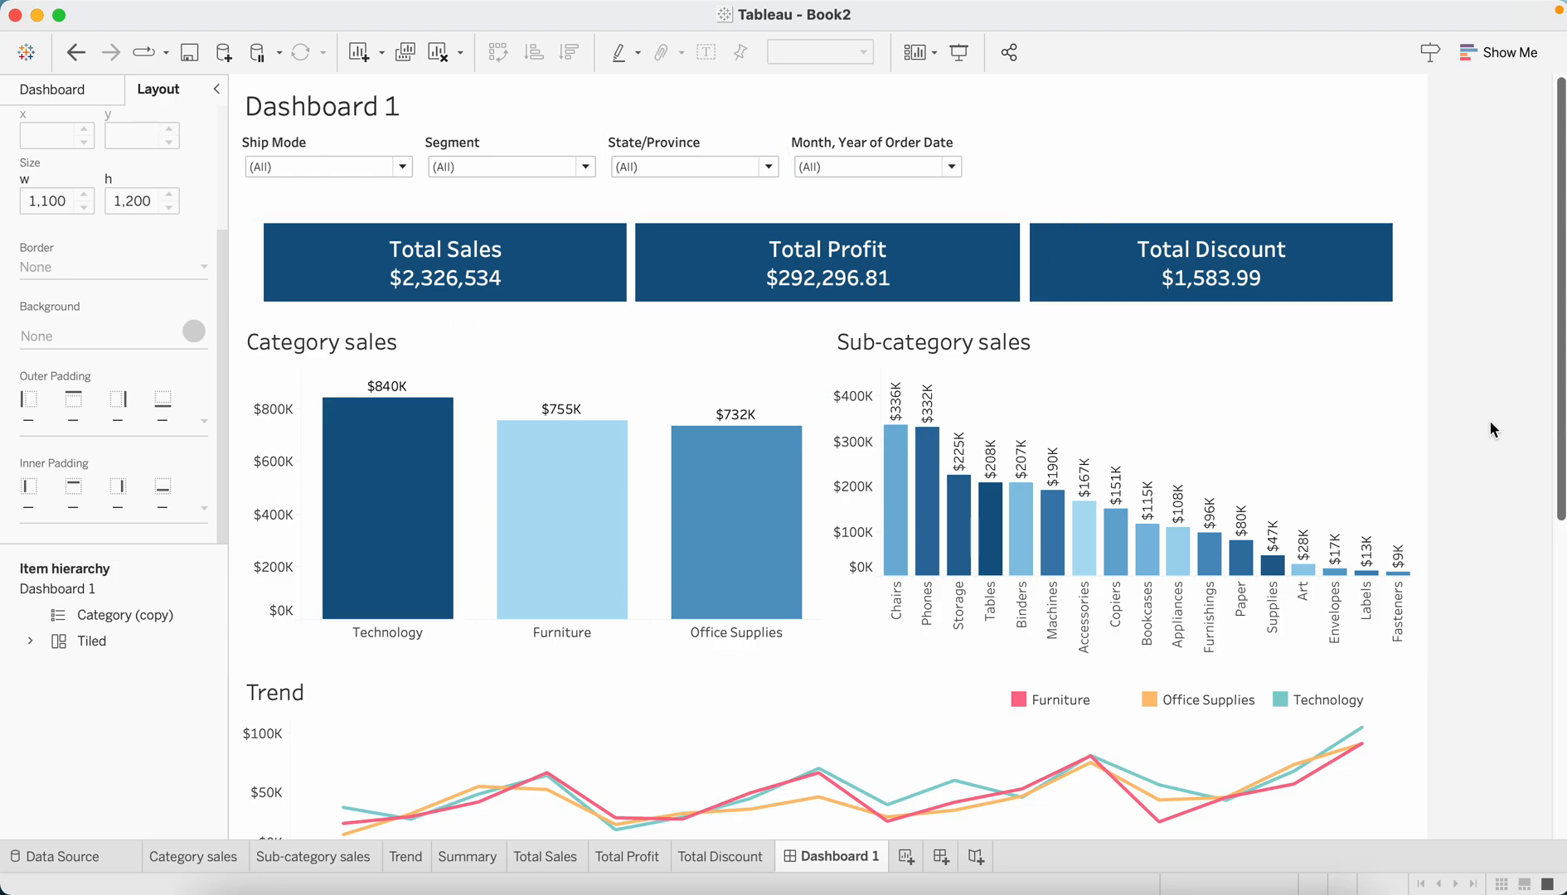
mouse_move(1459, 610)
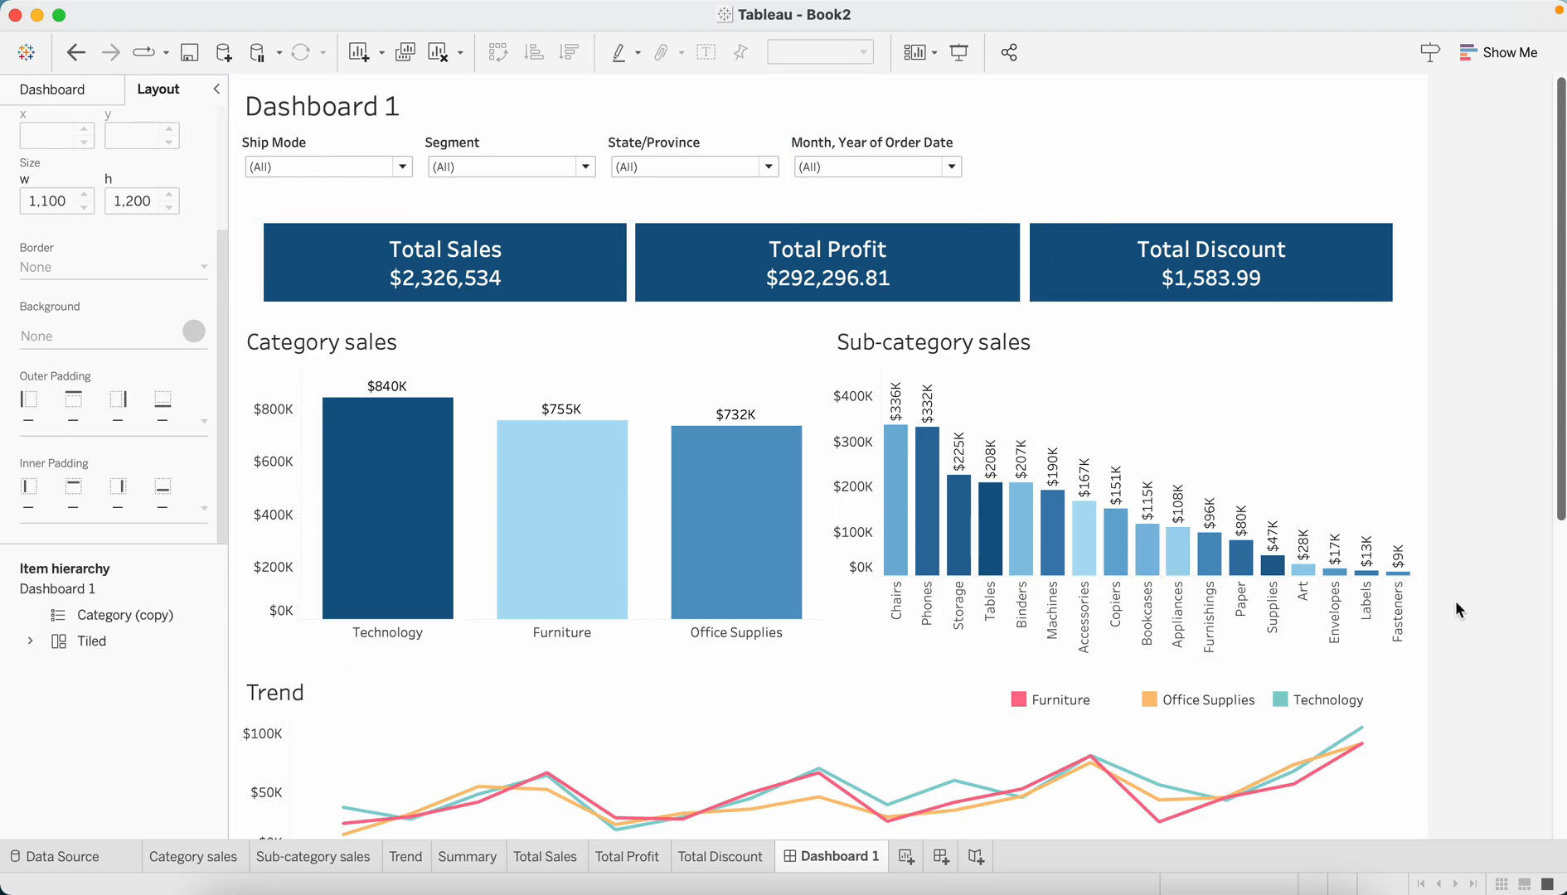
scroll("down", 3)
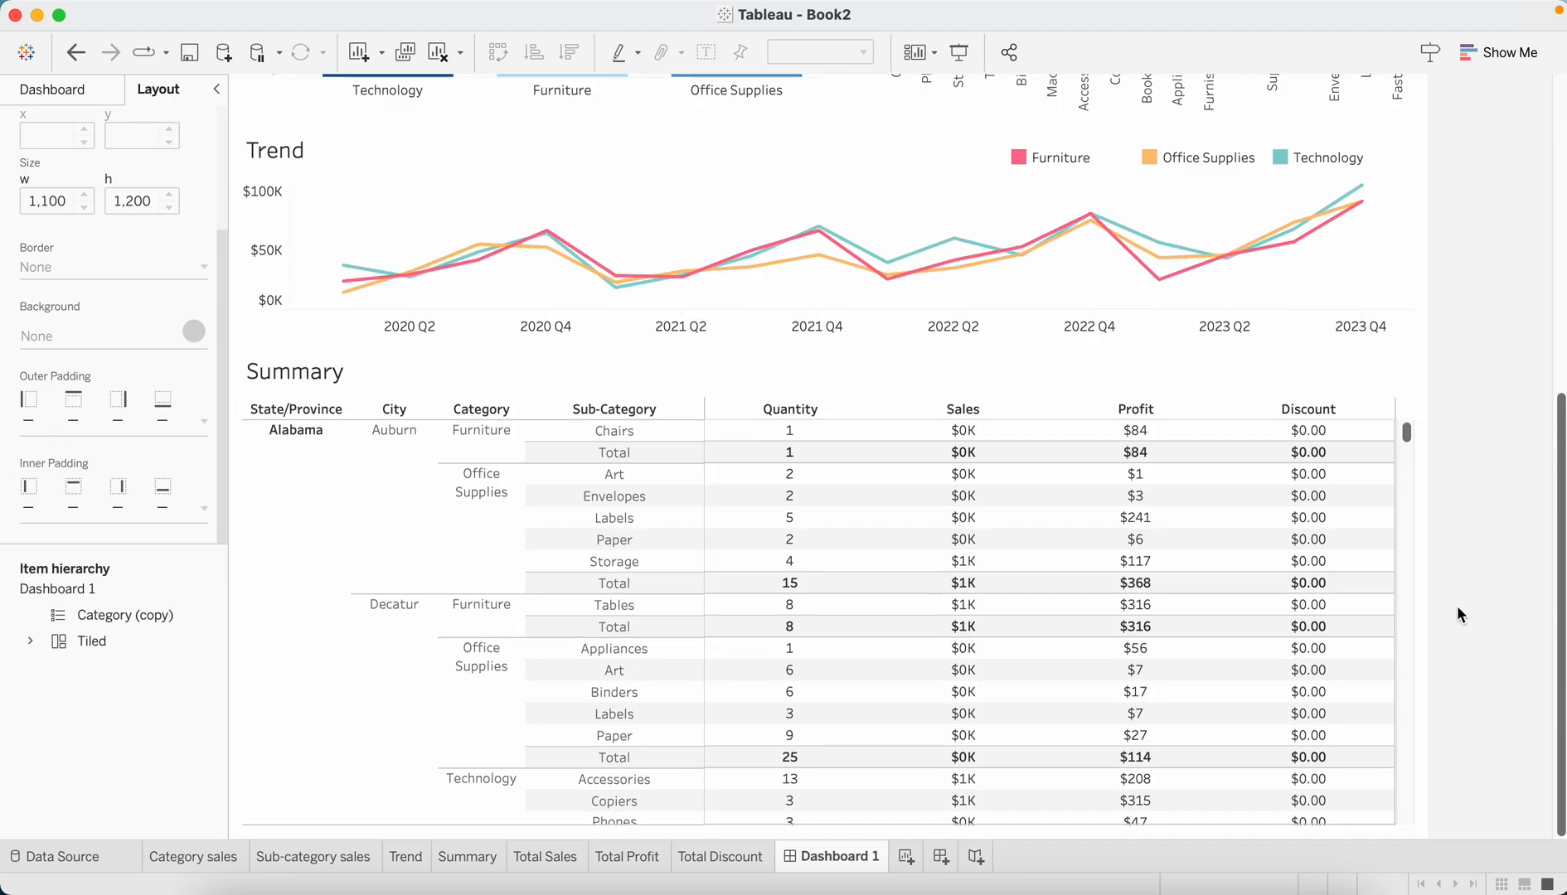
scroll("up", 3)
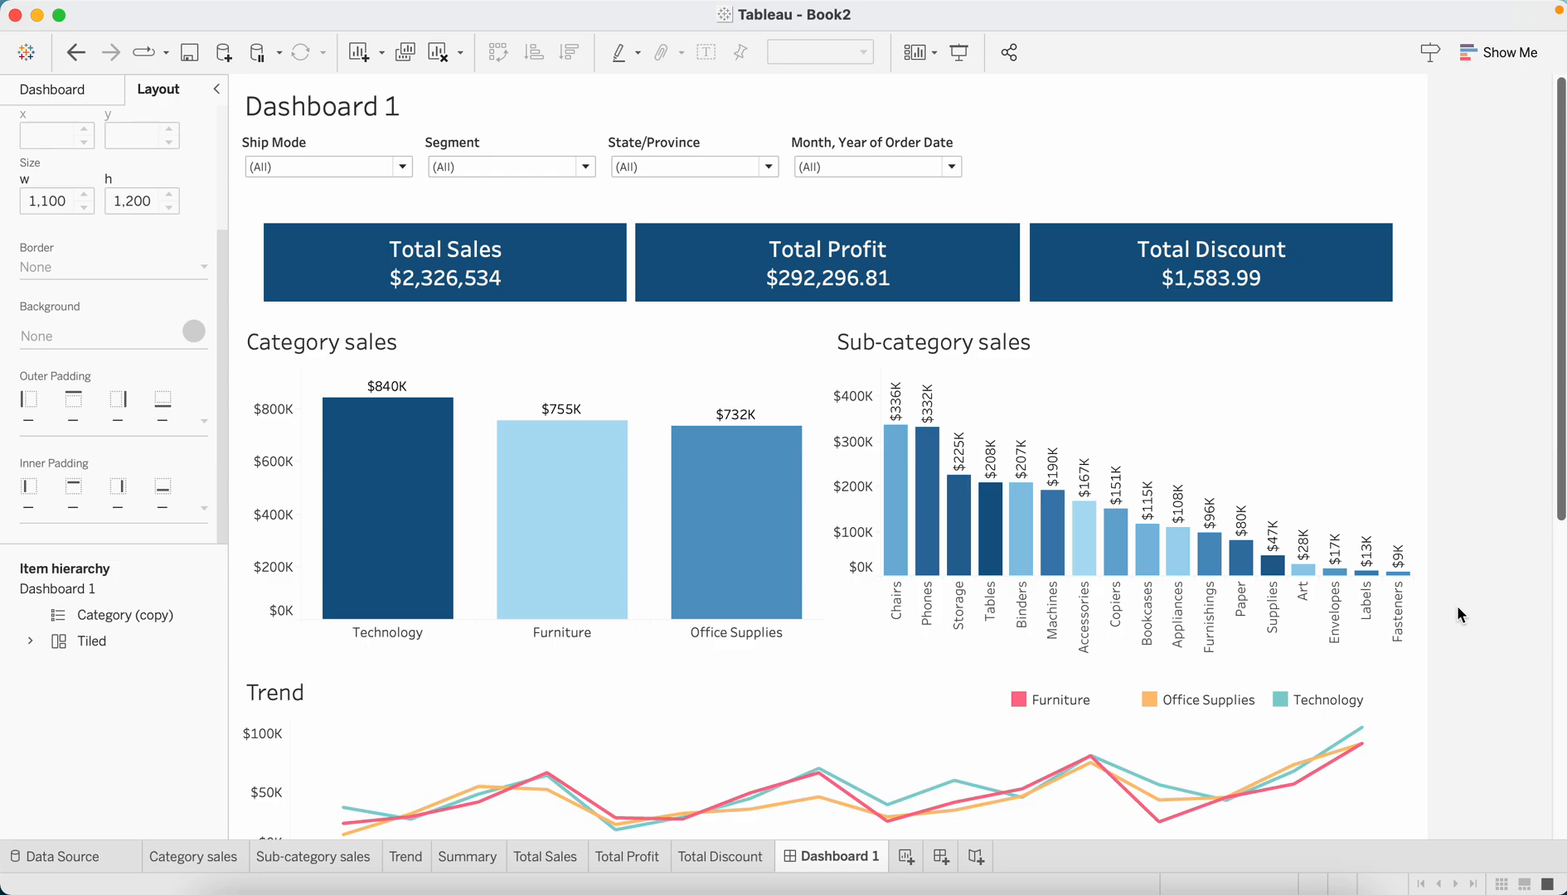
mouse_move(1431, 598)
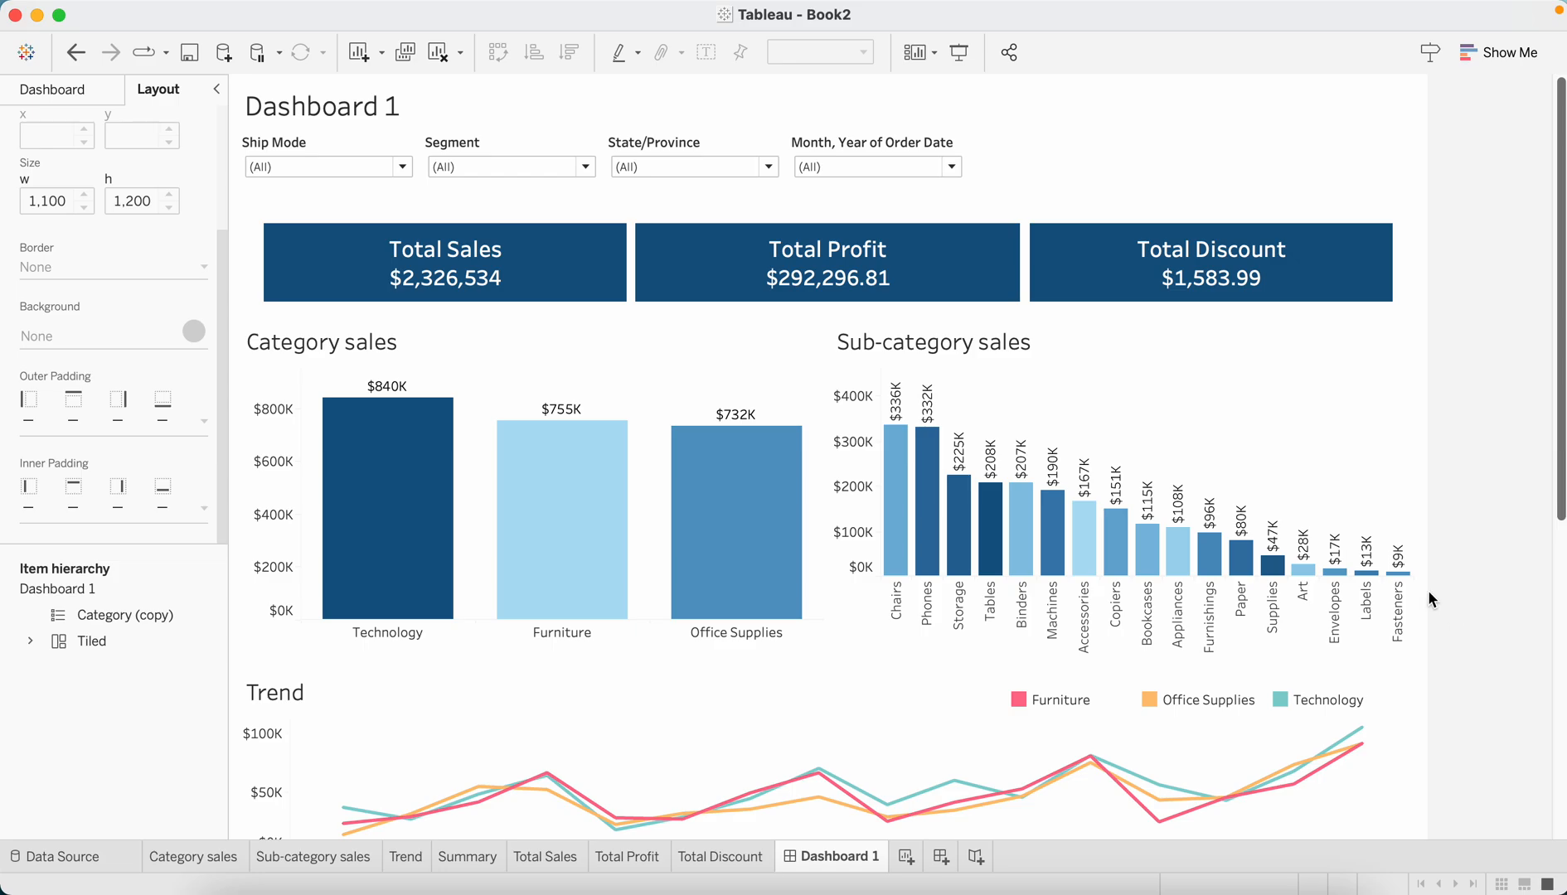
left_click(368, 350)
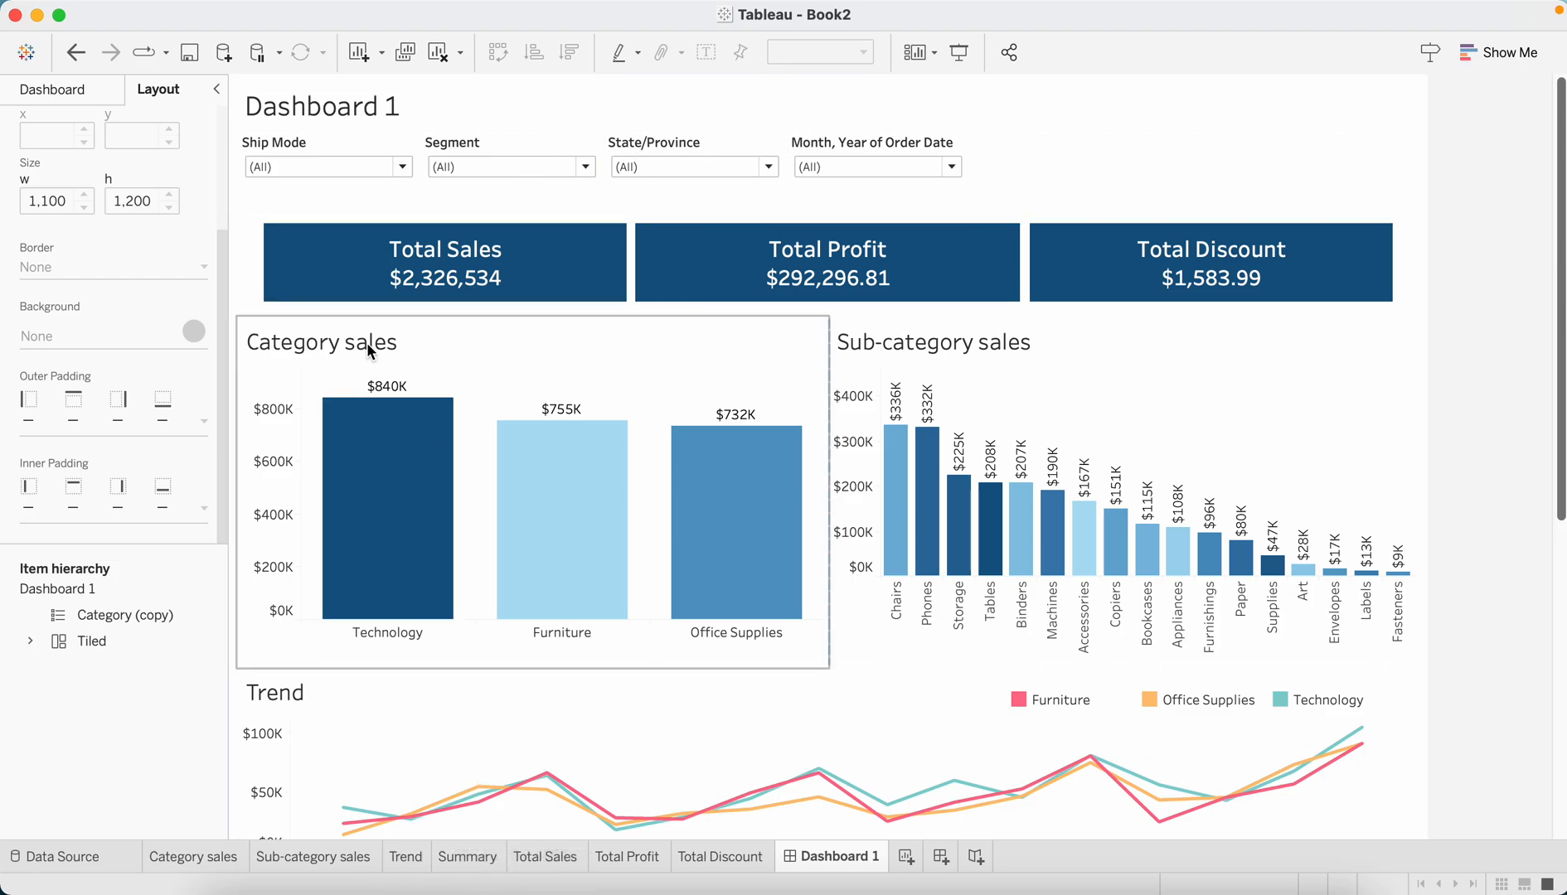
left_click(320, 106)
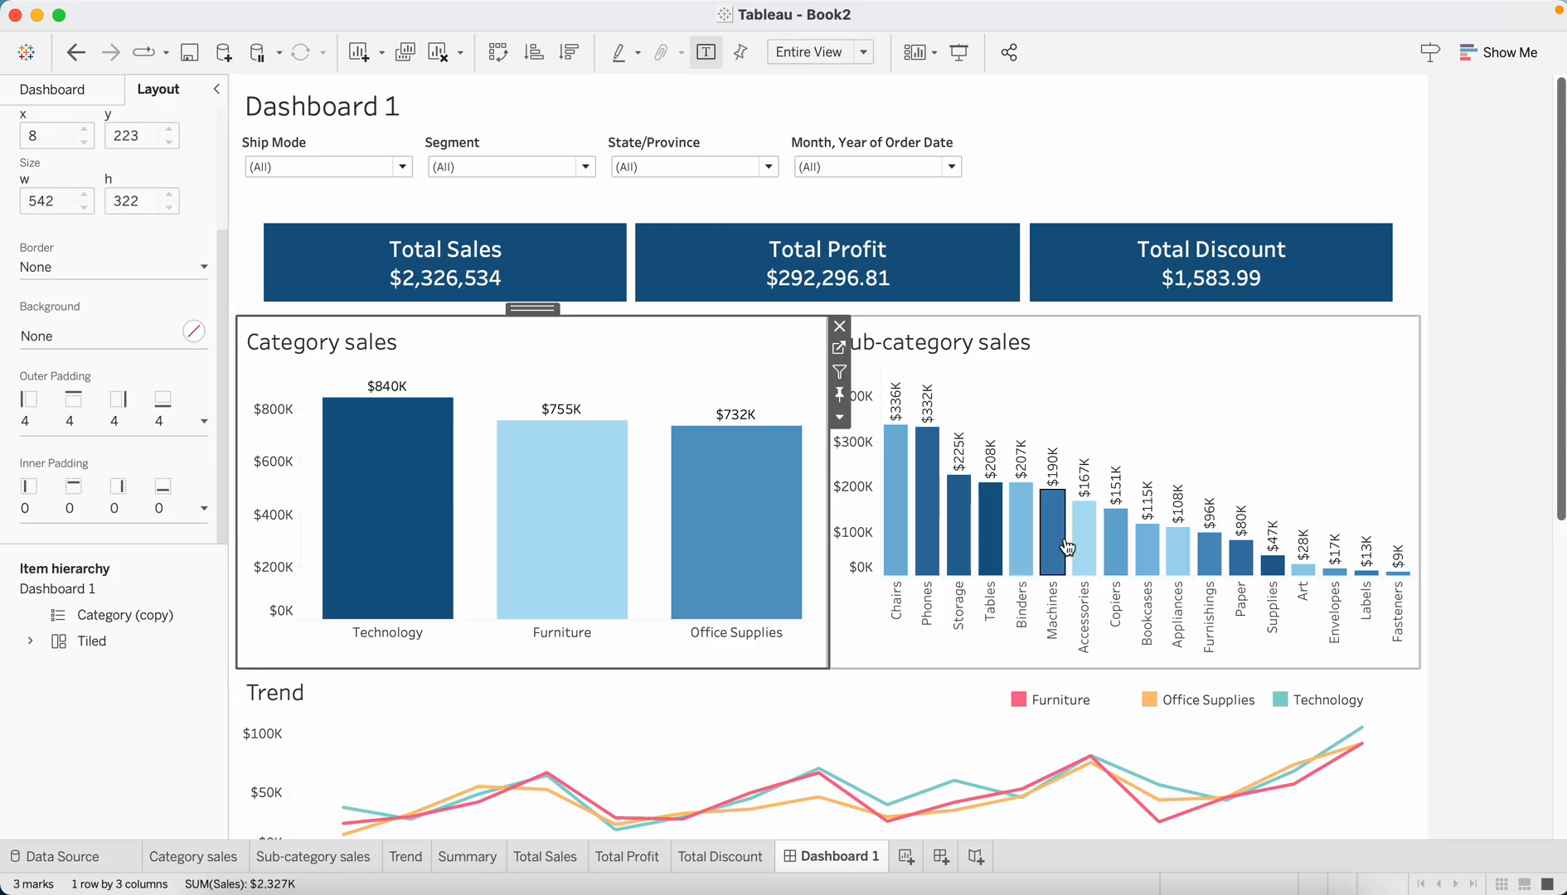
mouse_move(1488, 519)
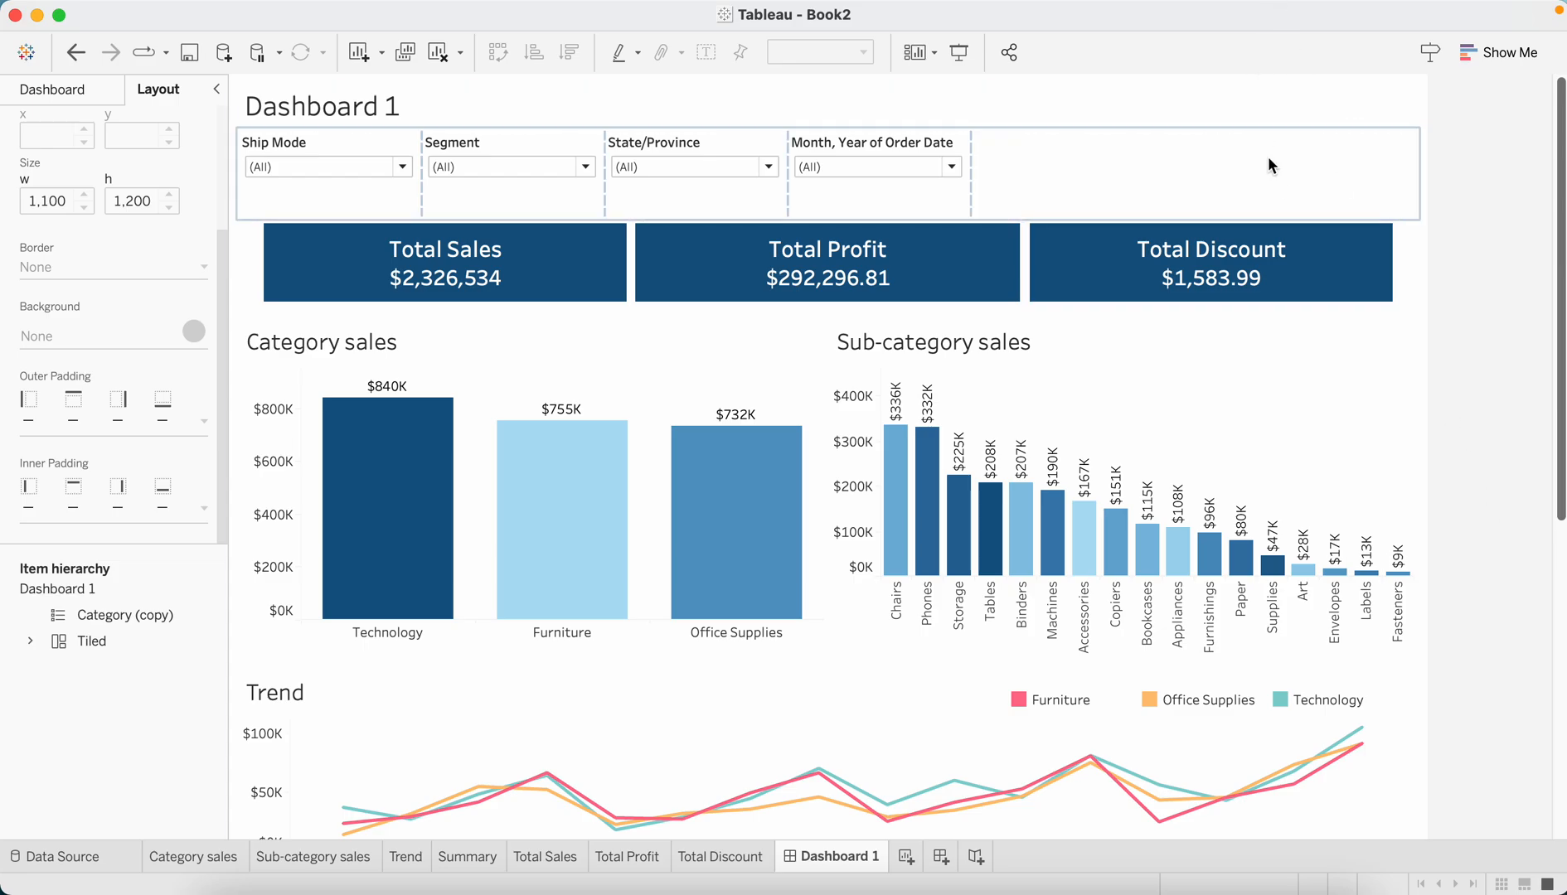
mouse_move(1282, 189)
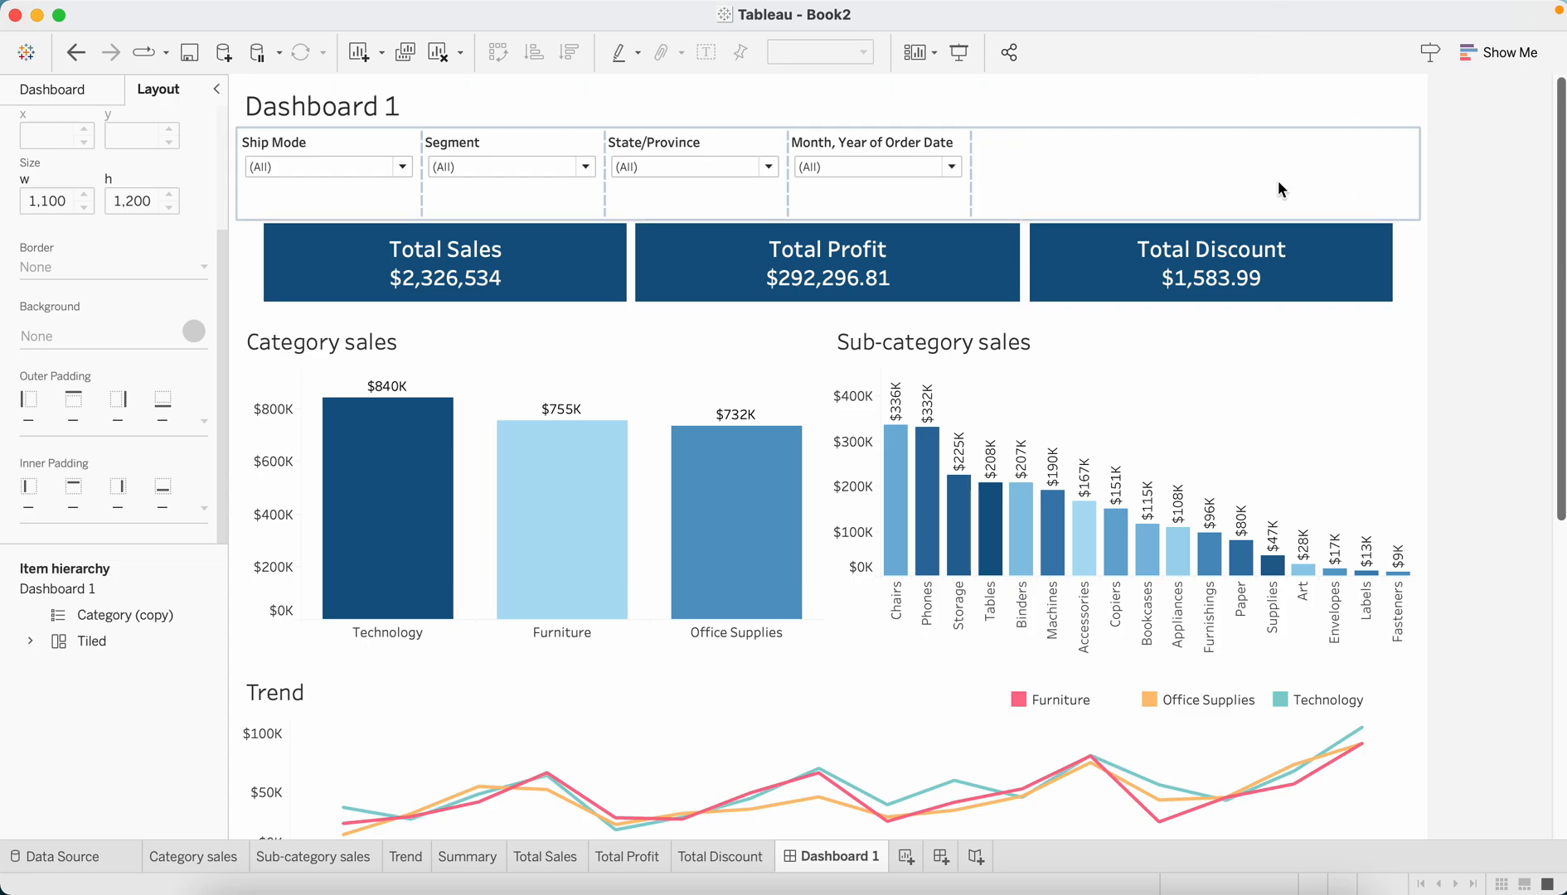